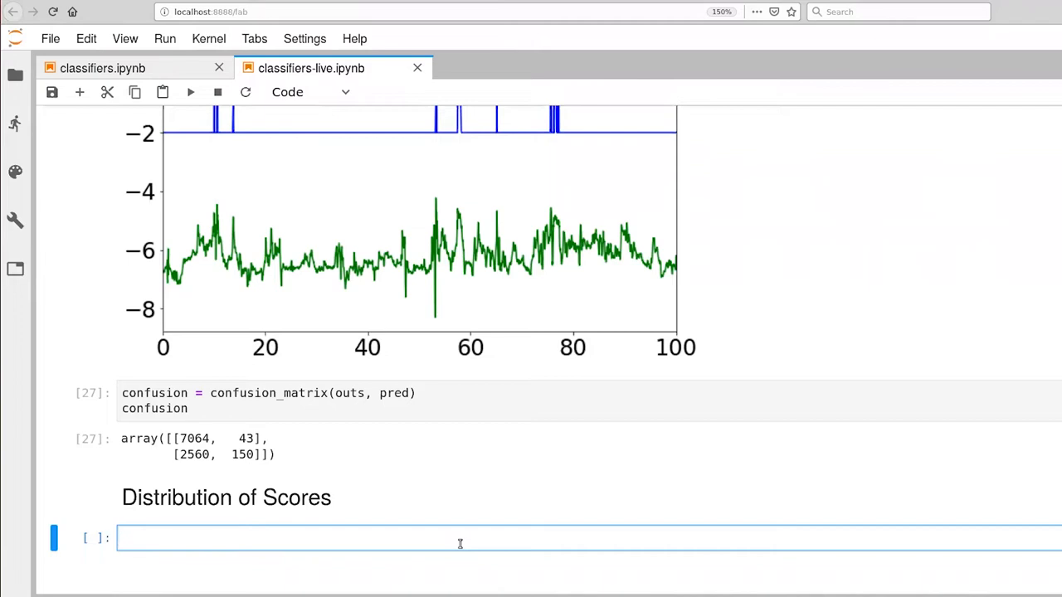
Step: Create a FIGURESIZE figure and plot a 41-bin histogram of scores
{"action": "type", "text": "plt."}
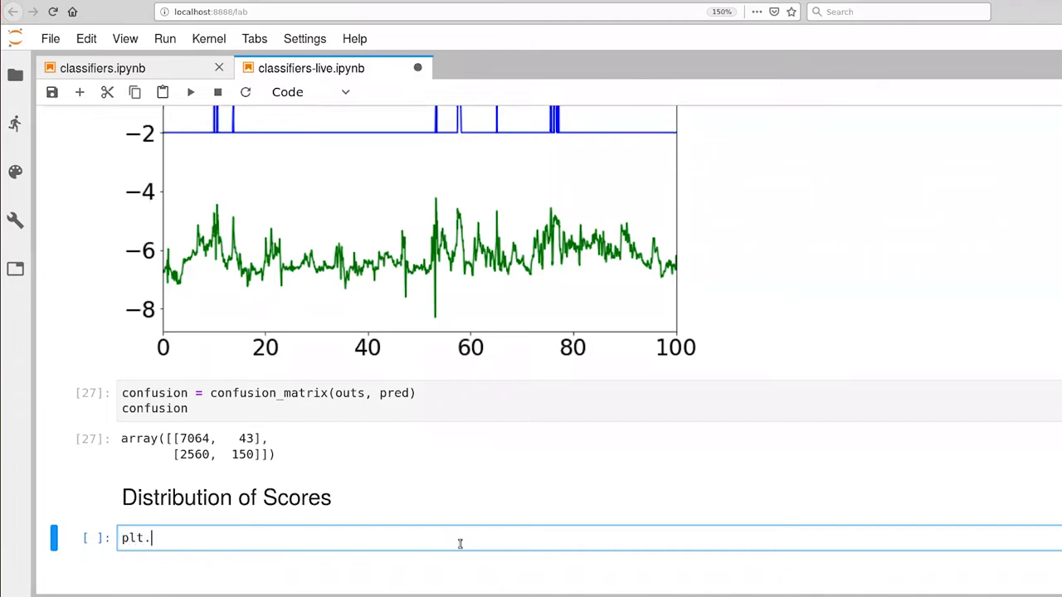
{"action": "type", "text": "figure(figsiz"}
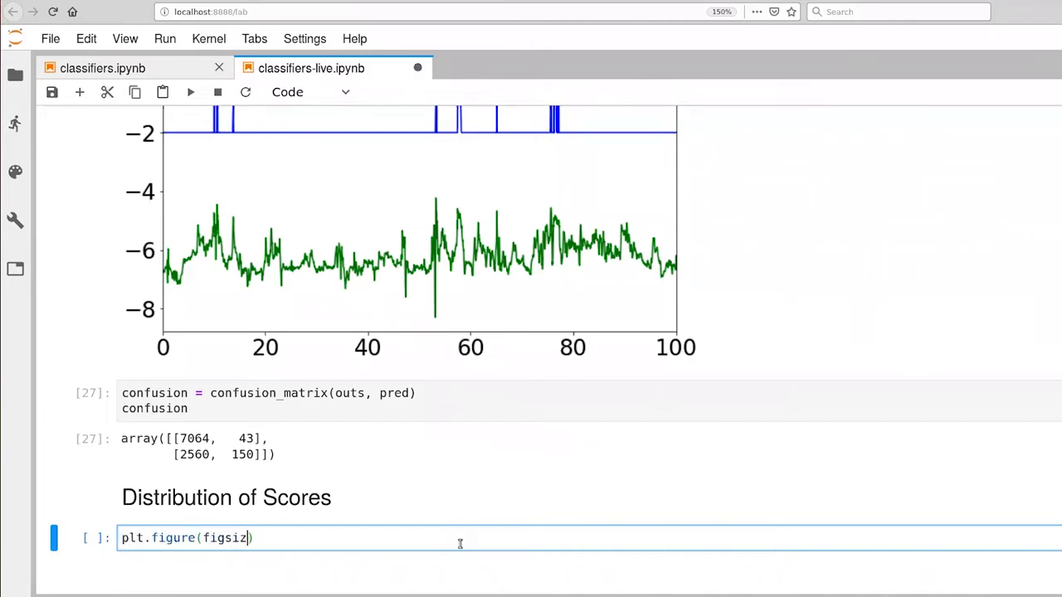
{"action": "type", "text": "=FIGURESIZE"}
{"action": "type", "text": "plt."}
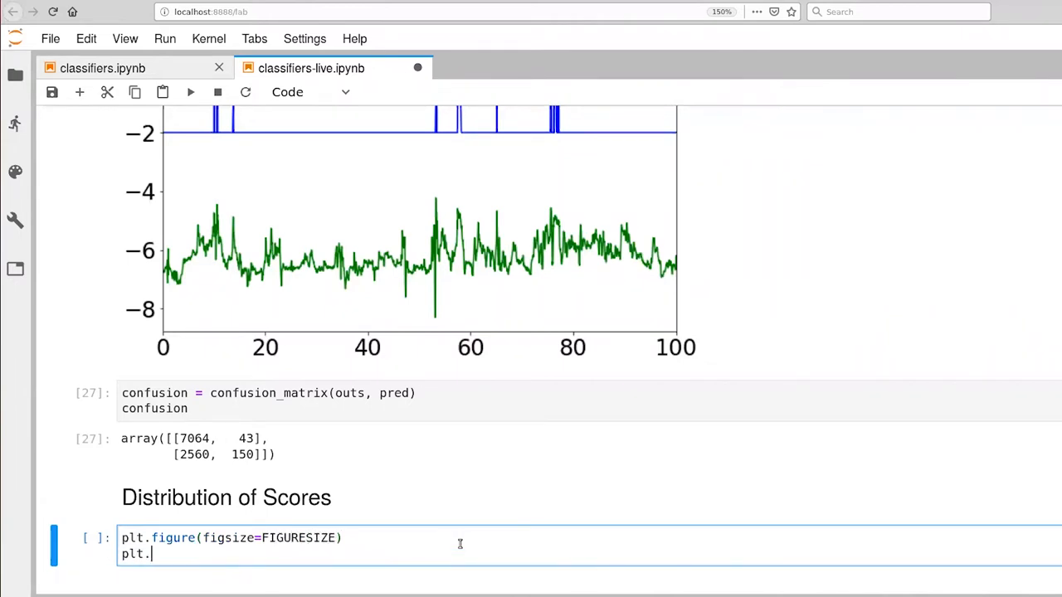
{"action": "type", "text": "h"}
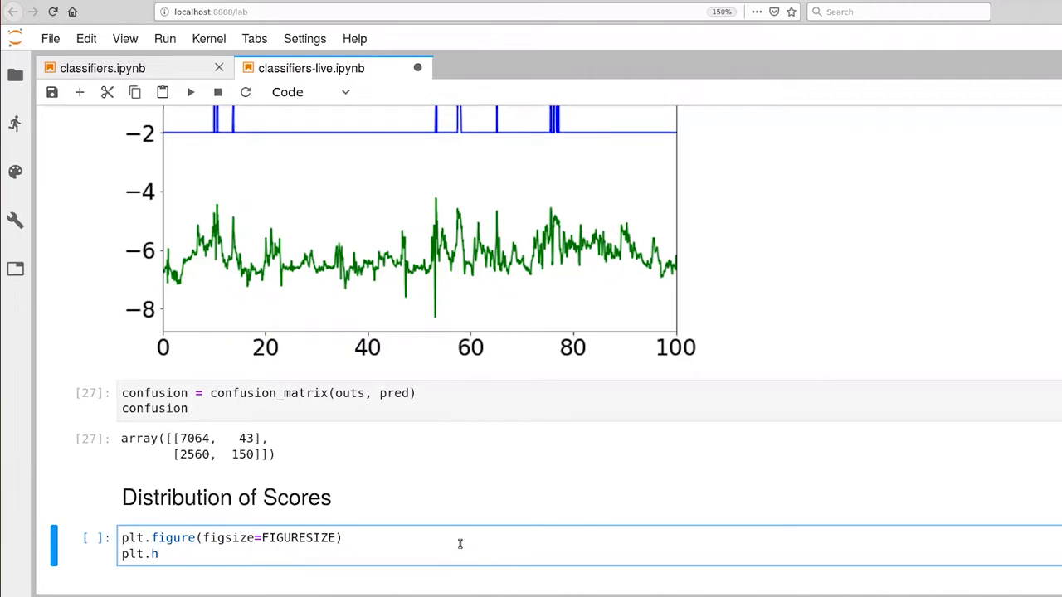
{"action": "type", "text": "ist"}
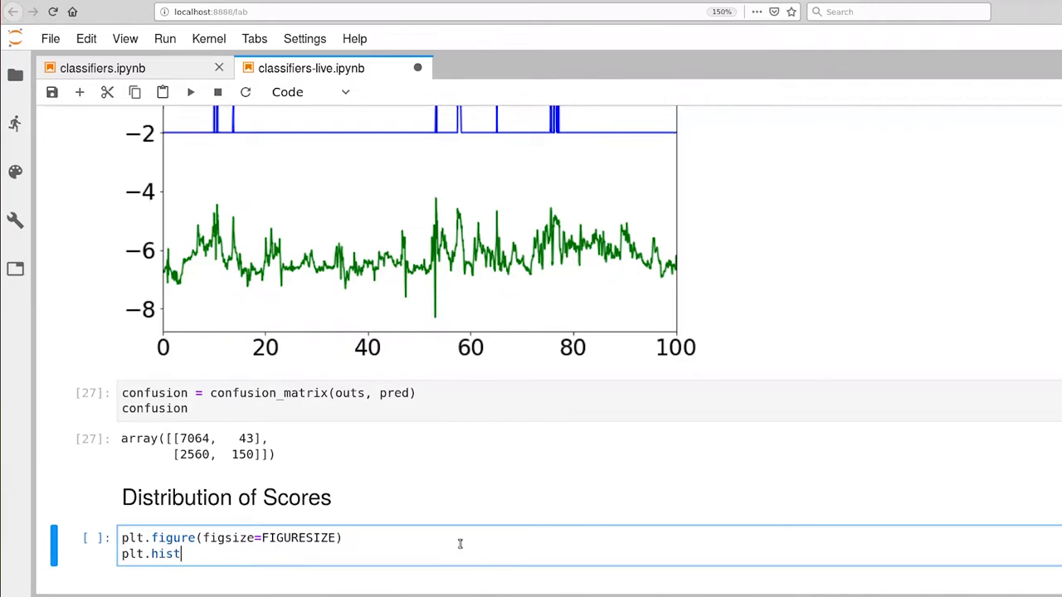
{"action": "type", "text": "(scores,"}
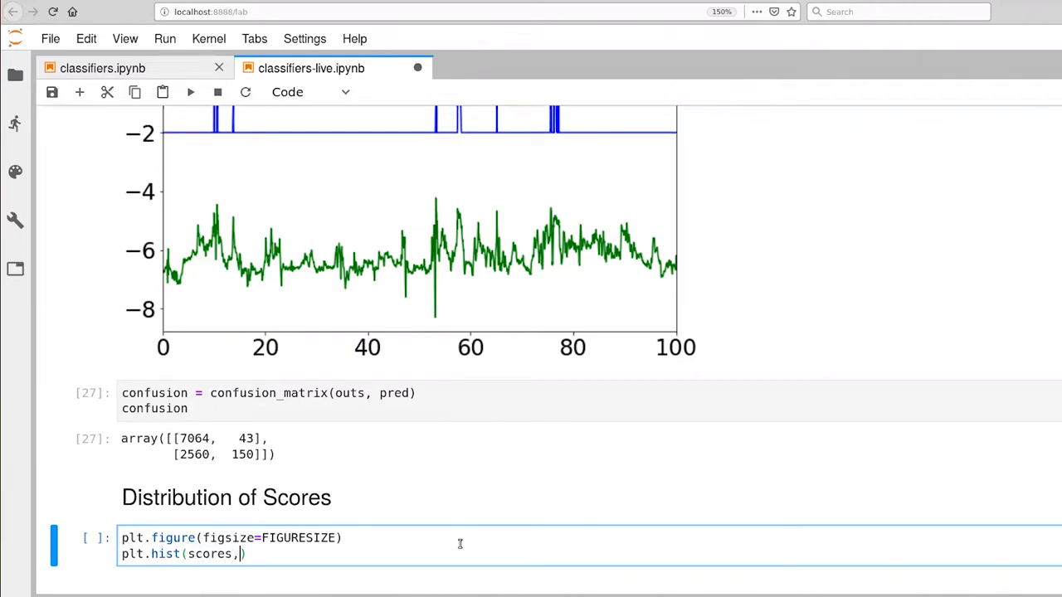
{"action": "type", "text": "bins=41"}
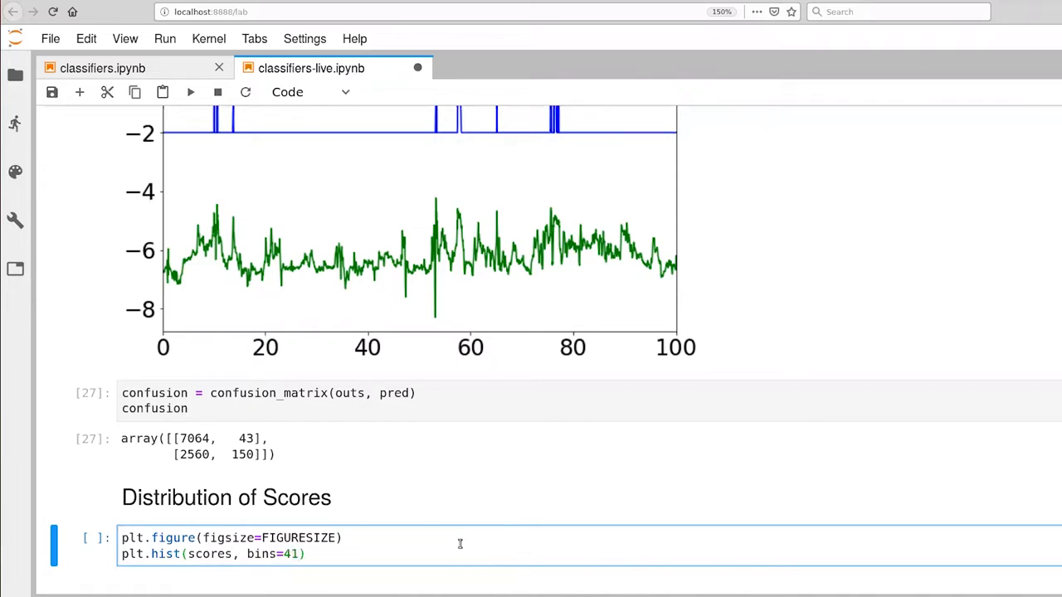
{"action": "mouse_move", "coordinate": [213, 558]}
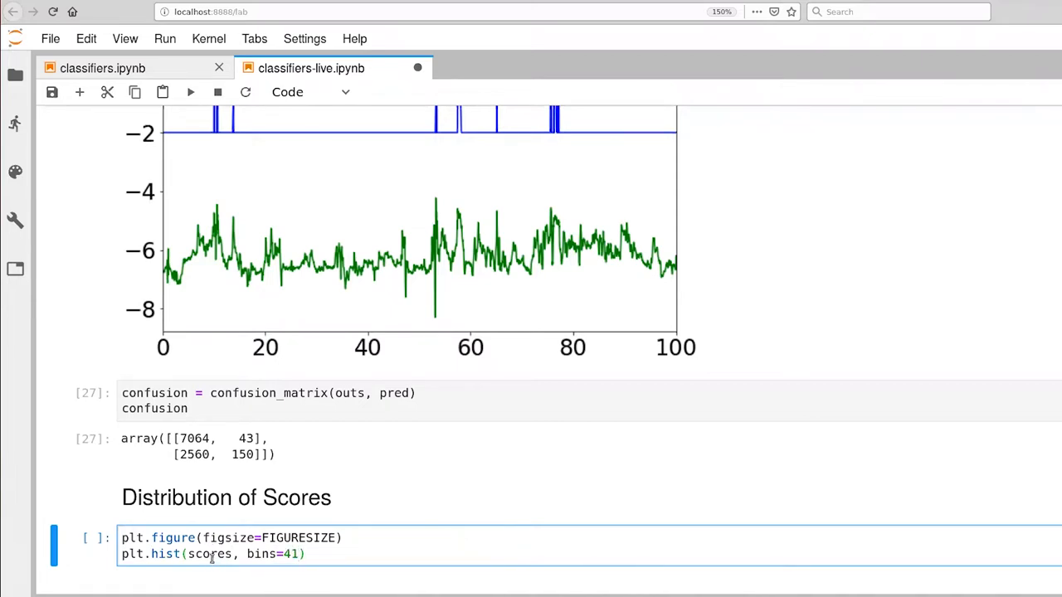
{"action": "mouse_move", "coordinate": [412, 528]}
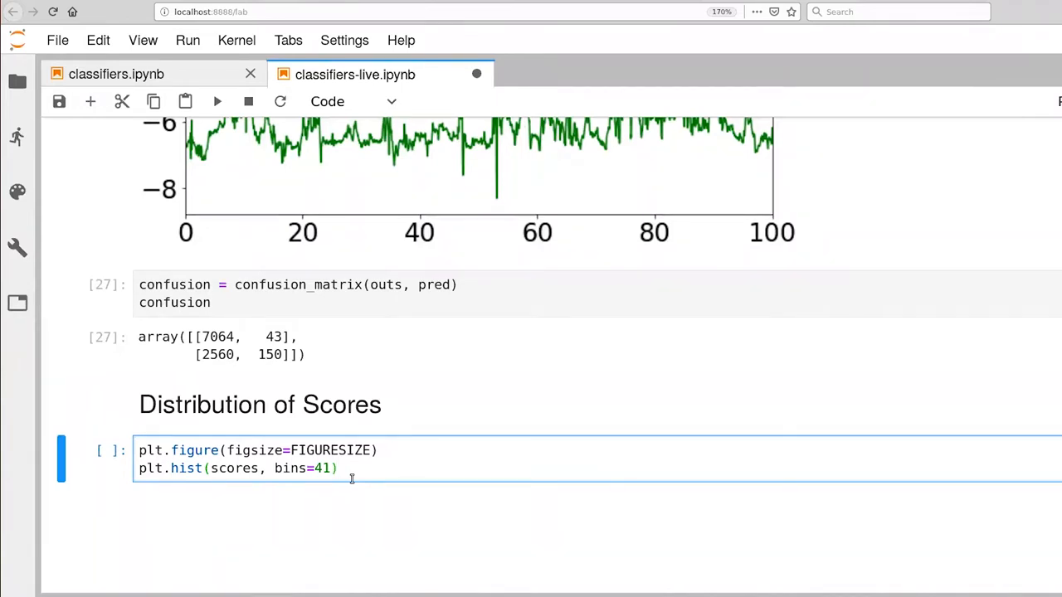
Step: Label the axes 'score' and 'count' with fontsize=FONTSIZE
{"action": "key", "text": "enter"}
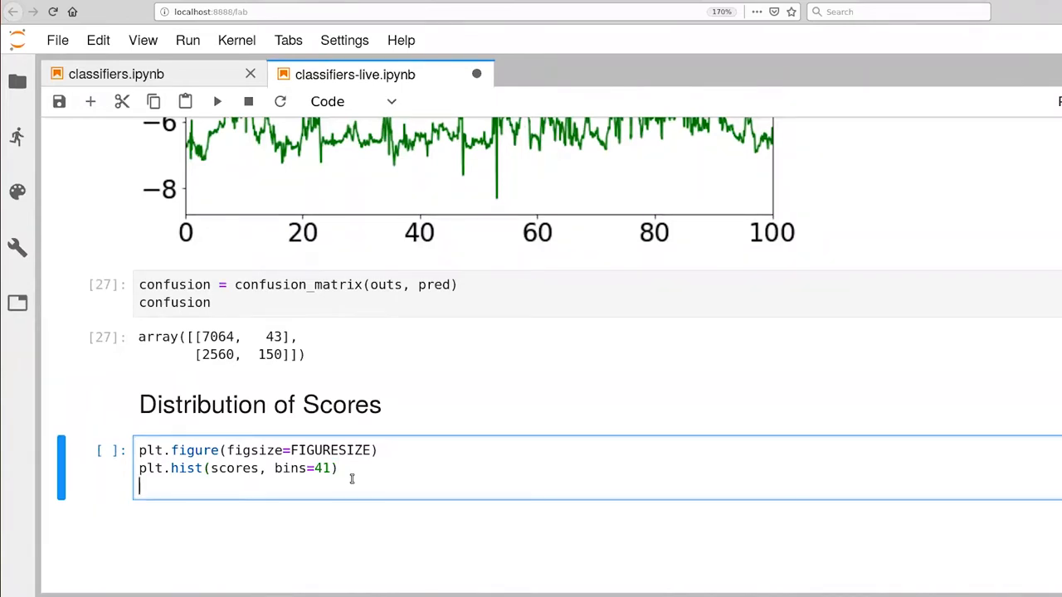
{"action": "type", "text": "plt.xlabel('sco"}
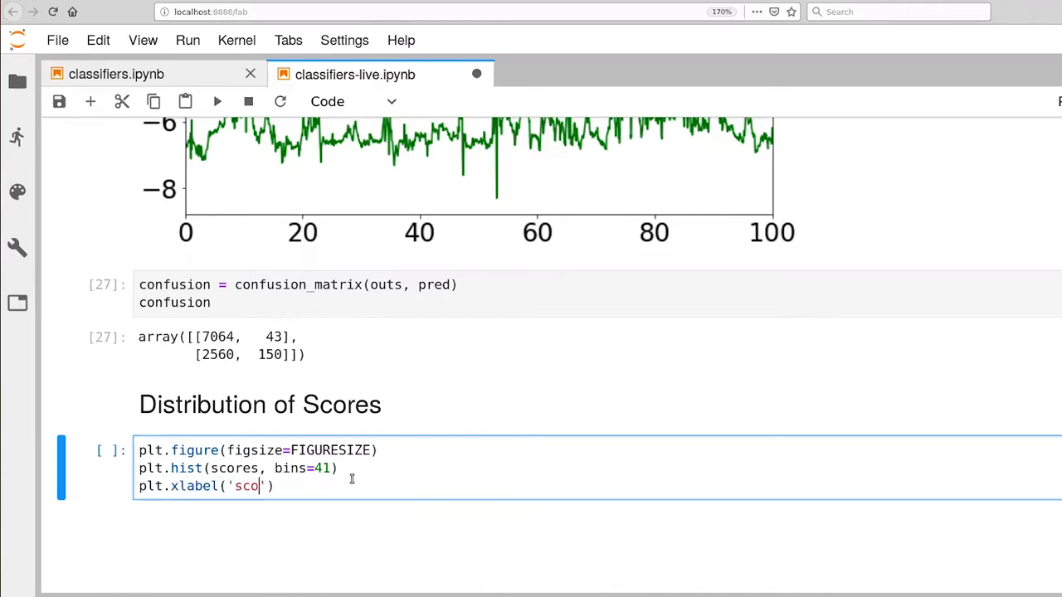
{"action": "type", "text": "re', fo"}
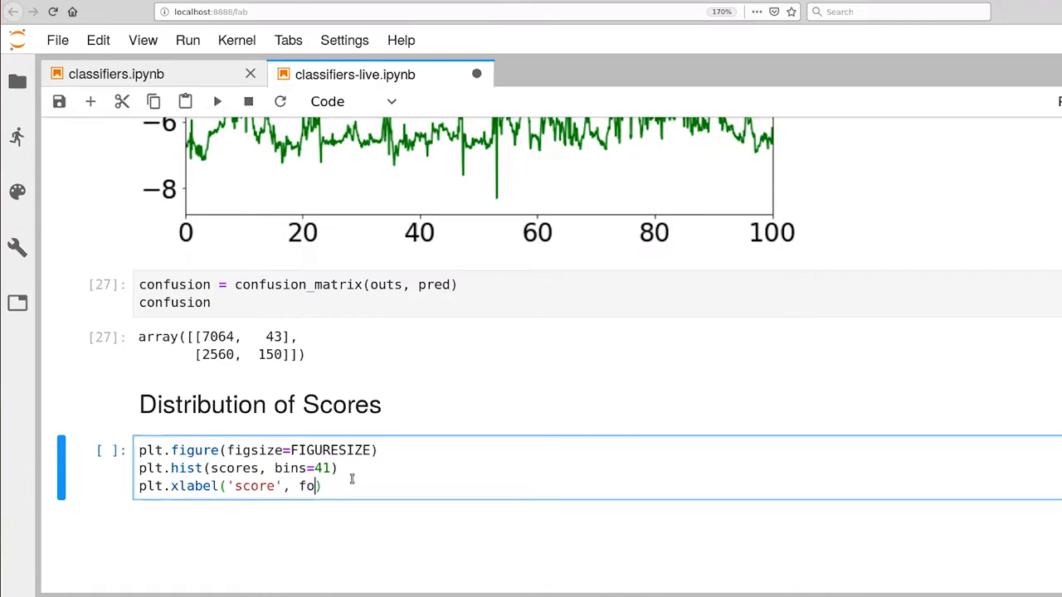
{"action": "type", "text": "ntsize=FONTSIZE"}
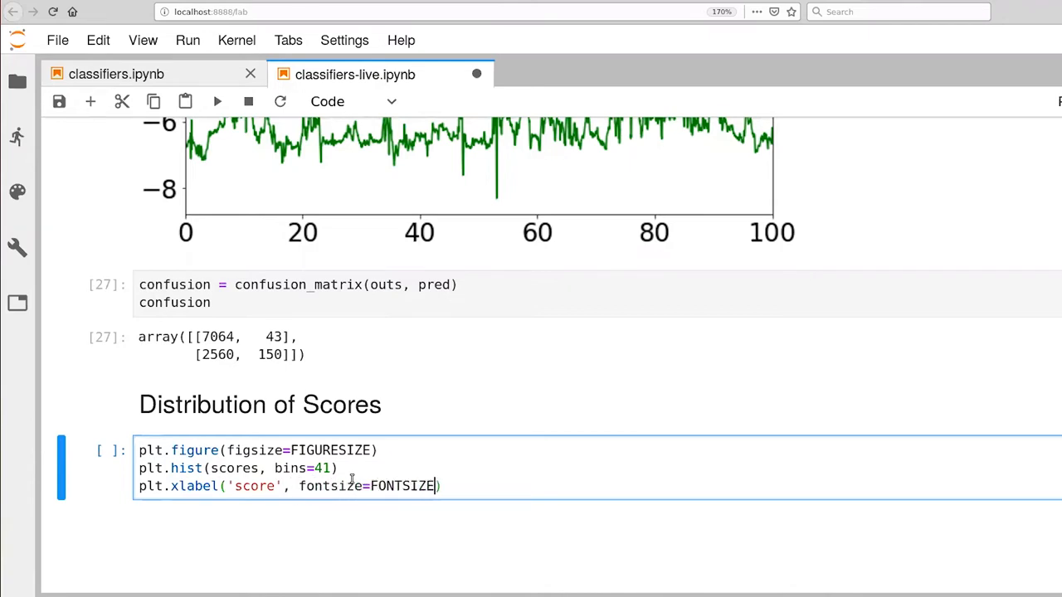
{"action": "type", "text": "plt"}
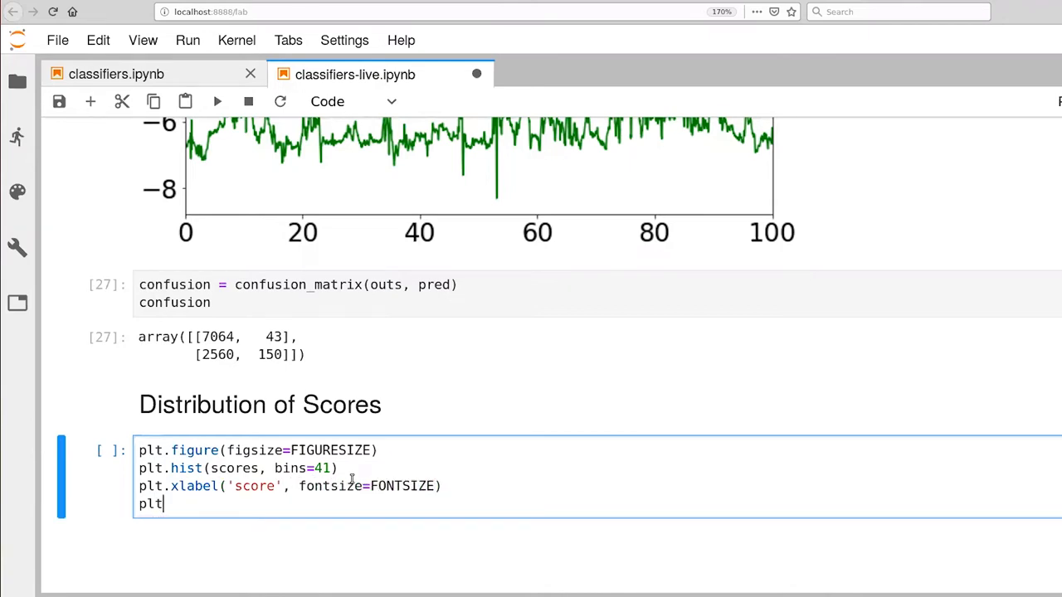
{"action": "type", "text": ".ylabel()"}
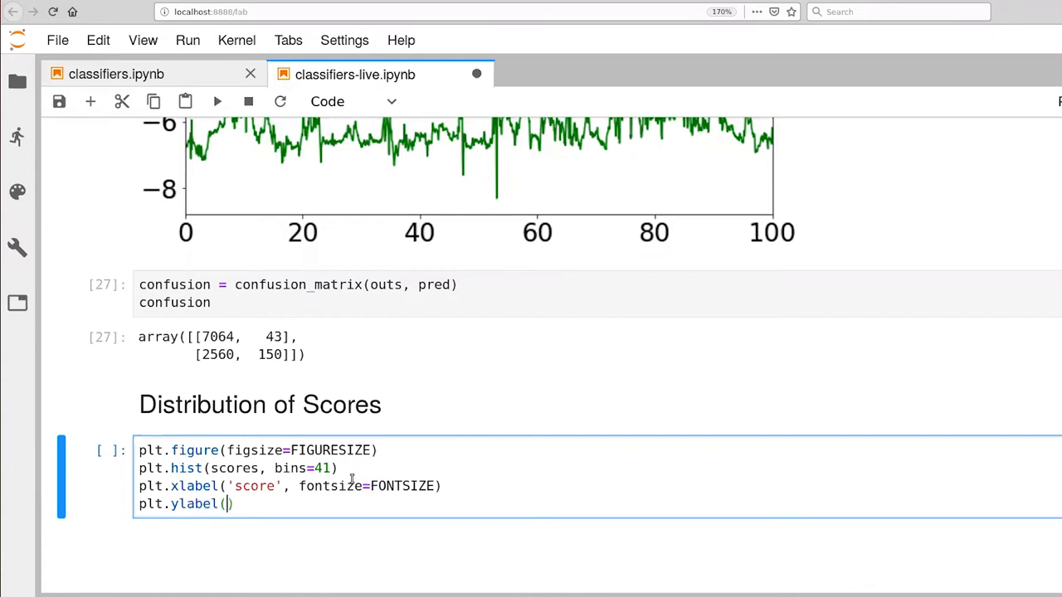
{"action": "type", "text": "'count',"}
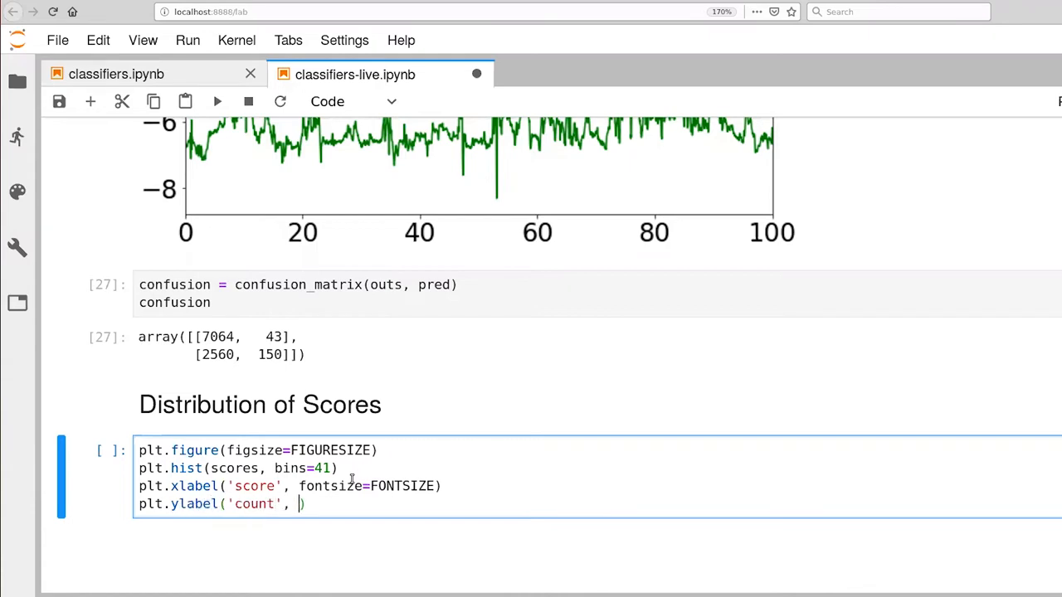
{"action": "type", "text": "fontsize=FONT"}
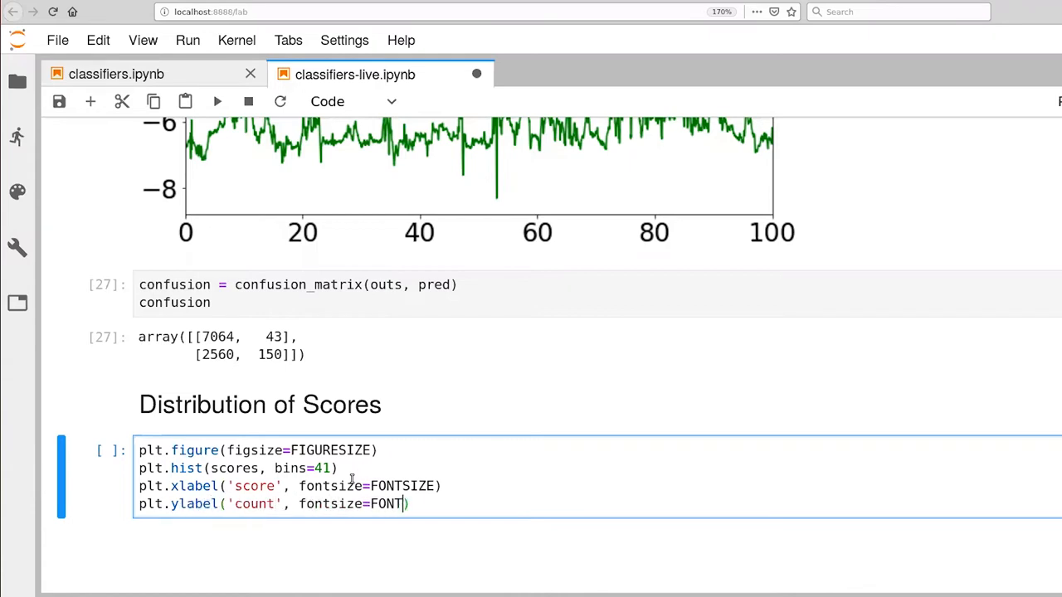
{"action": "type", "text": "SIZE)"}
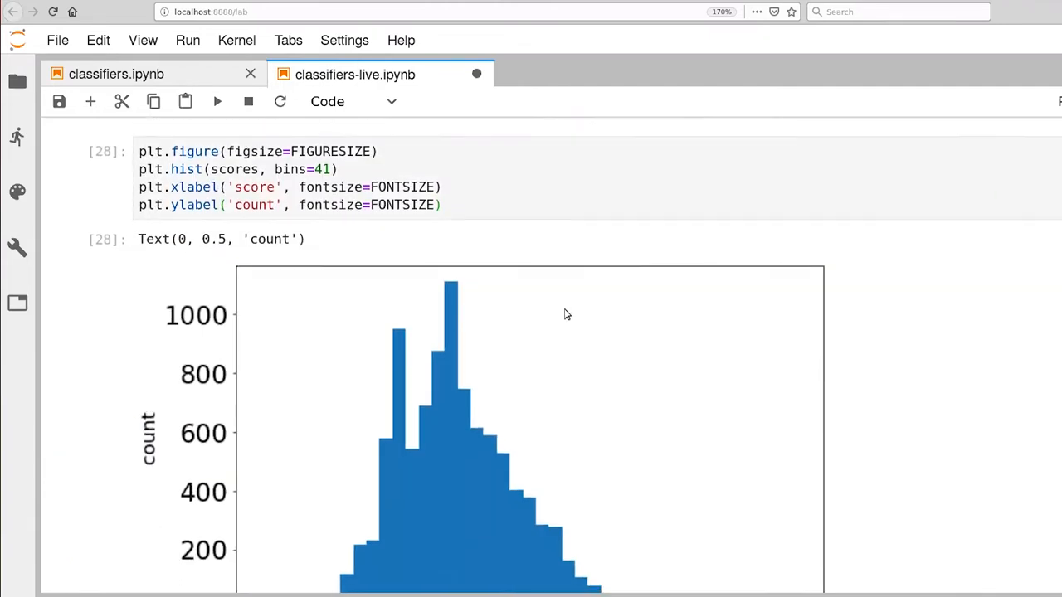
Step: Scroll down to view the rendered histogram of scores
{"action": "scroll", "scroll_direction": "down", "scroll_amount": 3}
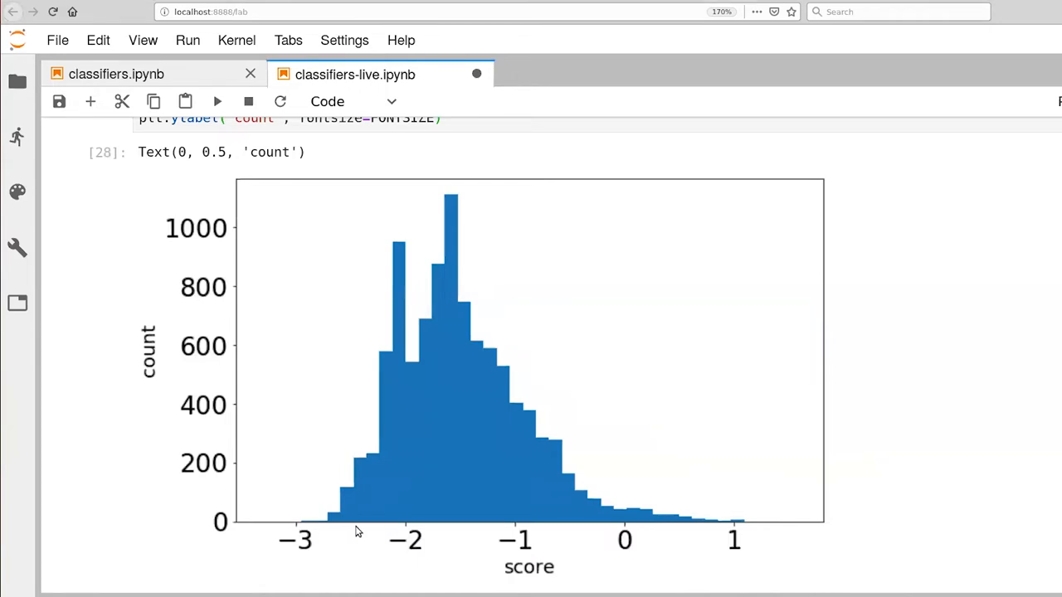
{"action": "mouse_move", "coordinate": [554, 506]}
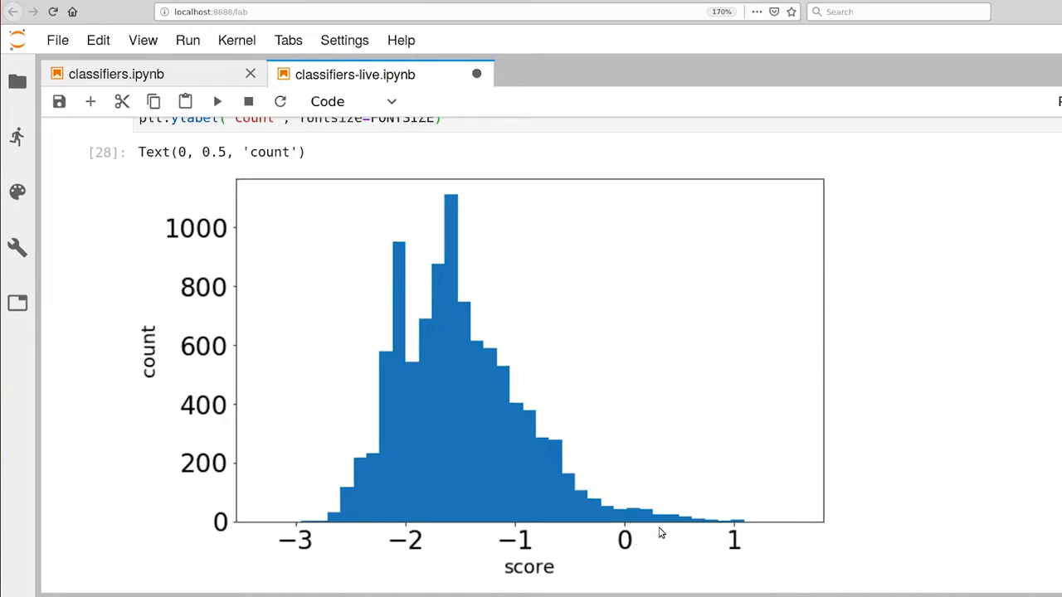
{"action": "mouse_move", "coordinate": [743, 521]}
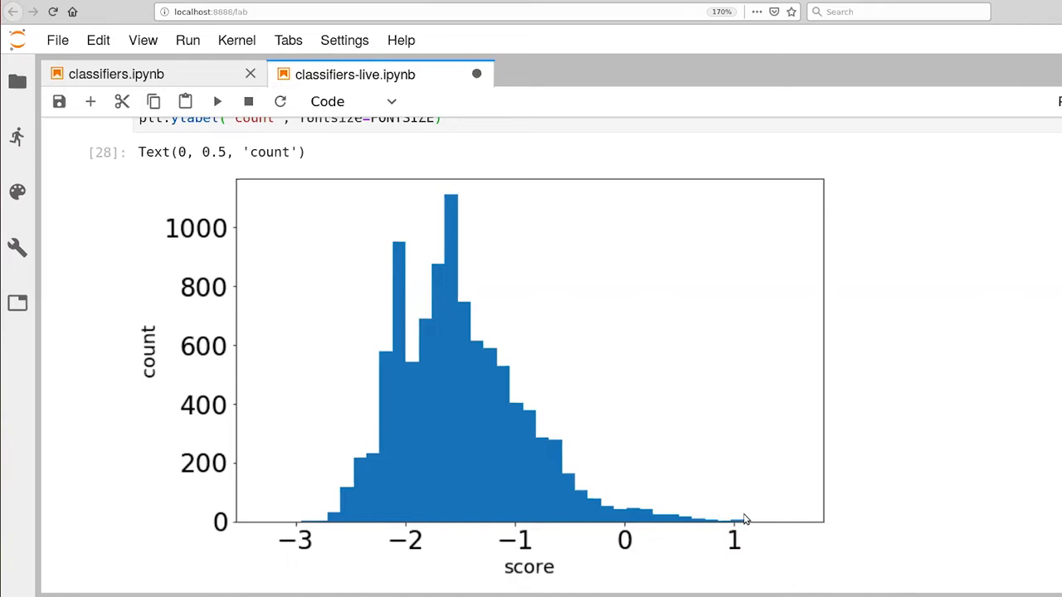
{"action": "mouse_move", "coordinate": [341, 524]}
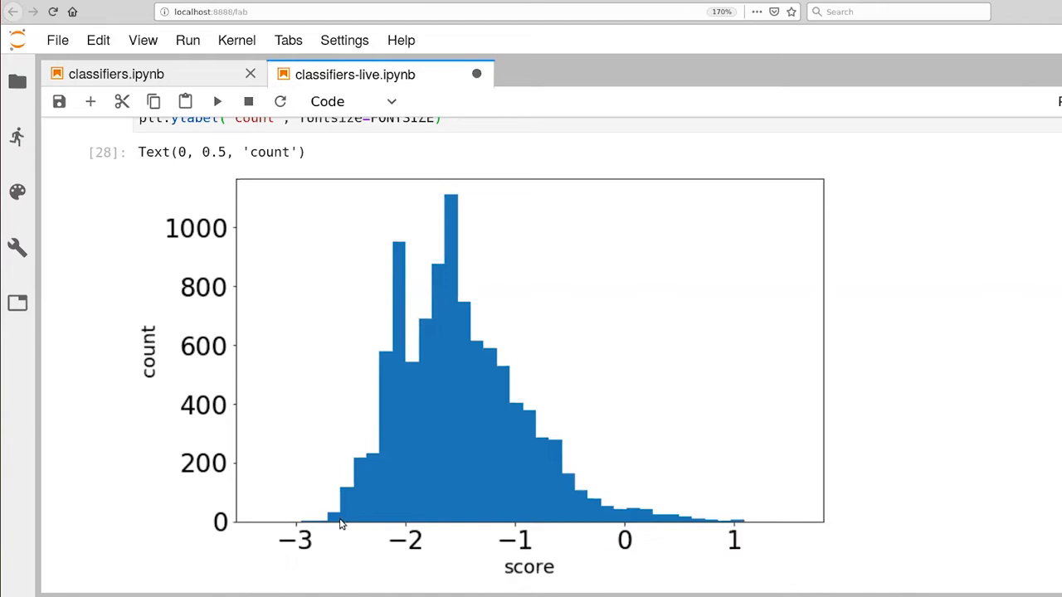
{"action": "mouse_move", "coordinate": [306, 521]}
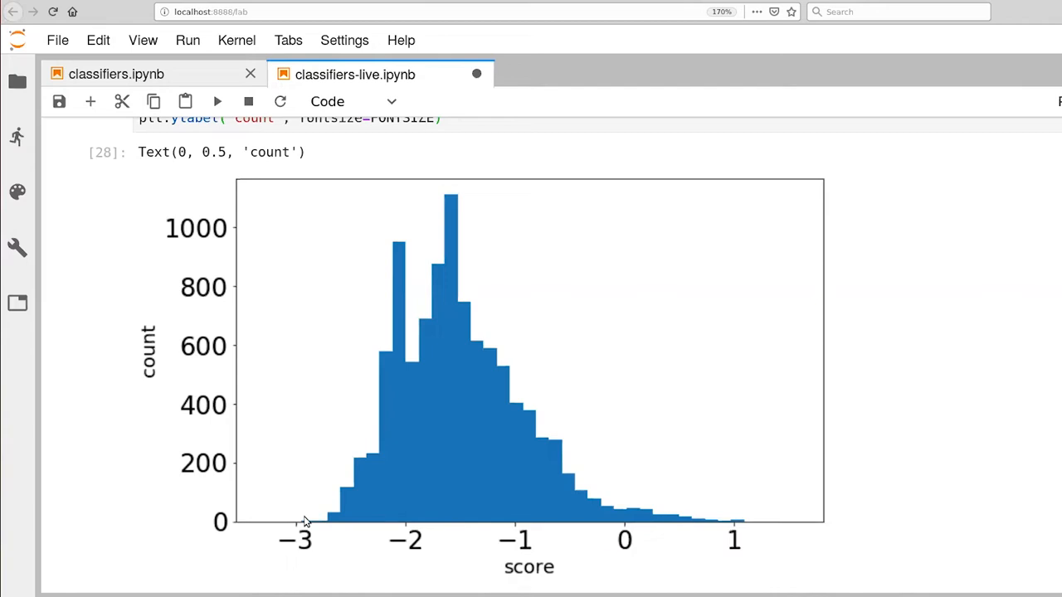
{"action": "mouse_move", "coordinate": [600, 532]}
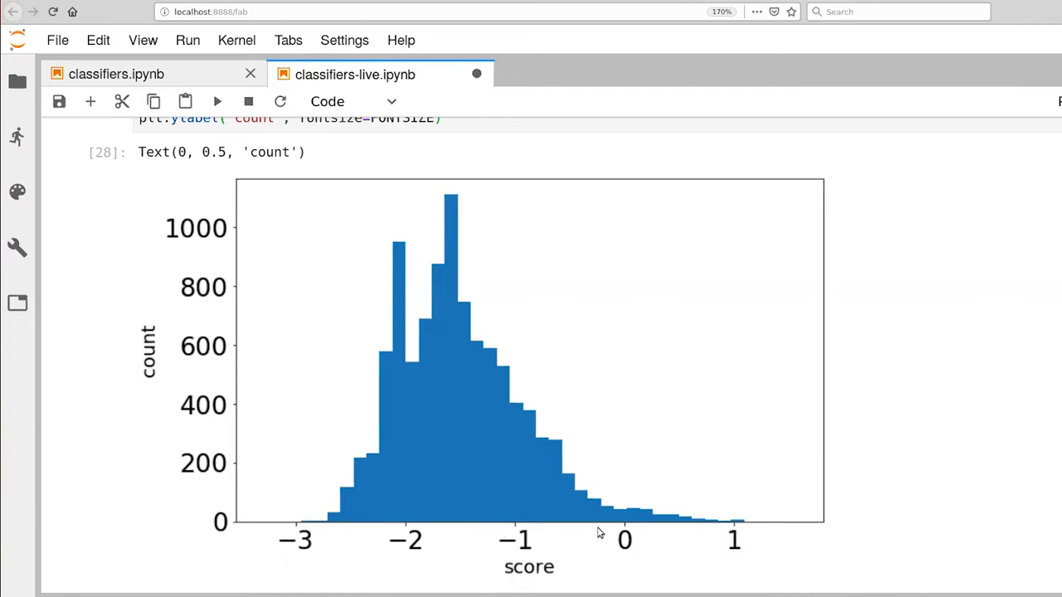
{"action": "mouse_move", "coordinate": [594, 534]}
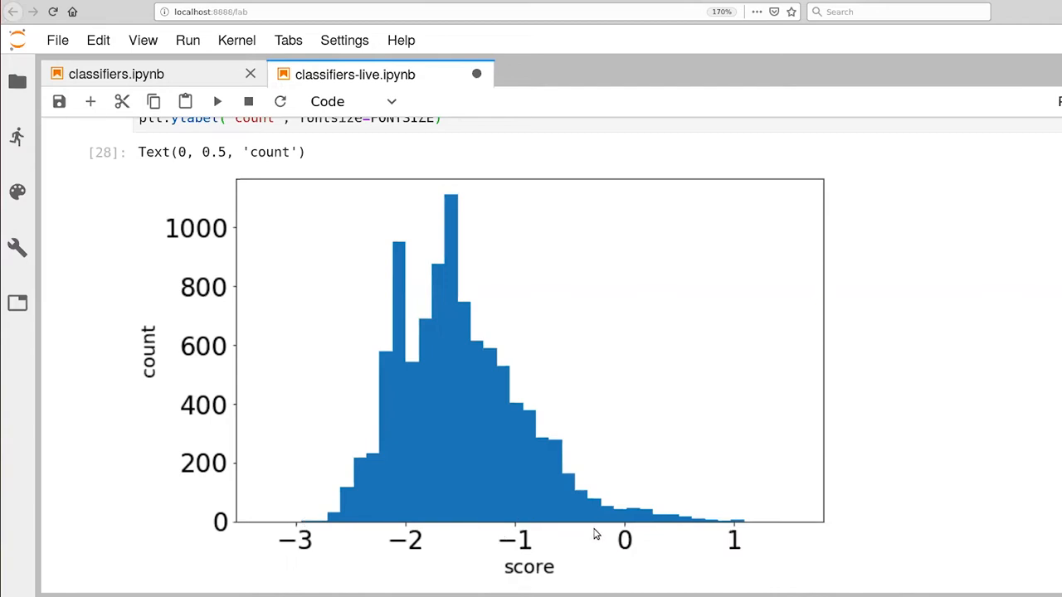
{"action": "mouse_move", "coordinate": [501, 527]}
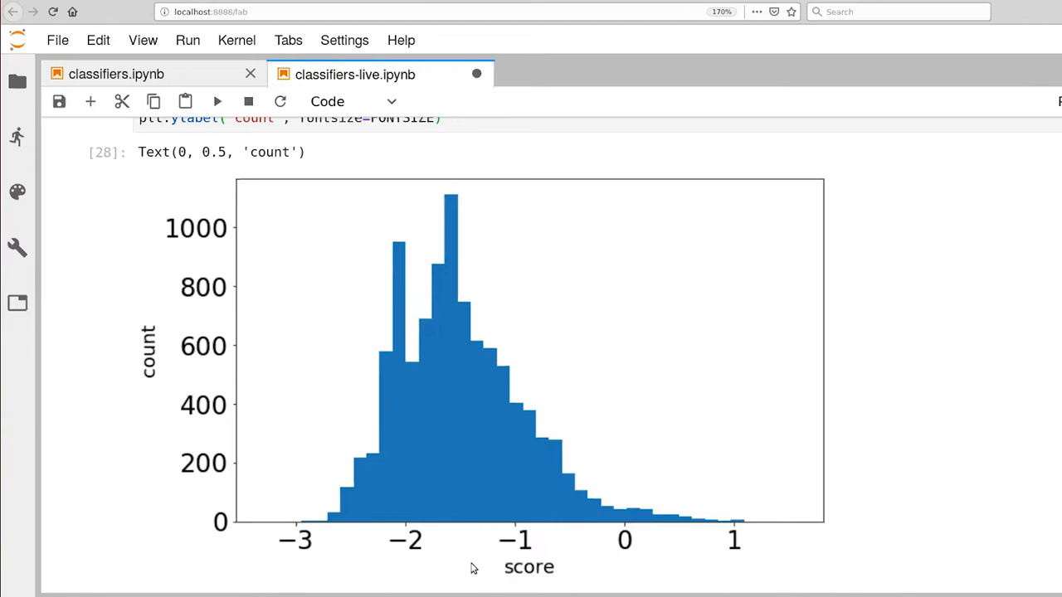
{"action": "mouse_move", "coordinate": [655, 471]}
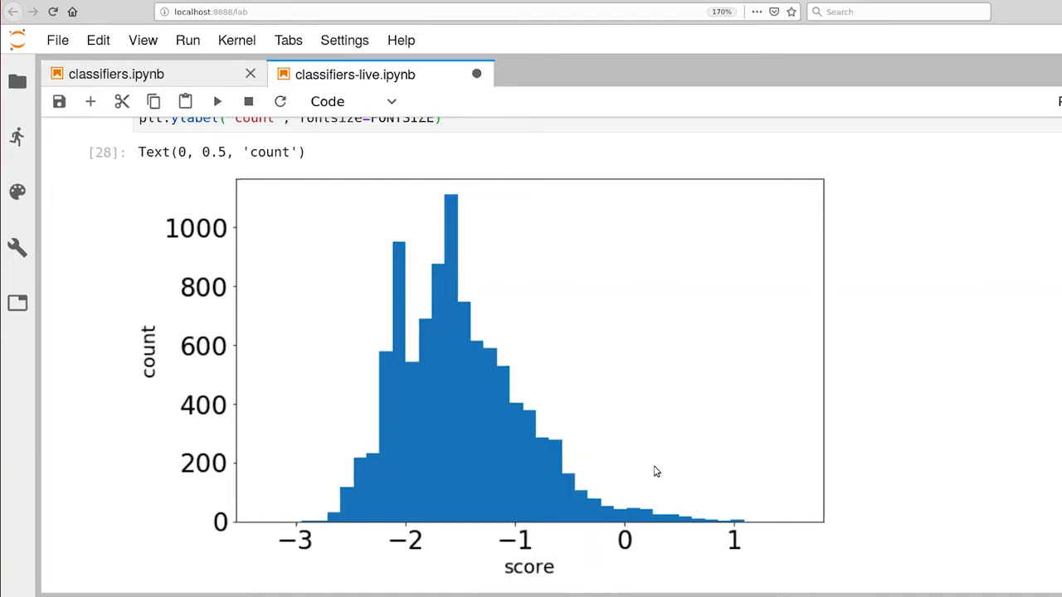
{"action": "mouse_move", "coordinate": [697, 522]}
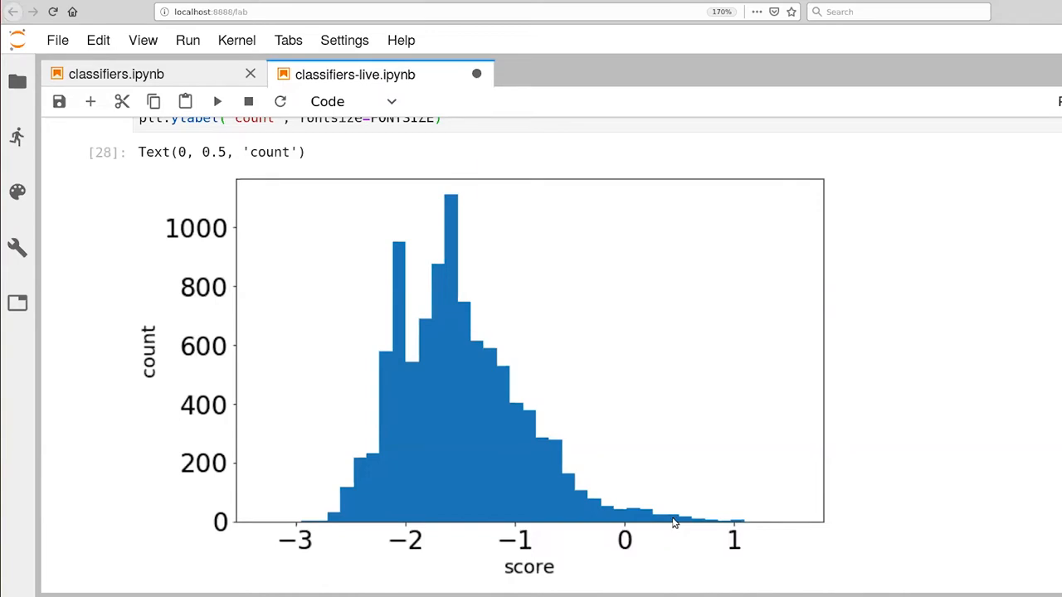
{"action": "mouse_move", "coordinate": [487, 521]}
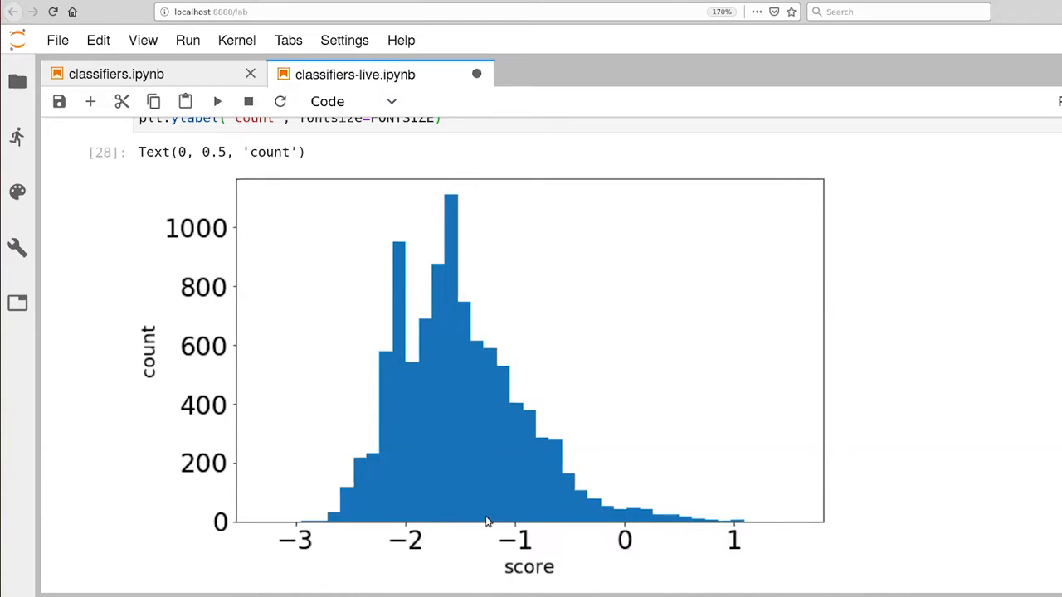
{"action": "mouse_move", "coordinate": [442, 277]}
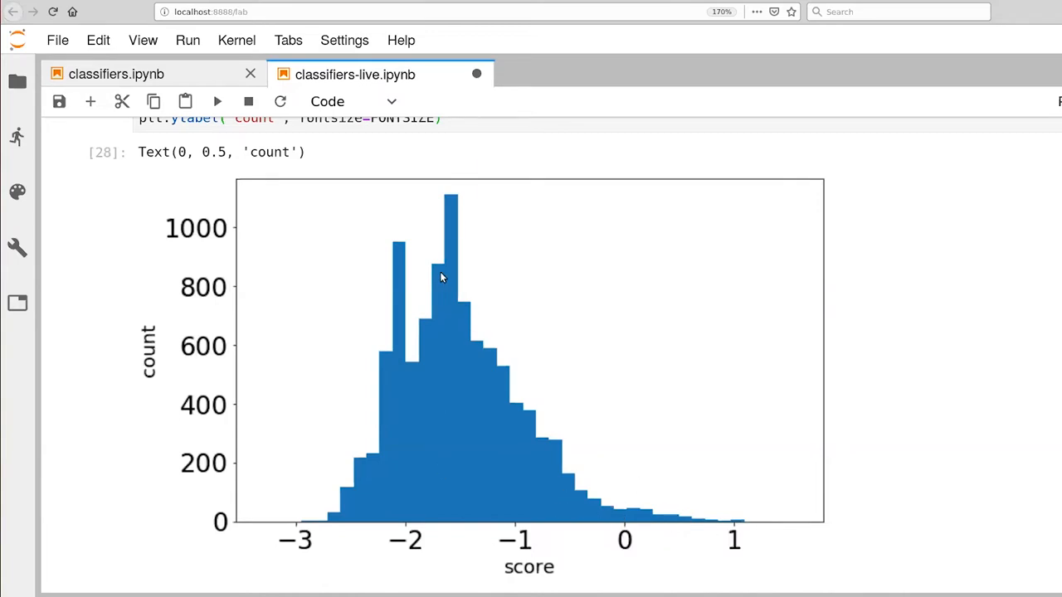
{"action": "mouse_move", "coordinate": [383, 282]}
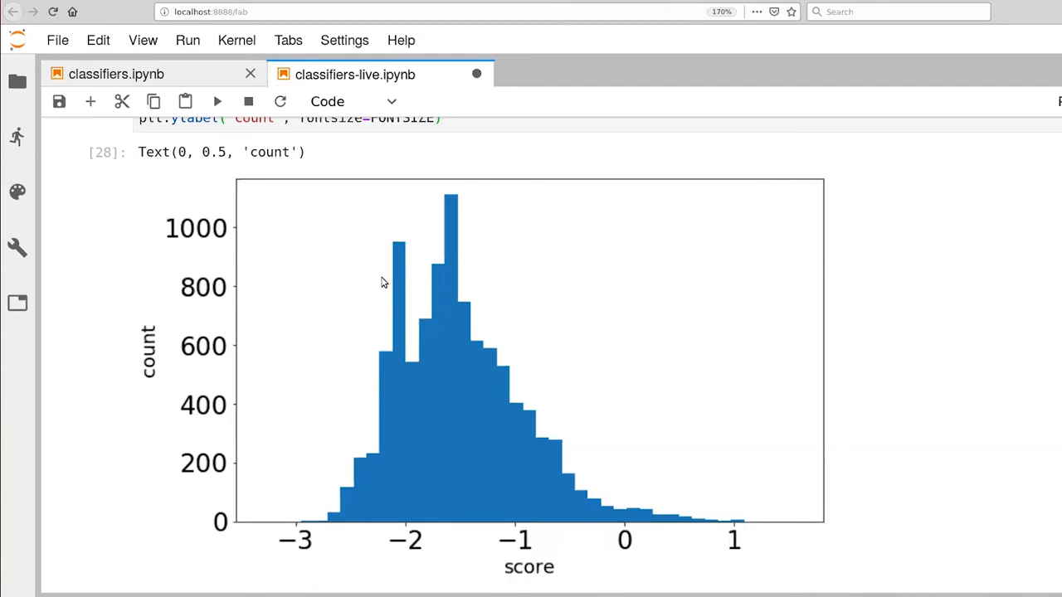
{"action": "mouse_move", "coordinate": [471, 253]}
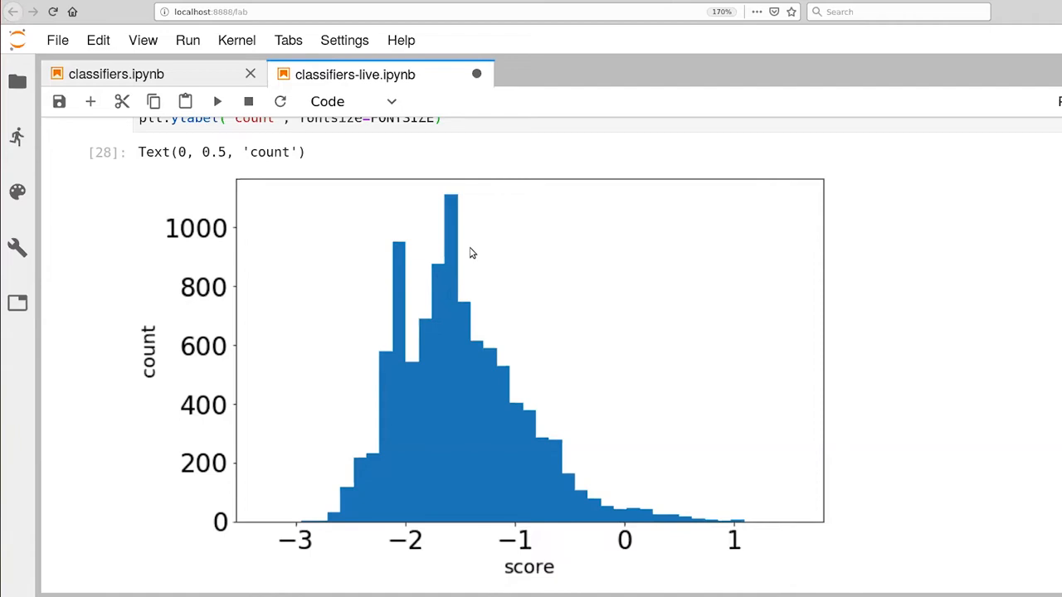
{"action": "mouse_move", "coordinate": [486, 471]}
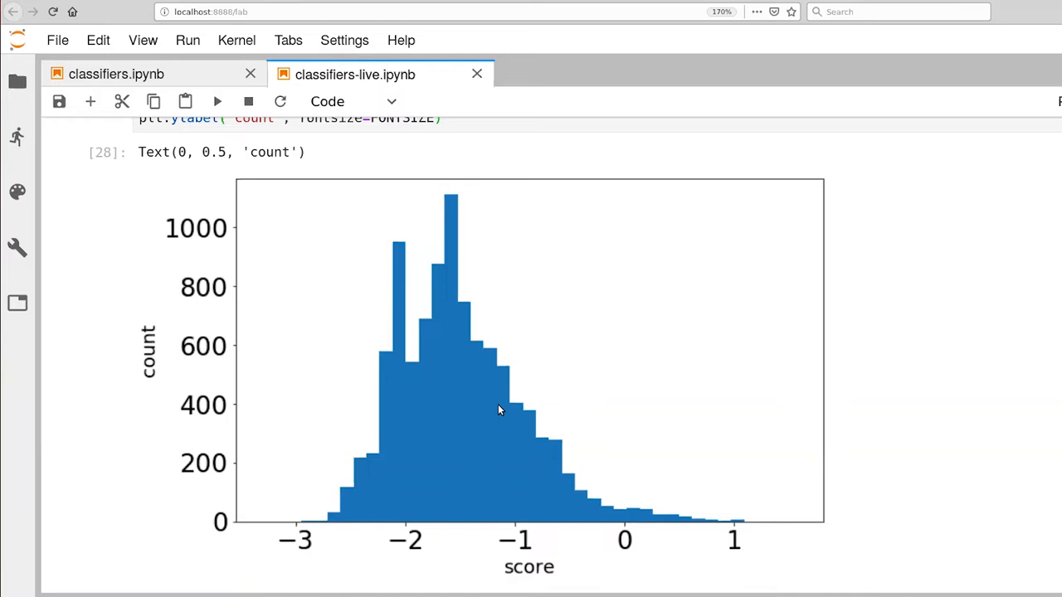
Step: Build scores_pos as a list comprehension over enumerate(outs) keeping o > 0
{"action": "scroll", "scroll_direction": "down", "scroll_amount": 3}
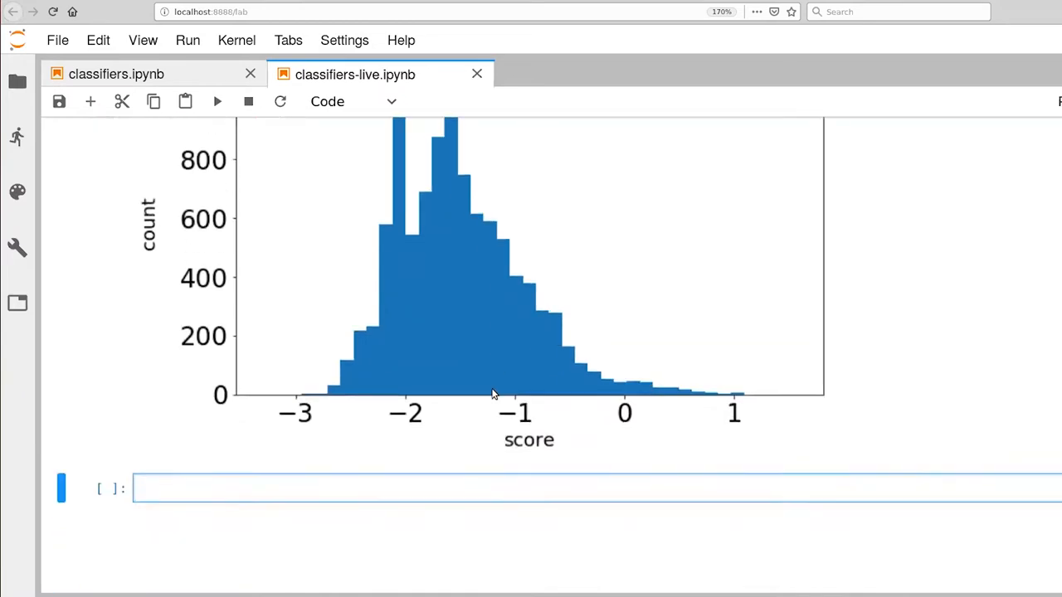
{"action": "type", "text": "s"}
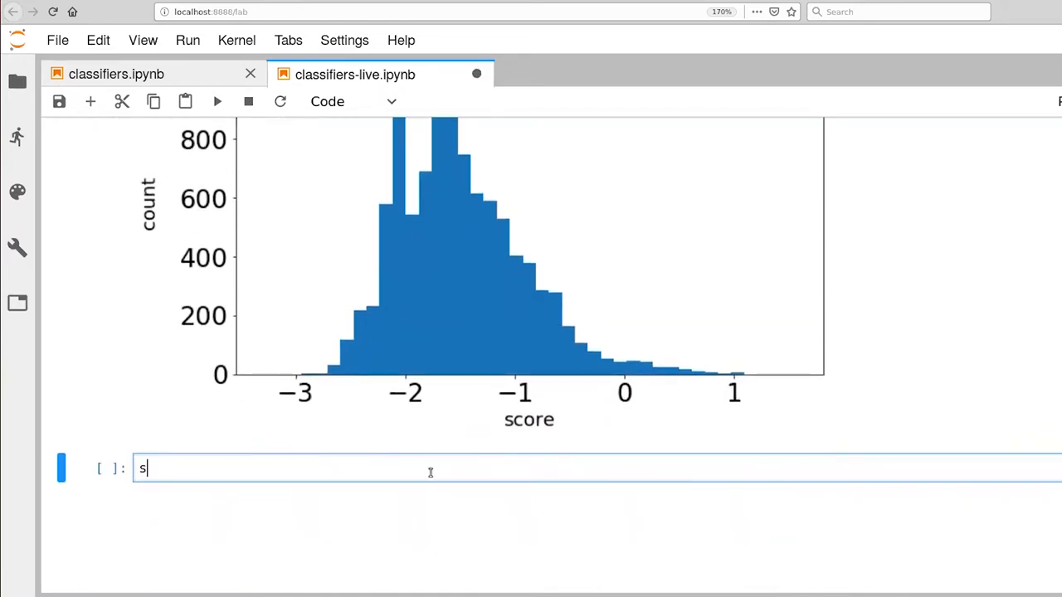
{"action": "type", "text": "cores_pos ="}
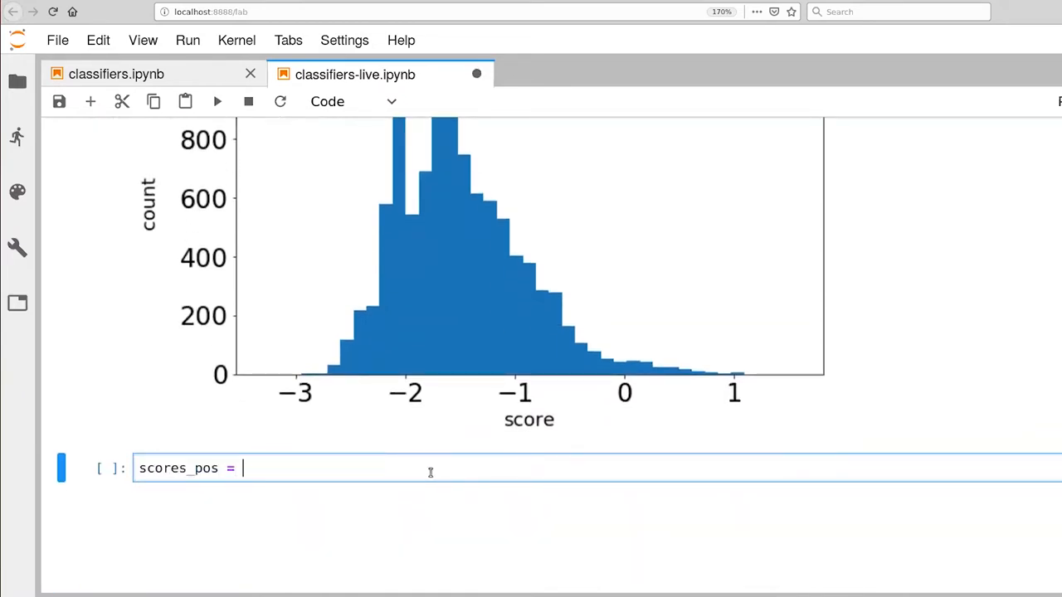
{"action": "type", "text": "[]"}
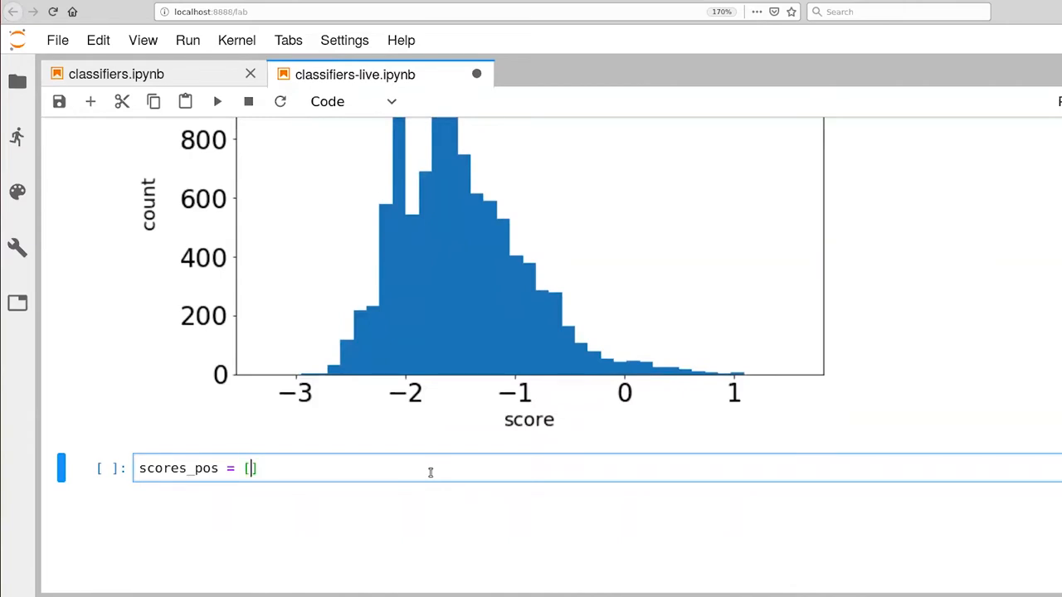
{"action": "type", "text": "scores[i]"}
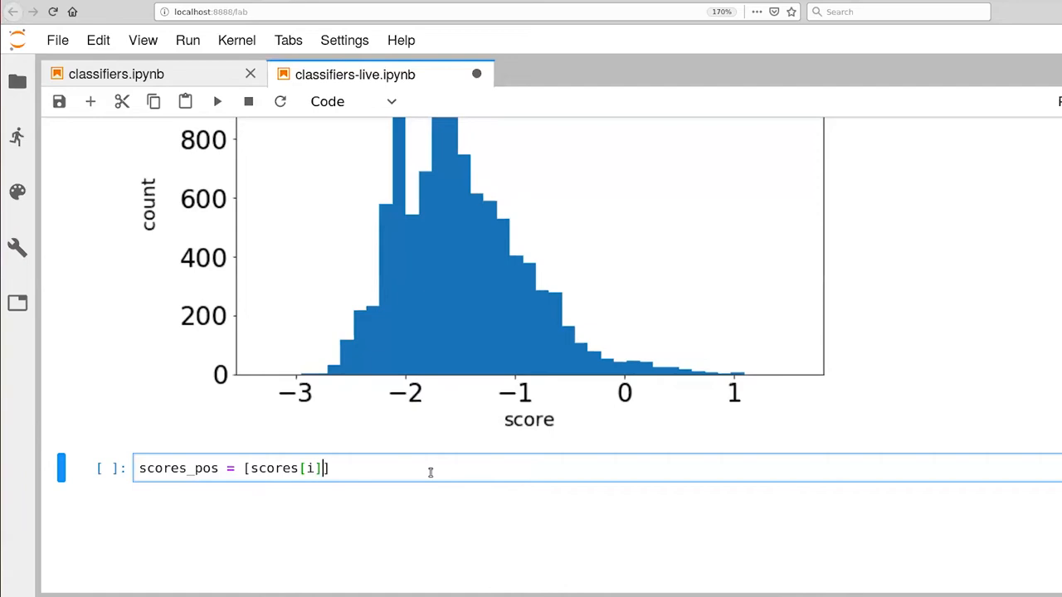
{"action": "mouse_move", "coordinate": [431, 494]}
{"action": "type", "text": " for "}
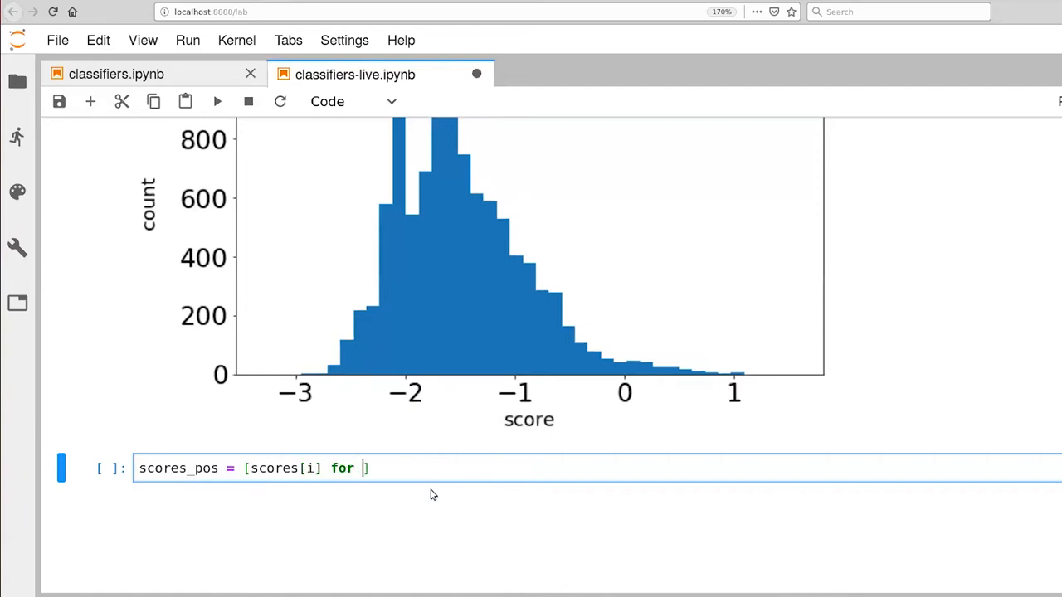
{"action": "type", "text": "(i, o) in en"}
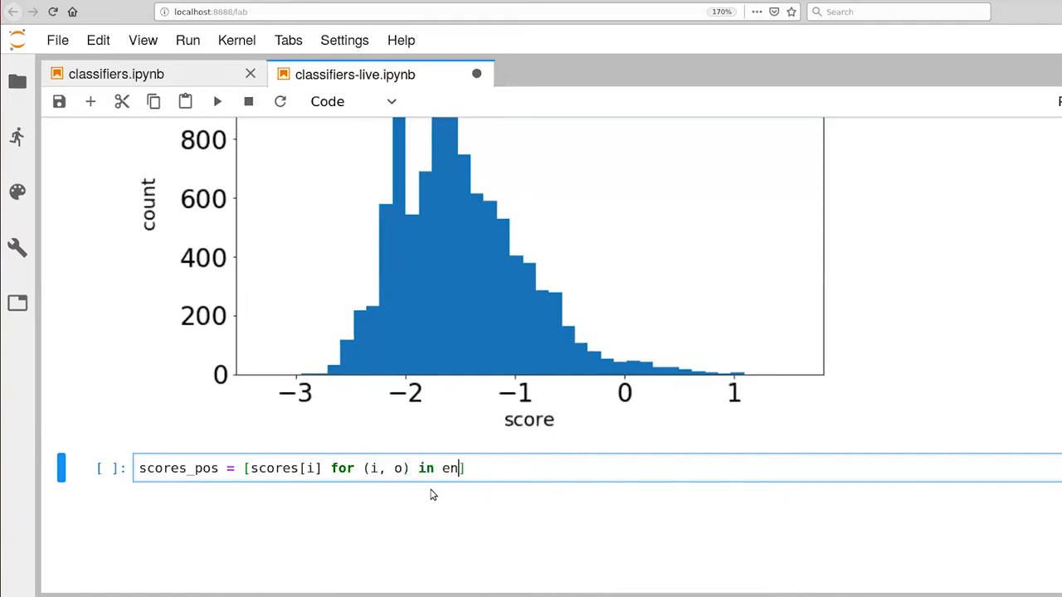
{"action": "type", "text": "umerate(outs"}
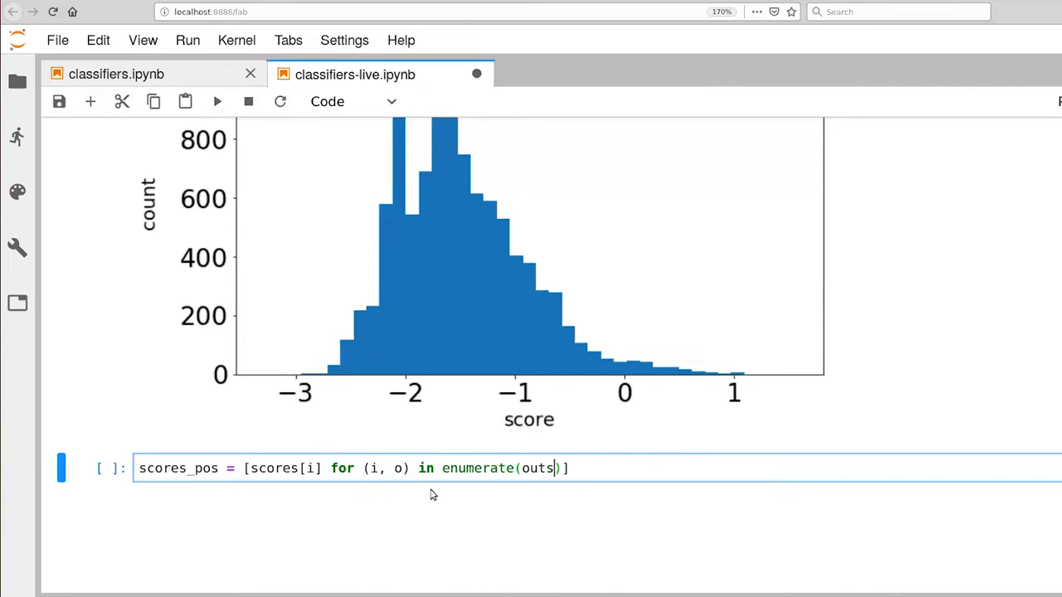
{"action": "type", "text": "if o >"}
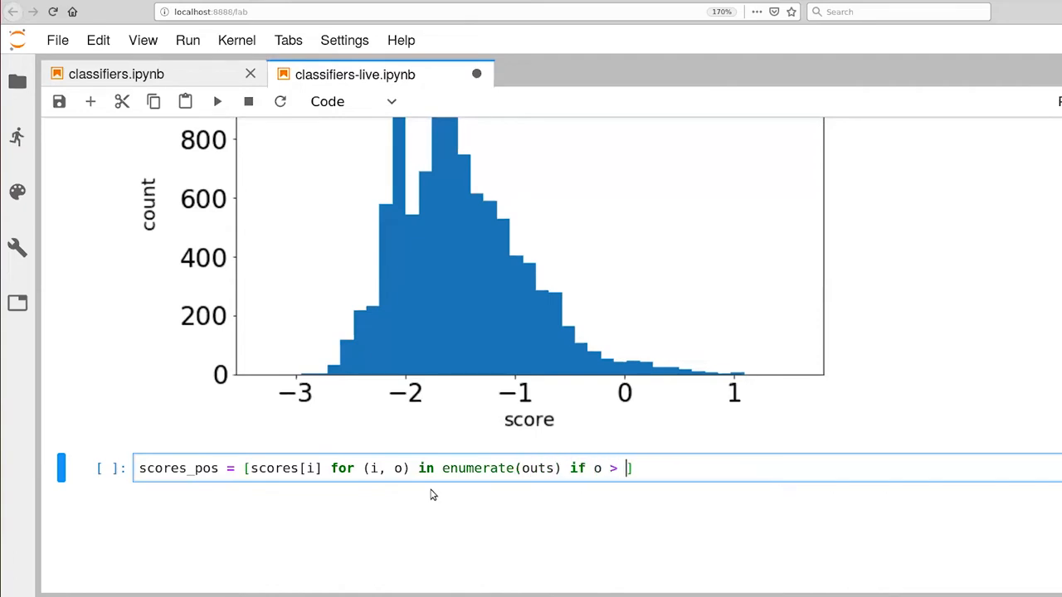
{"action": "type", "text": "0"}
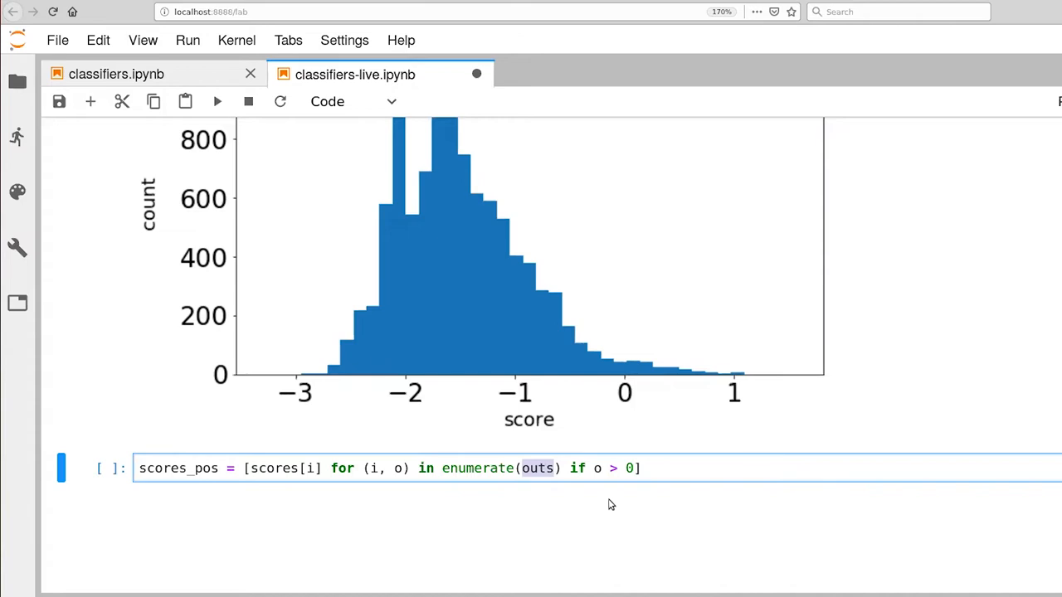
{"action": "mouse_move", "coordinate": [444, 468]}
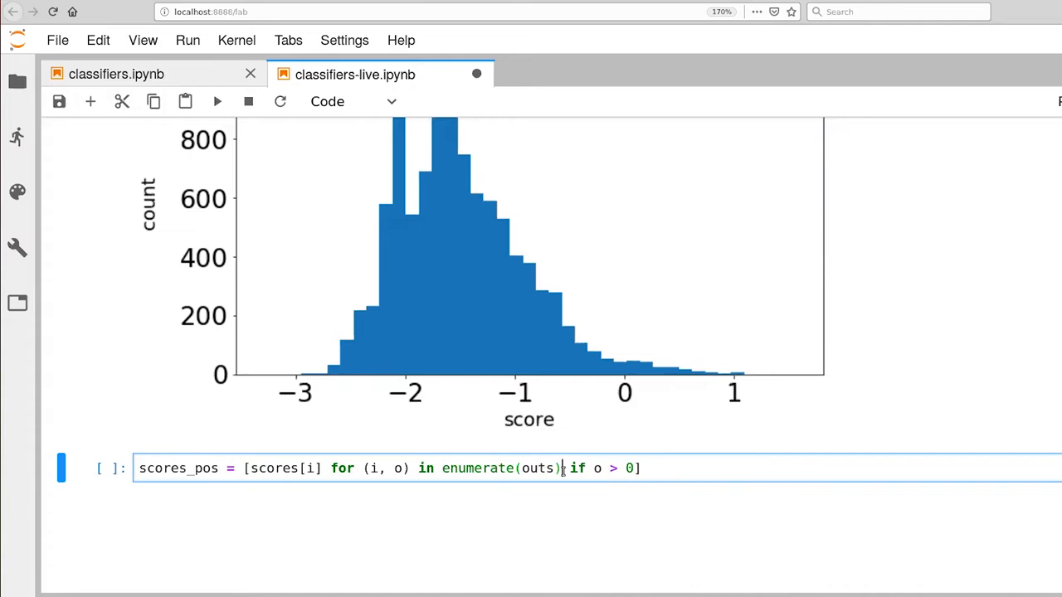
{"action": "mouse_move", "coordinate": [445, 412]}
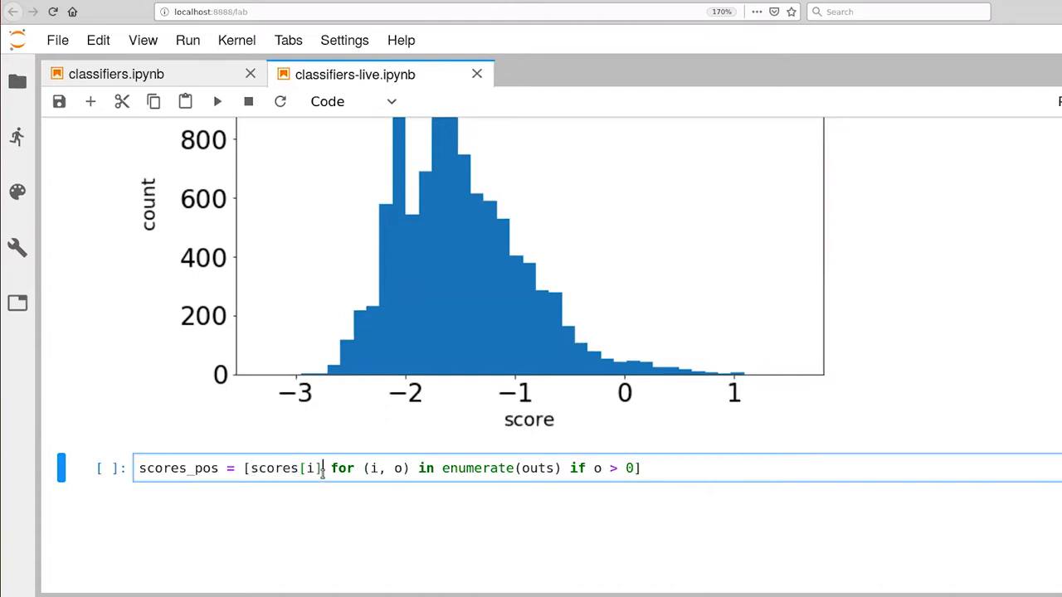
Step: Duplicate the line as scores_neg with the condition o == 0
{"action": "double_click", "coordinate": [274, 468]}
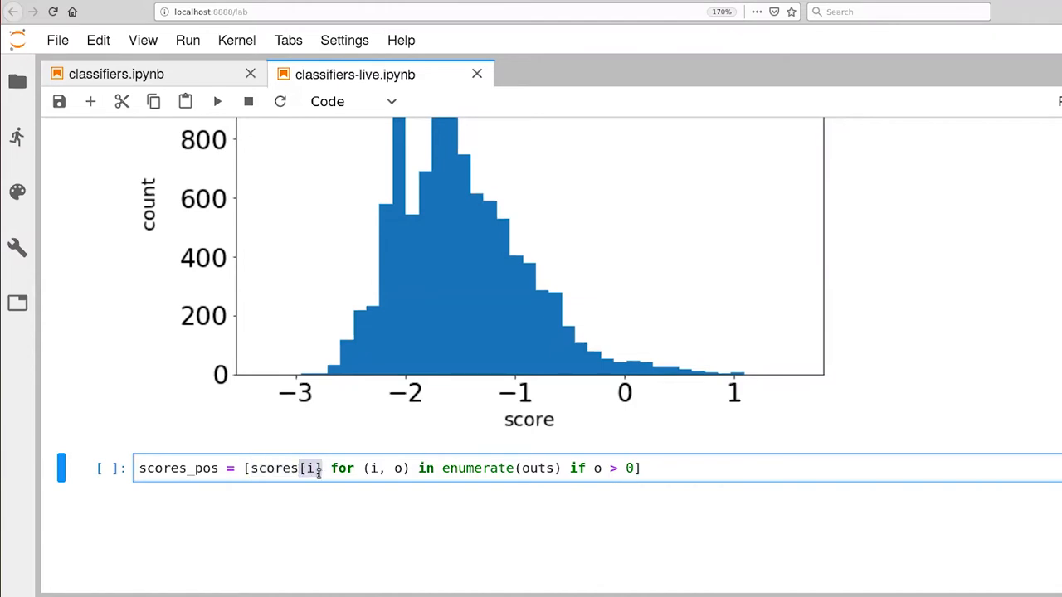
{"action": "left_click", "coordinate": [372, 468]}
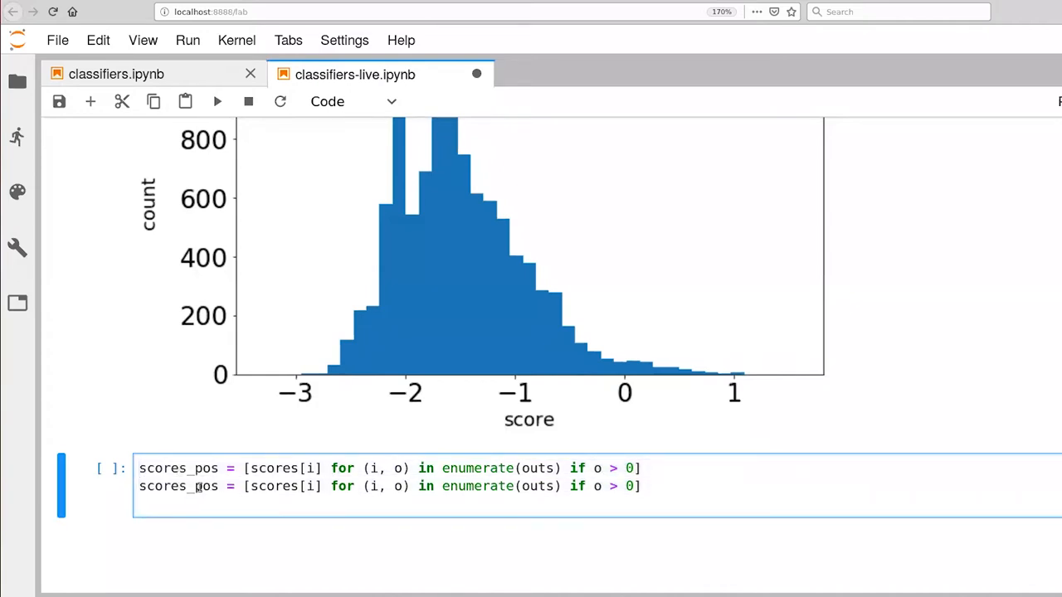
{"action": "double_click", "coordinate": [206, 486]}
{"action": "type", "text": "neg"}
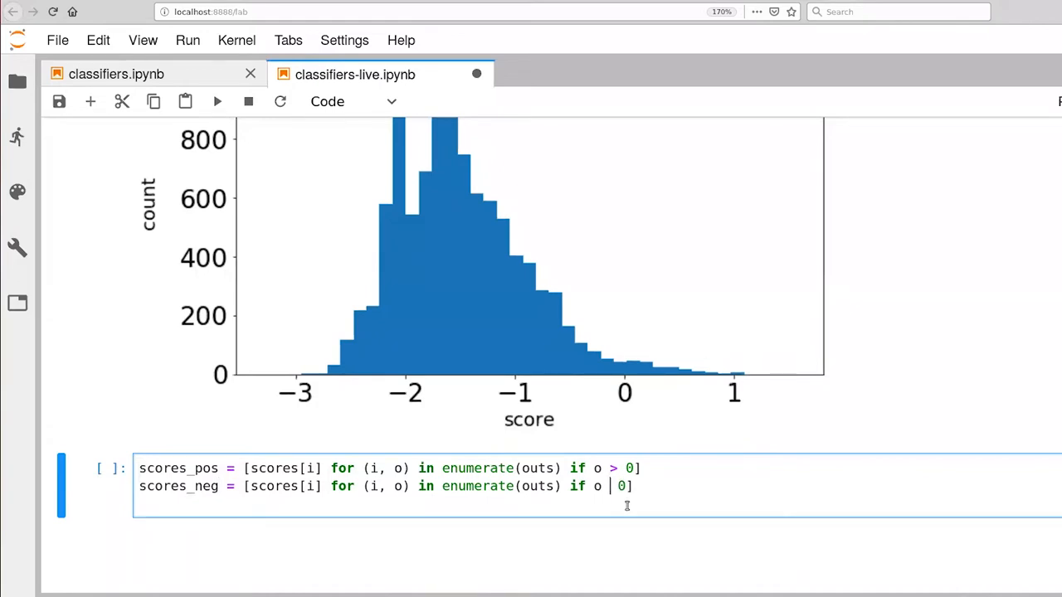
{"action": "type", "text": "=="}
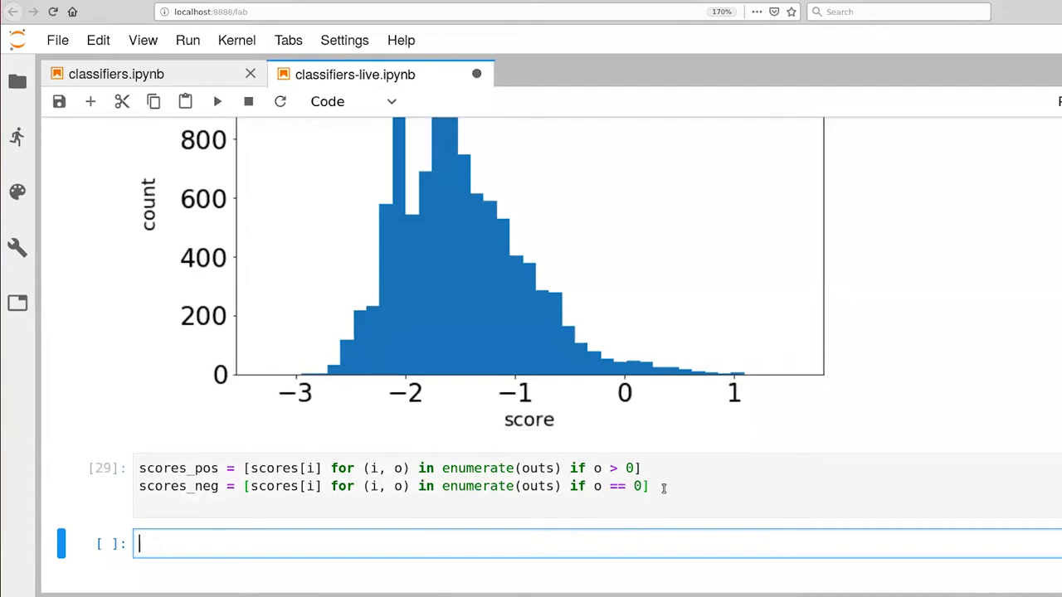
{"action": "mouse_move", "coordinate": [407, 570]}
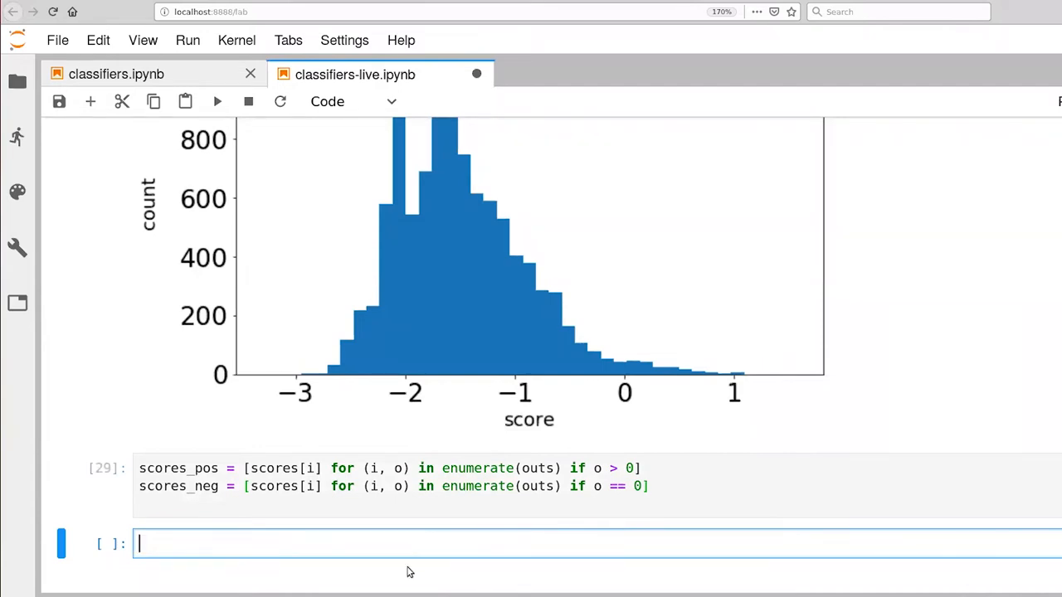
Step: Check scores.shape, then len(scores_pos) and len(scores_neg) in separate cells
{"action": "type", "text": "scores.shape"}
{"action": "type", "text": "scores_pos.shape"}
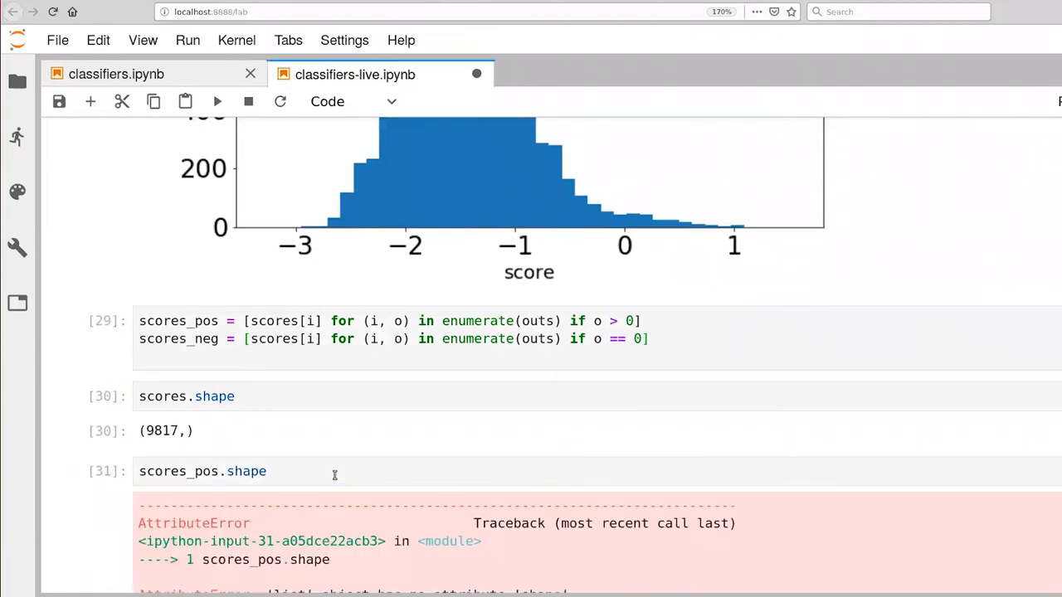
{"action": "left_click", "coordinate": [208, 471]}
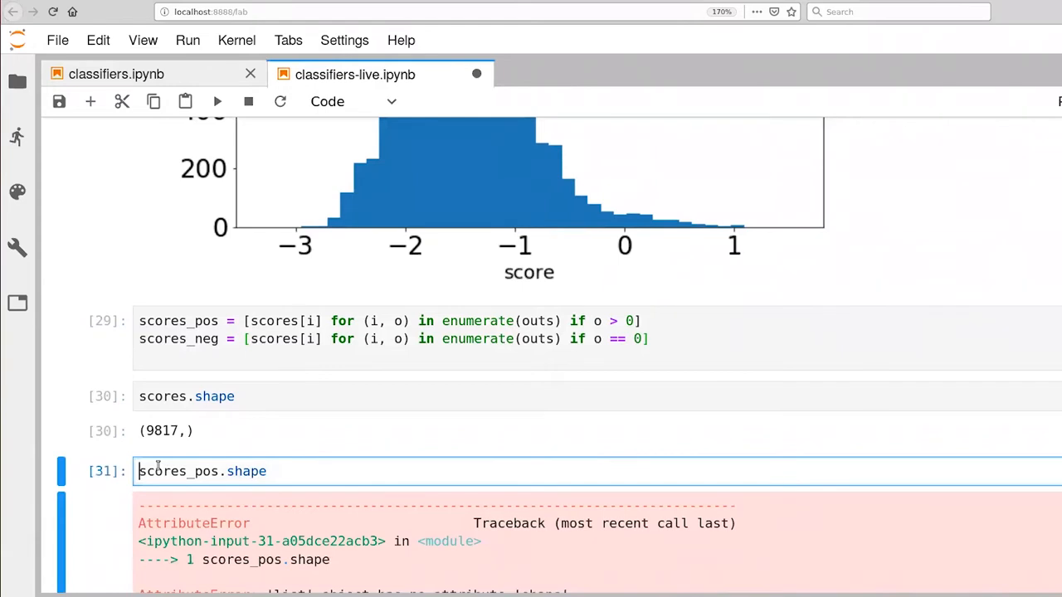
{"action": "type", "text": "len("}
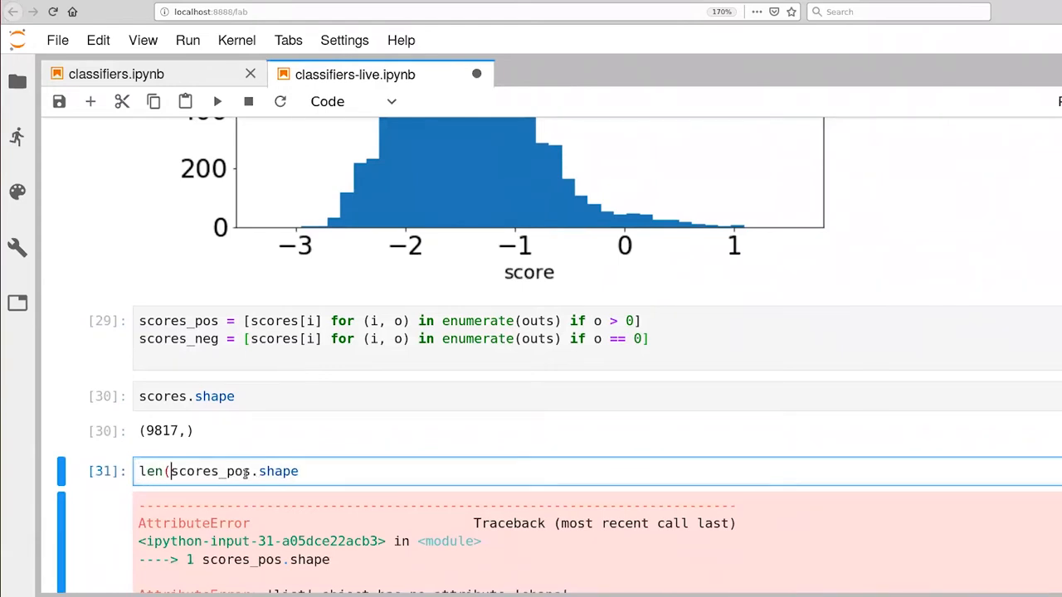
{"action": "key", "text": "BackSpace"}
{"action": "type", "text": ")"}
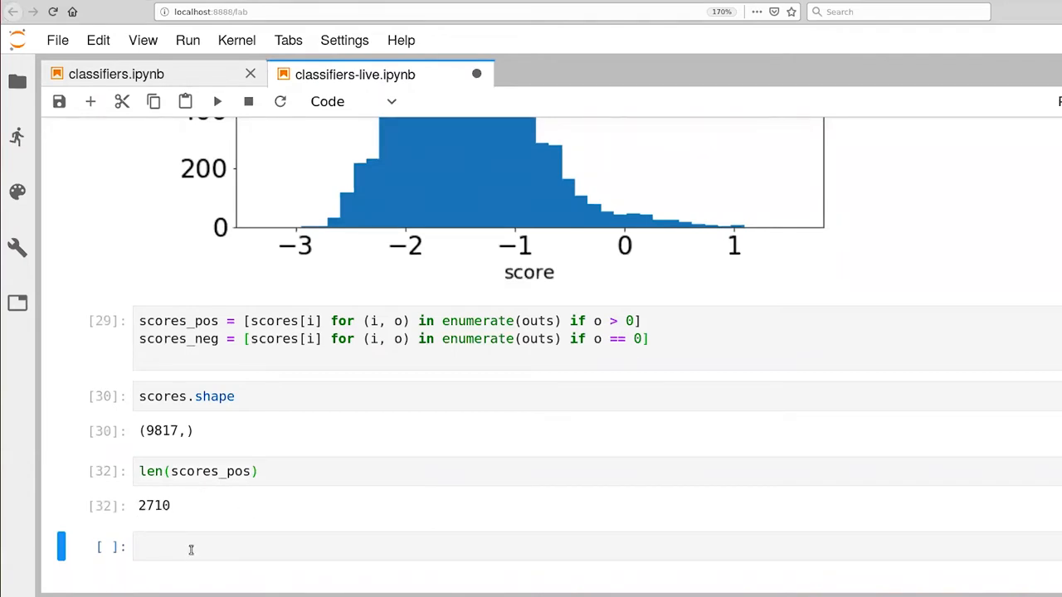
{"action": "type", "text": "len(scores_neg"}
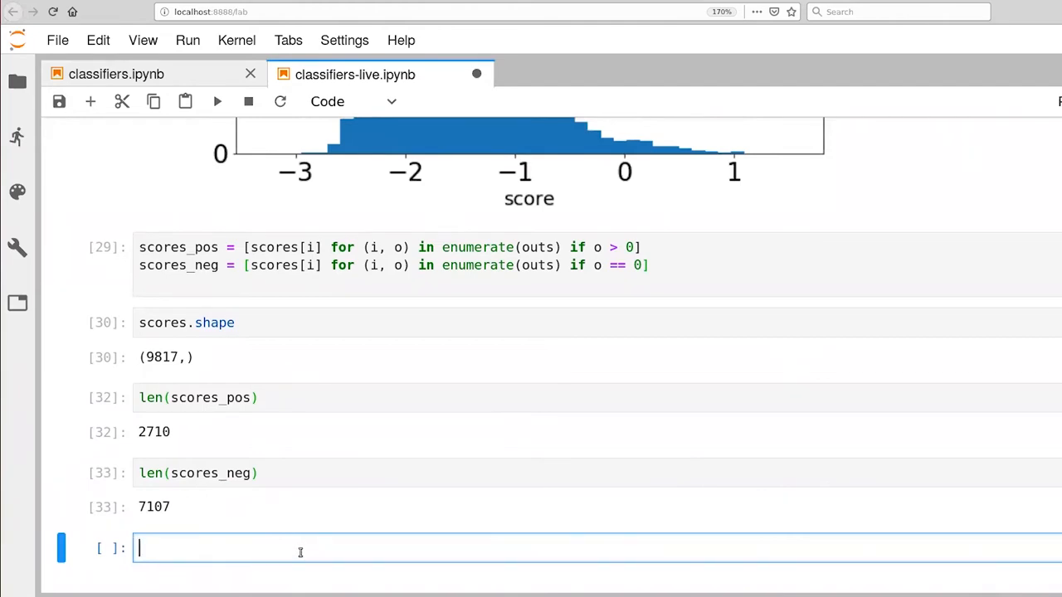
Step: Plot a 41-bin, alpha=0.5 histogram of scores_pos labelled '+' on a FIGURESIZE figure
{"action": "type", "text": "plt.figur"}
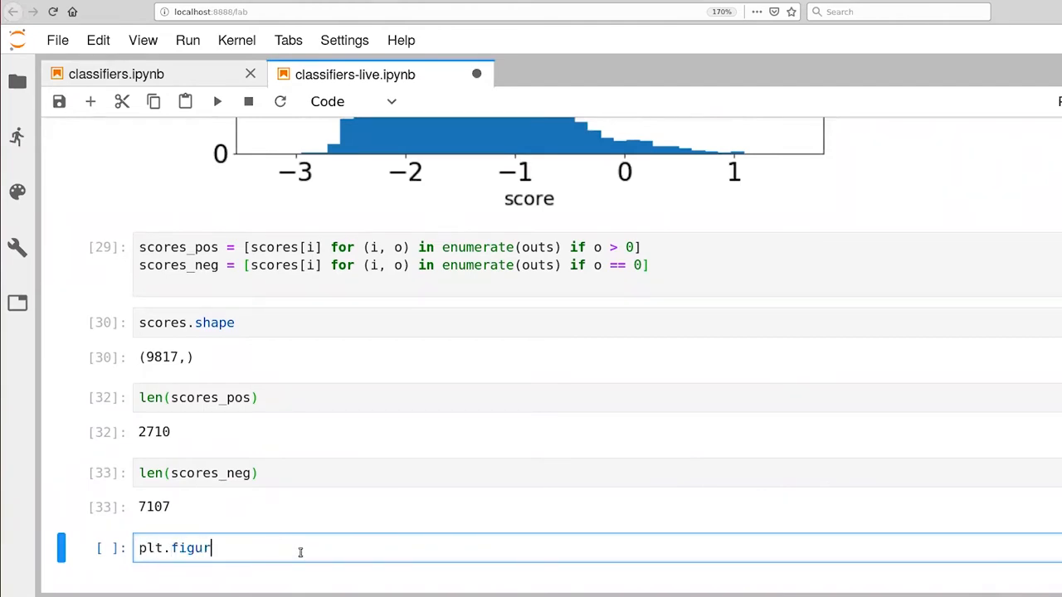
{"action": "type", "text": "e(figsi"}
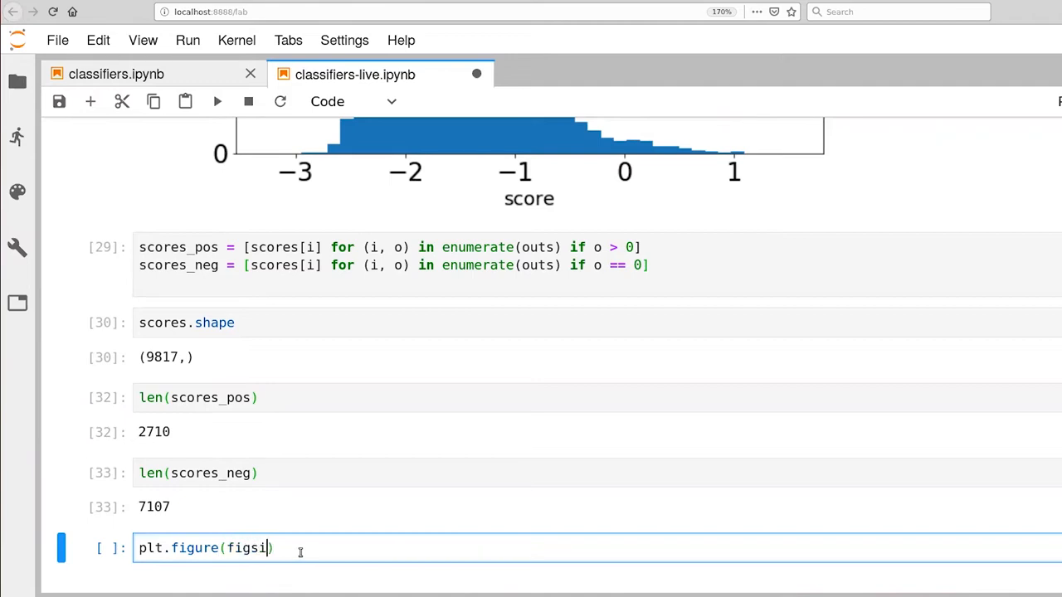
{"action": "type", "text": "ze=FIGURESIZE)"}
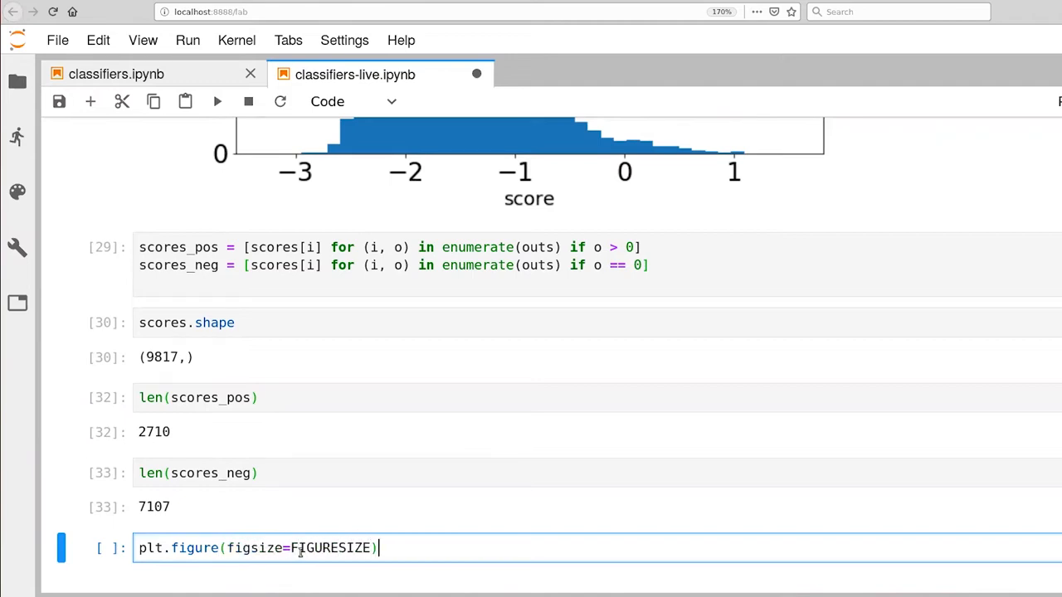
{"action": "type", "text": "plt.hst"}
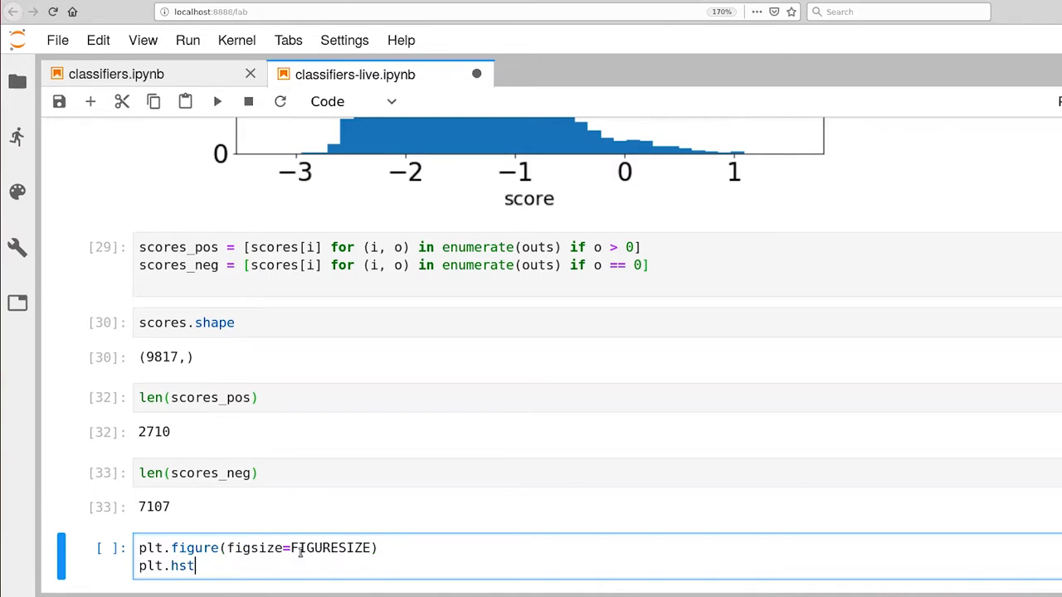
{"action": "type", "text": "(s"}
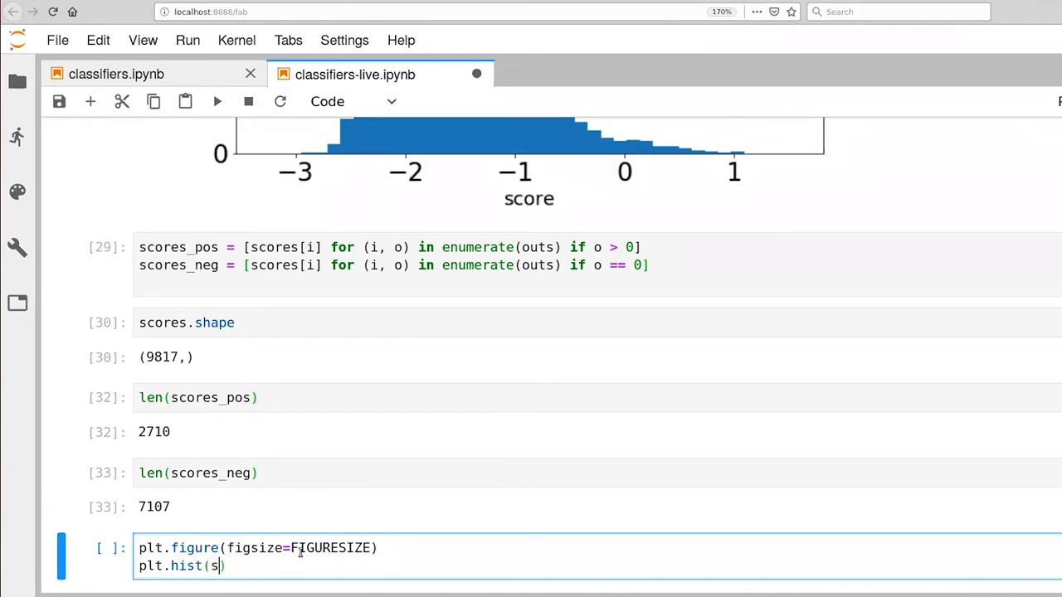
{"action": "type", "text": "cores"}
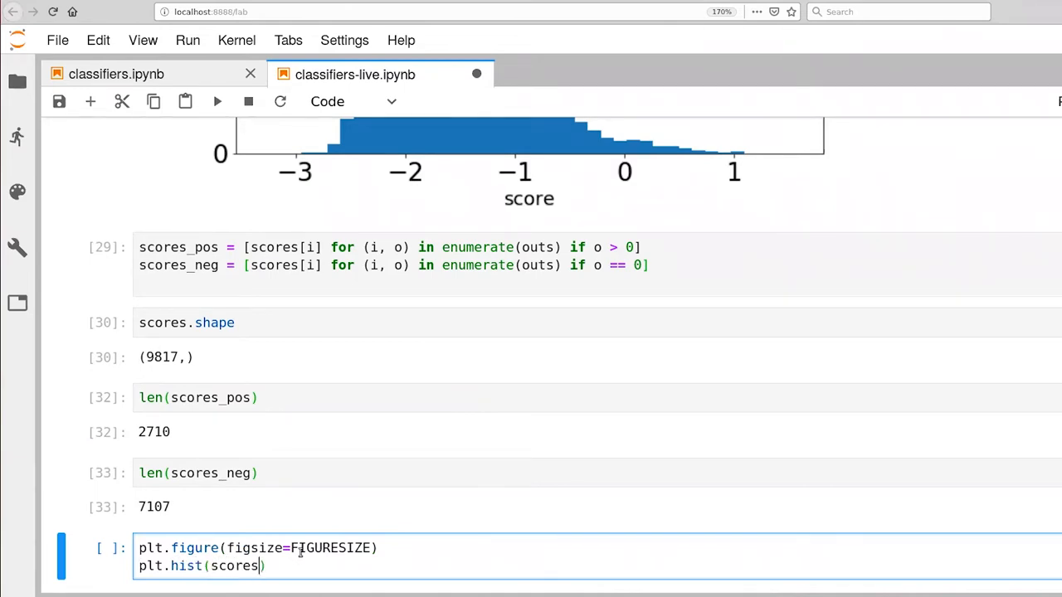
{"action": "type", "text": "_p"}
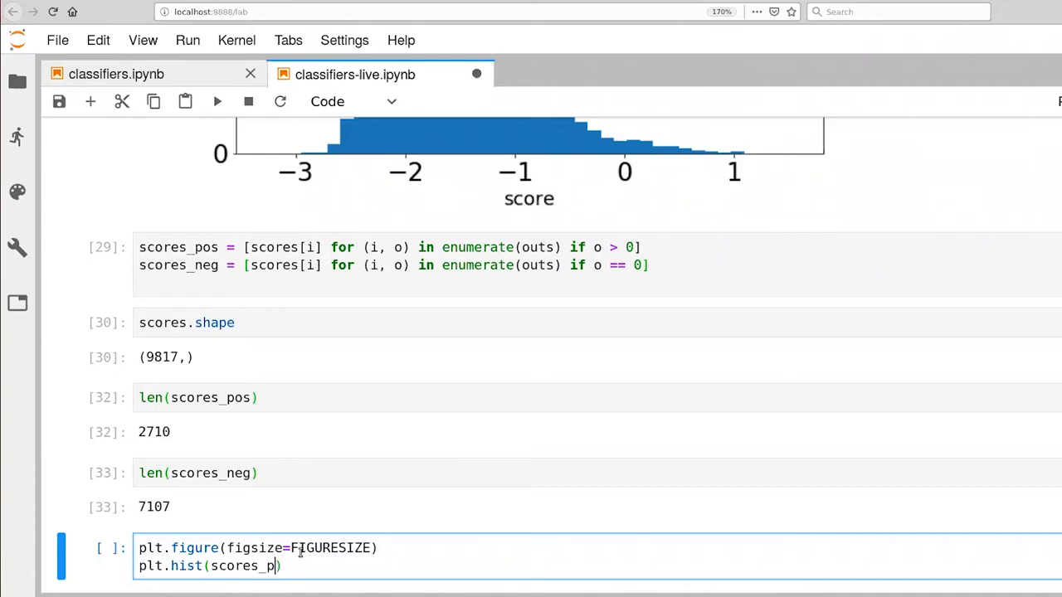
{"action": "type", "text": "os,"}
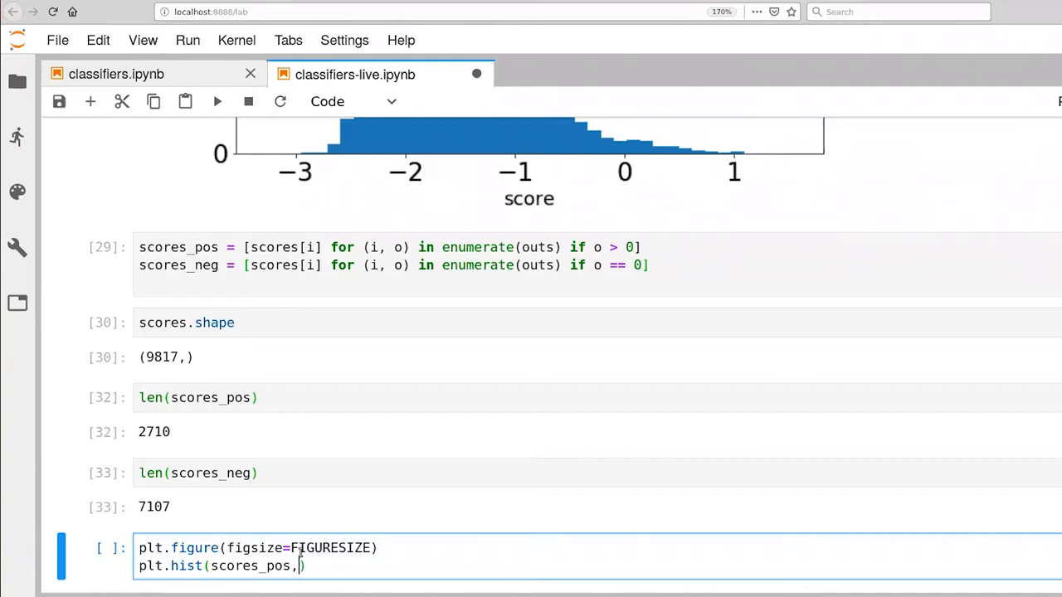
{"action": "type", "text": "bins"}
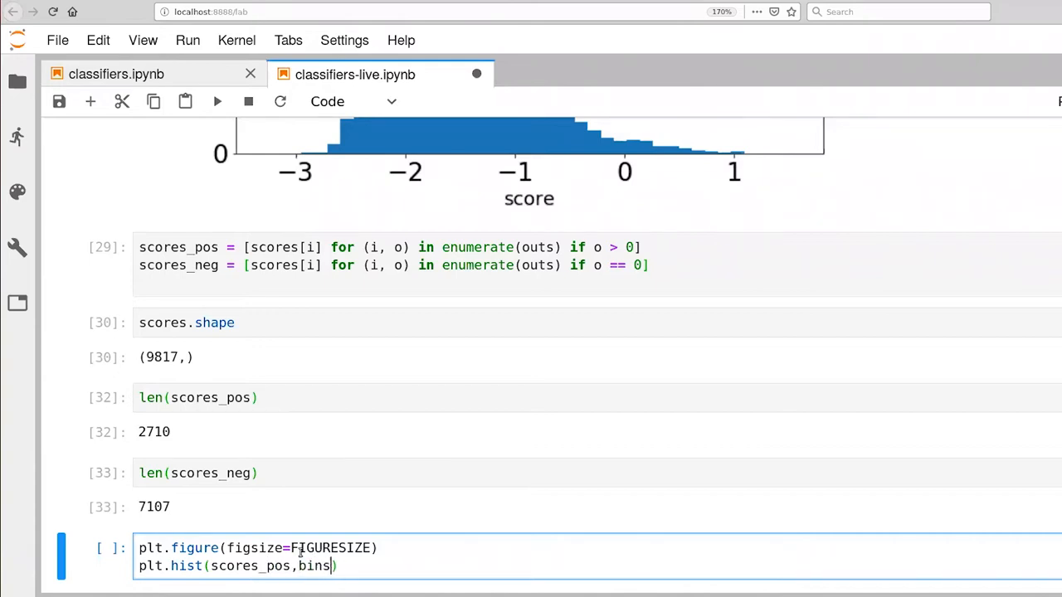
{"action": "type", "text": "\" \""}
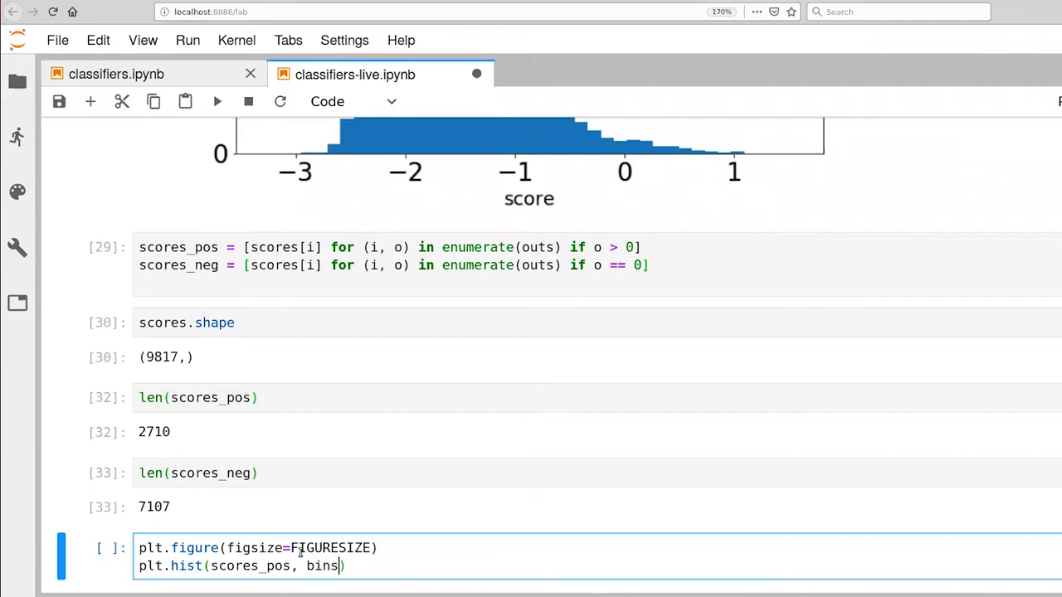
{"action": "type", "text": "41,"}
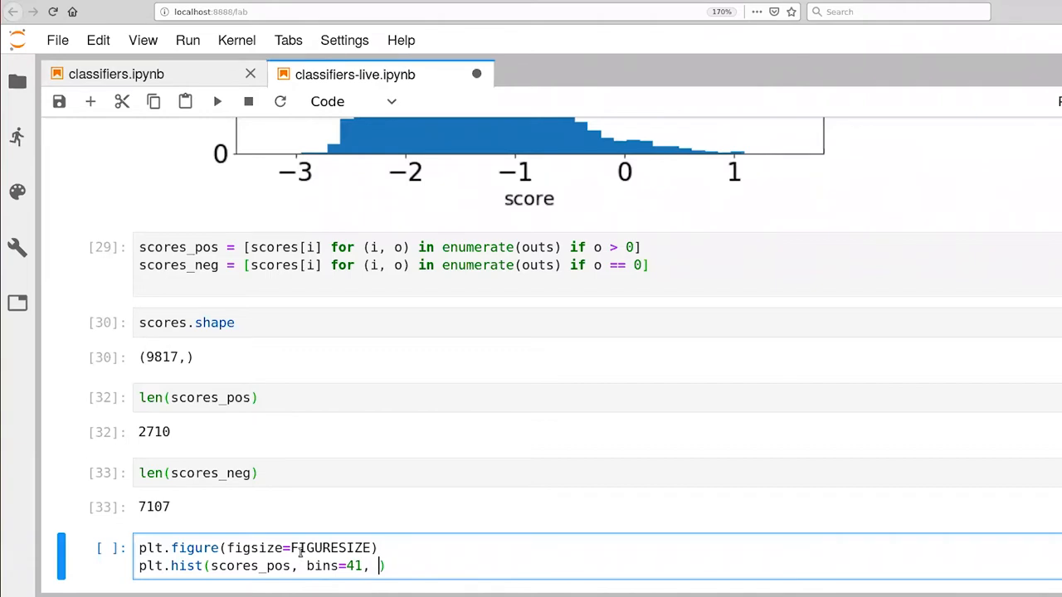
{"action": "type", "text": "alpha"}
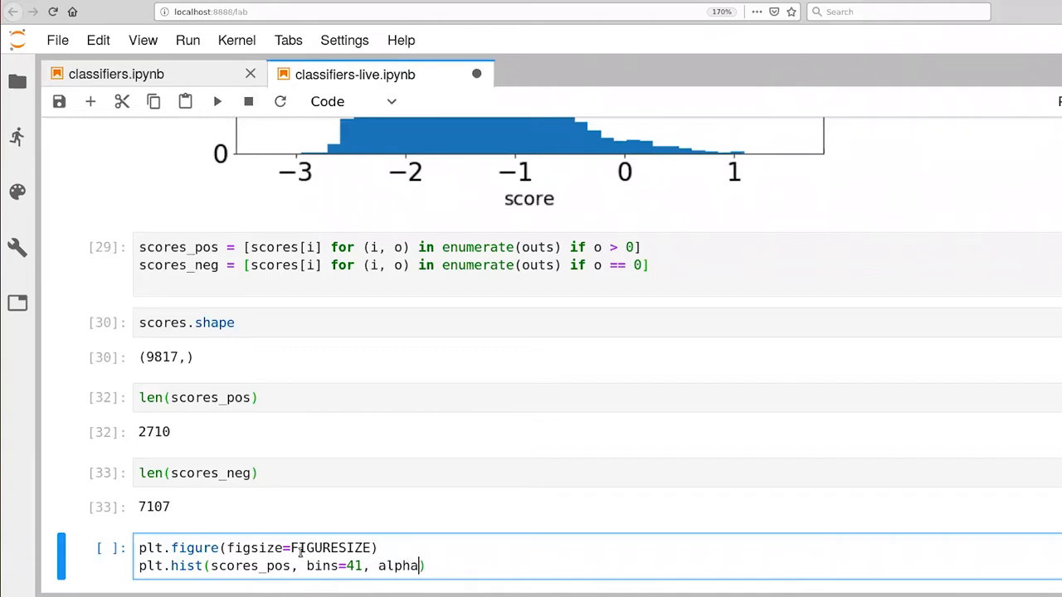
{"action": "type", "text": "0.5,"}
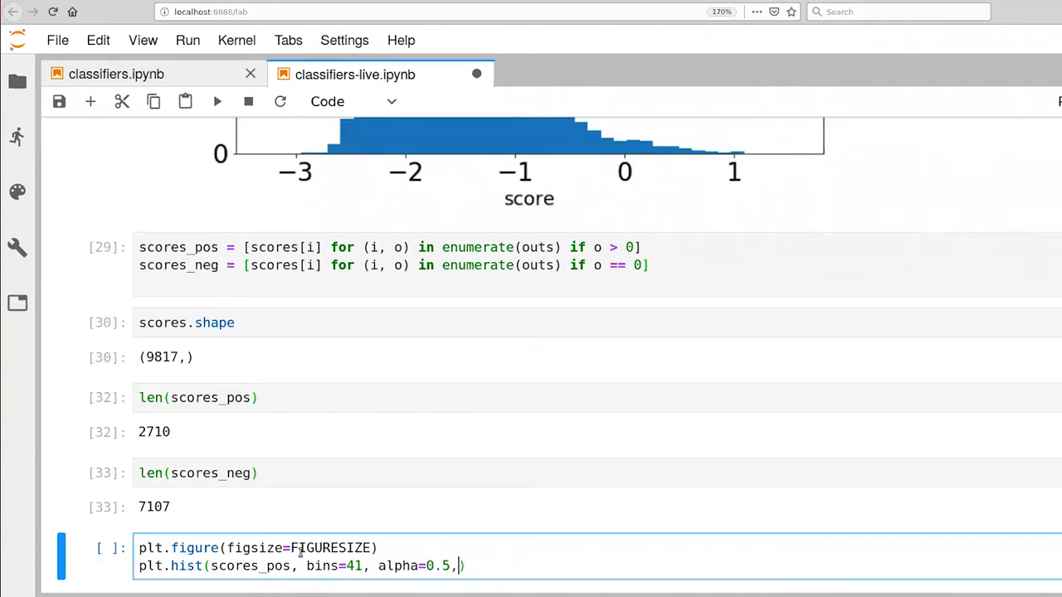
{"action": "key", "text": "Backspace"}
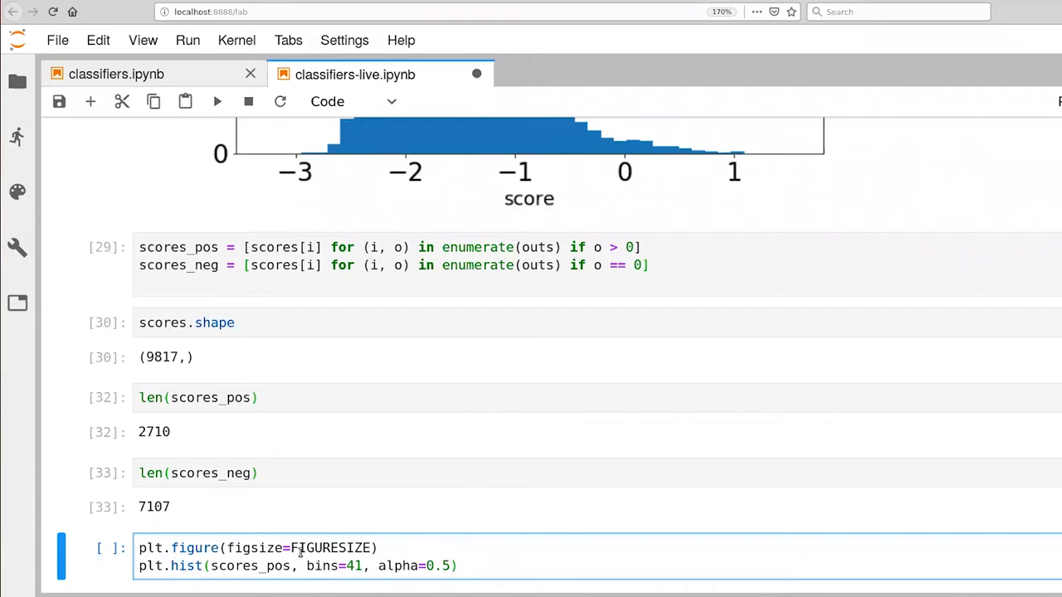
{"action": "type", "text": "\", \""}
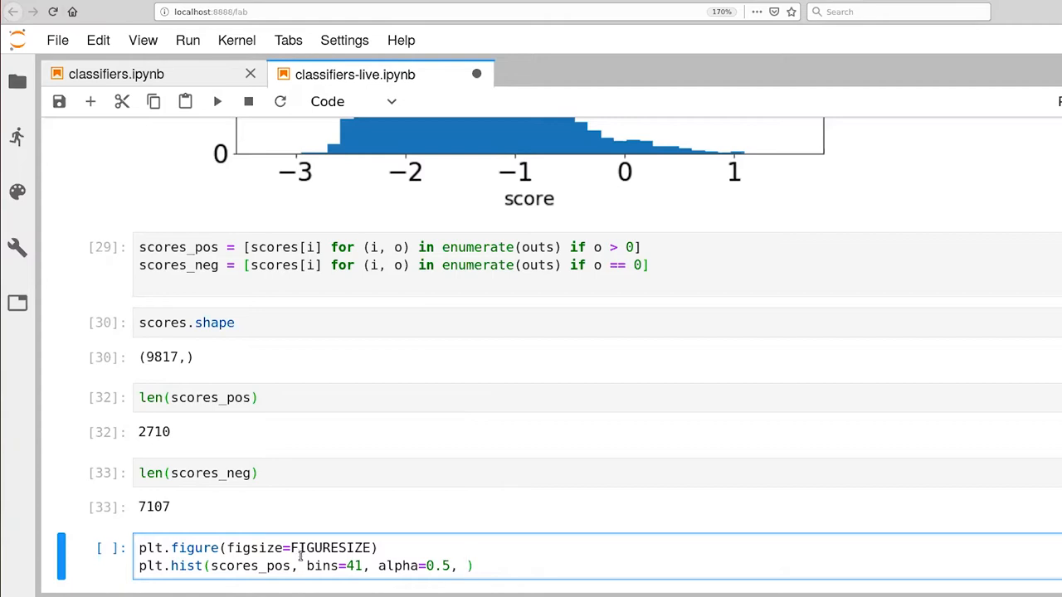
{"action": "type", "text": "label="}
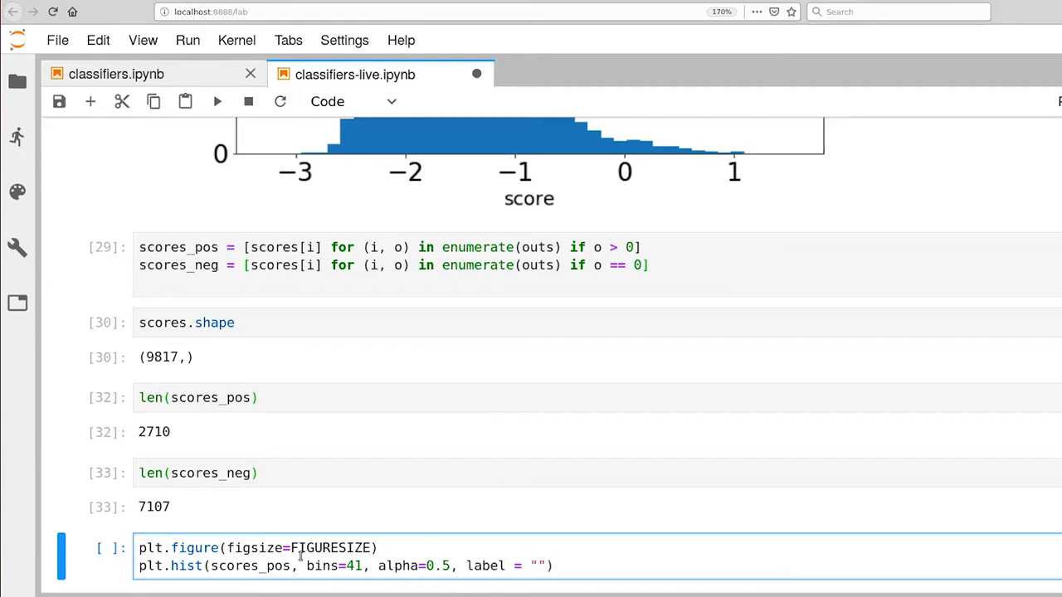
{"action": "type", "text": "+"}
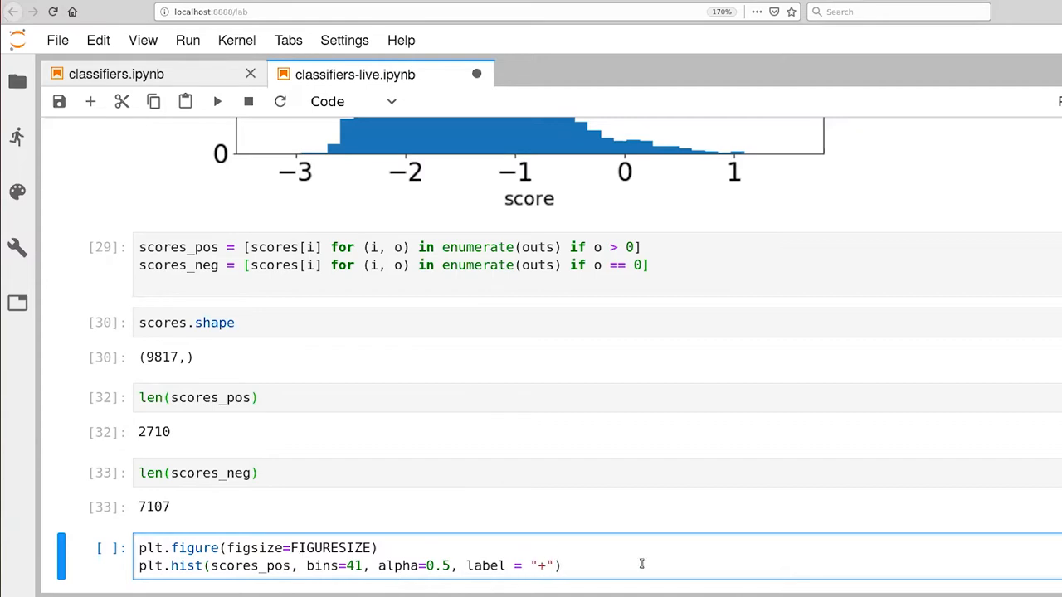
Step: Add a second matching histogram line for scores_neg labelled '-'
{"action": "key", "text": "enter"}
{"action": "type", "text": "plt.hist(scores_neg, bins=41, alpha=0.5, label = \"+"}
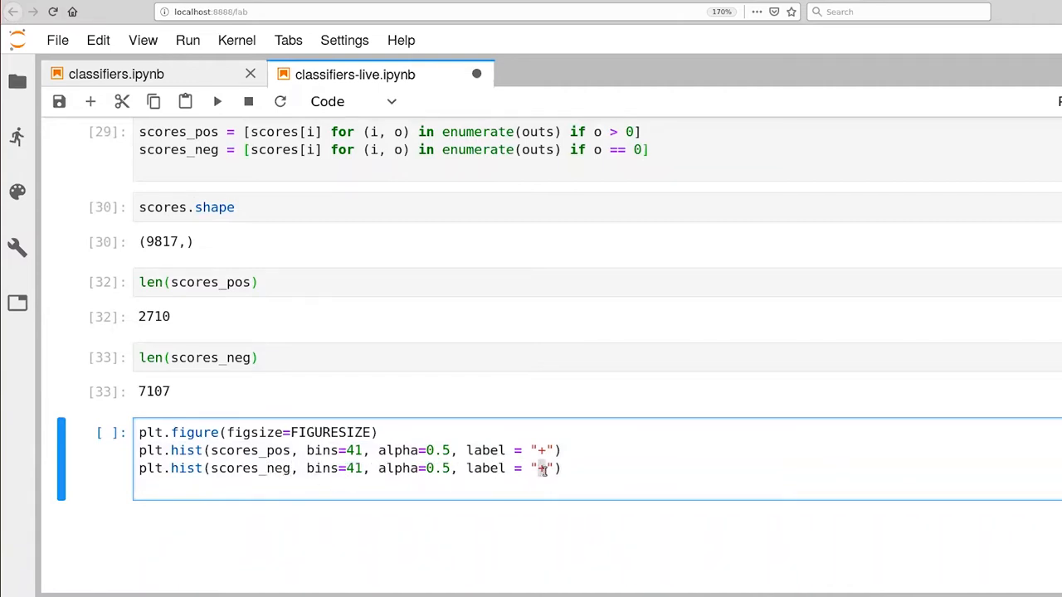
{"action": "type", "text": "-"}
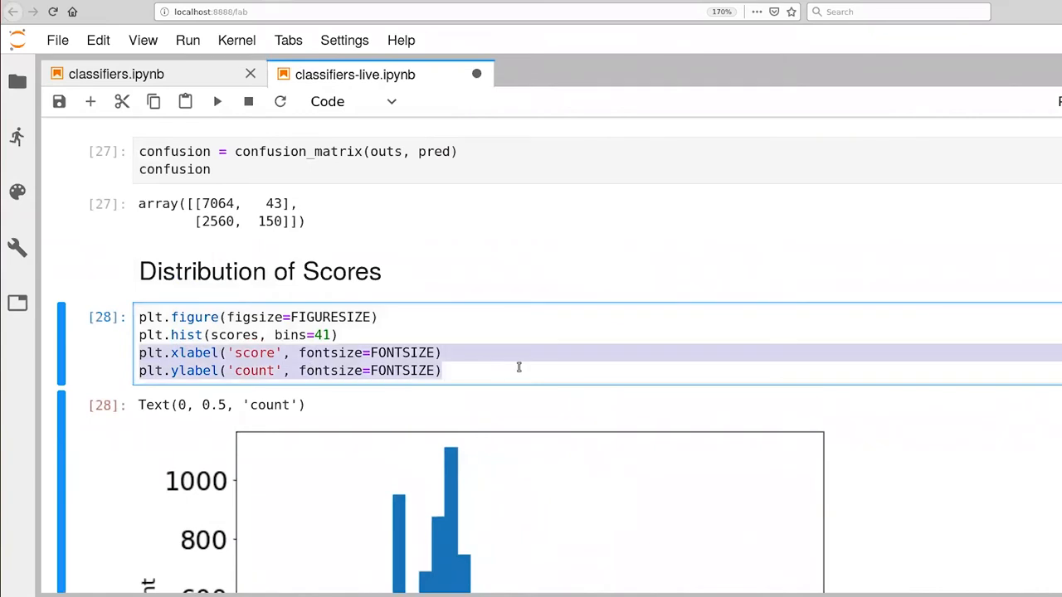
Step: Add score/count axis labels and plt.legend(loc='upper right', fontsize=FONTSIZE)
{"action": "scroll", "scroll_direction": "down", "scroll_amount": 3}
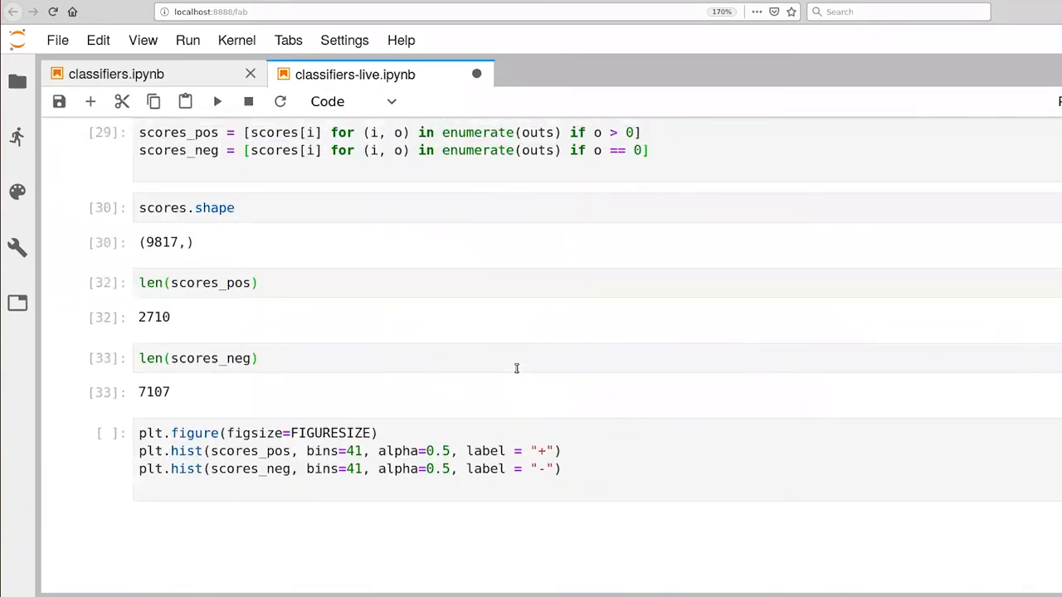
{"action": "type", "text": "plt.xlabel('score', fontsize=FONTSIZE)"}
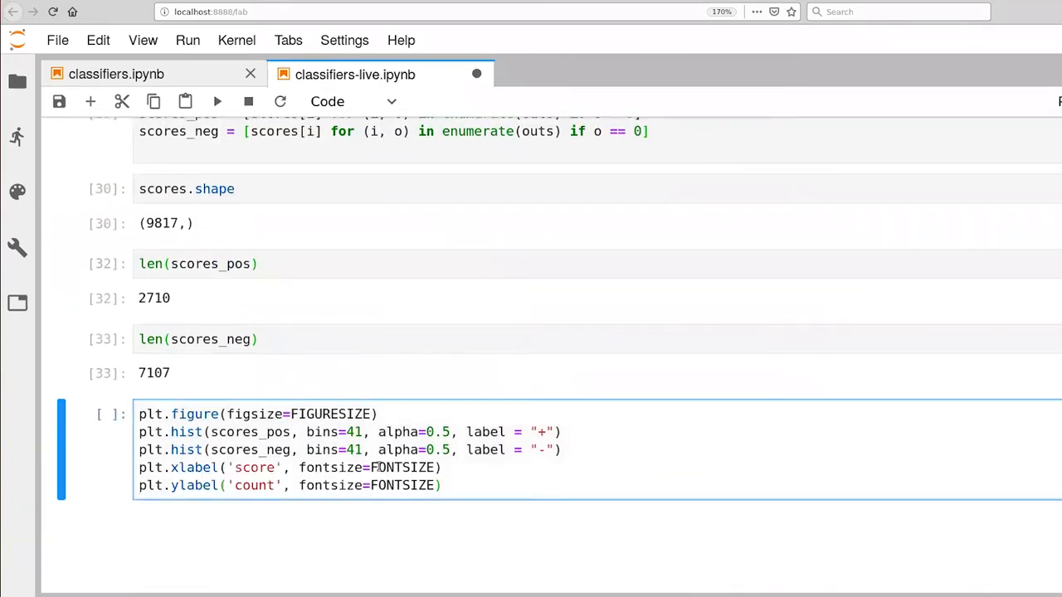
{"action": "type", "text": "plt.lege"}
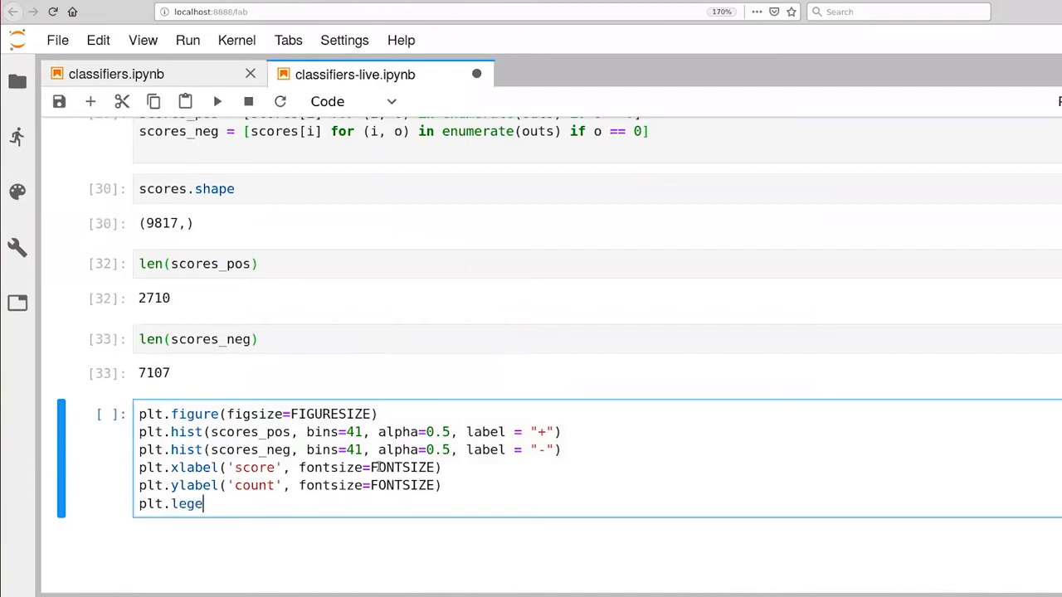
{"action": "type", "text": "nd(log"}
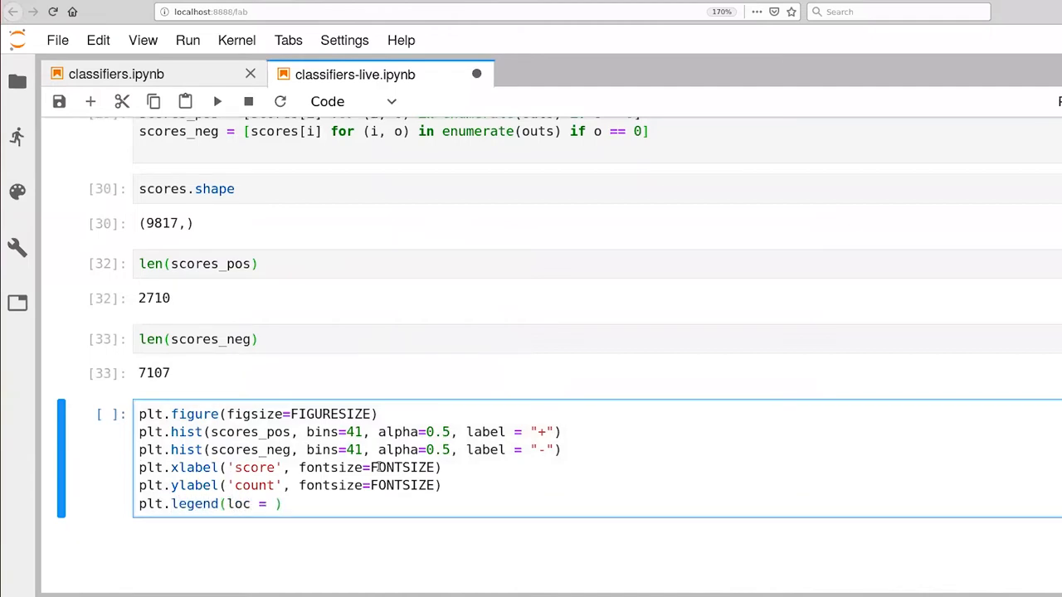
{"action": "type", "text": "'upper"}
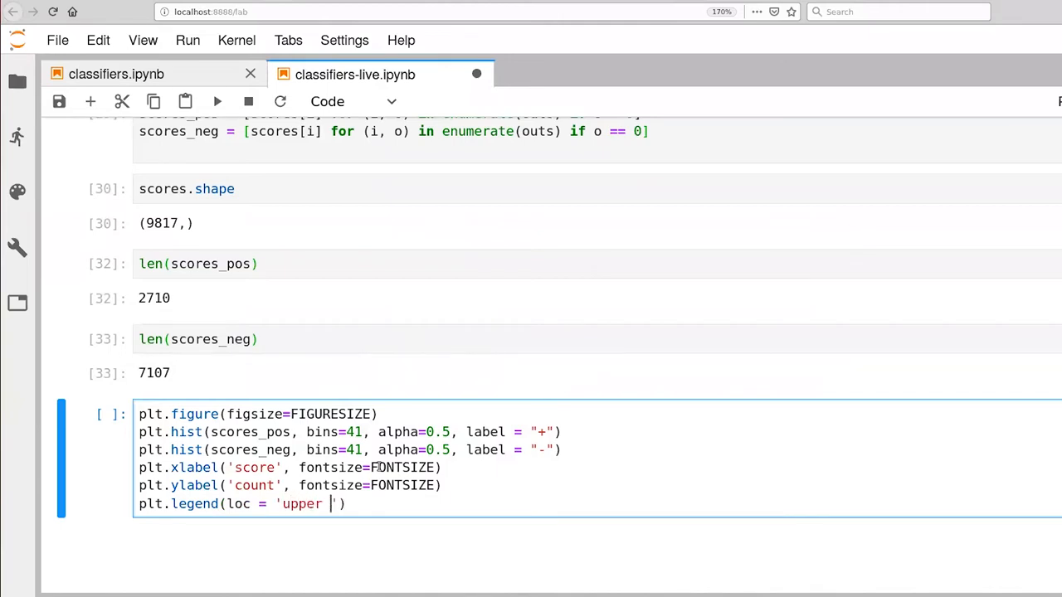
{"action": "type", "text": "right',"}
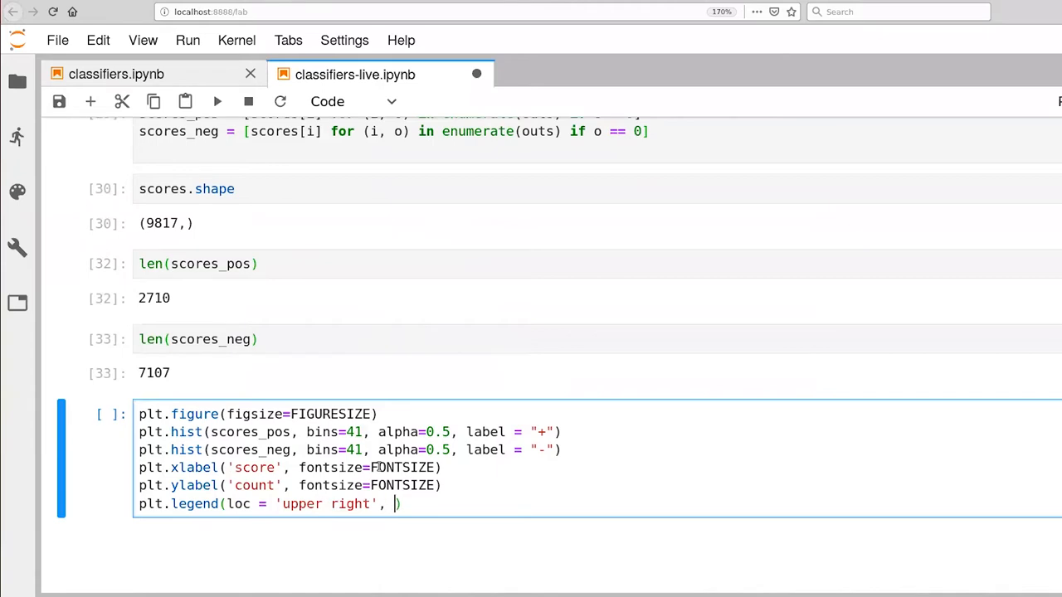
{"action": "type", "text": "fontsize="}
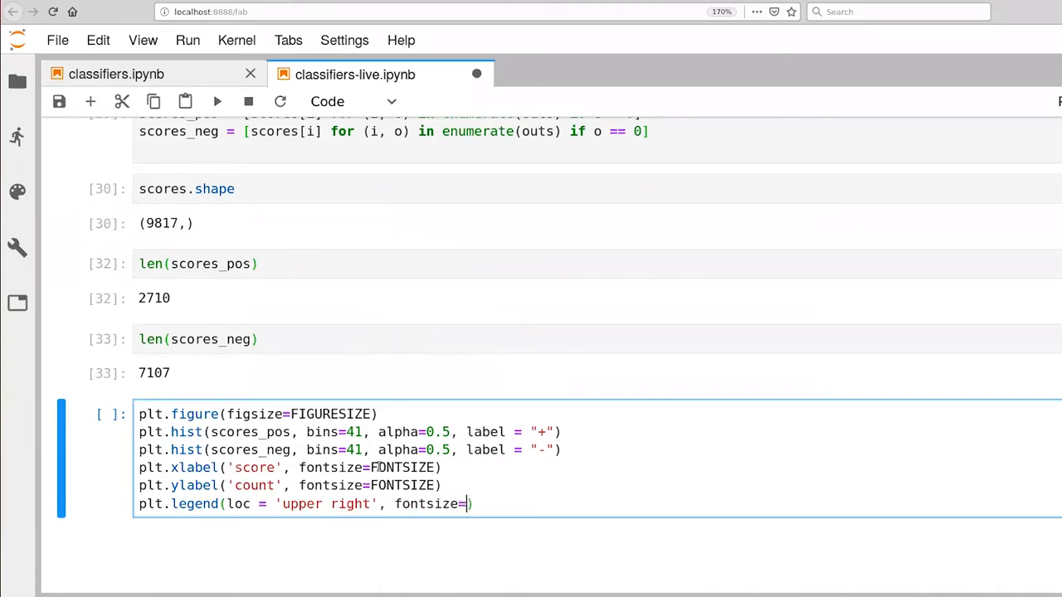
{"action": "type", "text": "FONT"}
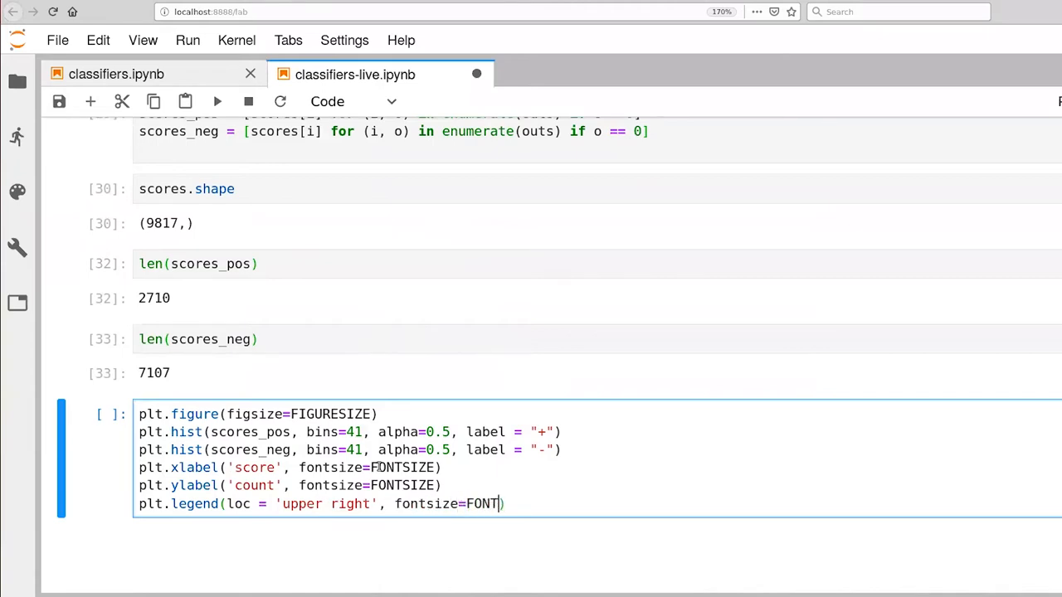
{"action": "type", "text": "SIZE)"}
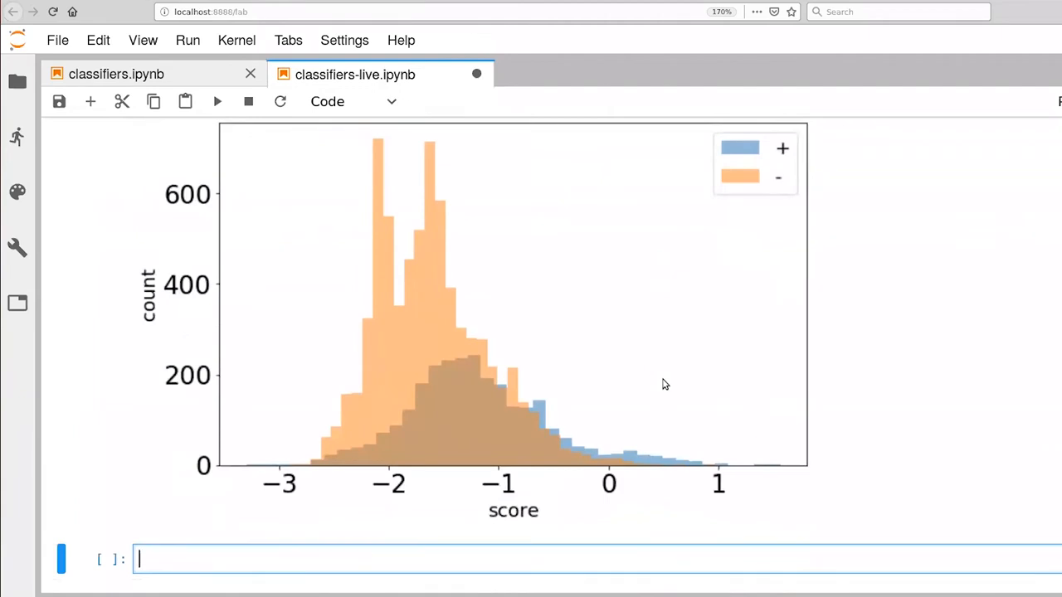
{"action": "mouse_move", "coordinate": [696, 392]}
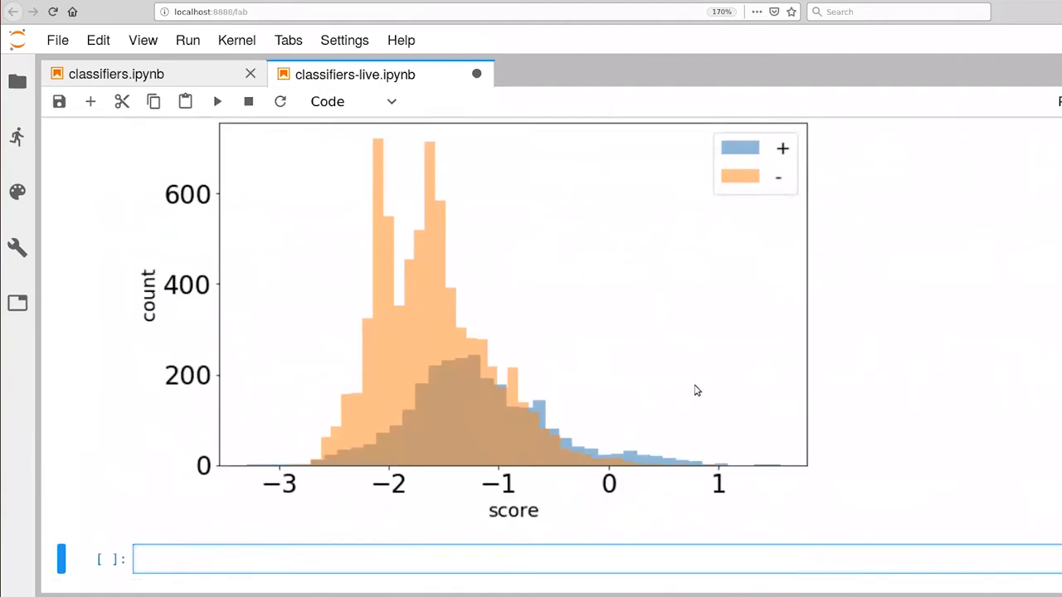
{"action": "mouse_move", "coordinate": [727, 409]}
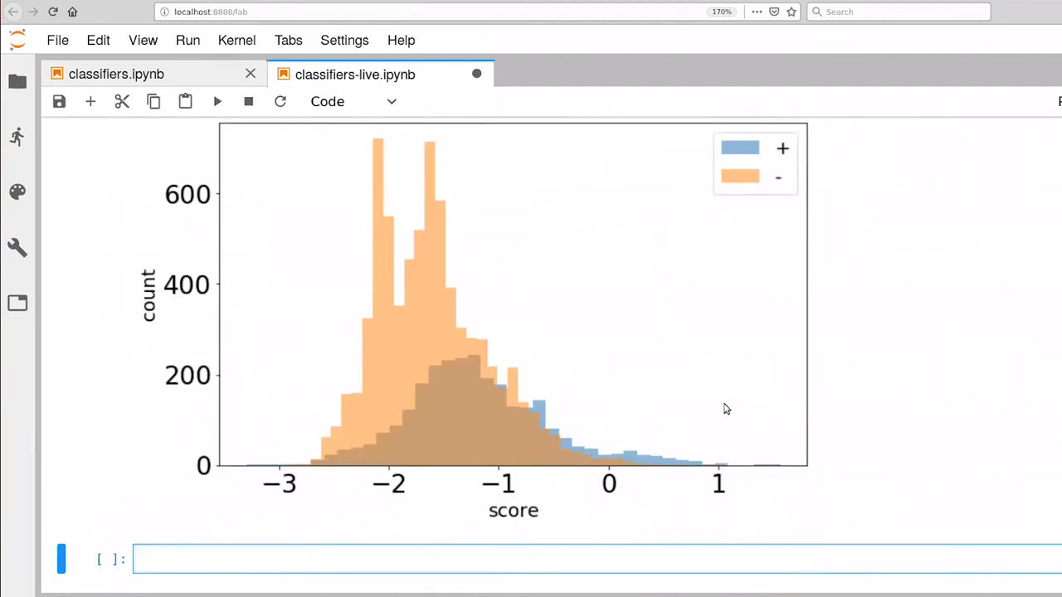
{"action": "mouse_move", "coordinate": [740, 378]}
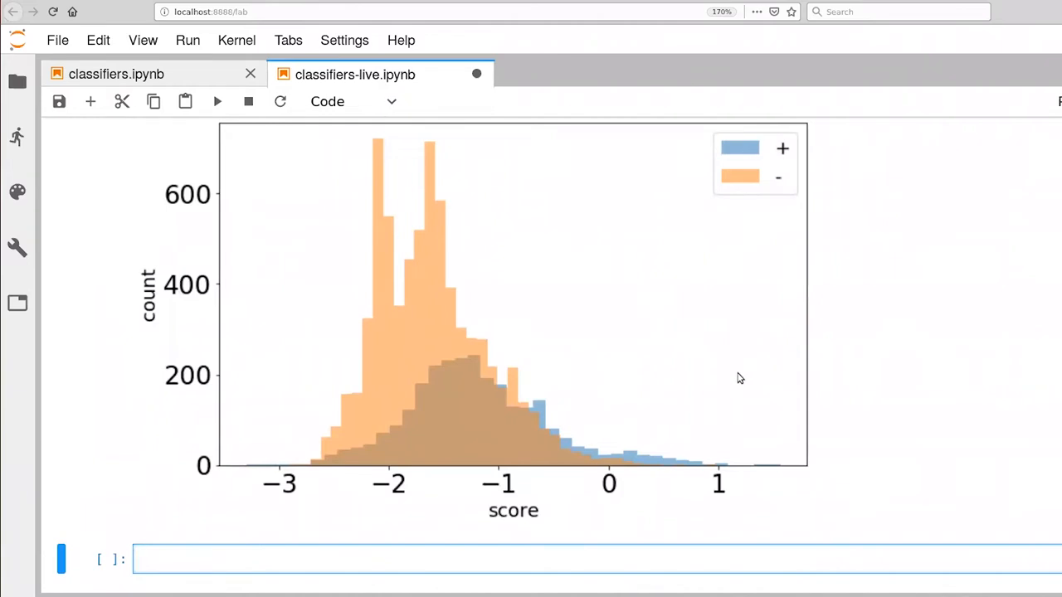
{"action": "mouse_move", "coordinate": [681, 473]}
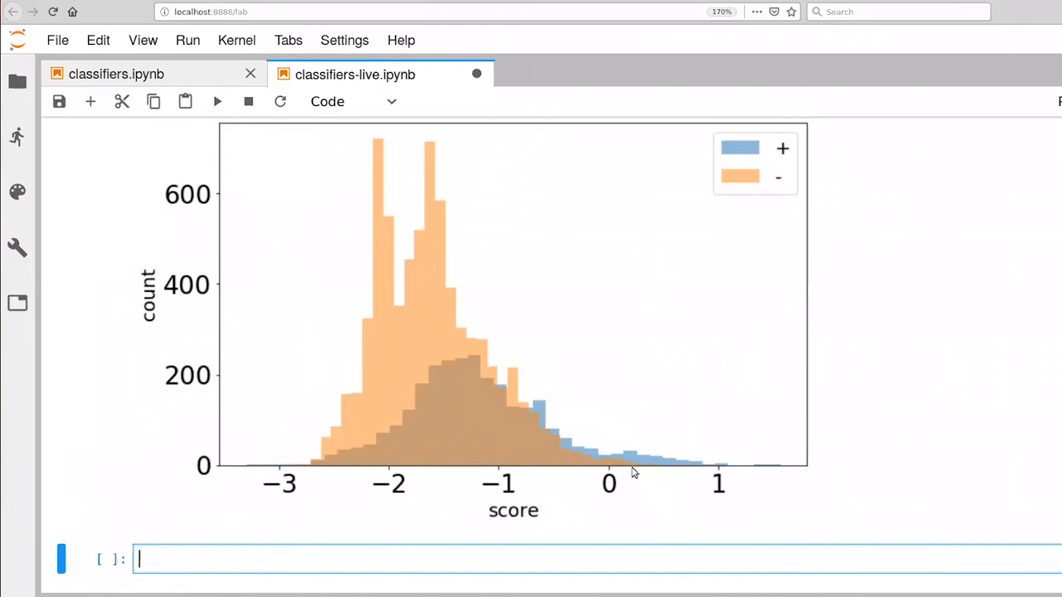
{"action": "mouse_move", "coordinate": [730, 466]}
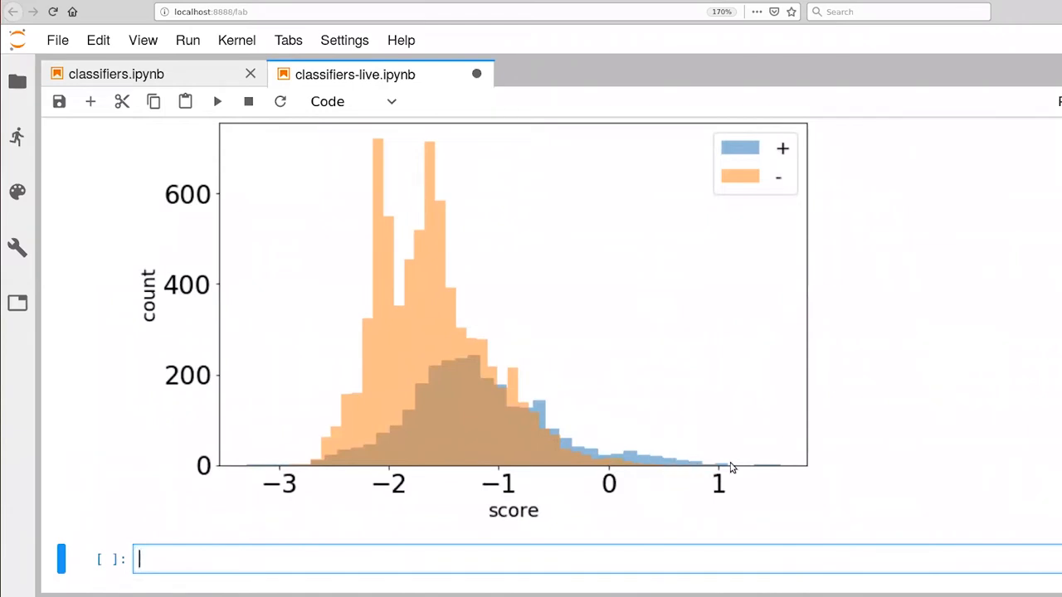
{"action": "mouse_move", "coordinate": [639, 458]}
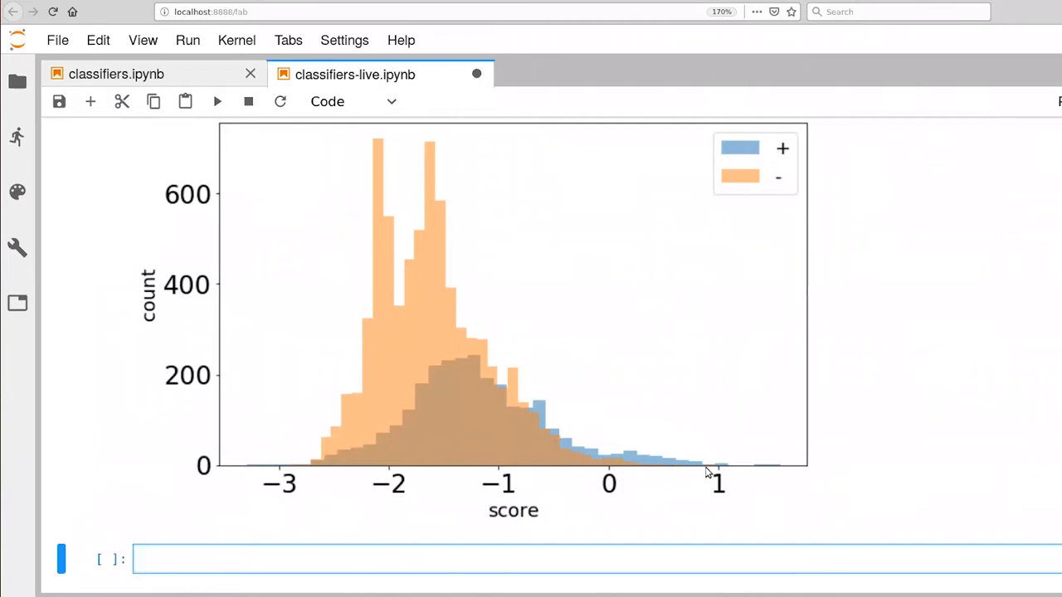
{"action": "mouse_move", "coordinate": [632, 368]}
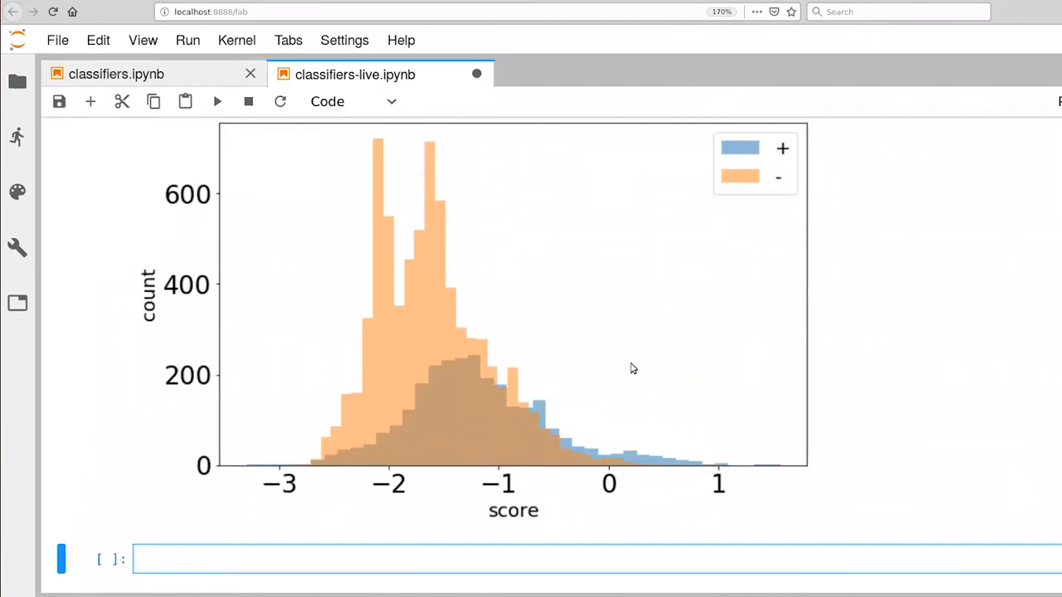
{"action": "mouse_move", "coordinate": [399, 278]}
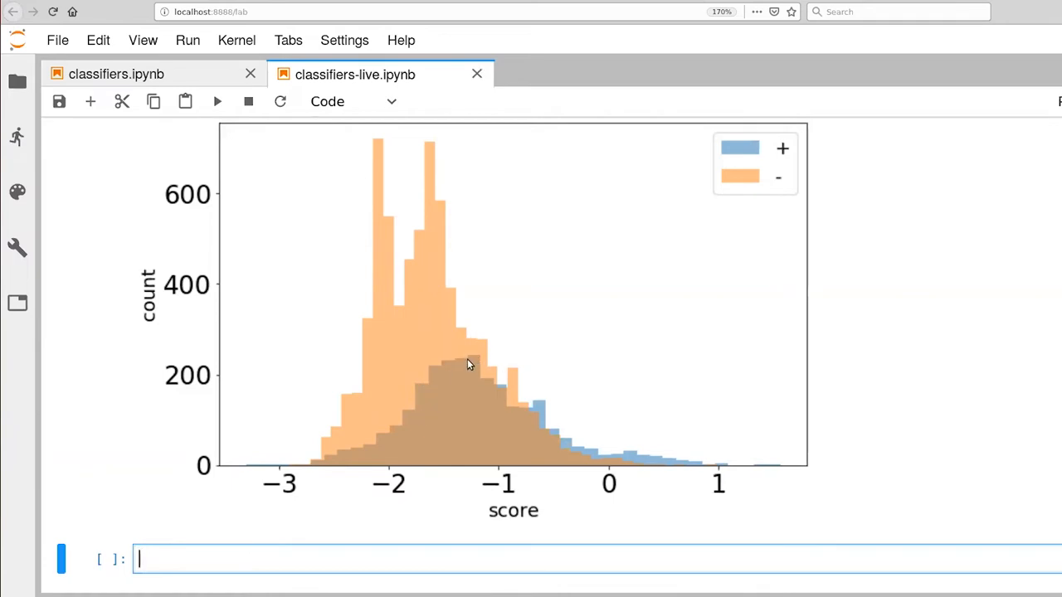
{"action": "mouse_move", "coordinate": [466, 371]}
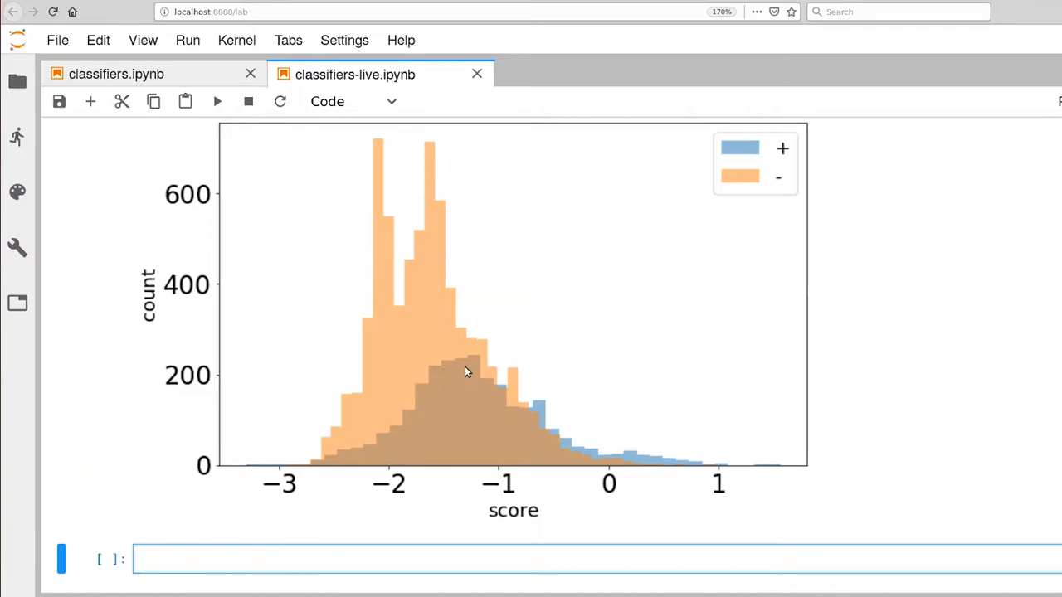
{"action": "mouse_move", "coordinate": [629, 486]}
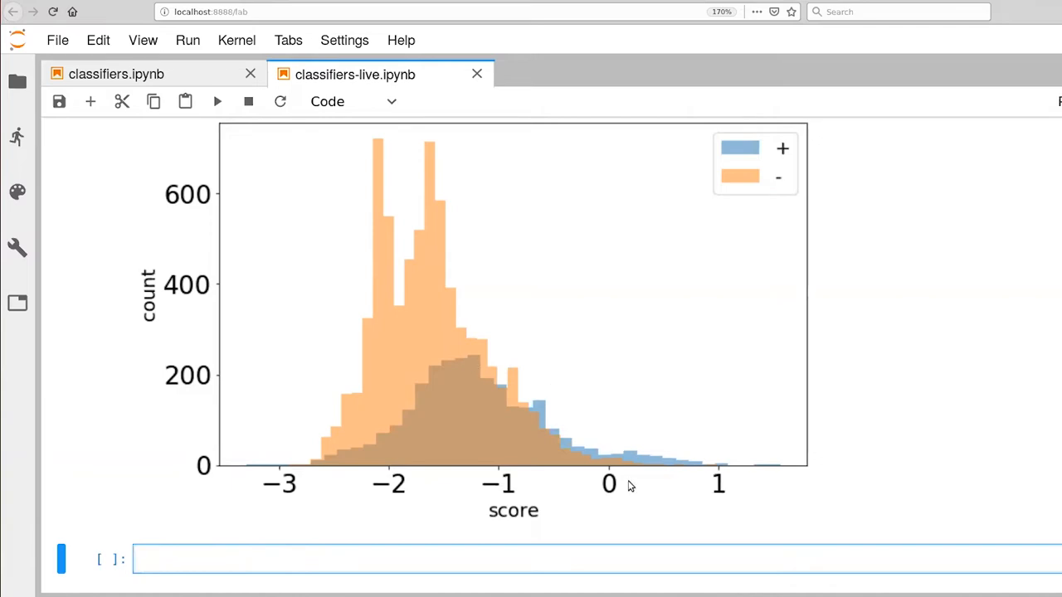
{"action": "mouse_move", "coordinate": [611, 494]}
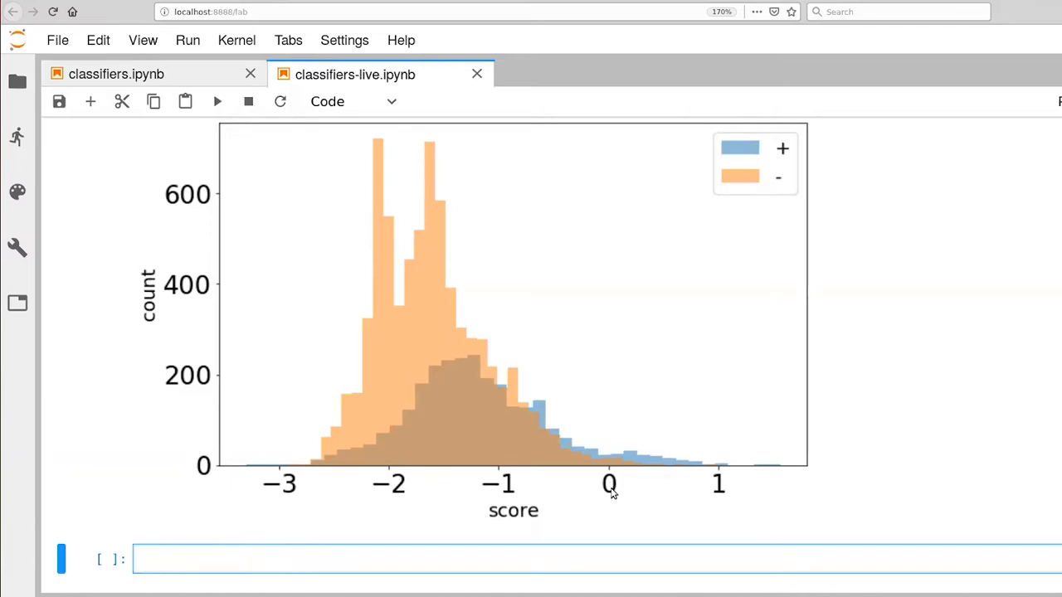
{"action": "mouse_move", "coordinate": [610, 514]}
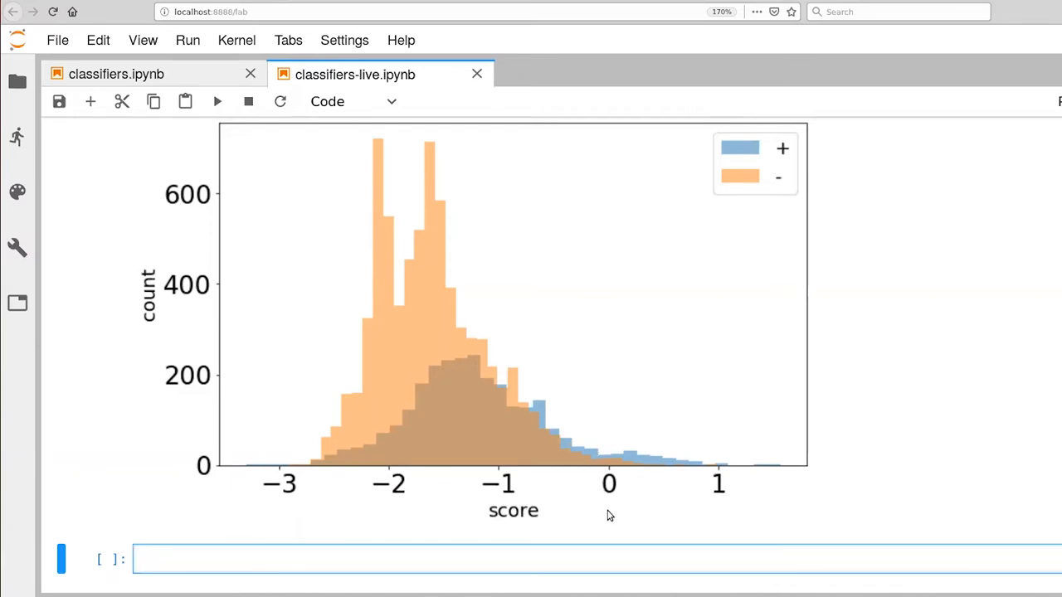
{"action": "mouse_move", "coordinate": [599, 402]}
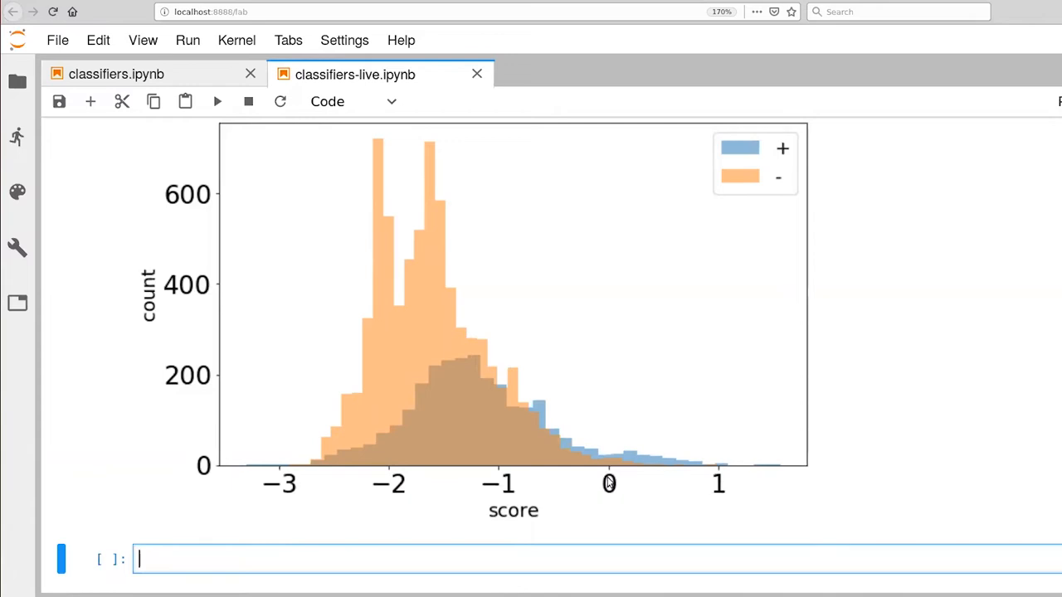
{"action": "mouse_move", "coordinate": [650, 445]}
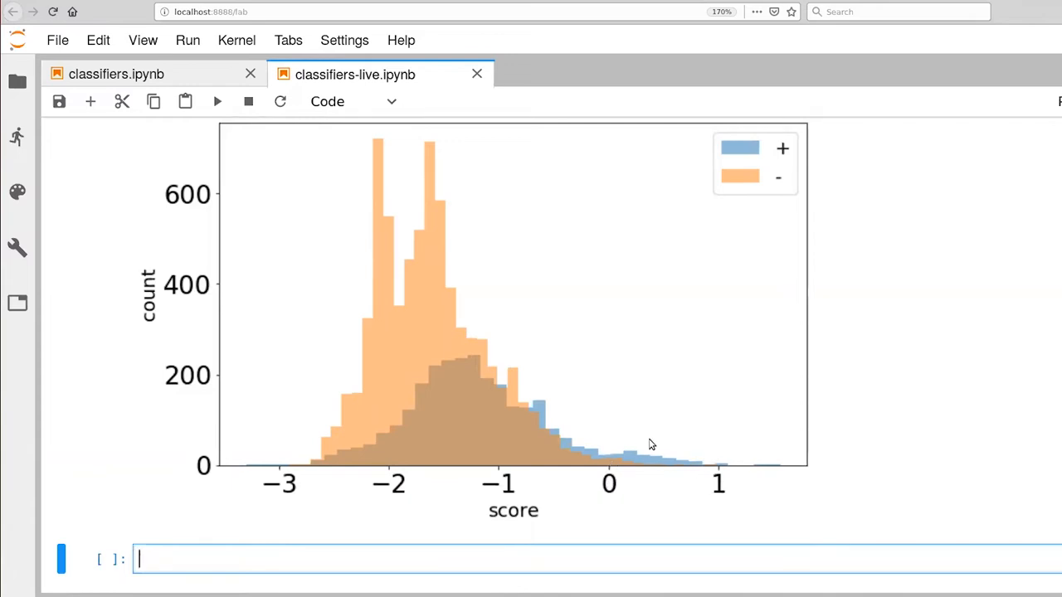
{"action": "mouse_move", "coordinate": [662, 471]}
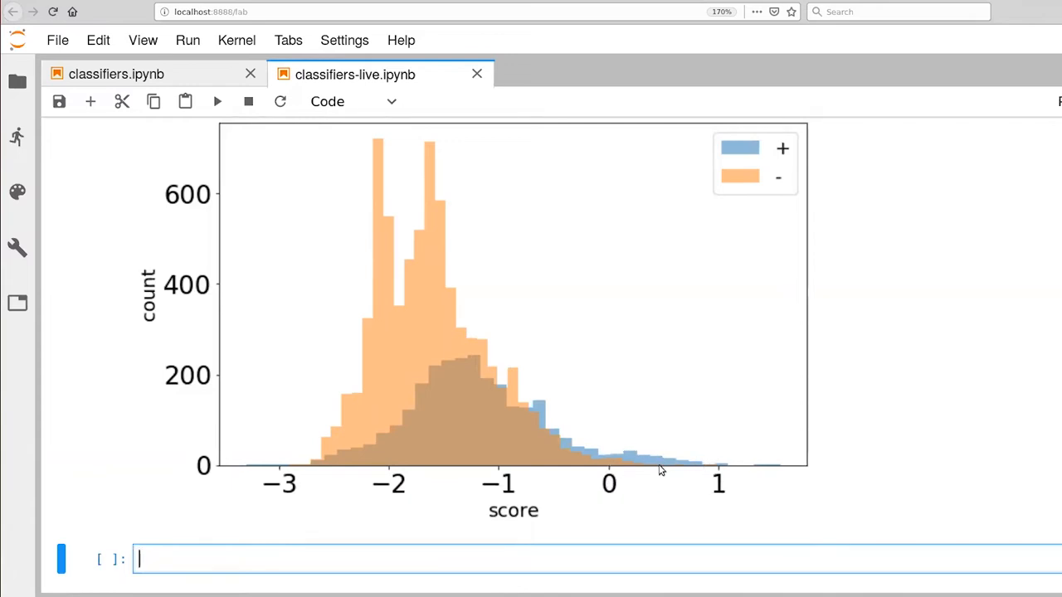
{"action": "mouse_move", "coordinate": [647, 474]}
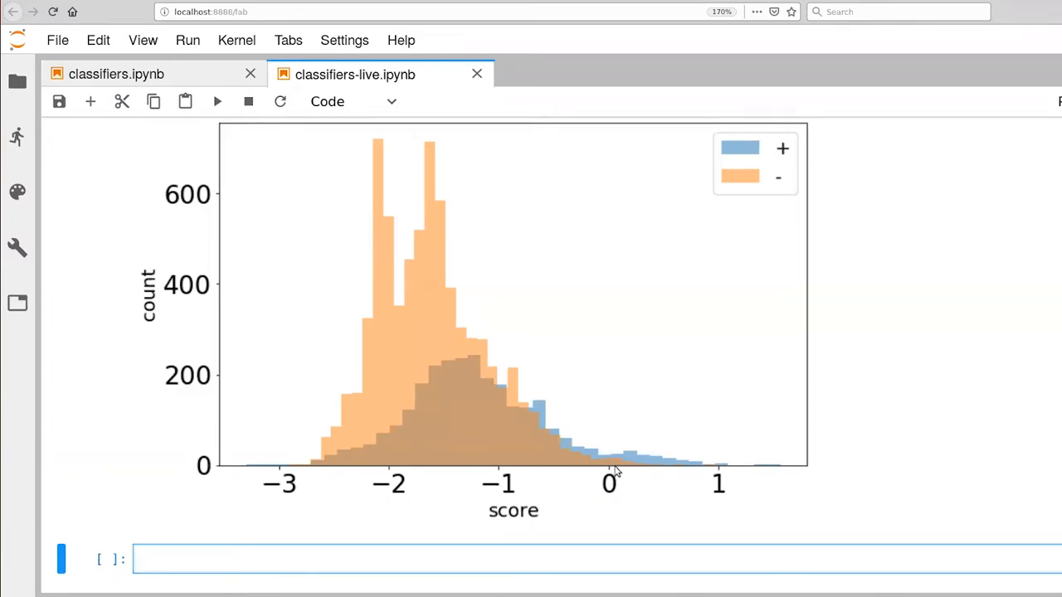
{"action": "mouse_move", "coordinate": [534, 483]}
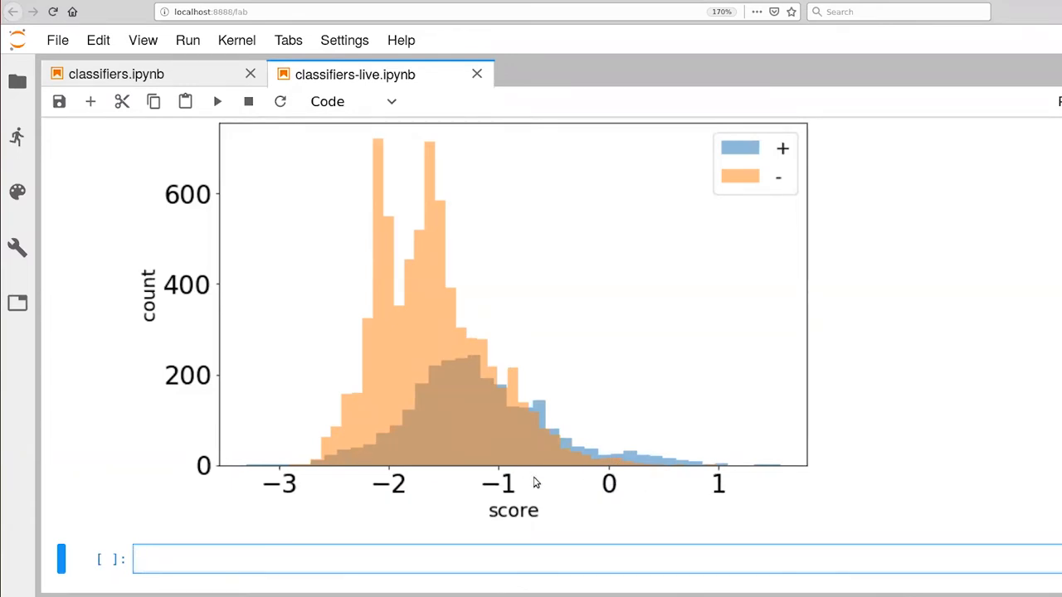
{"action": "mouse_move", "coordinate": [535, 435]}
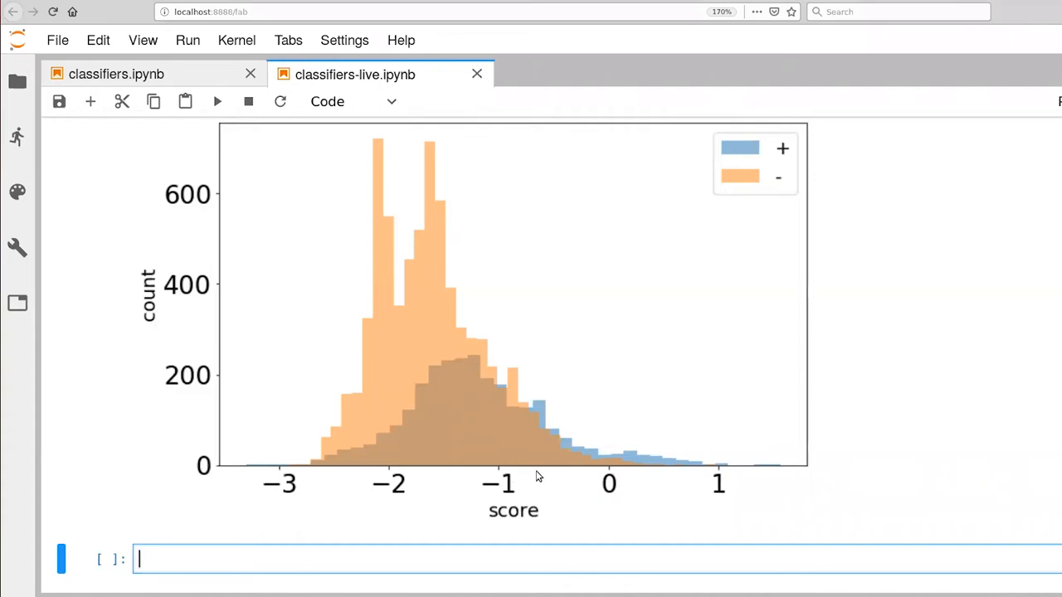
Step: Write '## ROC Curve' and make the cell a Markdown heading
{"action": "type", "text": "##"}
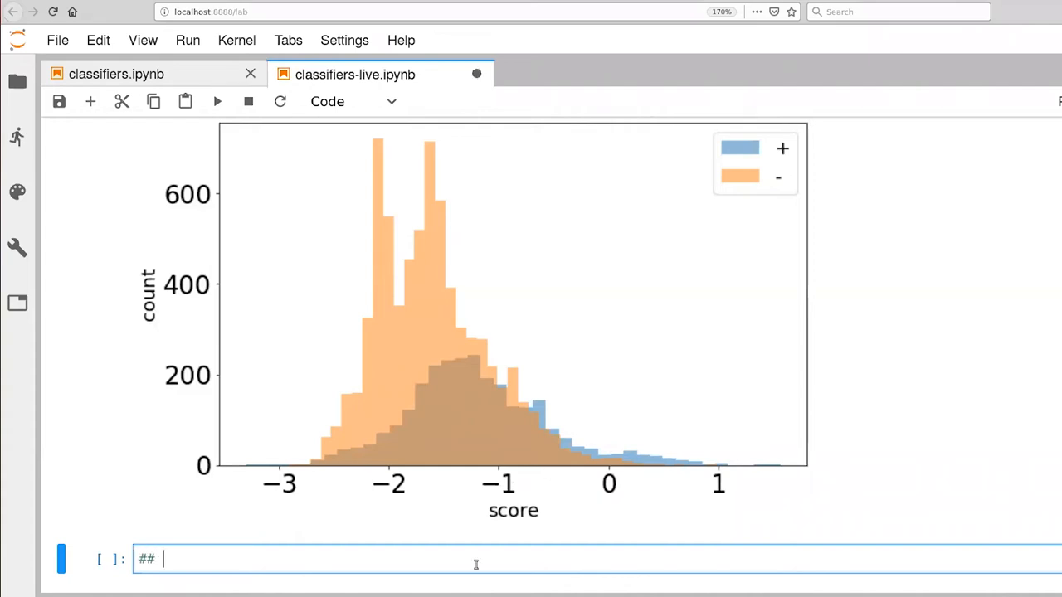
{"action": "type", "text": "ROC"}
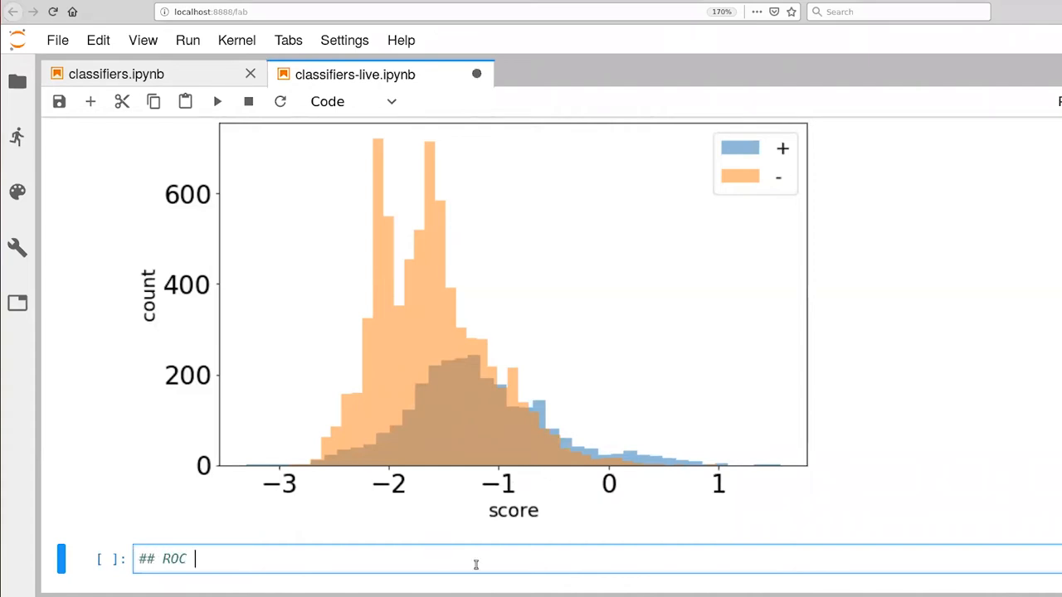
{"action": "type", "text": "Curve"}
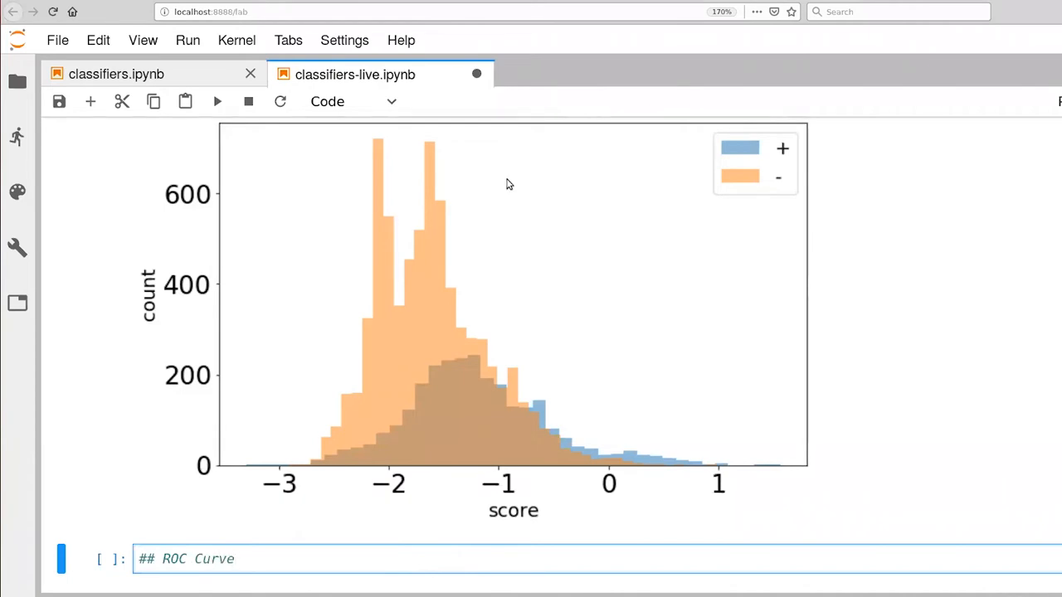
{"action": "left_click", "coordinate": [352, 101]}
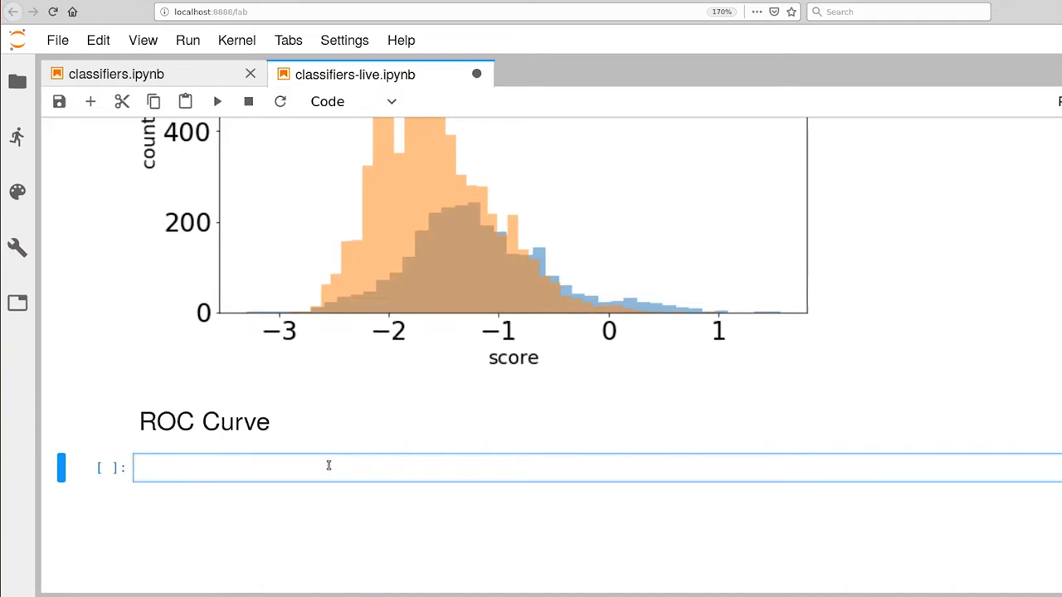
Step: Write fpr, tpr, thresholds = roc_curve(outs, scores)
{"action": "type", "text": "fpr,"}
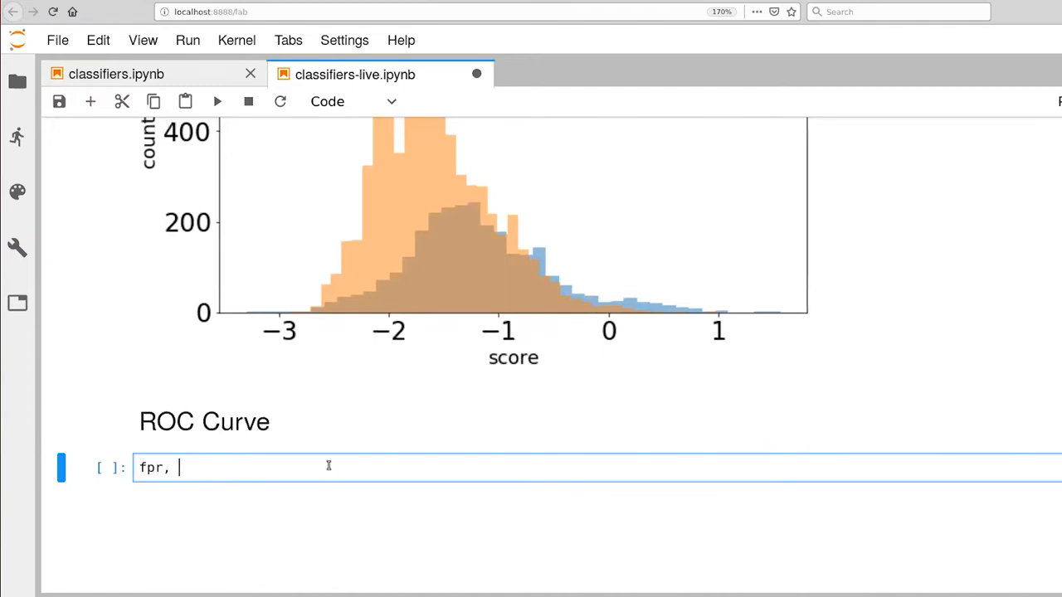
{"action": "type", "text": "tpr, thresholds = roc_"}
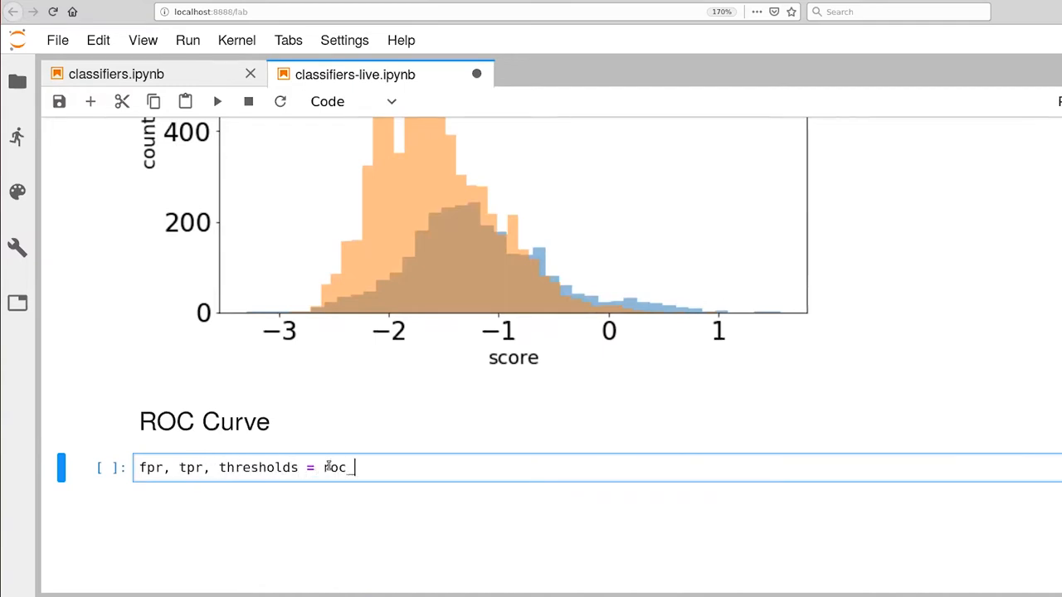
{"action": "type", "text": "curve()"}
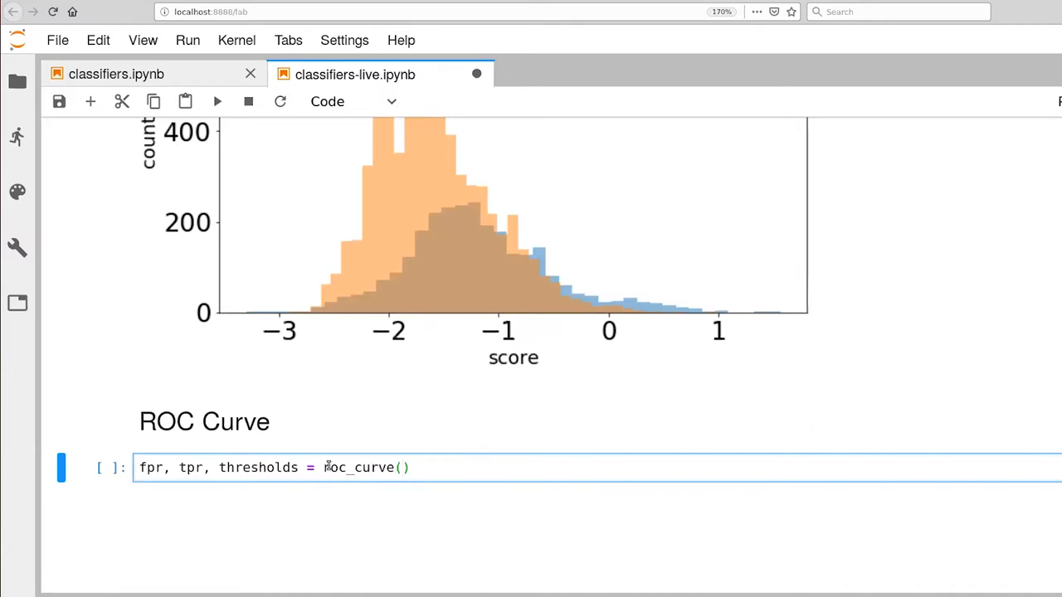
{"action": "type", "text": "outs, p"}
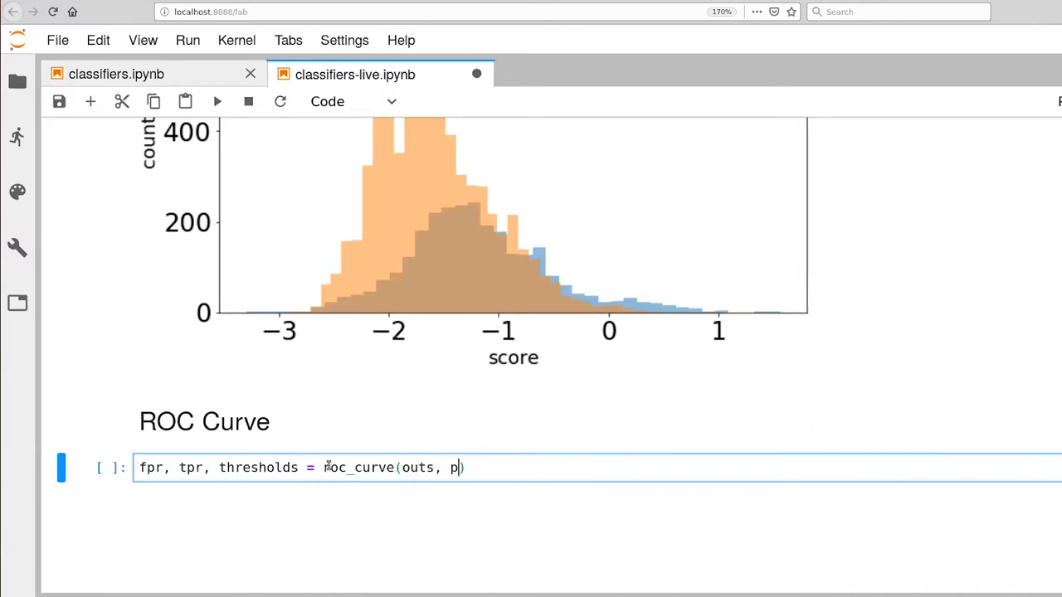
{"action": "type", "text": "scores"}
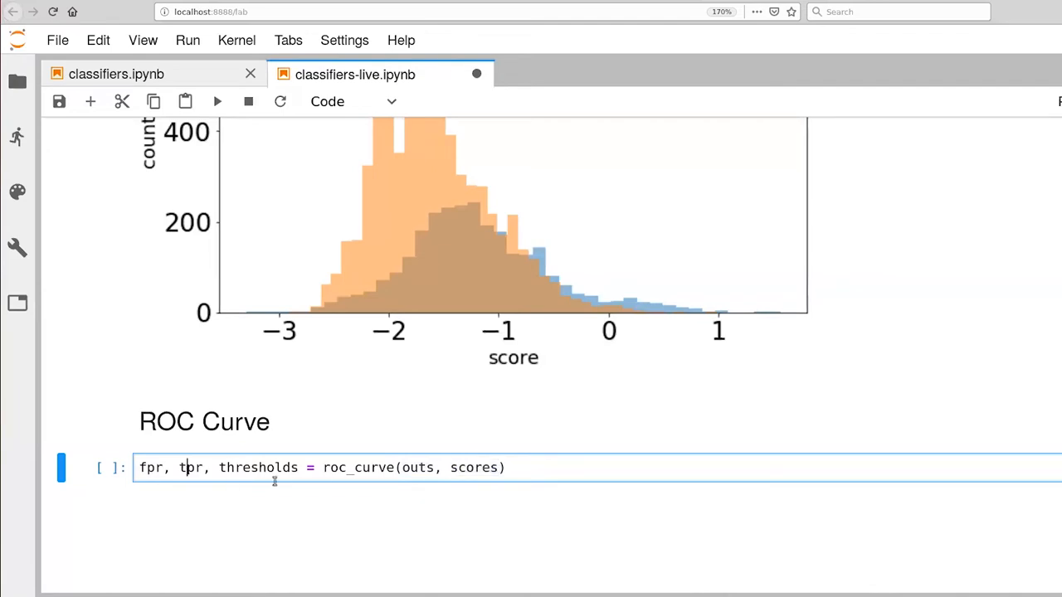
{"action": "mouse_move", "coordinate": [272, 473]}
{"action": "type", "text": "len(fpr"}
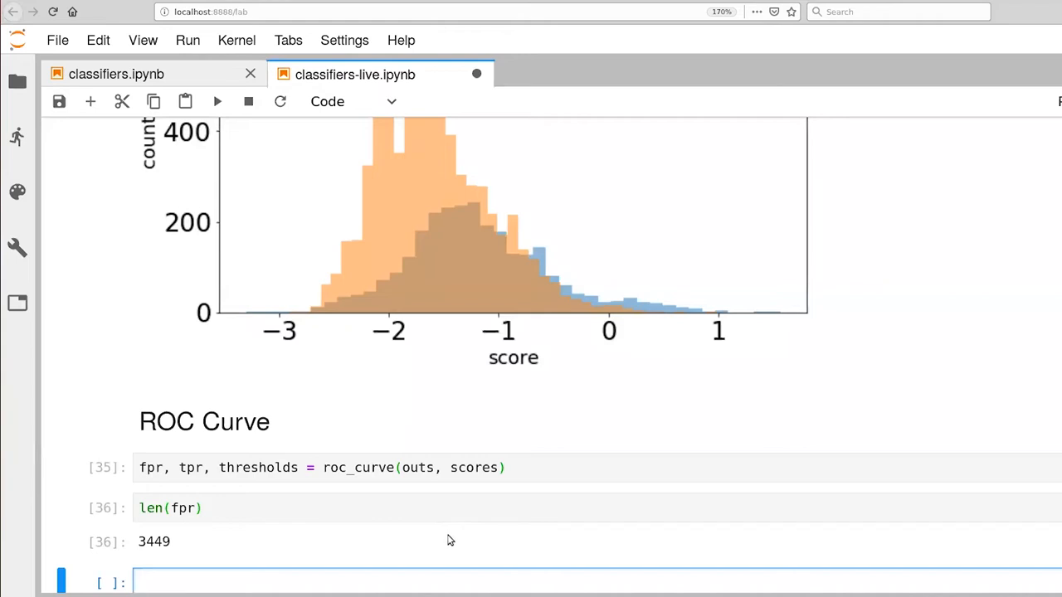
Step: Write fig, ax = plt.subplots(figsize=FIGURESIZE) in the new cell
{"action": "type", "text": "fig,"}
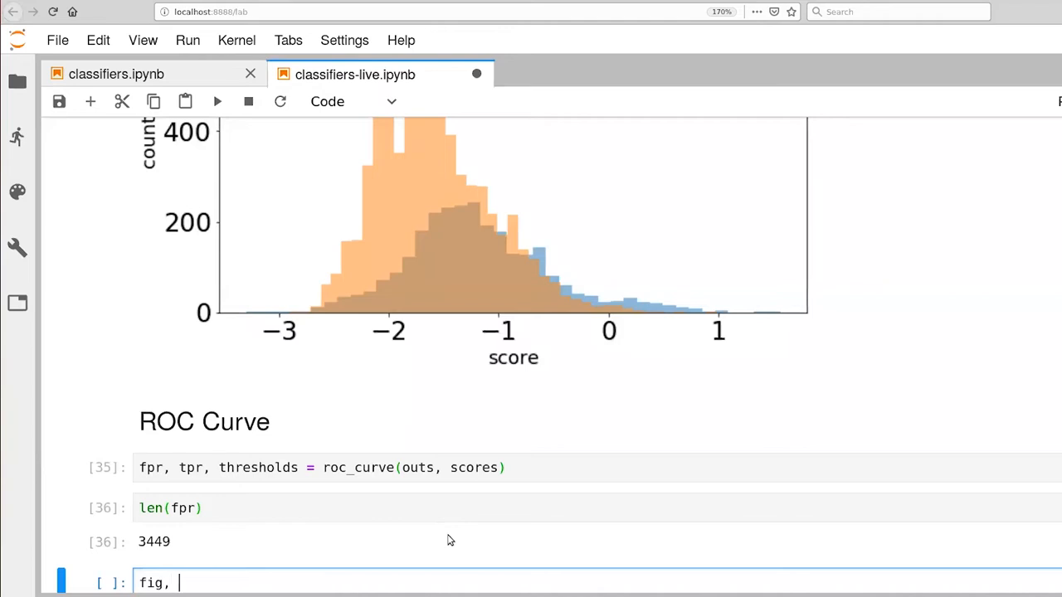
{"action": "scroll", "scroll_direction": "down", "scroll_amount": 3}
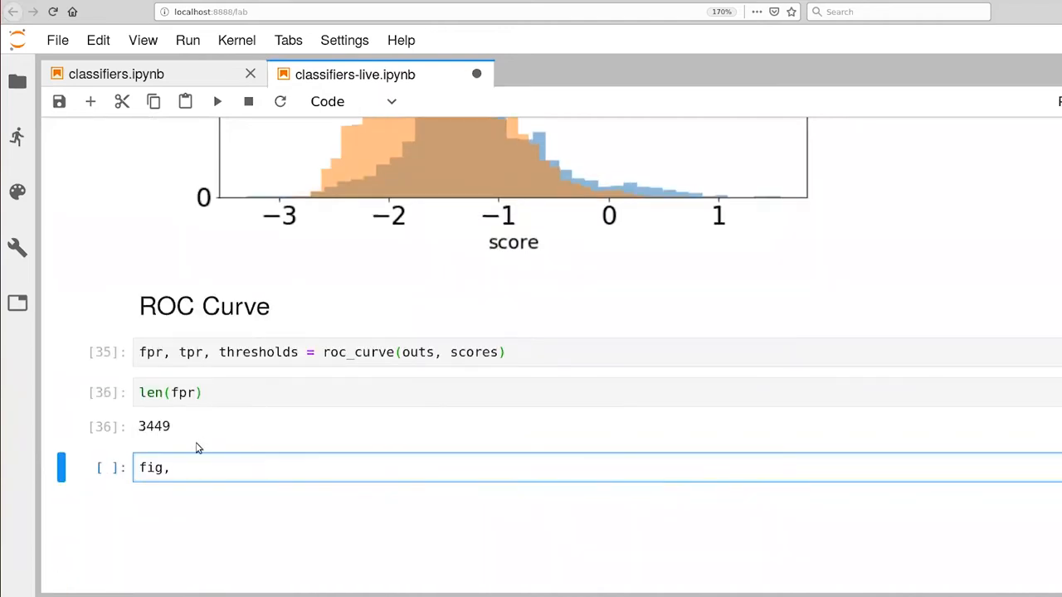
{"action": "type", "text": "ax -="}
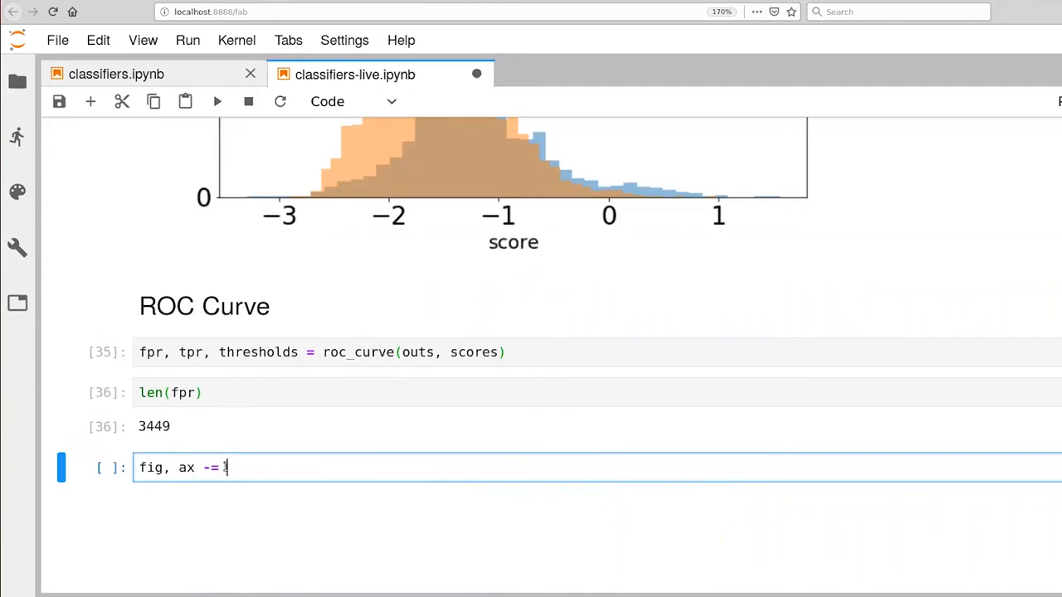
{"action": "type", "text": "p"}
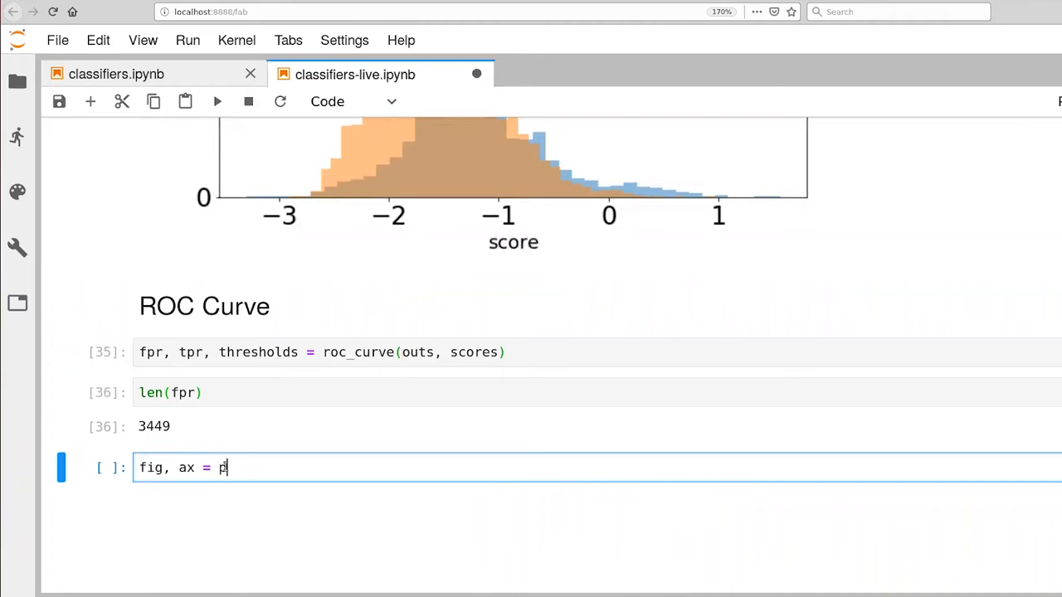
{"action": "type", "text": "lt."}
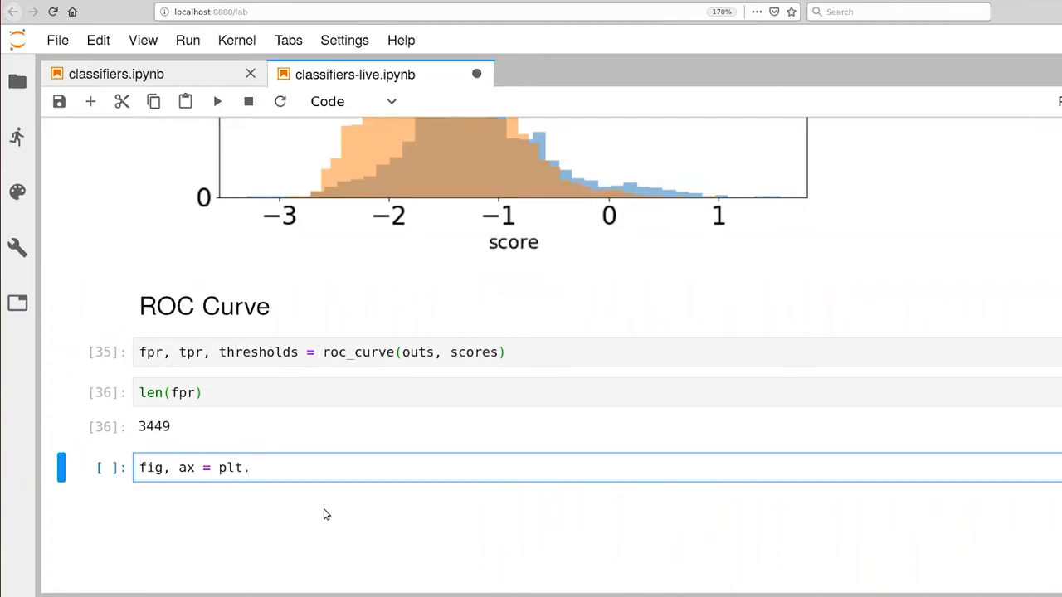
{"action": "mouse_move", "coordinate": [431, 423]}
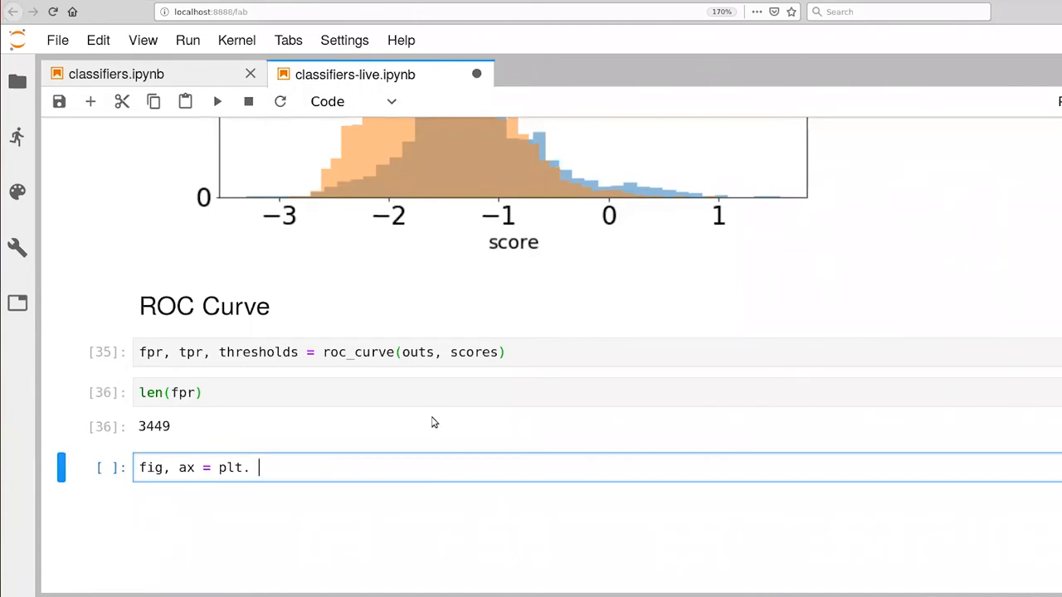
{"action": "key", "text": "backspace"}
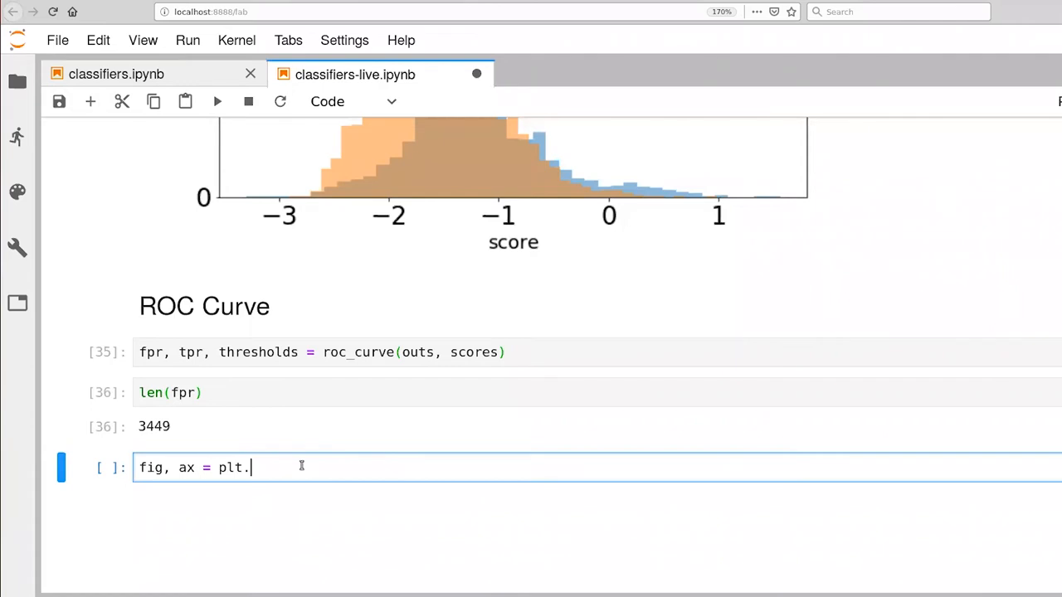
{"action": "type", "text": "s"}
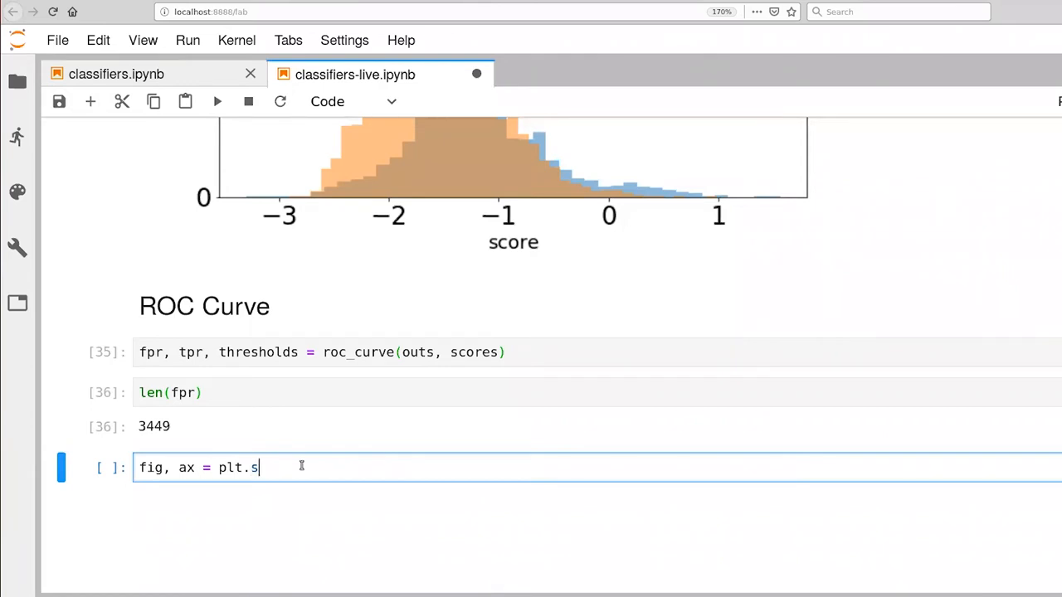
{"action": "type", "text": "ubplots(fig"}
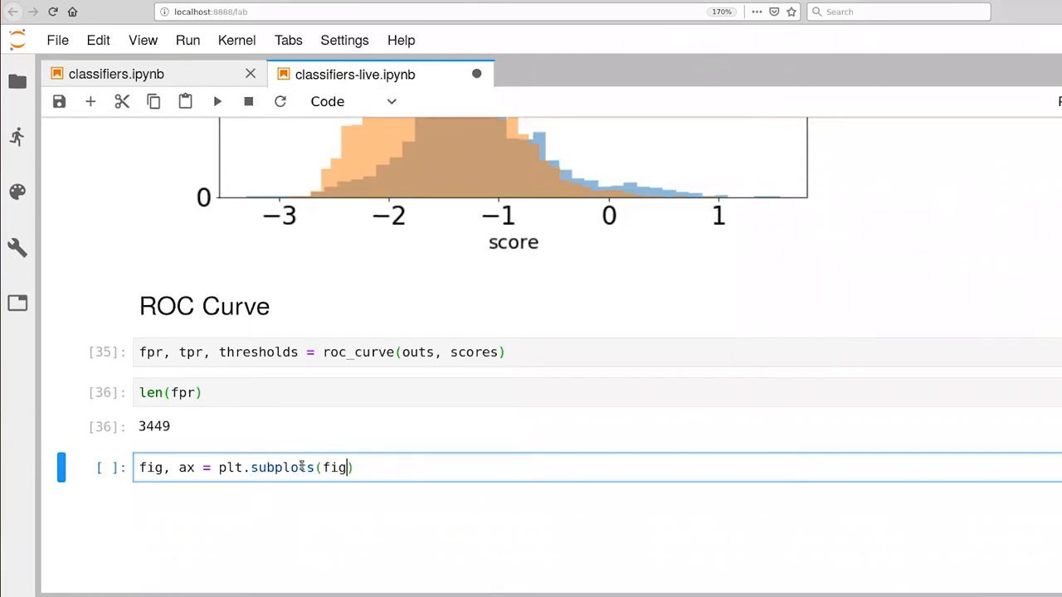
{"action": "type", "text": "size=F"}
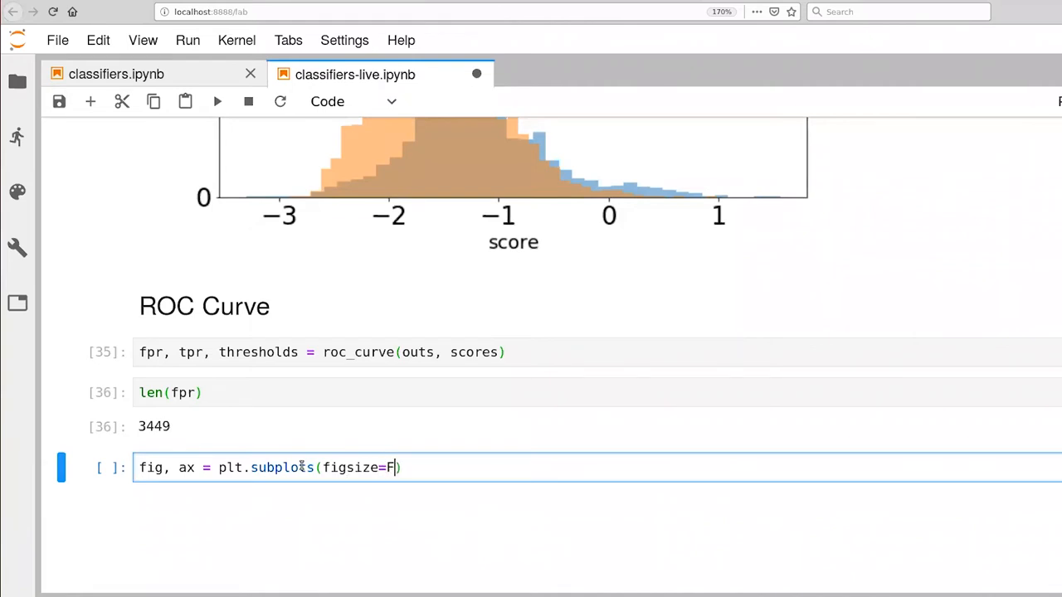
{"action": "type", "text": "IGURESIZE"}
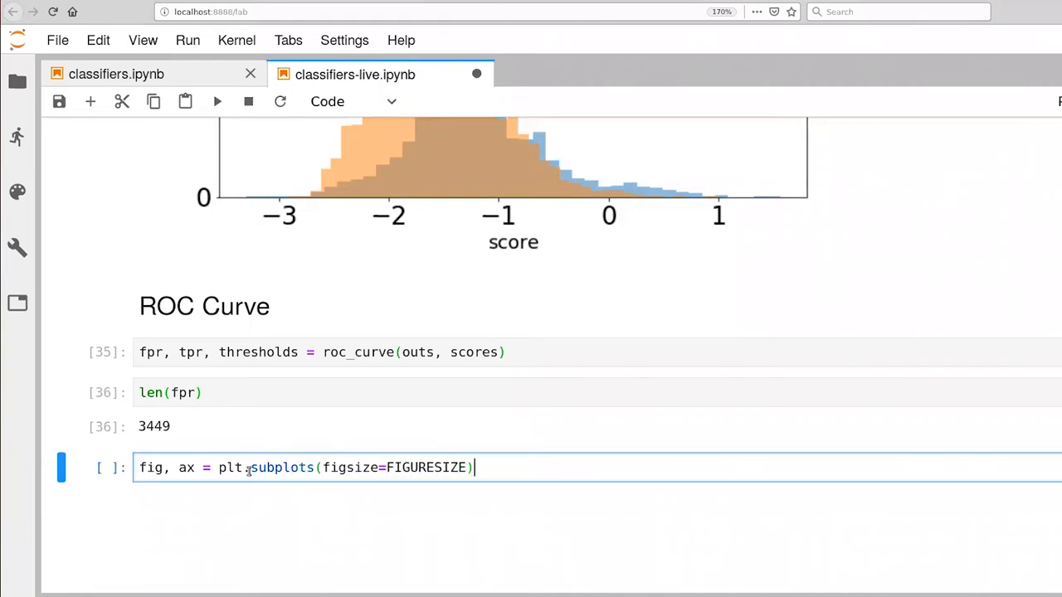
{"action": "double_click", "coordinate": [282, 468]}
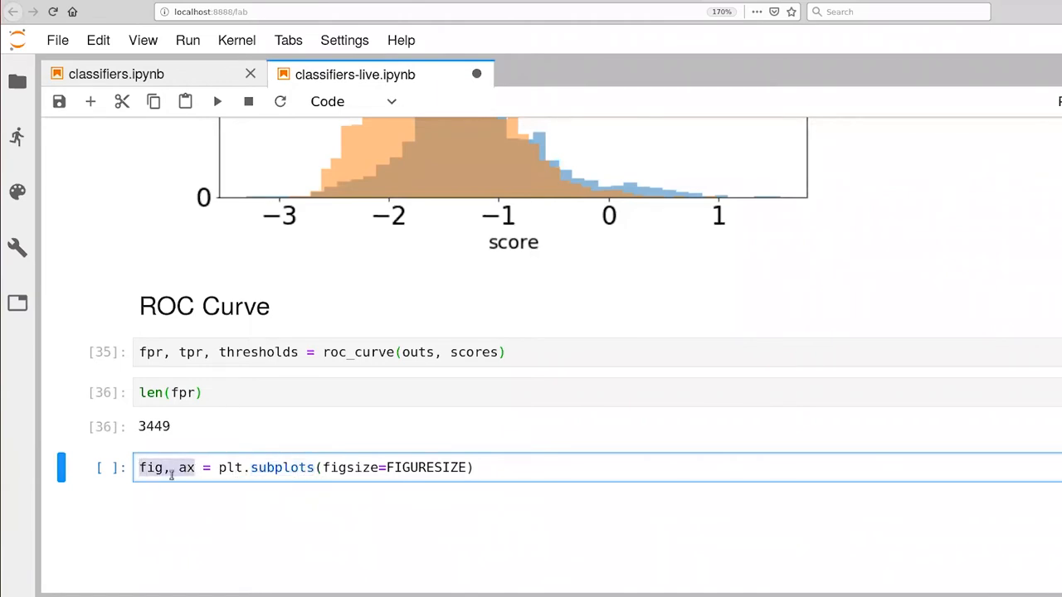
{"action": "left_click", "coordinate": [186, 468]}
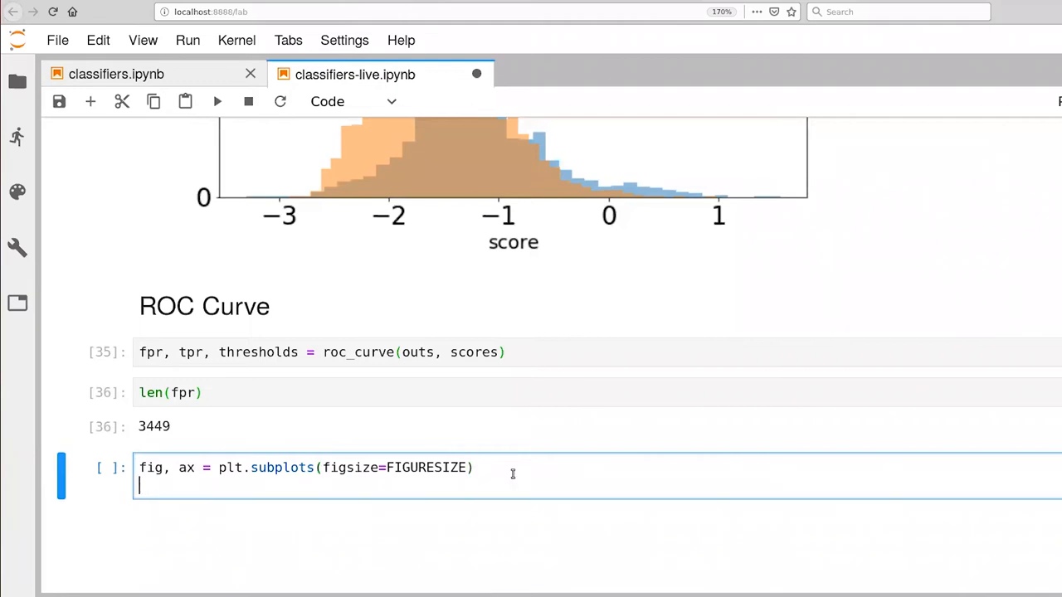
Step: Plot tpr (blue), fpr (red) and tpr-fpr (blue) against thresholds with ax.plot
{"action": "type", "text": "ax.plot("}
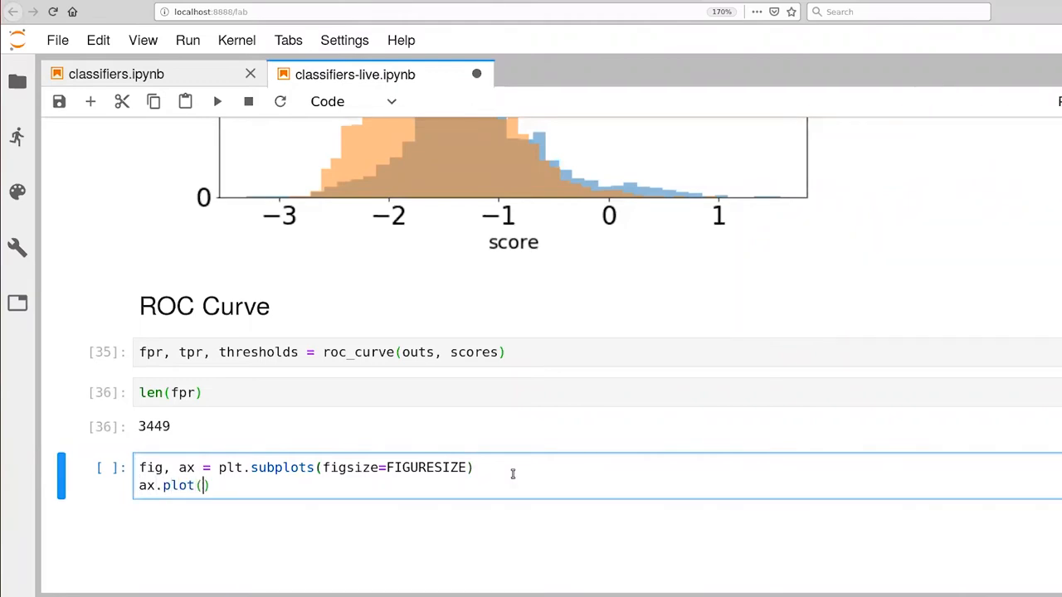
{"action": "type", "text": "thr"}
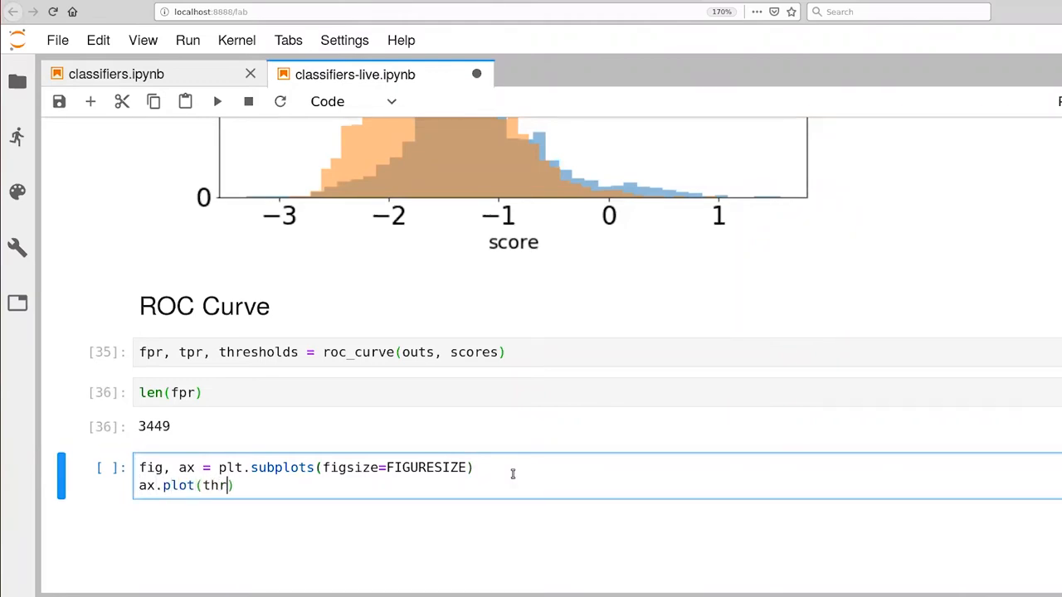
{"action": "type", "text": "e"}
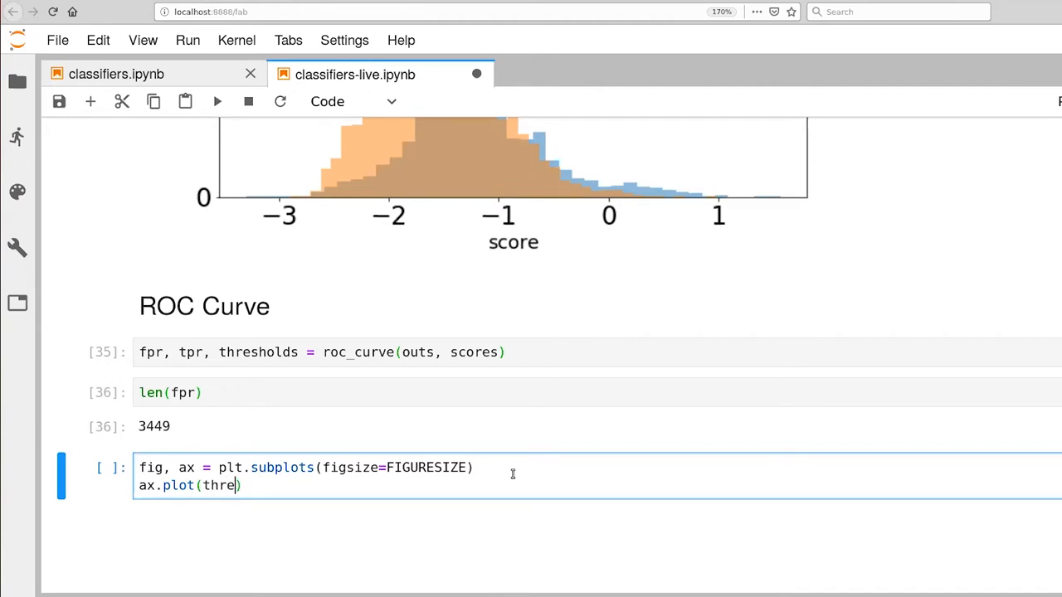
{"action": "type", "text": "sholds, t"}
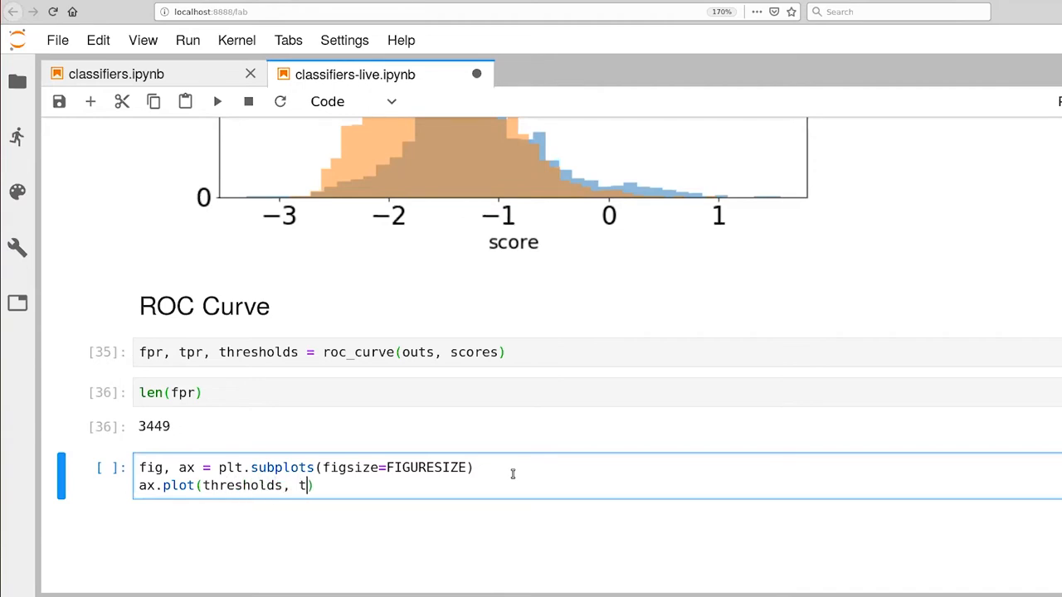
{"action": "type", "text": "pr, color='"}
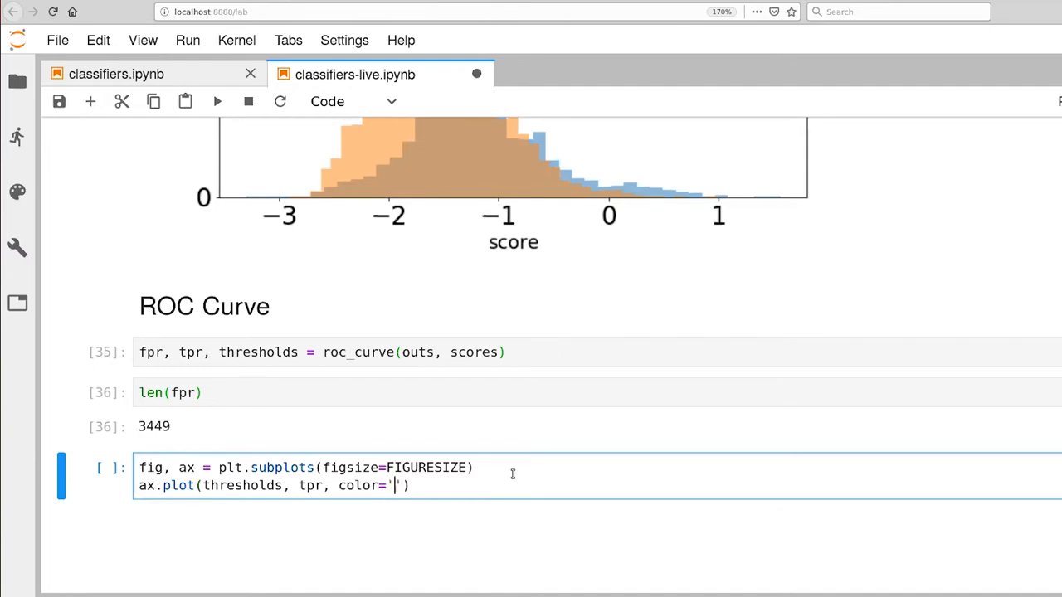
{"action": "type", "text": "b"}
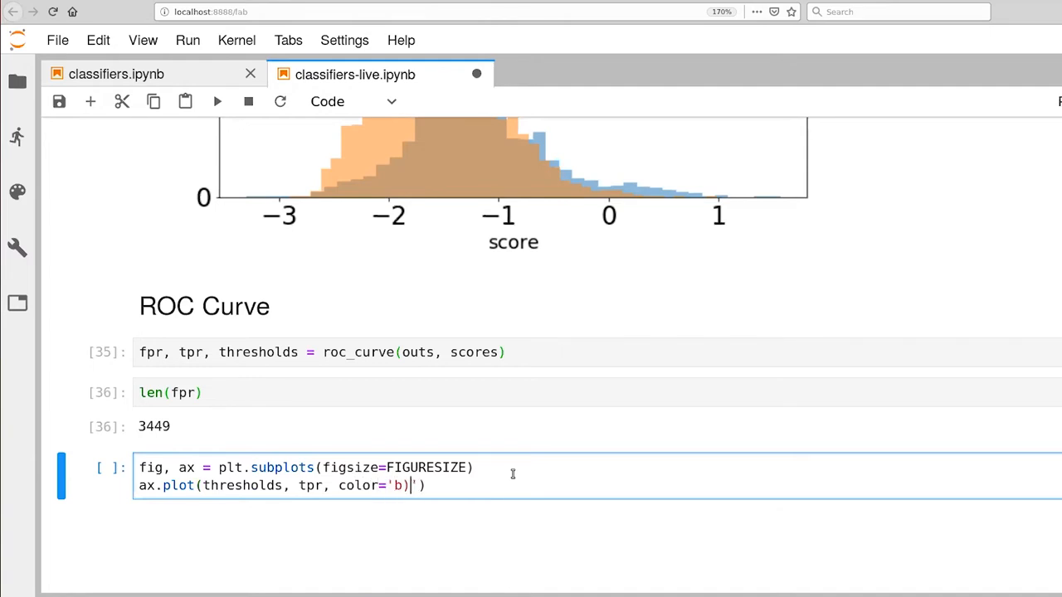
{"action": "key", "text": "Backspace"}
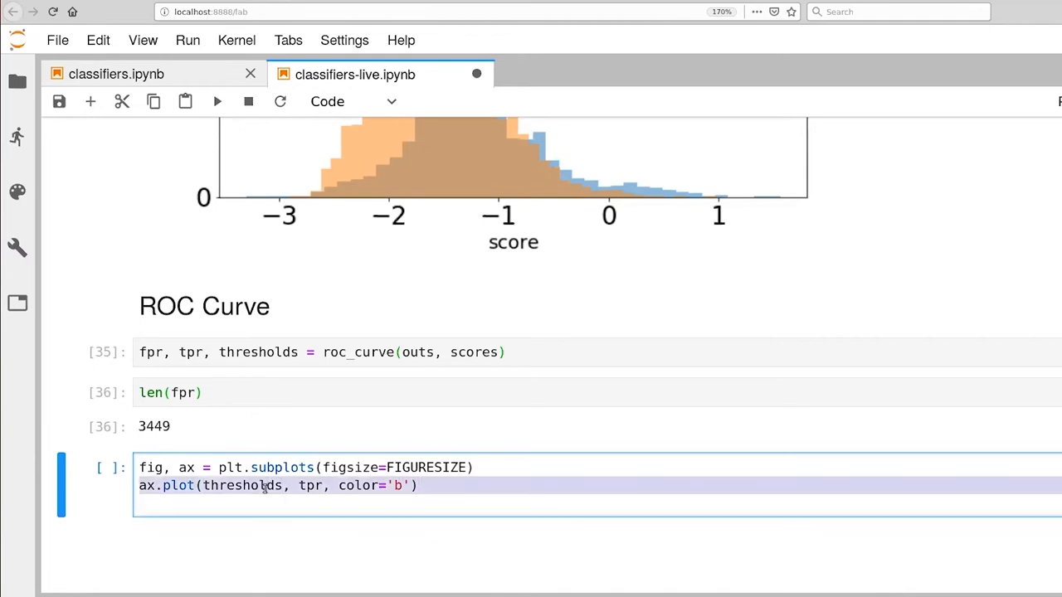
{"action": "key", "text": "Enter"}
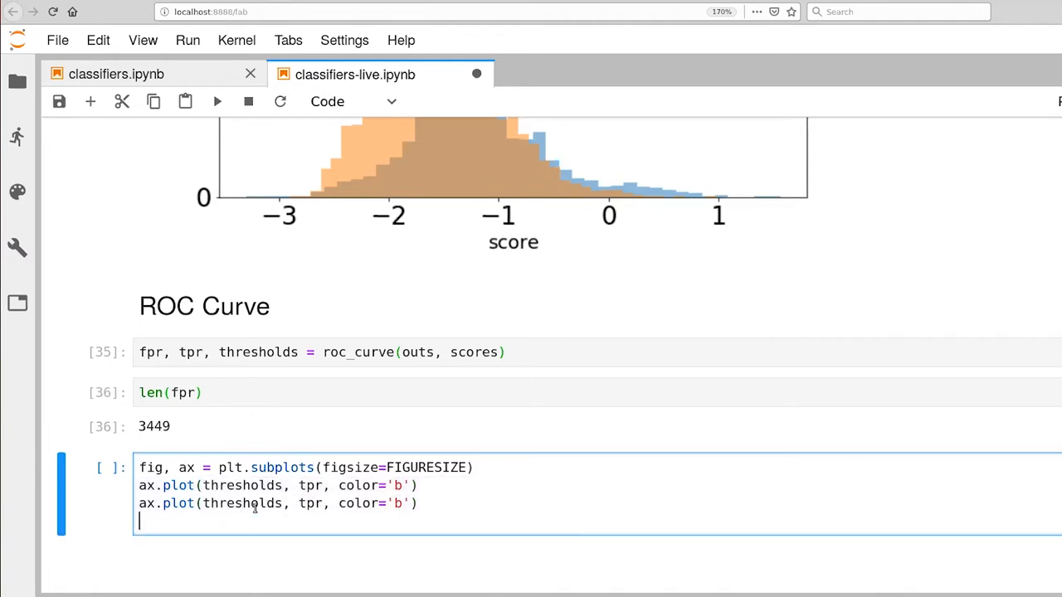
{"action": "type", "text": "ax.plot(thresholds, tpr, color='b')"}
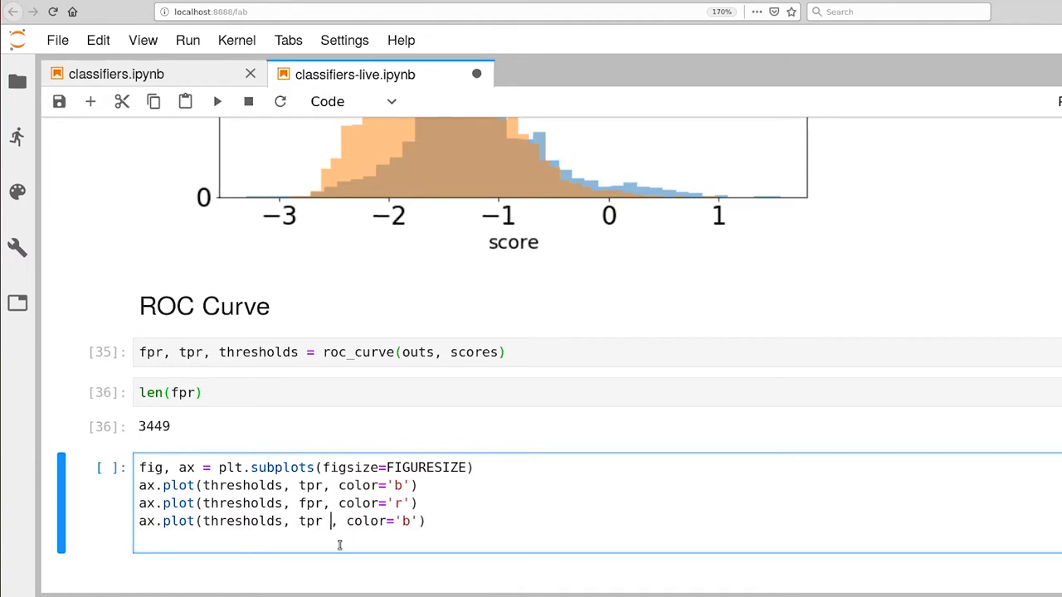
{"action": "type", "text": "-"}
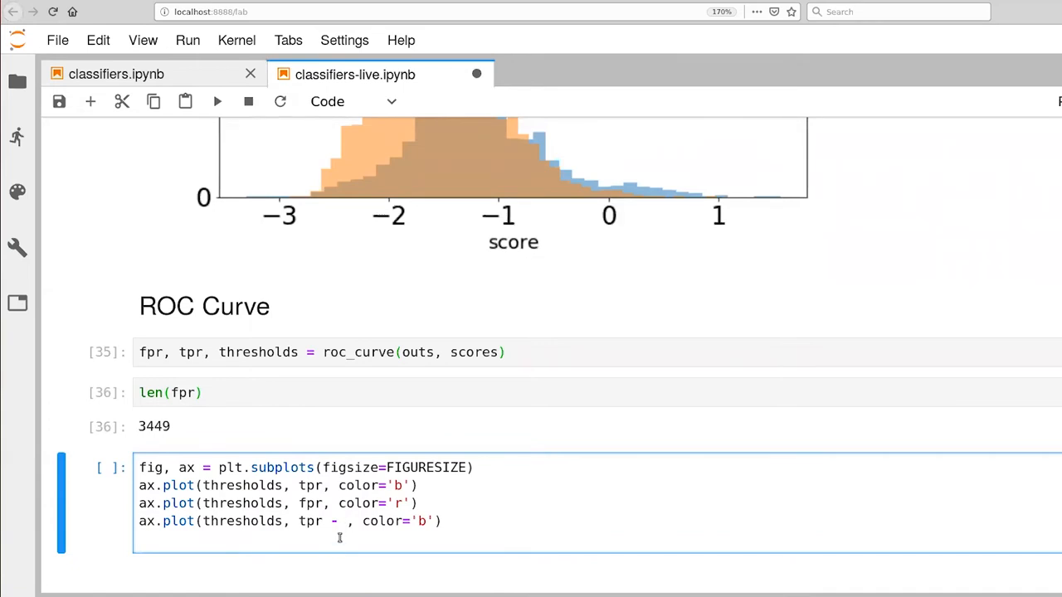
{"action": "type", "text": "fpr"}
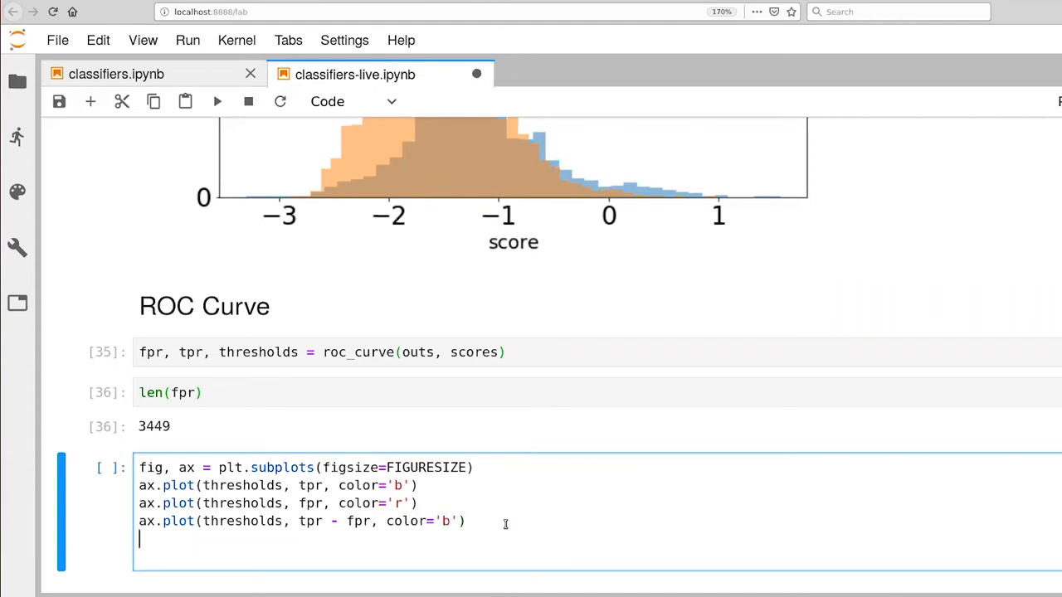
Step: Reverse the threshold axis with ax.invert_xaxis()
{"action": "type", "text": "ax"}
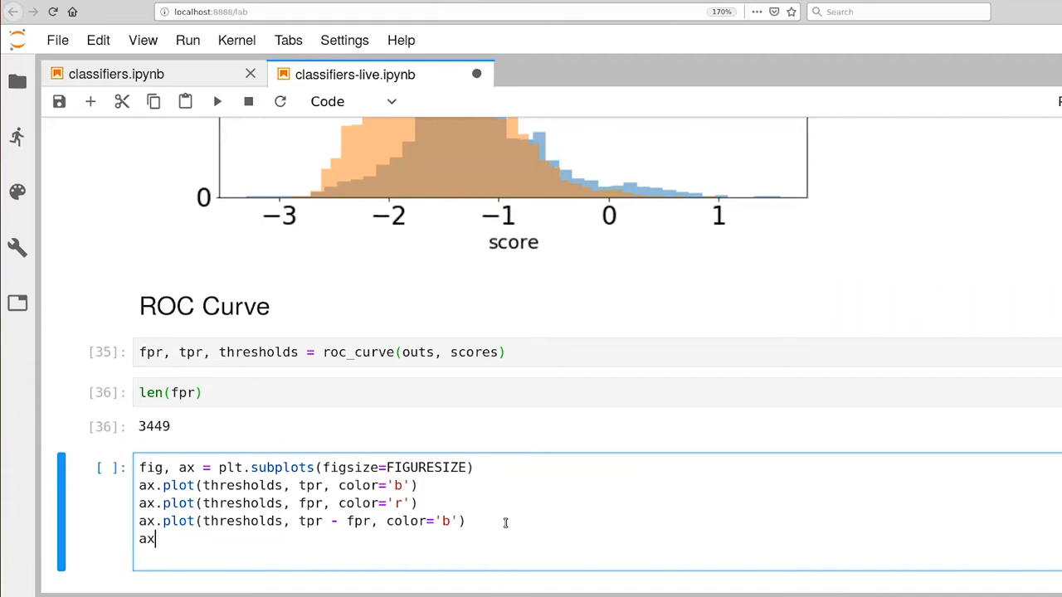
{"action": "type", "text": "invert"}
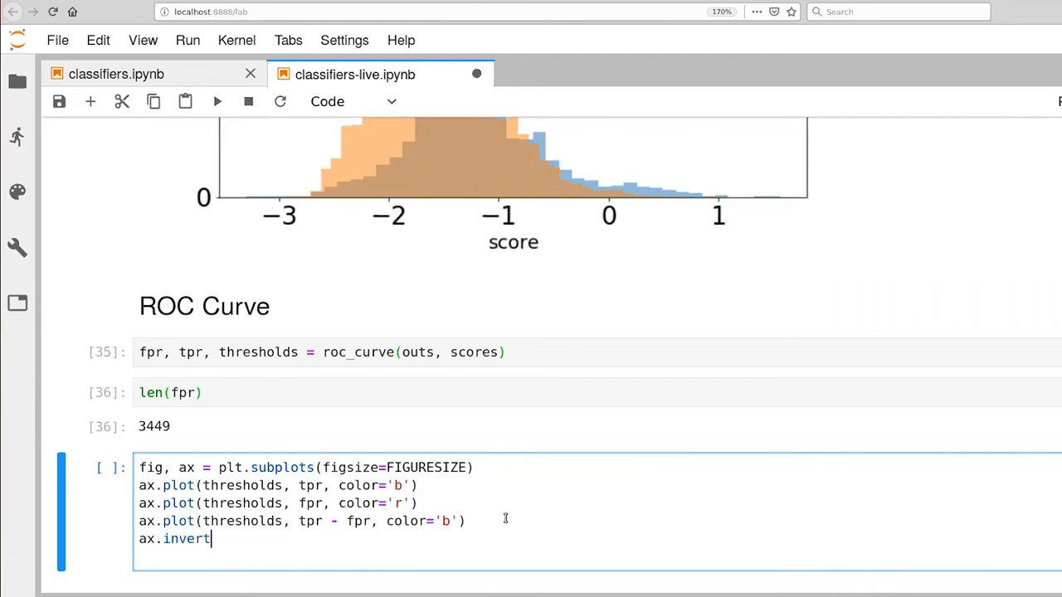
{"action": "type", "text": "_xaxis("}
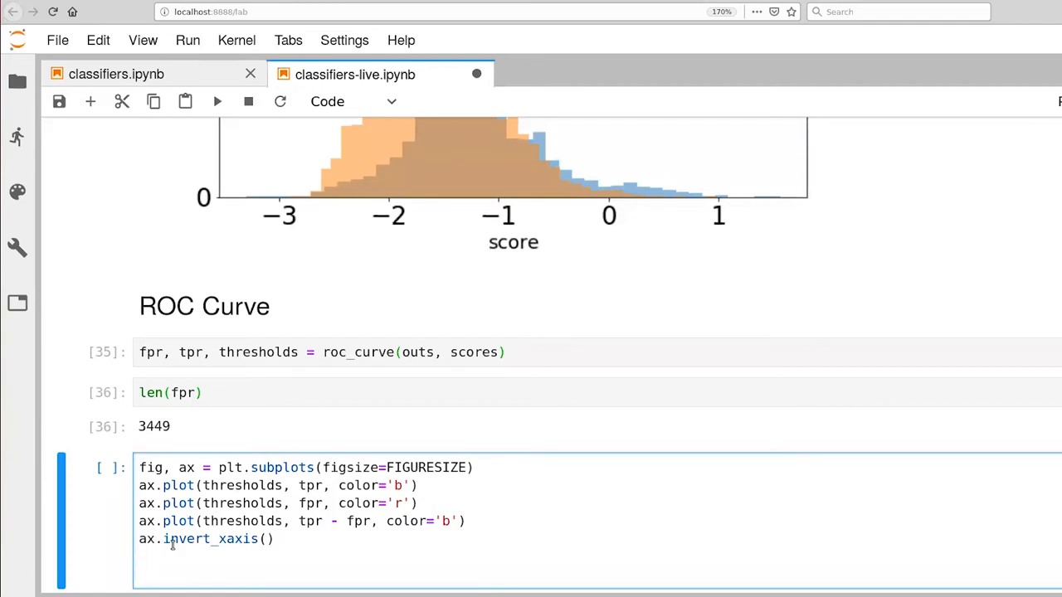
Step: Label the axes 'threshold' and 'fraction' with fontsize=FONTSIZE
{"action": "type", "text": "ax."}
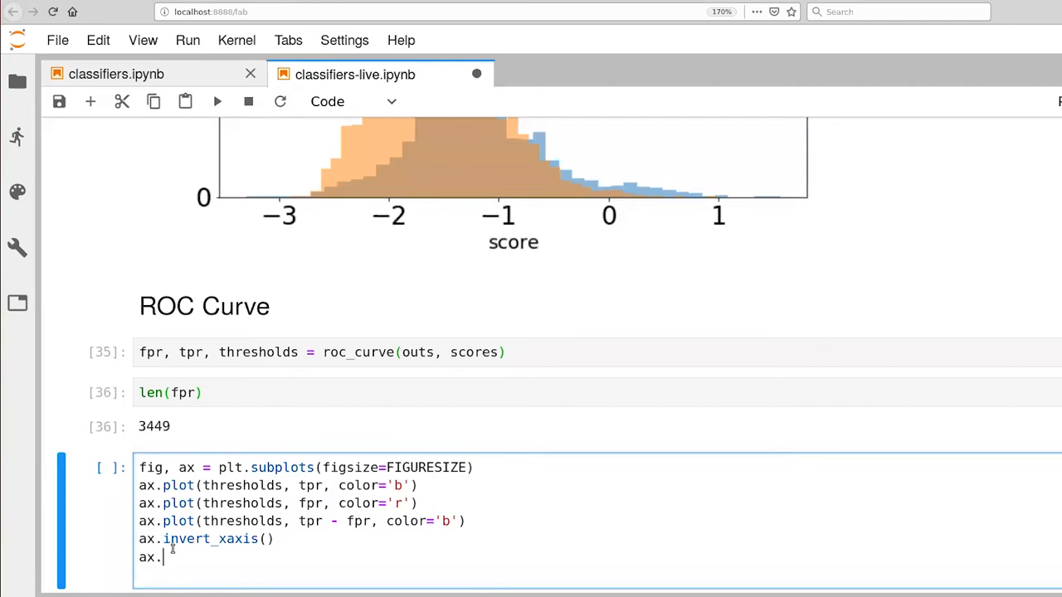
{"action": "type", "text": "set_xlabel('th"}
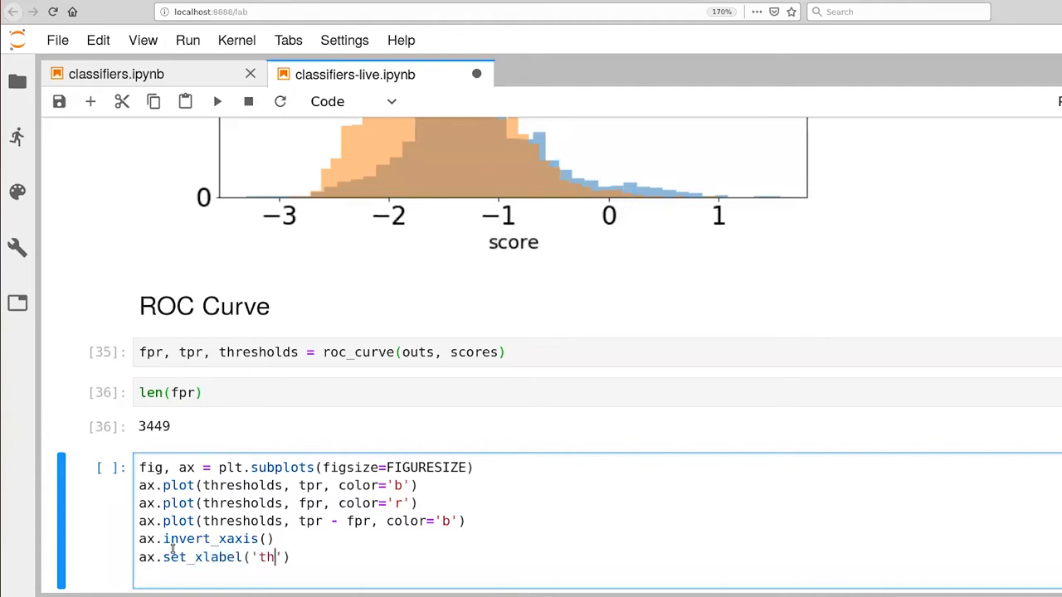
{"action": "type", "text": "res"}
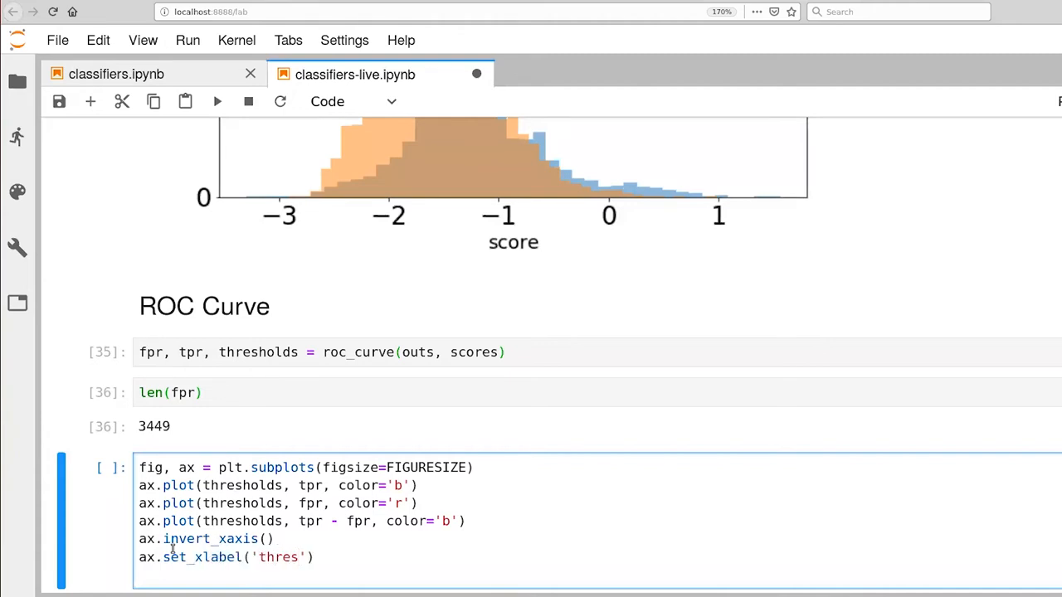
{"action": "type", "text": "hold"}
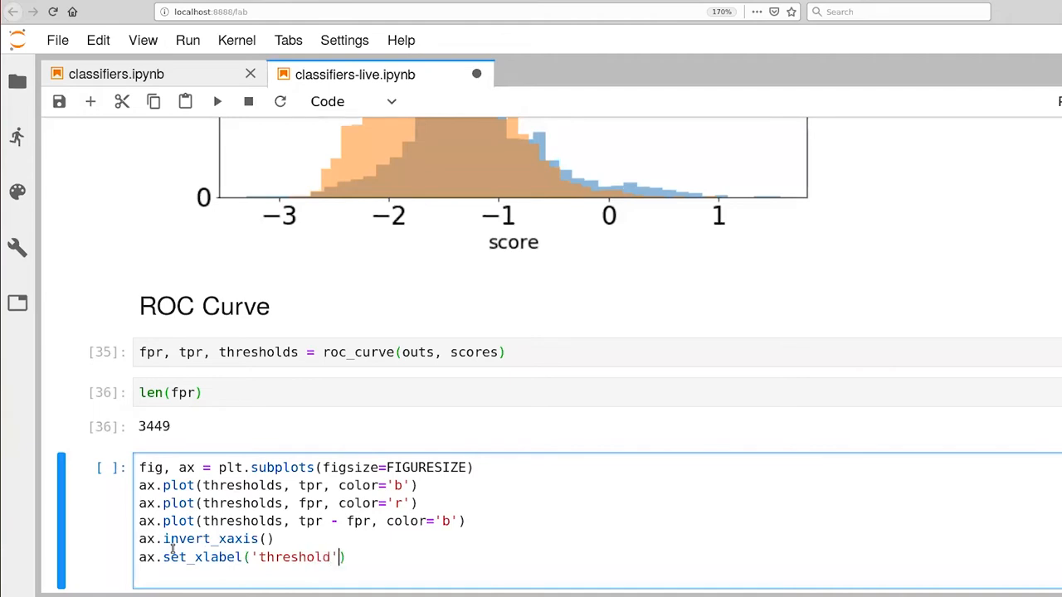
{"action": "type", "text": ","}
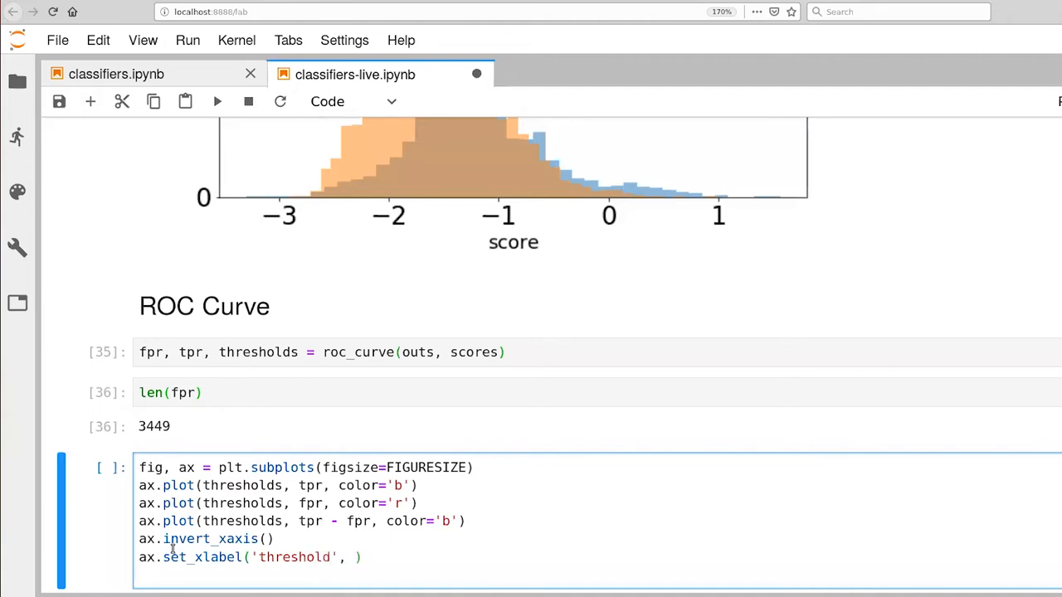
{"action": "type", "text": "tpr"}
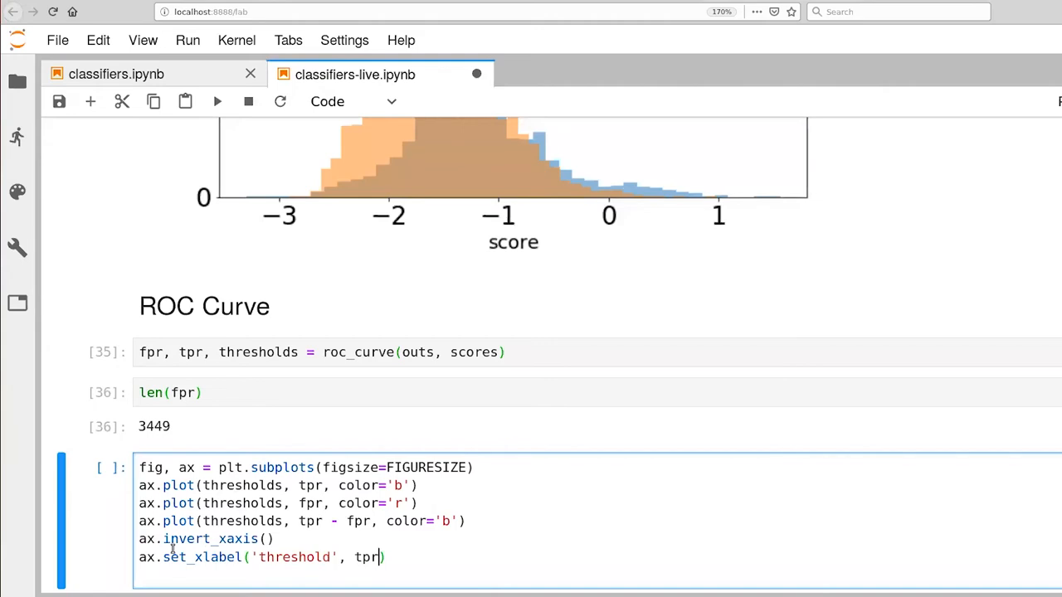
{"action": "type", "text": "fontsize"}
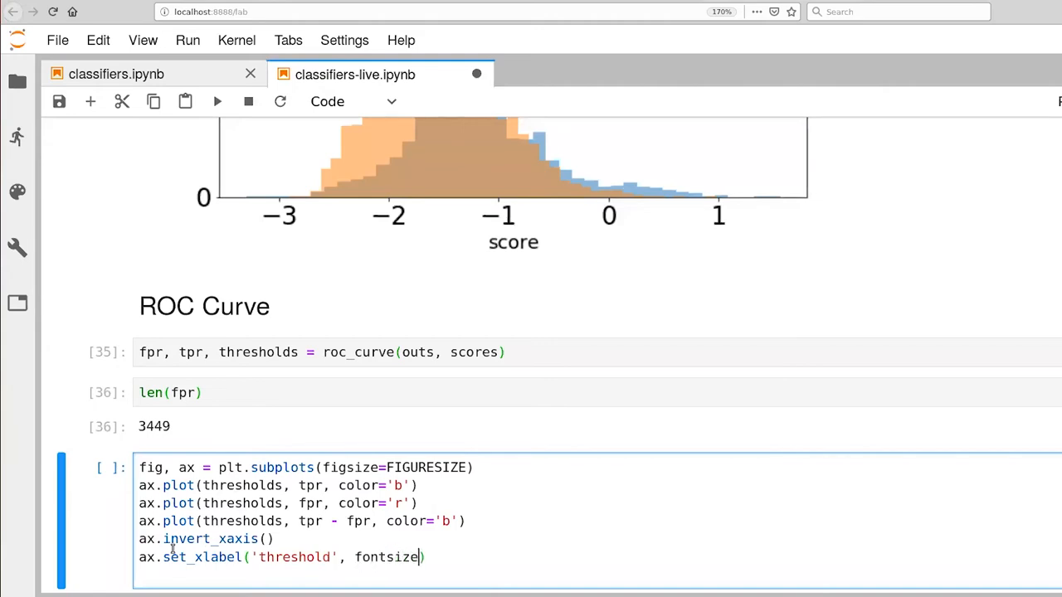
{"action": "type", "text": "=FONTSIZE"}
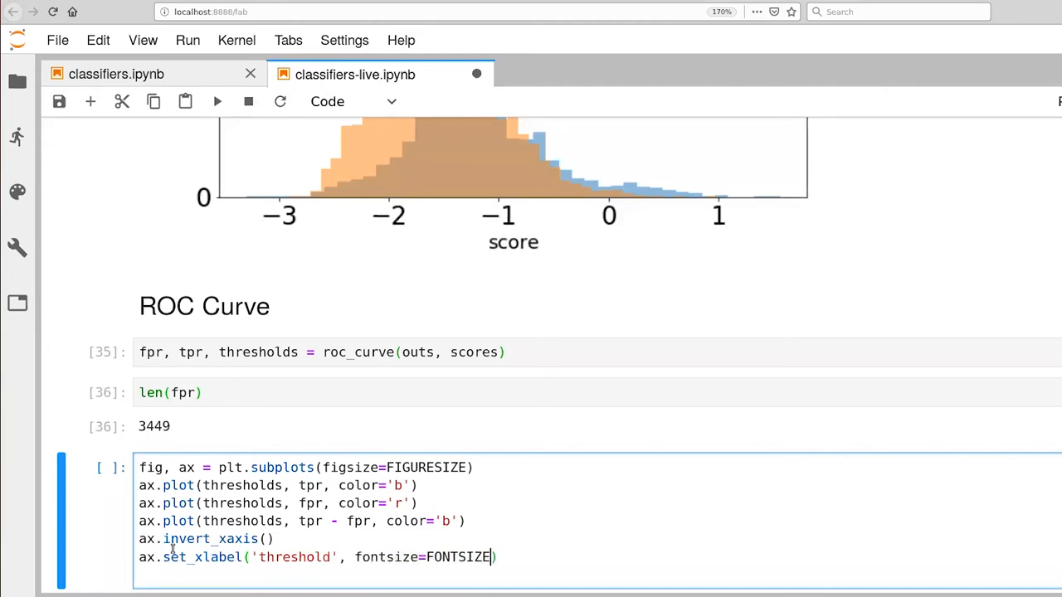
{"action": "type", "text": "ax."}
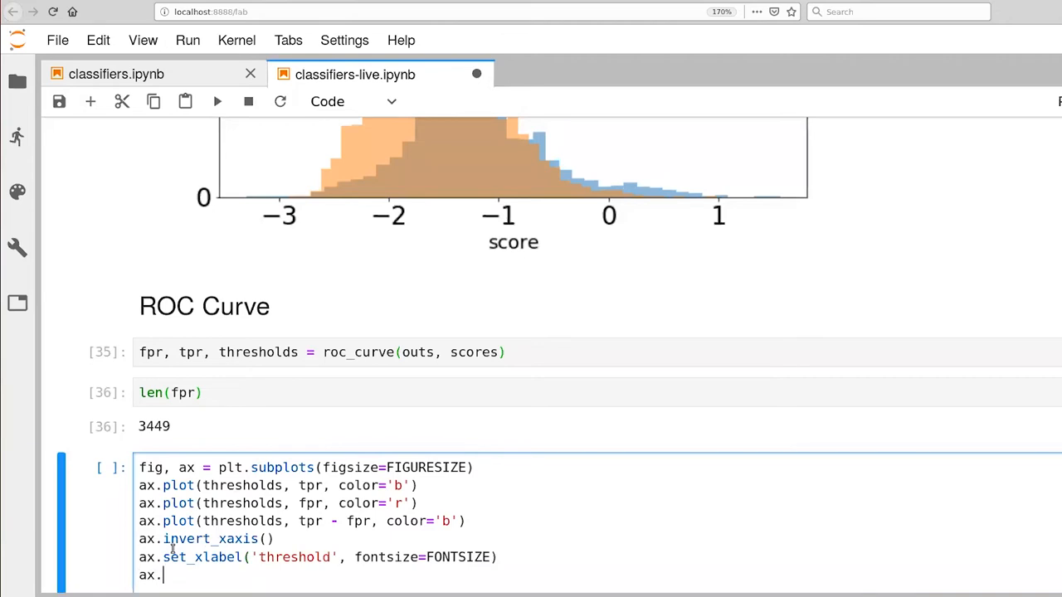
{"action": "type", "text": "set_ylabel('"}
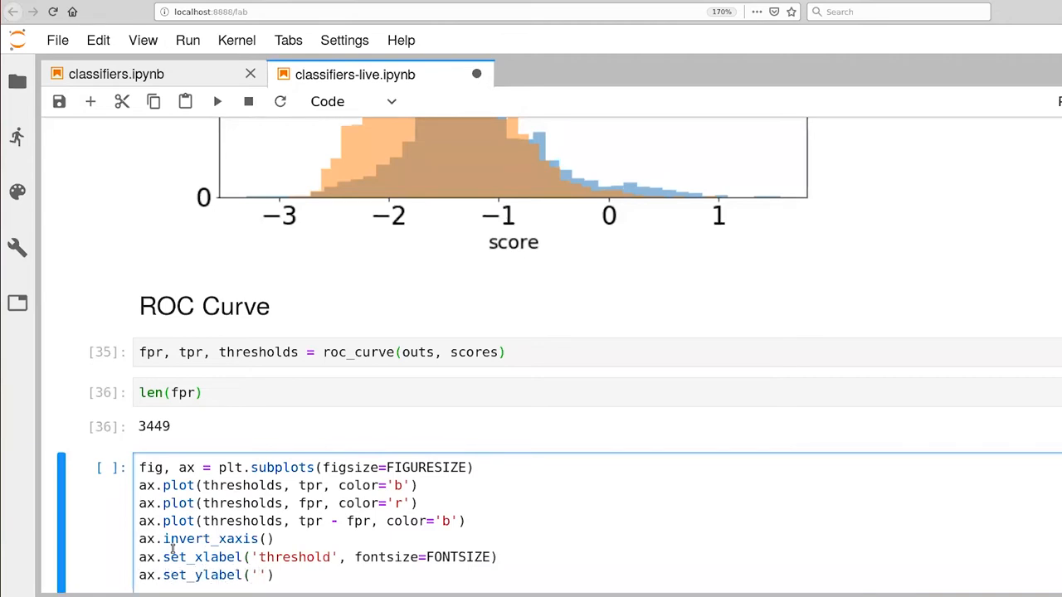
{"action": "type", "text": "fac"}
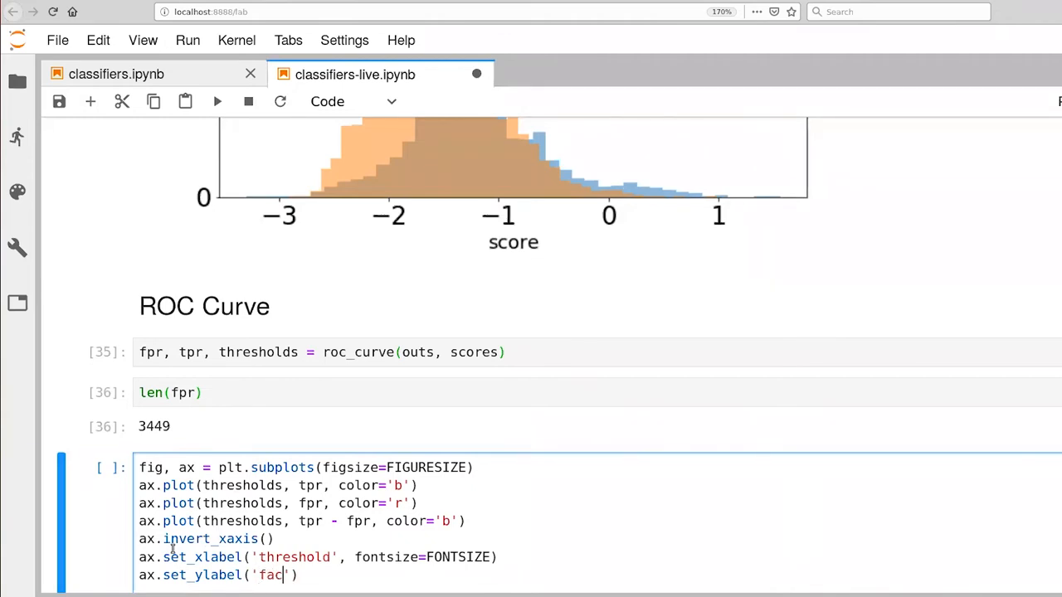
{"action": "type", "text": "tion"}
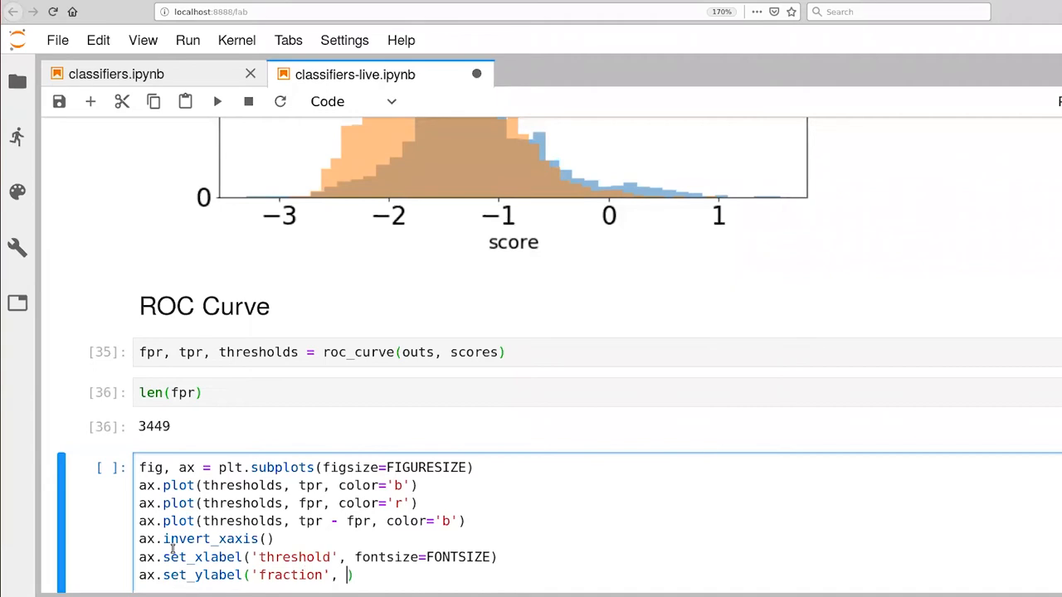
{"action": "type", "text": "fontsize=FONT"}
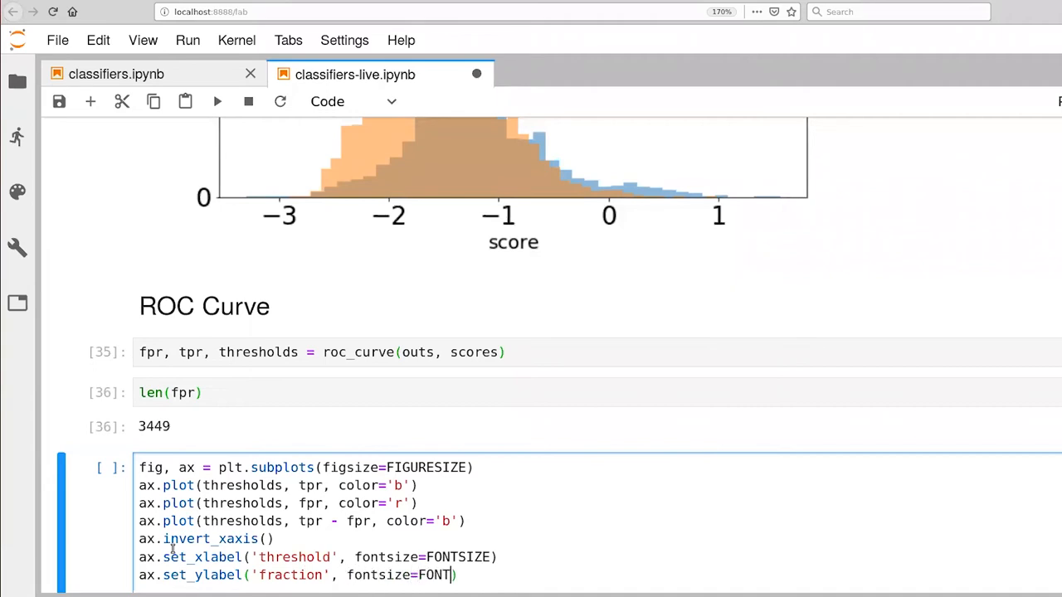
{"action": "type", "text": "SIZE"}
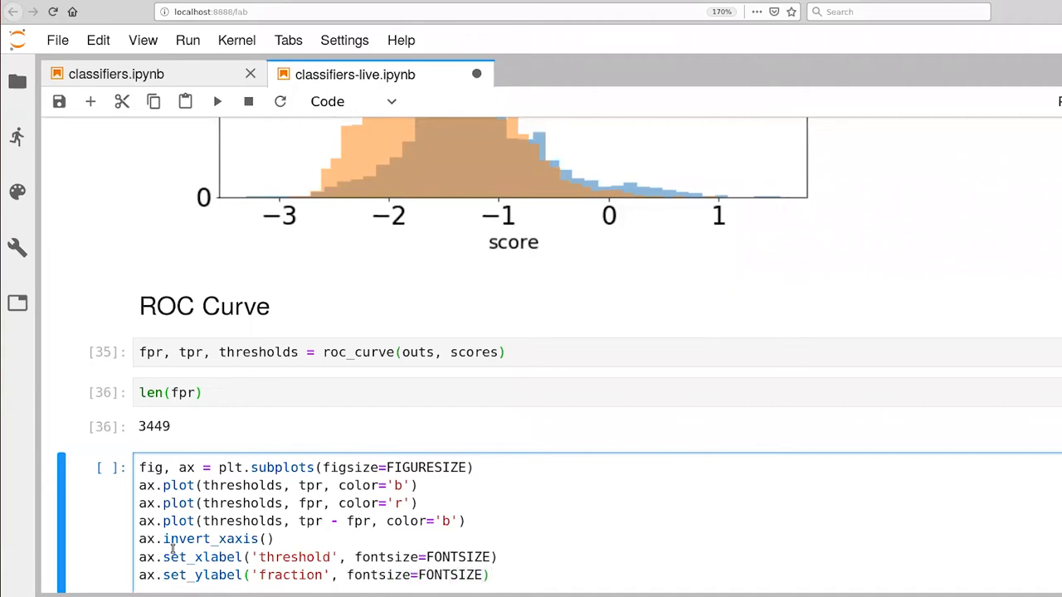
Step: Add ax.legend with 'TPR', 'FPR', 'K-S distance' labels and fontsize=FONTSIZE, then run the cell
{"action": "type", "text": "ax."}
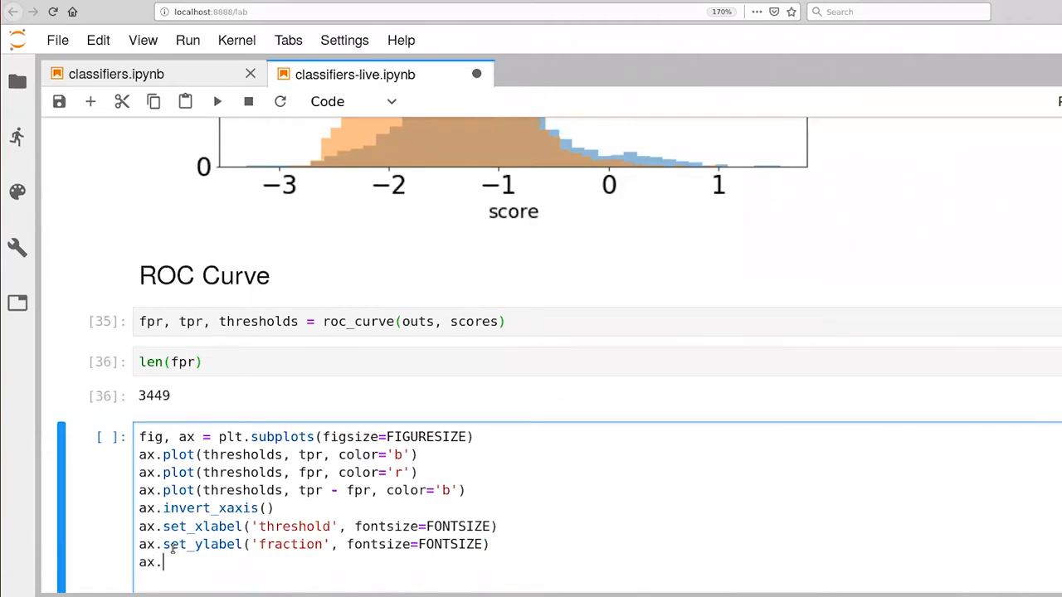
{"action": "type", "text": "legend()"}
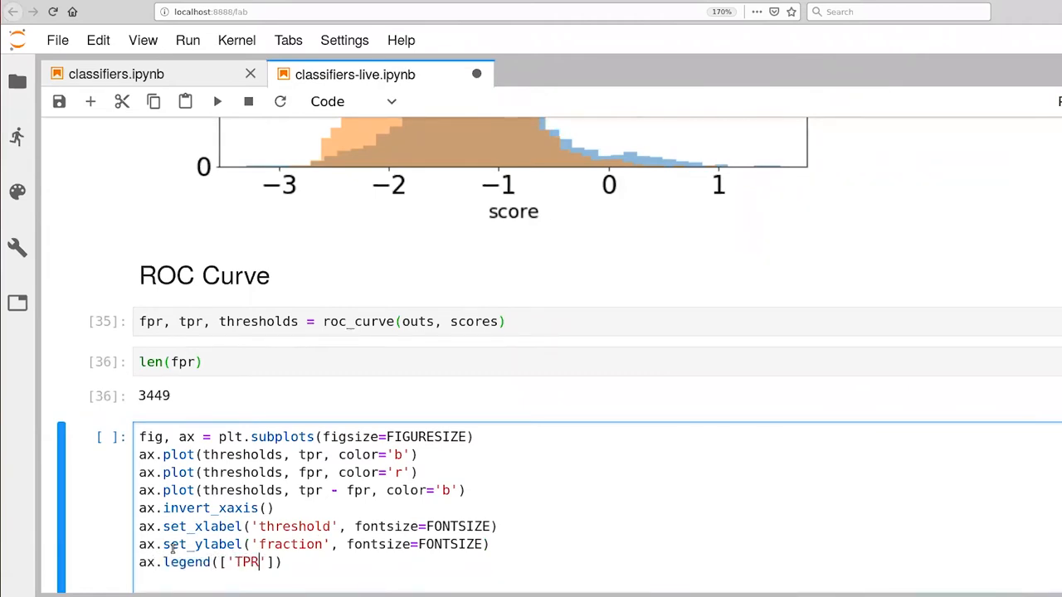
{"action": "type", "text": ", '"}
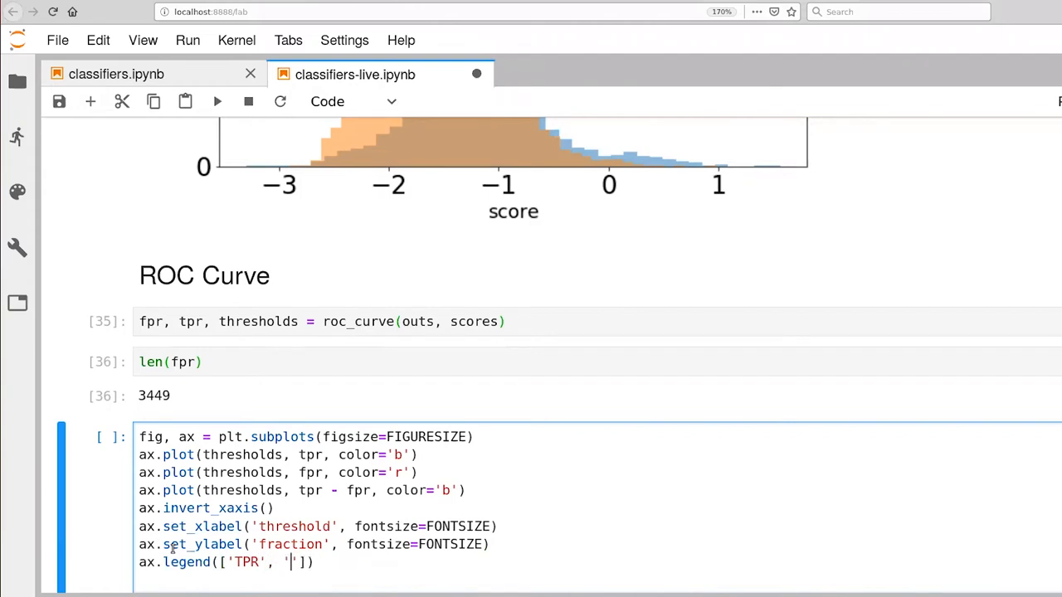
{"action": "type", "text": "FPR', '"}
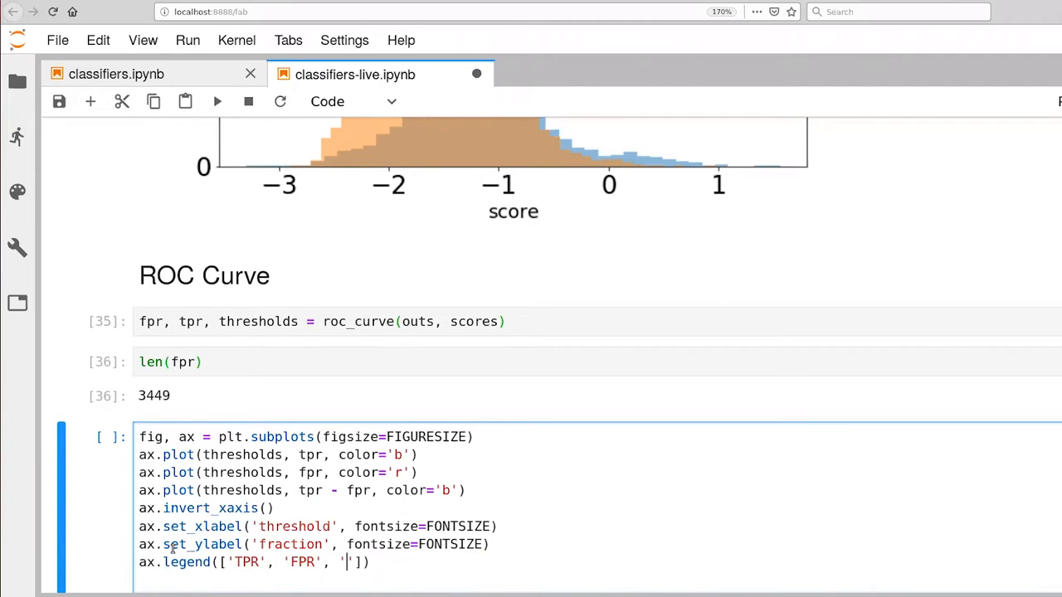
{"action": "type", "text": "K"}
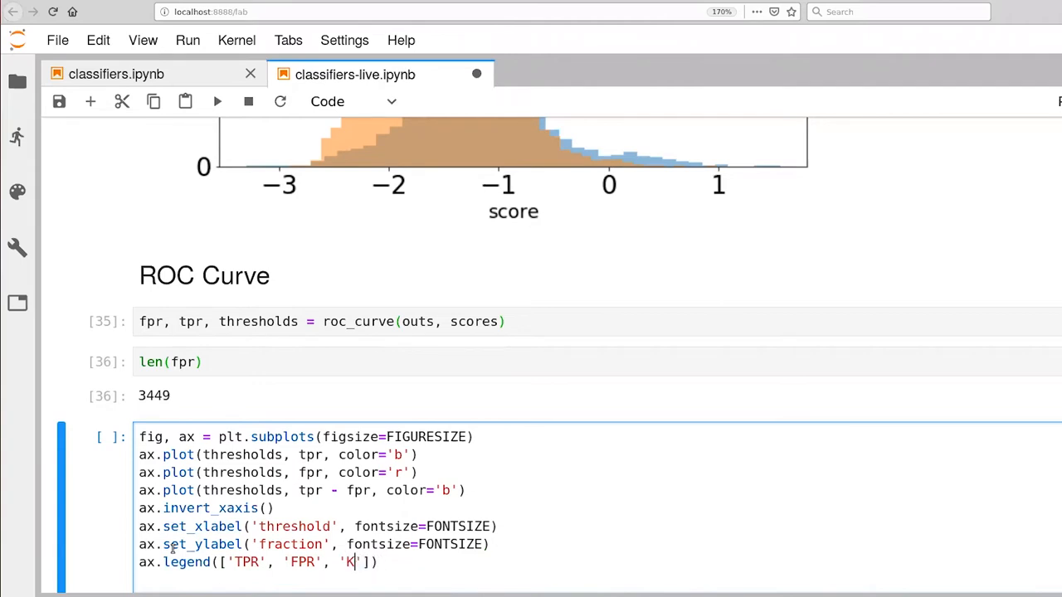
{"action": "type", "text": "-S distance"}
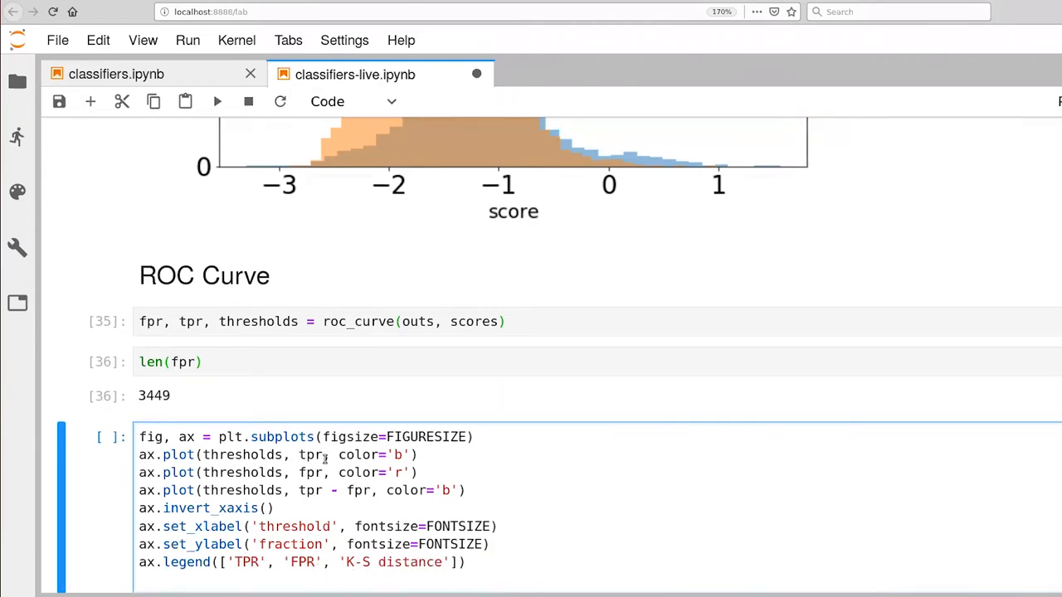
{"action": "mouse_move", "coordinate": [236, 454]}
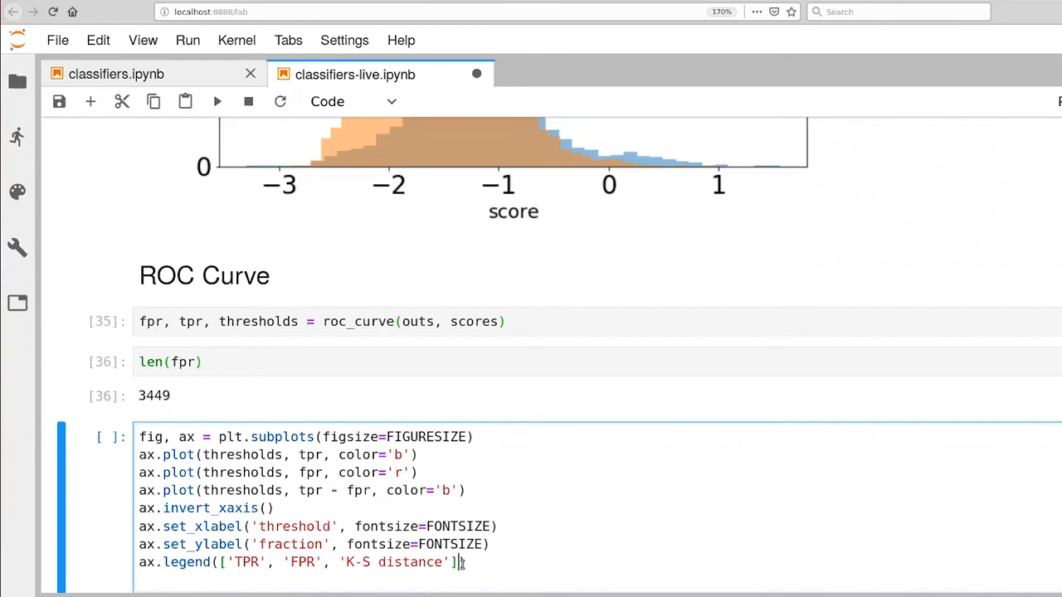
{"action": "type", "text": ", fontsize"}
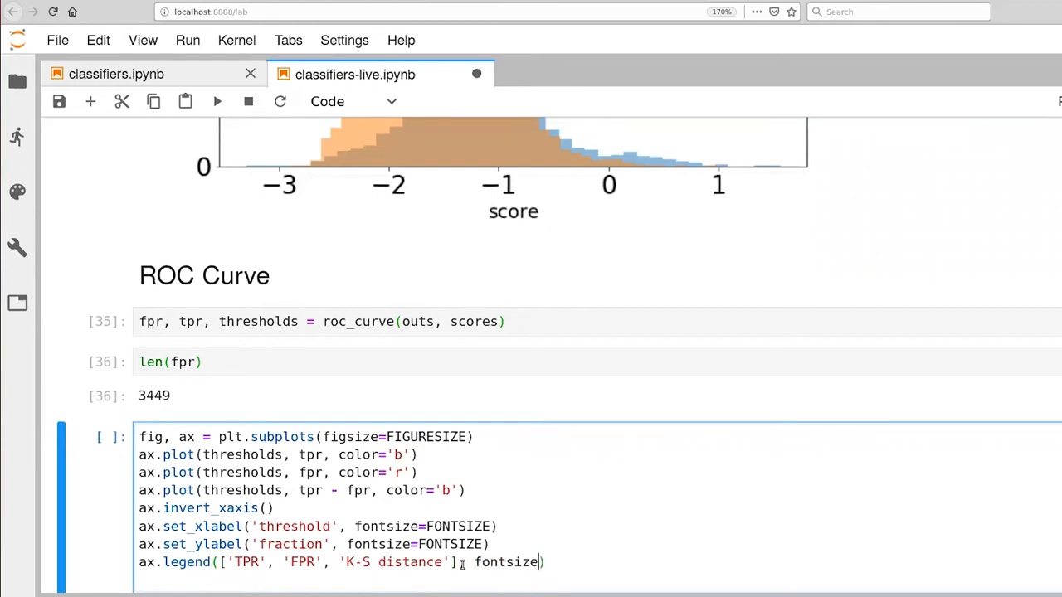
{"action": "type", "text": "=FONTSIZE"}
{"action": "left_click", "coordinate": [302, 490]}
{"action": "type", "text": "g"}
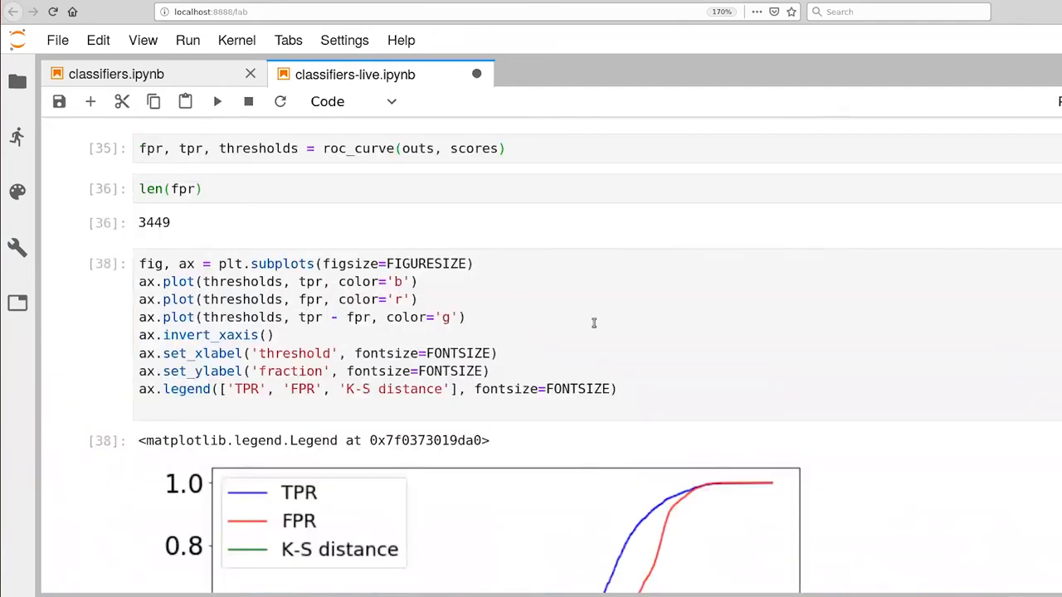
{"action": "scroll", "scroll_direction": "down", "scroll_amount": 3}
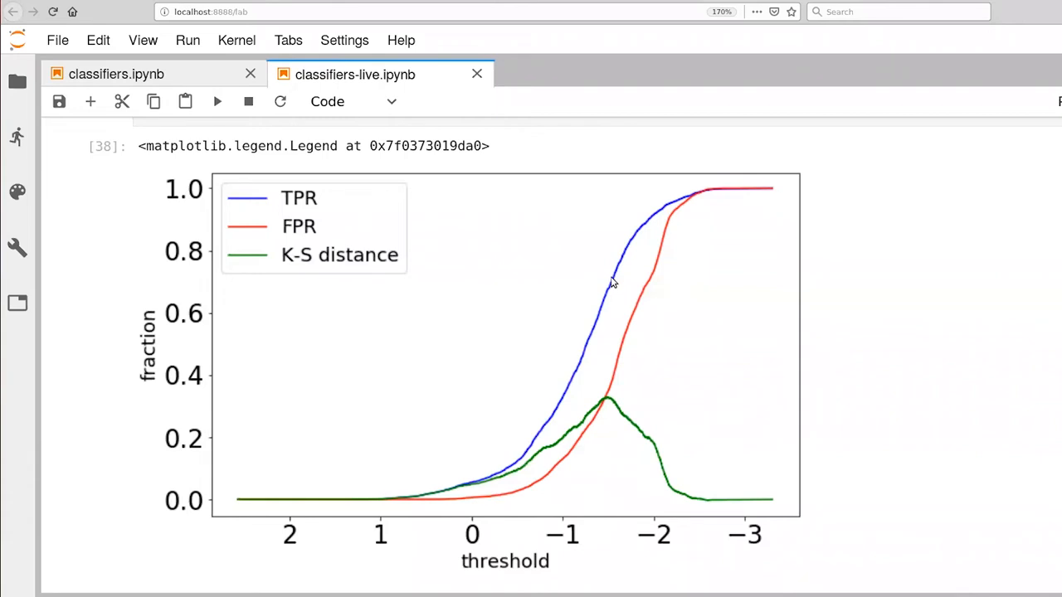
{"action": "mouse_move", "coordinate": [569, 388]}
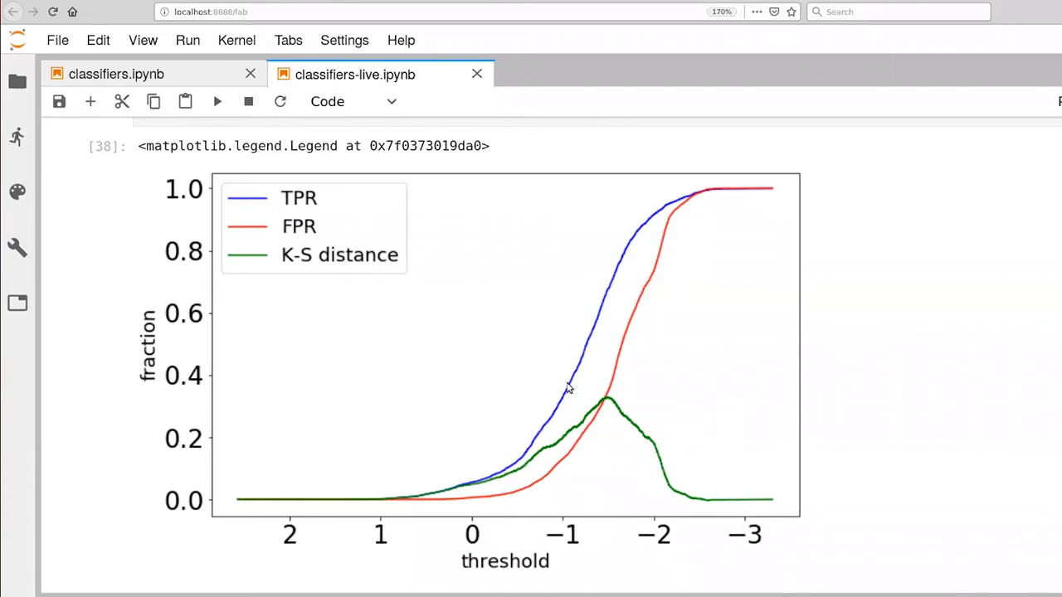
{"action": "mouse_move", "coordinate": [568, 398]}
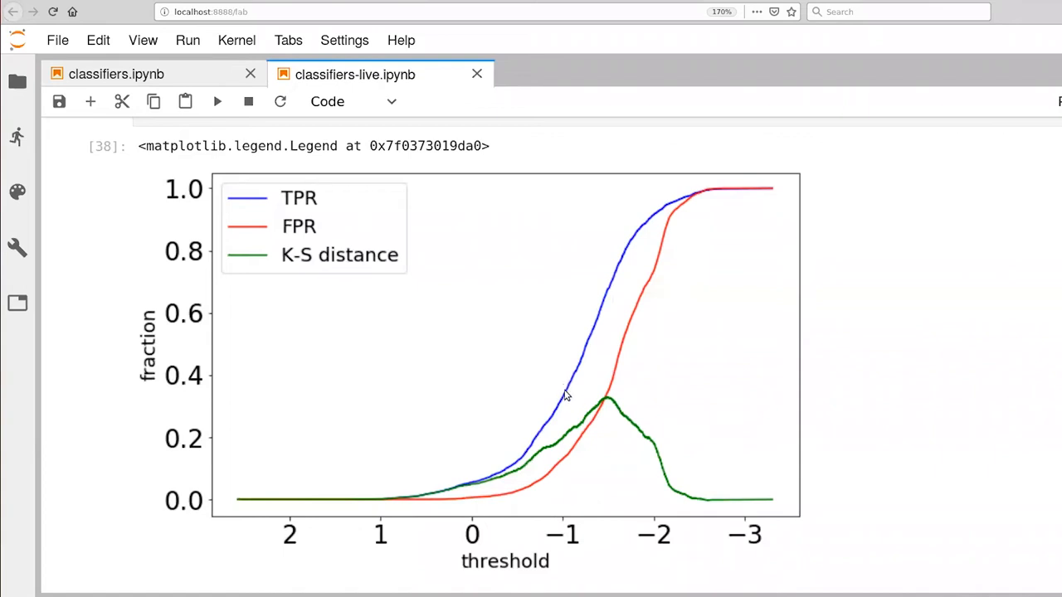
{"action": "mouse_move", "coordinate": [564, 435]}
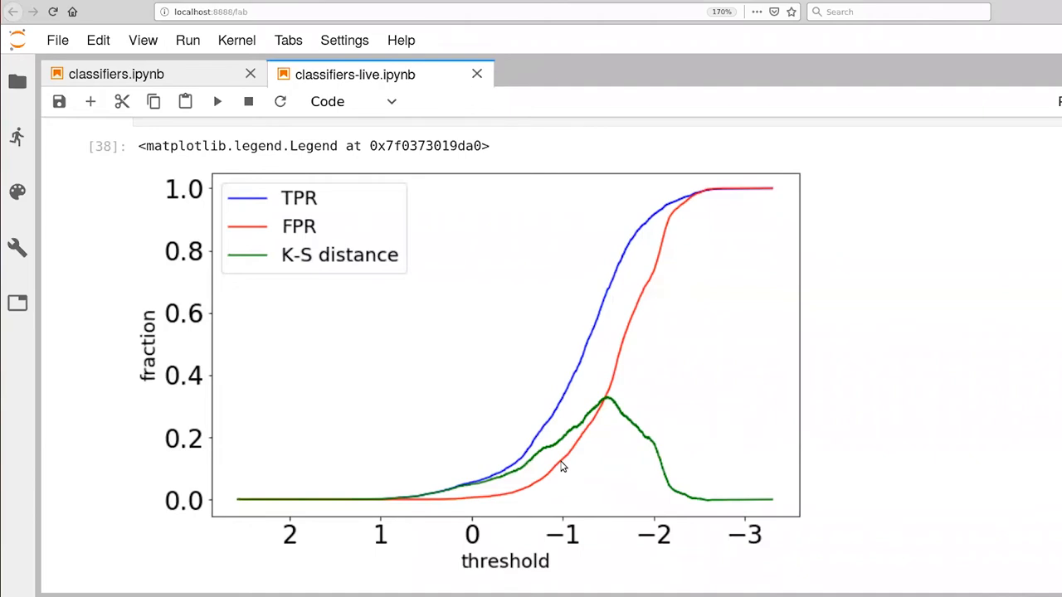
{"action": "mouse_move", "coordinate": [564, 445]}
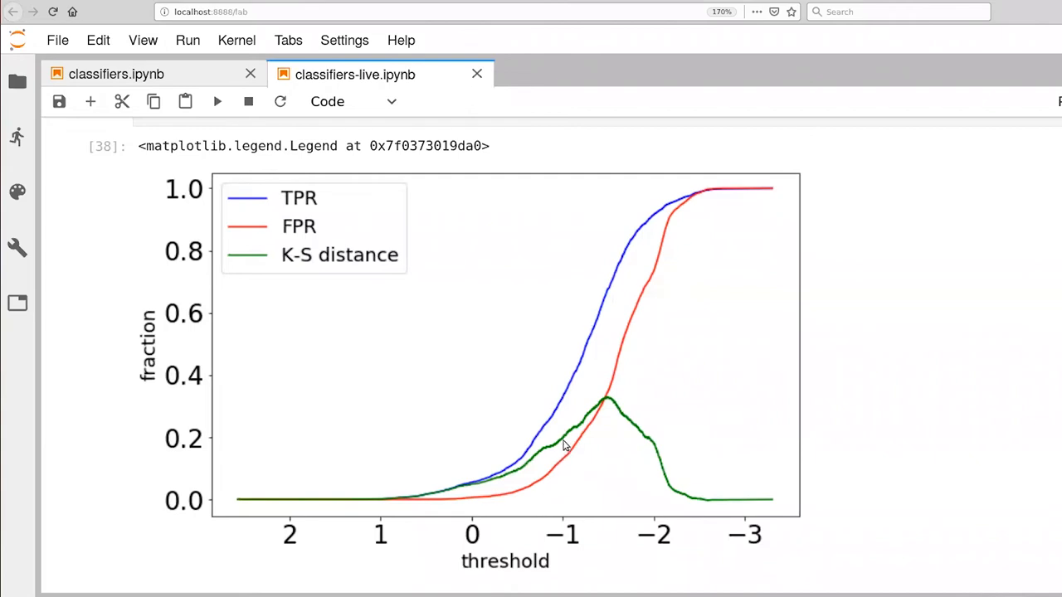
{"action": "mouse_move", "coordinate": [568, 438]}
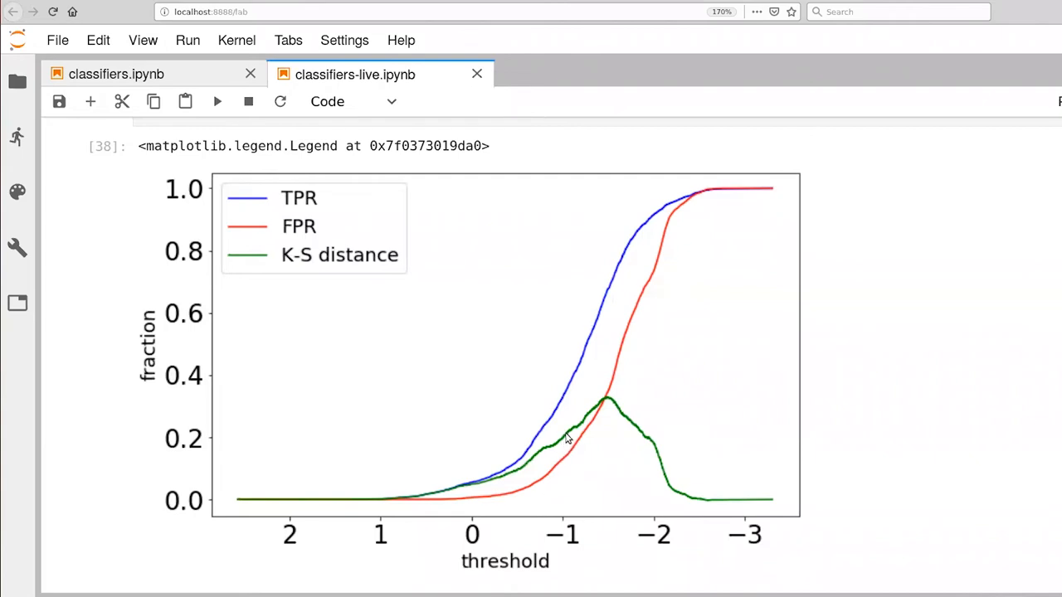
{"action": "mouse_move", "coordinate": [600, 390]}
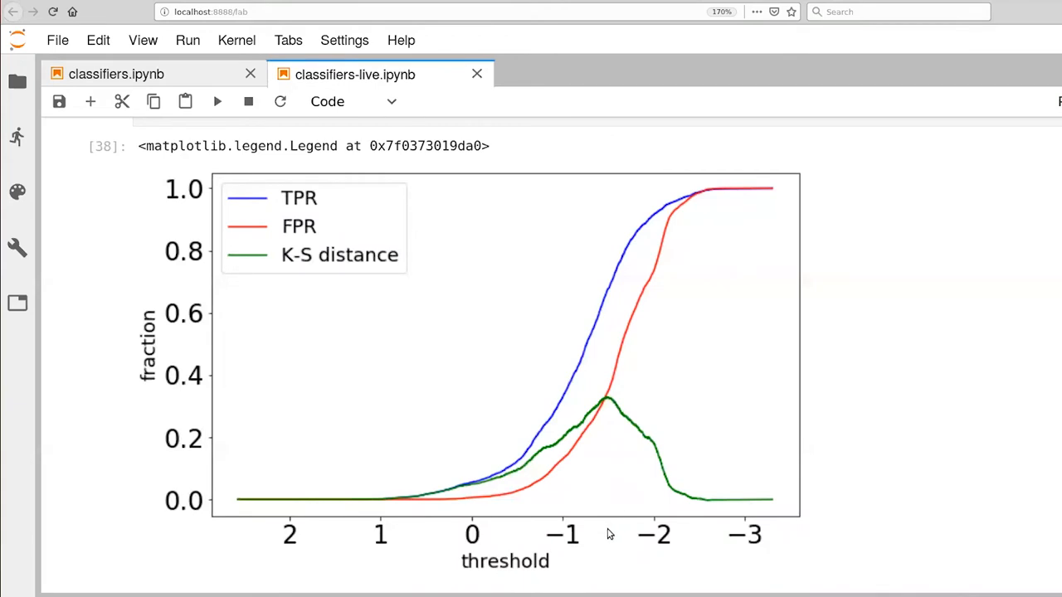
{"action": "mouse_move", "coordinate": [606, 400]}
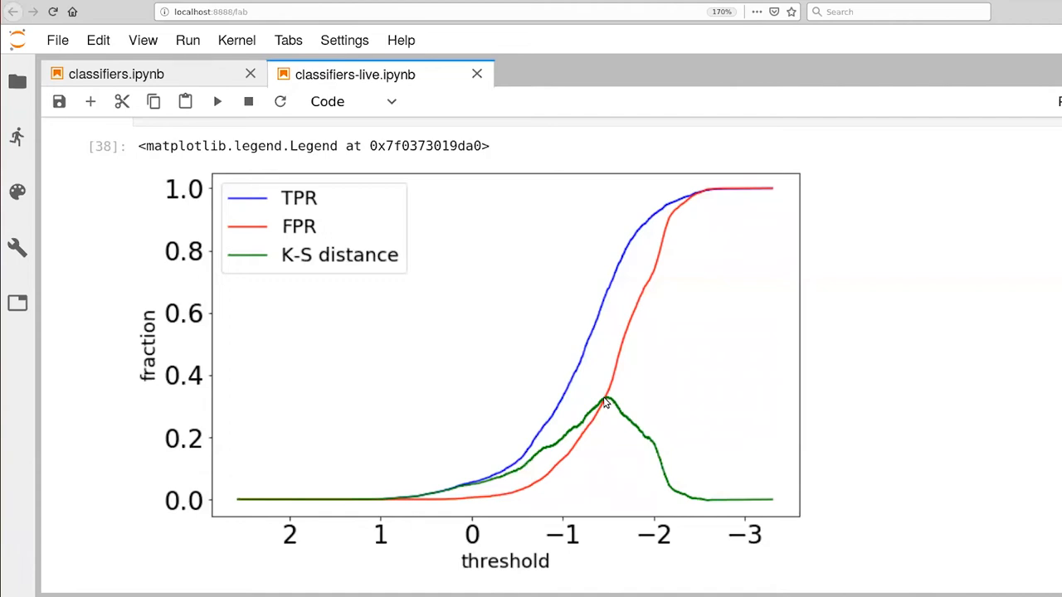
{"action": "mouse_move", "coordinate": [606, 295]}
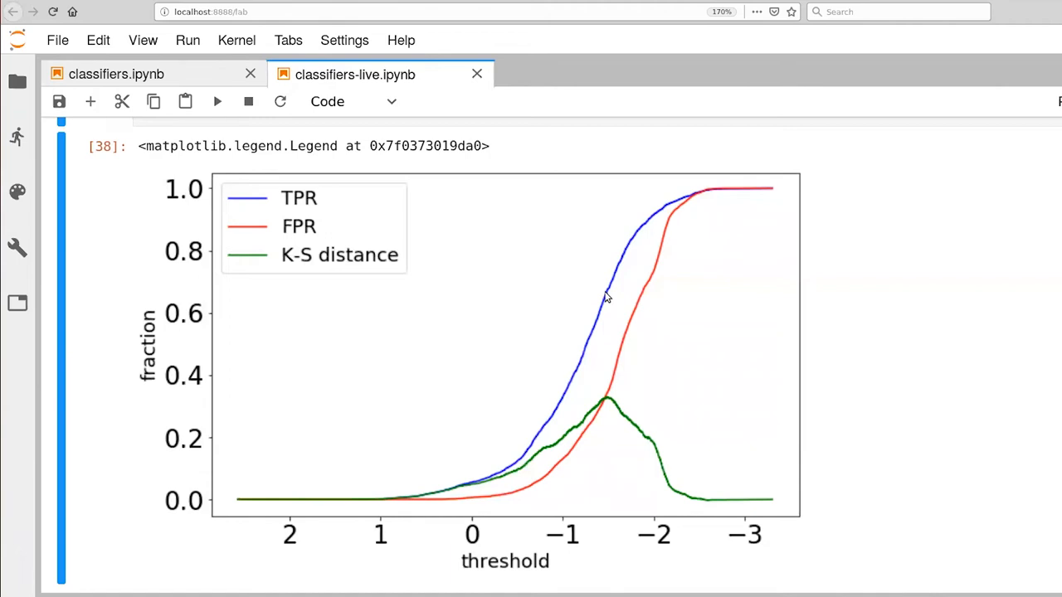
{"action": "mouse_move", "coordinate": [587, 362]}
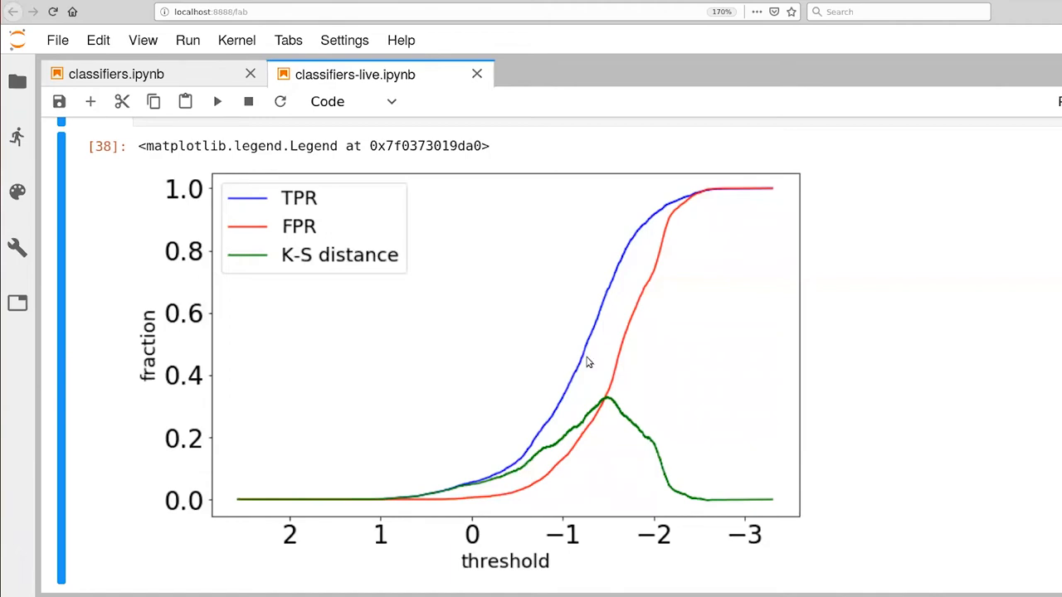
{"action": "mouse_move", "coordinate": [601, 341]}
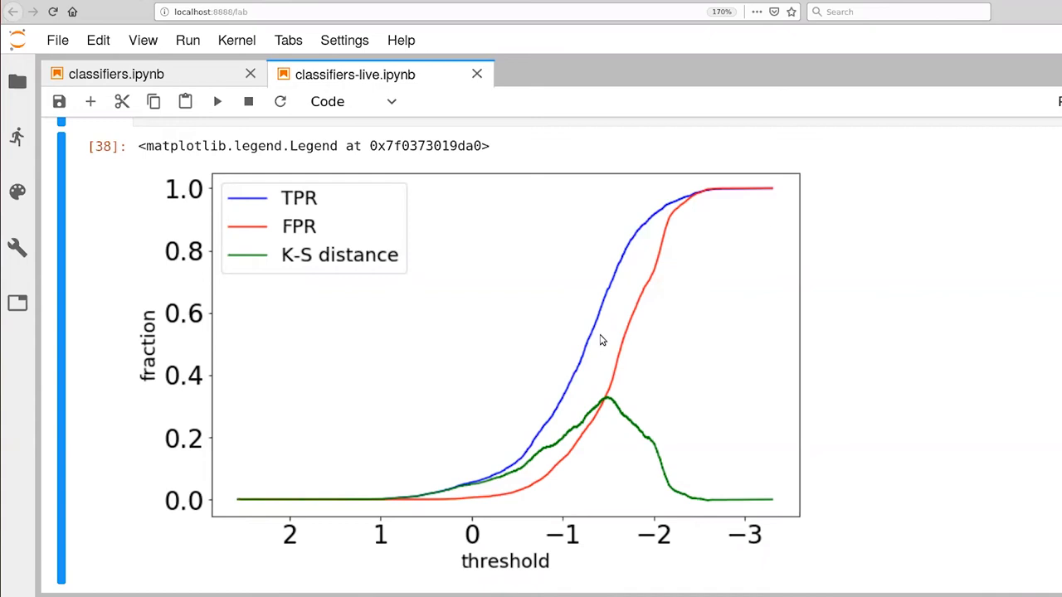
{"action": "mouse_move", "coordinate": [546, 470]}
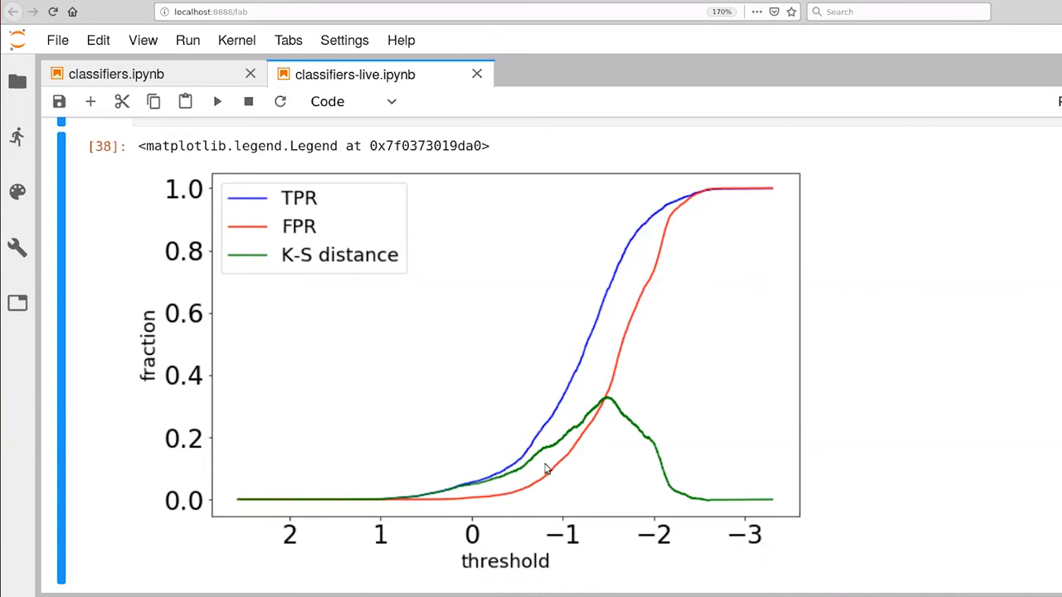
{"action": "mouse_move", "coordinate": [488, 432]}
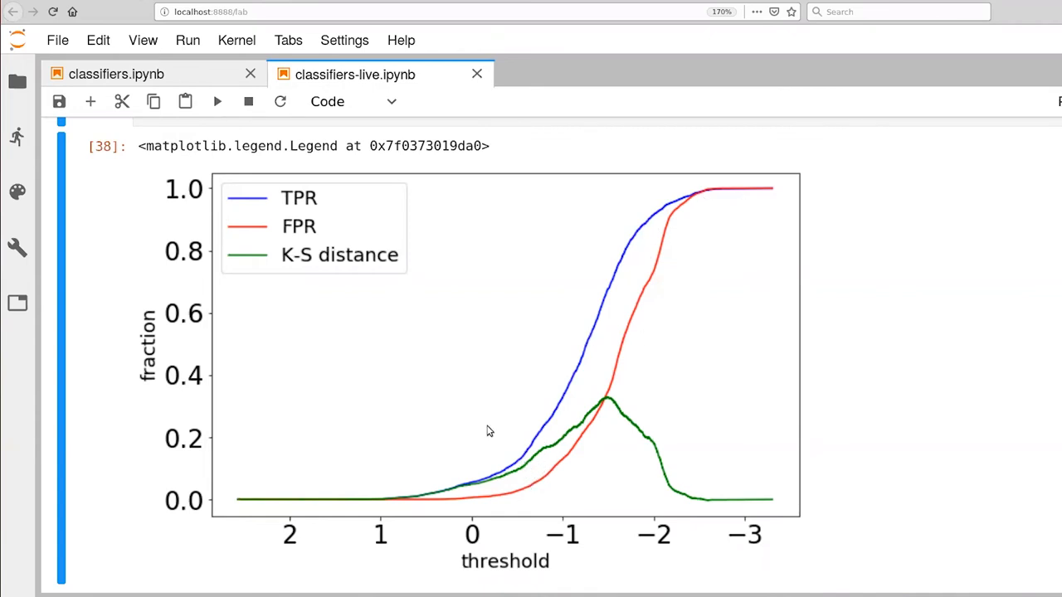
{"action": "mouse_move", "coordinate": [757, 219]}
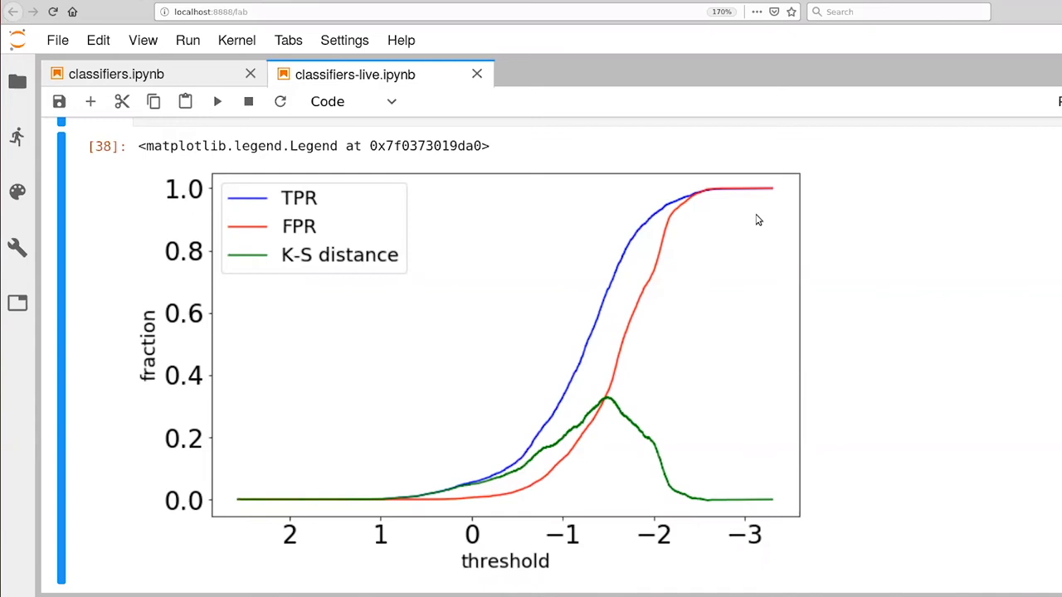
Step: Paste a copy of the threshold plot cell below the chart output
{"action": "scroll", "scroll_direction": "down", "scroll_amount": 3}
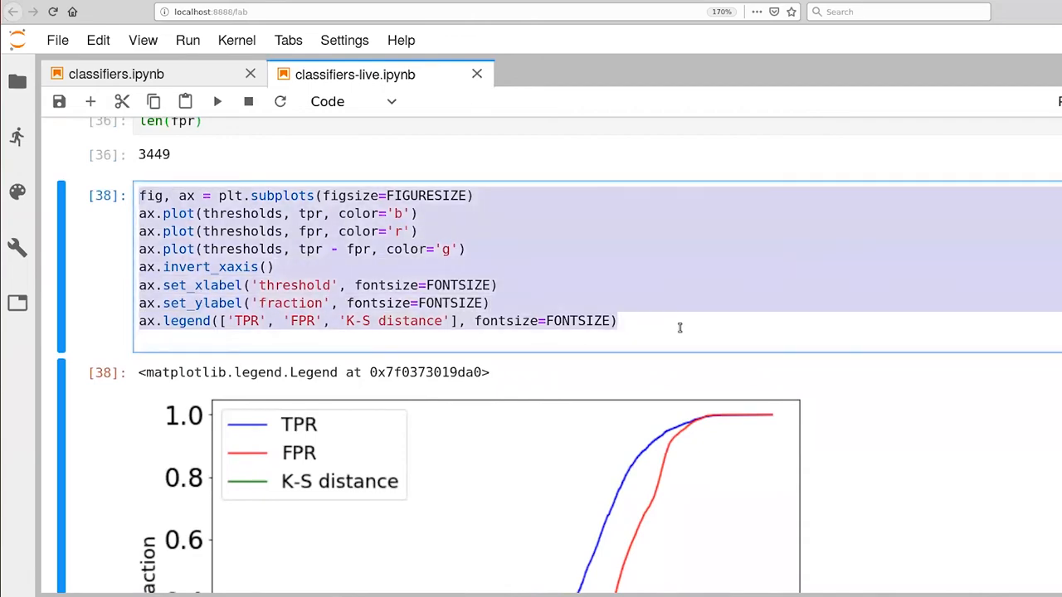
{"action": "scroll", "scroll_direction": "down", "scroll_amount": 3}
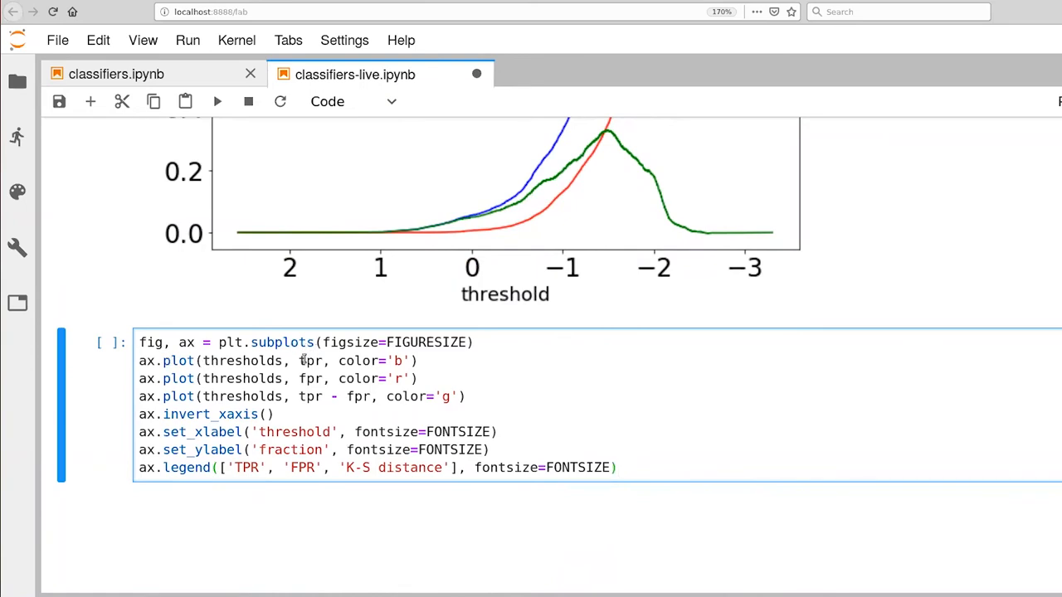
Step: Plot tpr against fpr with a dashed [0,1]-[0,1] diagonal and drop the axis inversion call
{"action": "type", "text": "fpr, tpr"}
{"action": "type", "text": "[0"}
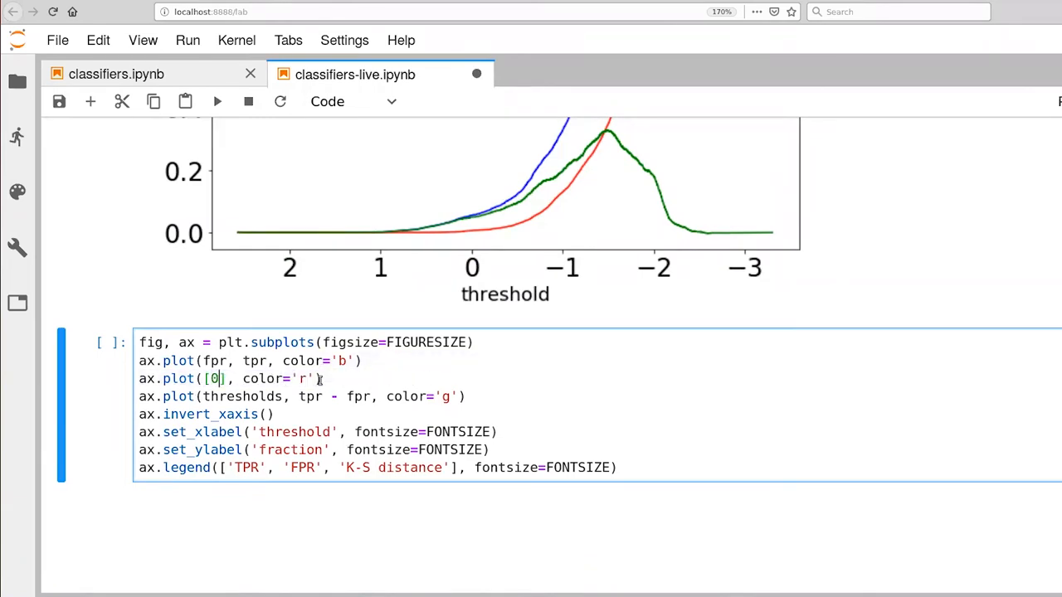
{"action": "type", "text": ",1],"}
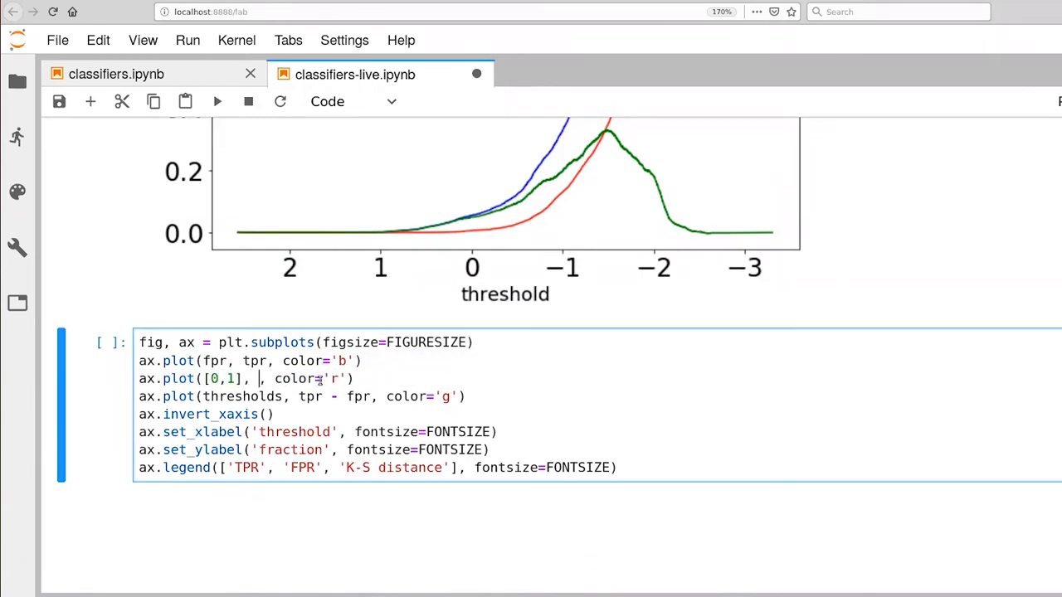
{"action": "type", "text": "[0,"}
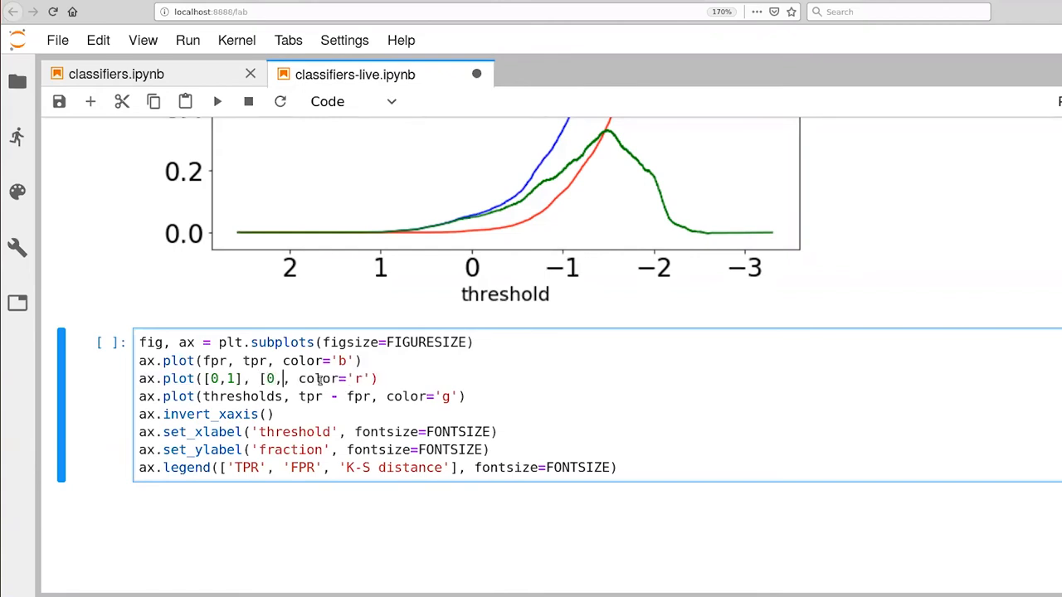
{"action": "type", "text": "1]"}
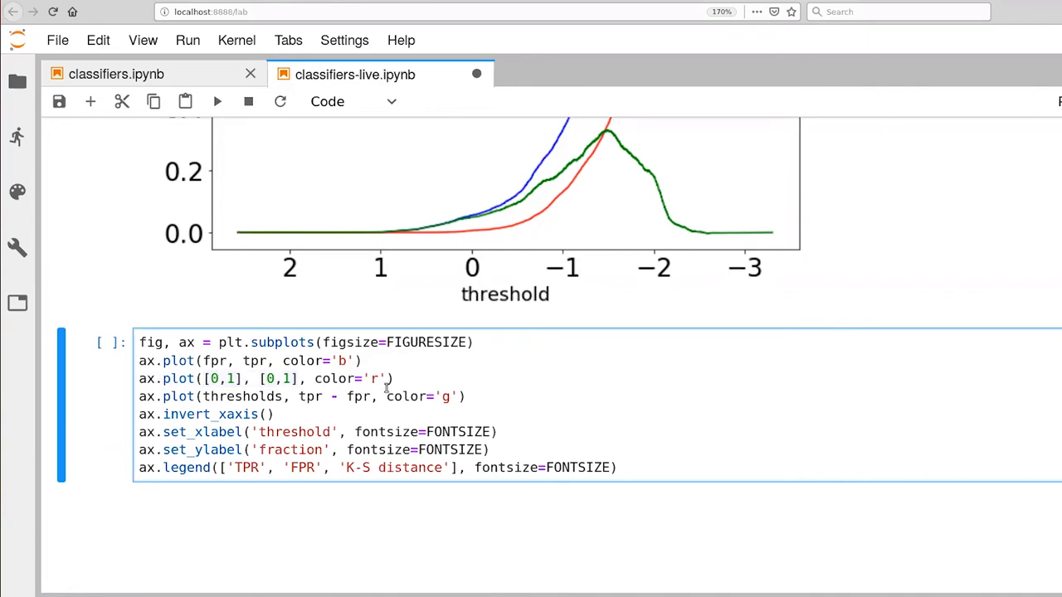
{"action": "type", "text": "--"}
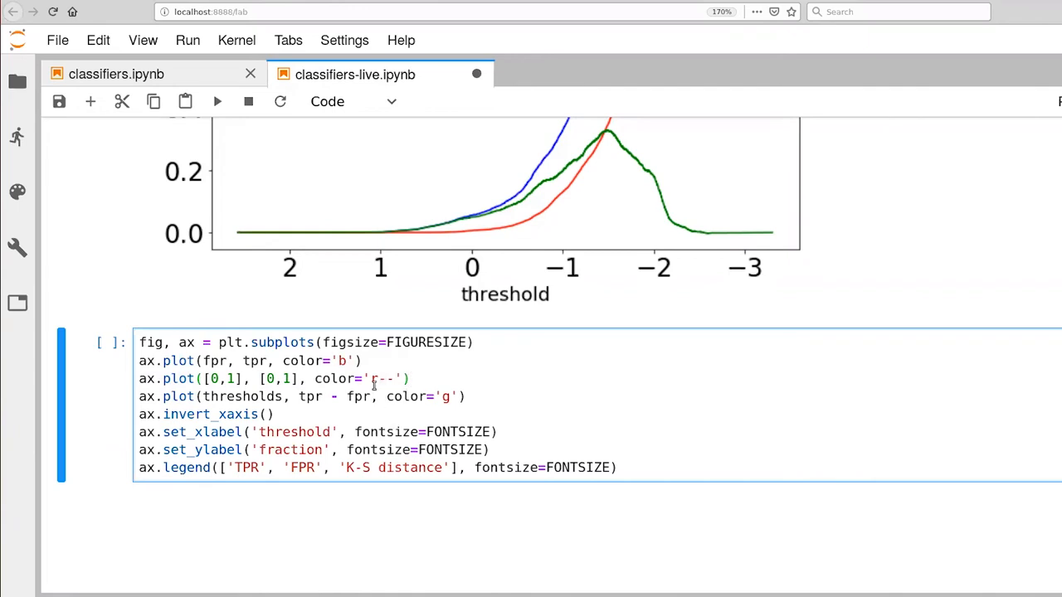
{"action": "double_click", "coordinate": [383, 378]}
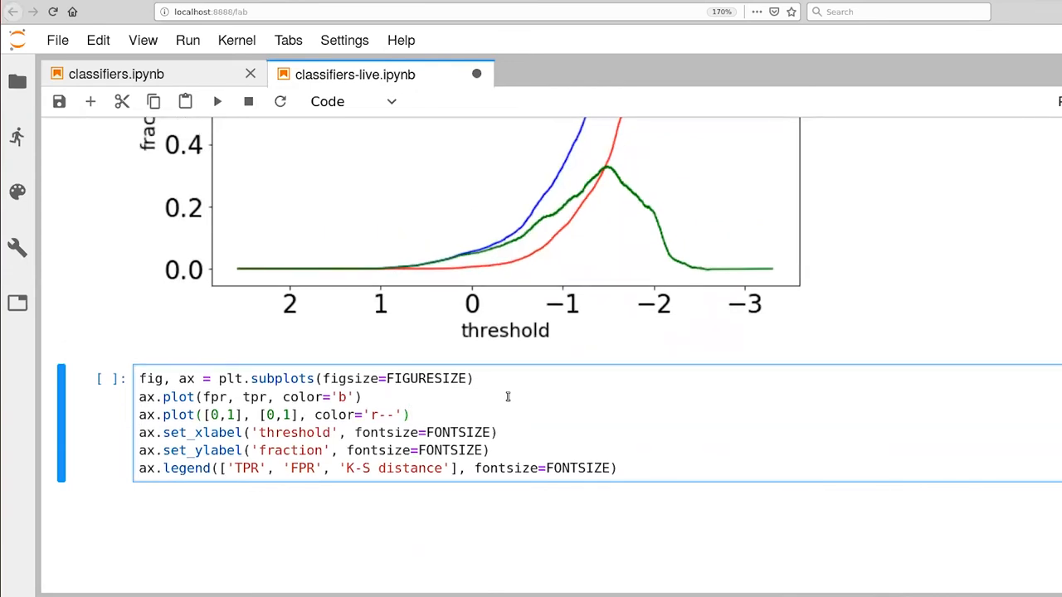
{"action": "mouse_move", "coordinate": [511, 405]}
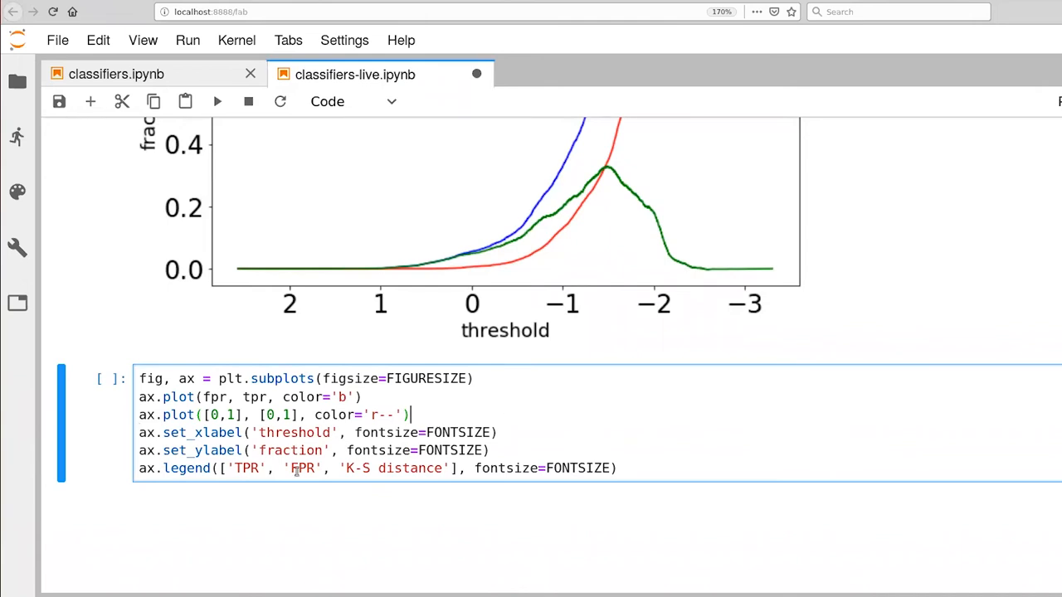
Step: Label the axes FPR and TPR and add ax.set_aspect('equal', 'box')
{"action": "double_click", "coordinate": [292, 431]}
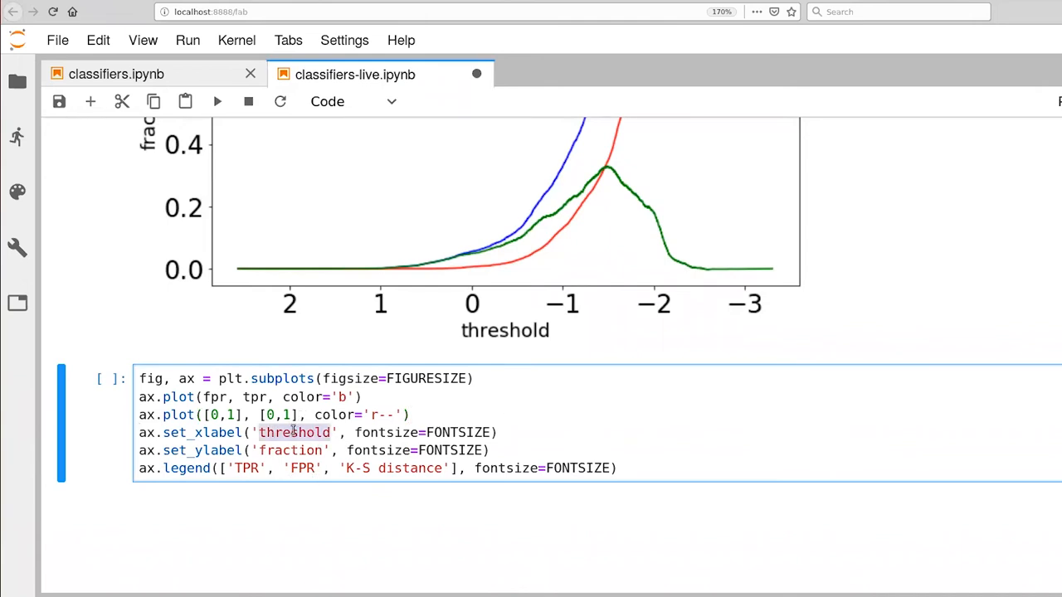
{"action": "type", "text": "FPR"}
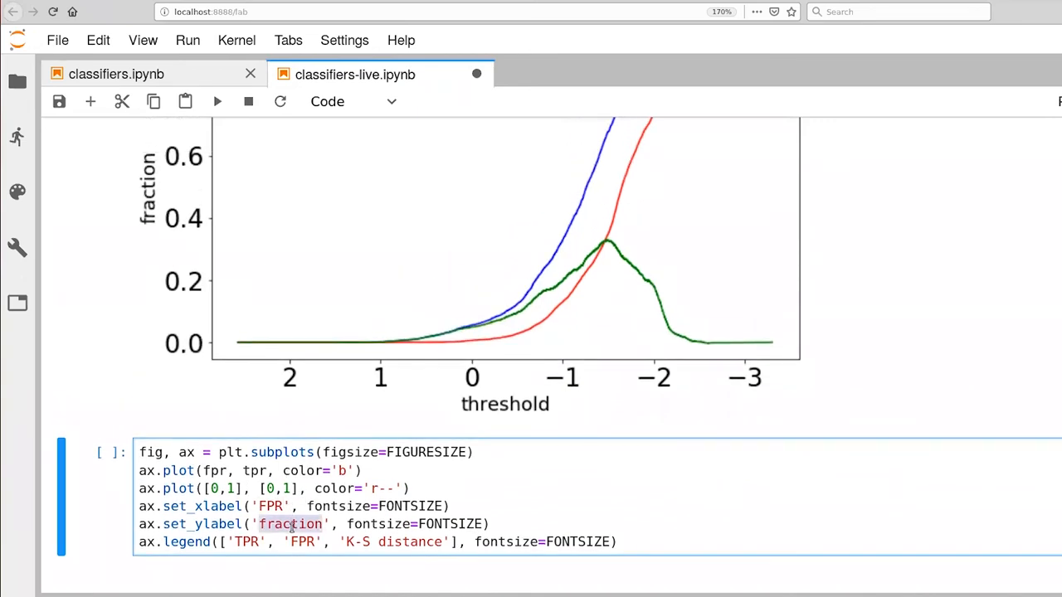
{"action": "type", "text": "TP"}
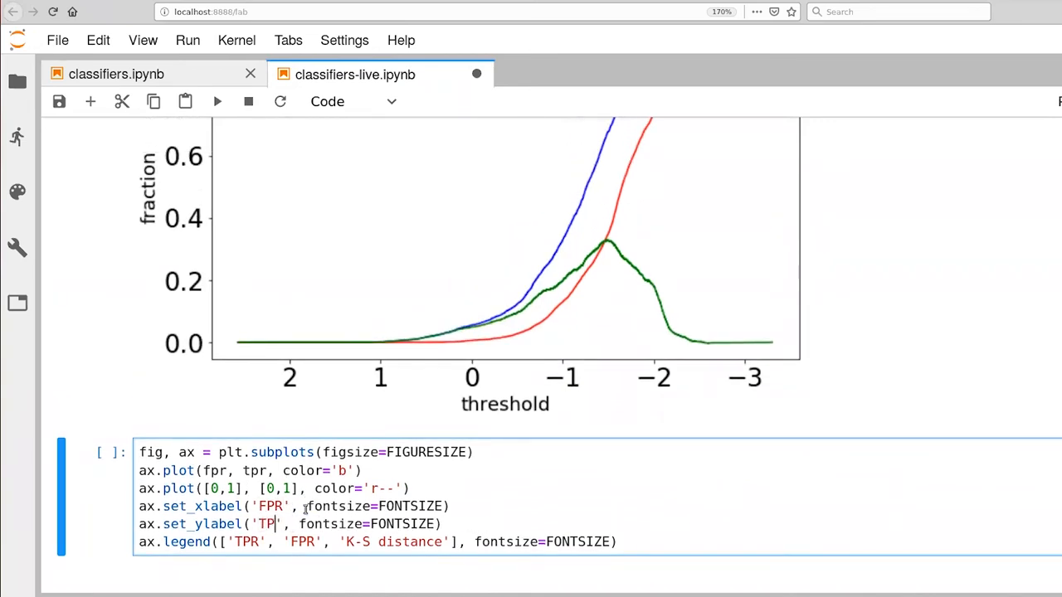
{"action": "type", "text": "R"}
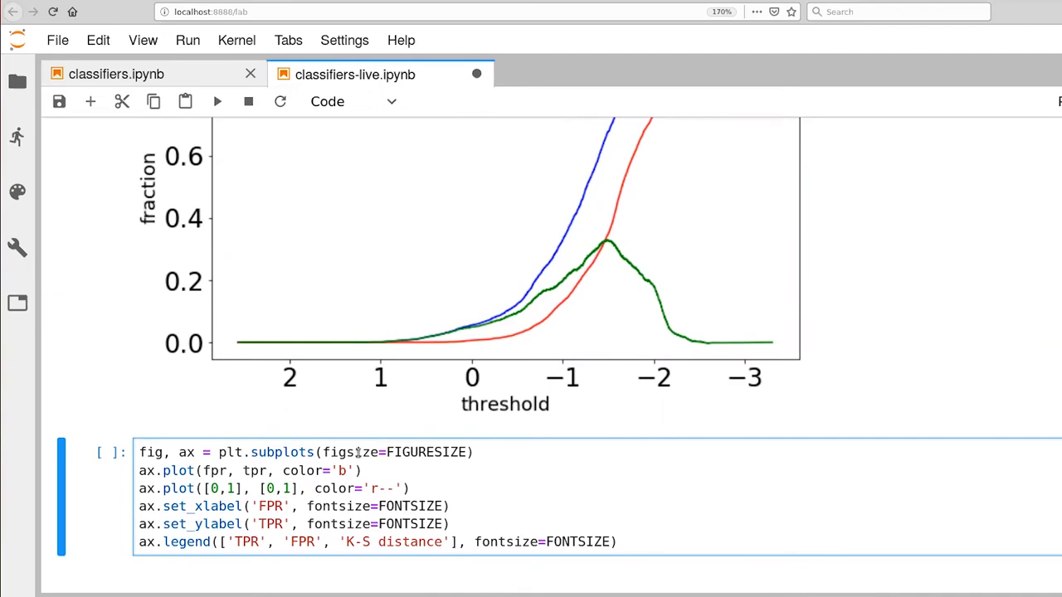
{"action": "scroll", "scroll_direction": "down", "scroll_amount": 3}
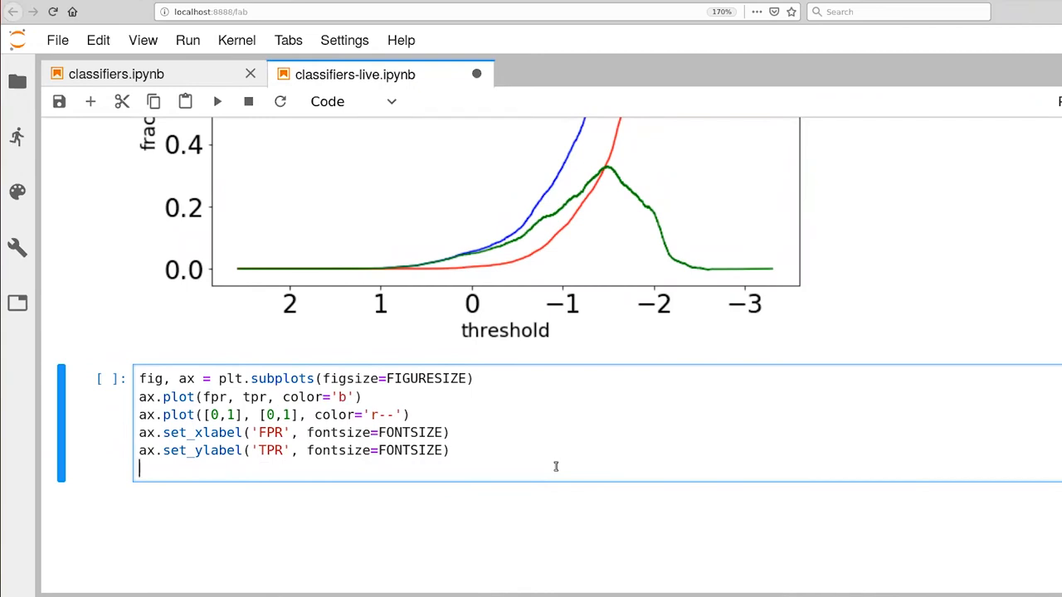
{"action": "type", "text": "ax"}
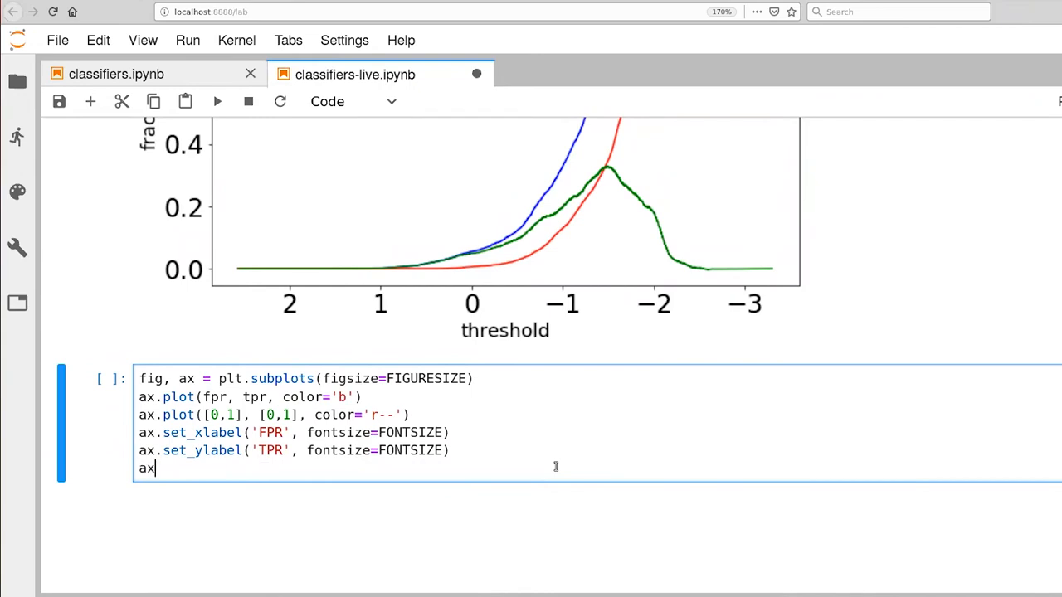
{"action": "type", "text": ".set_s"}
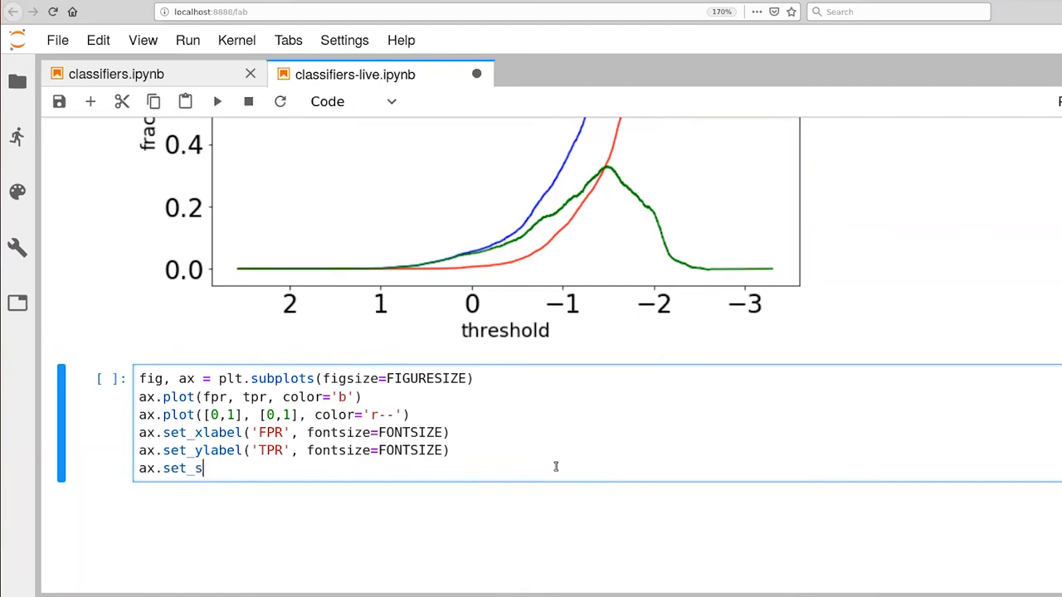
{"action": "type", "text": "aspect('equal"}
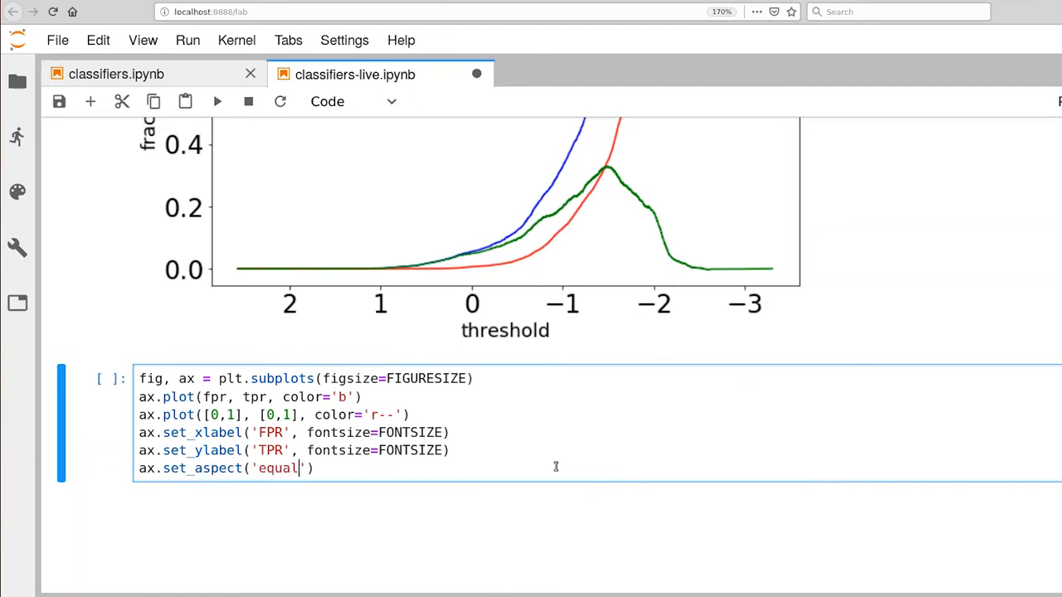
{"action": "type", "text": ", 'box"}
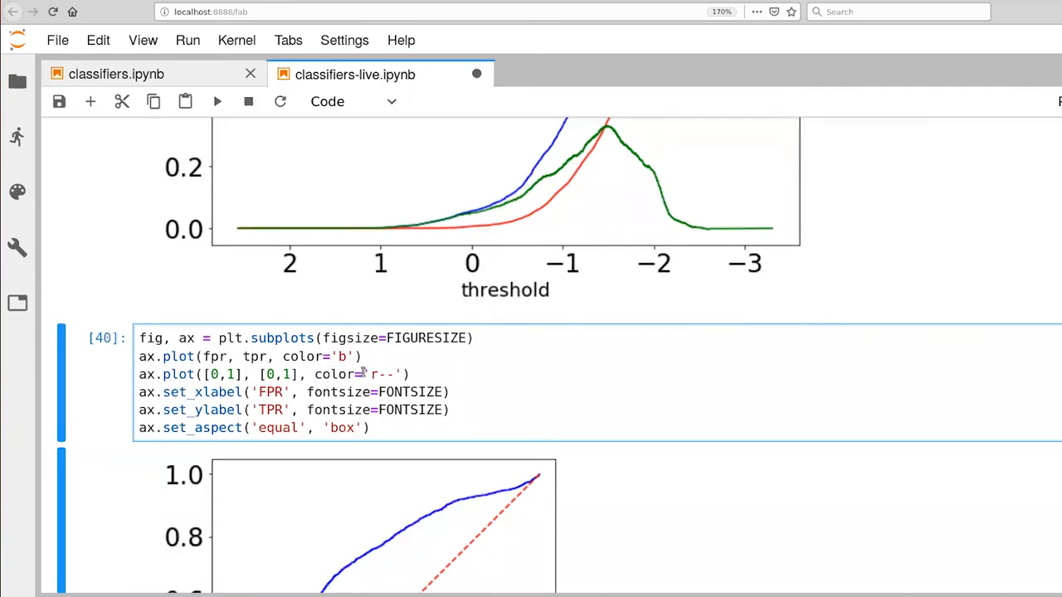
Step: Remove the color= keyword so the diagonal line uses the 'r--' shorthand
{"action": "double_click", "coordinate": [382, 375]}
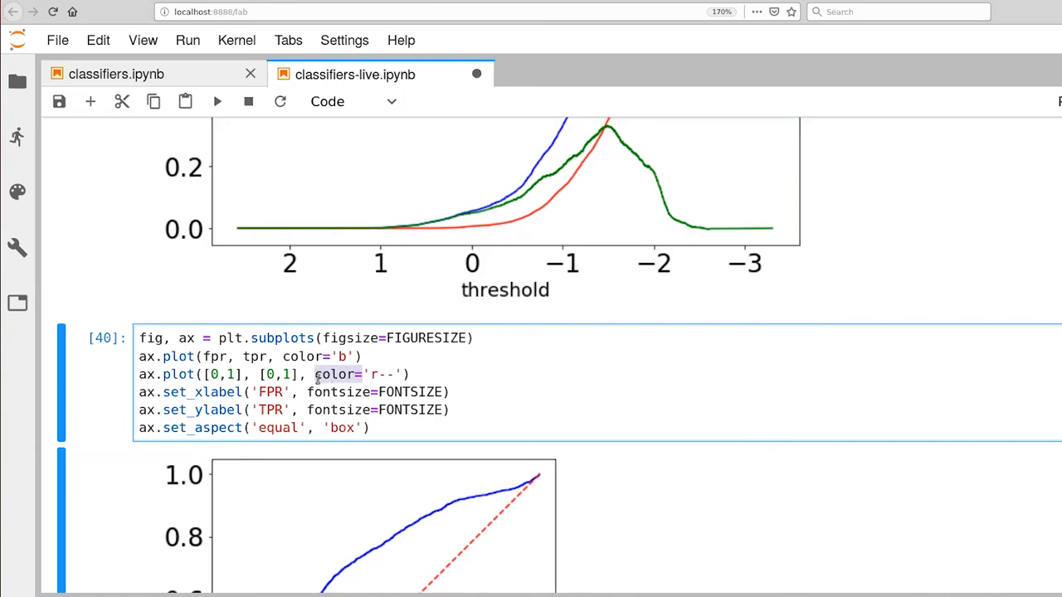
{"action": "mouse_move", "coordinate": [472, 415]}
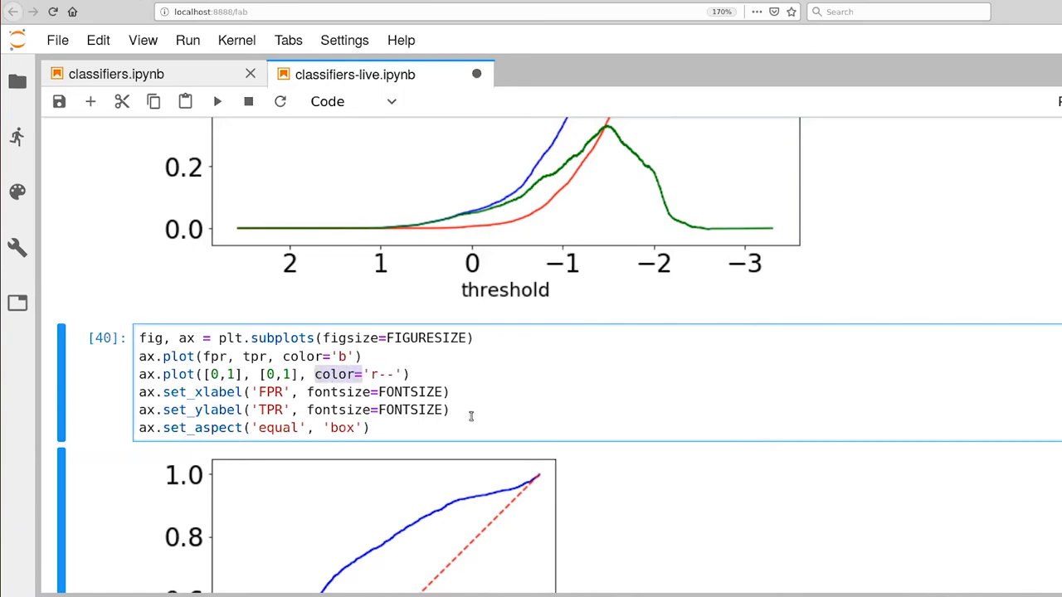
{"action": "key", "text": "Backspace"}
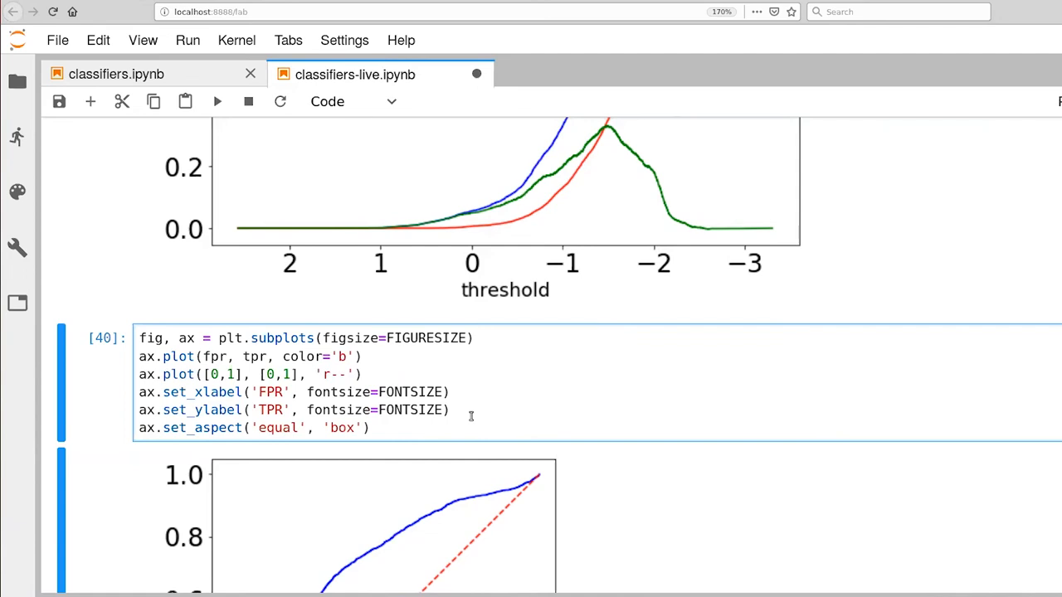
Step: Run the ROC cell and scroll to the blue curve over the dashed red diagonal
{"action": "scroll", "scroll_direction": "down", "scroll_amount": 3}
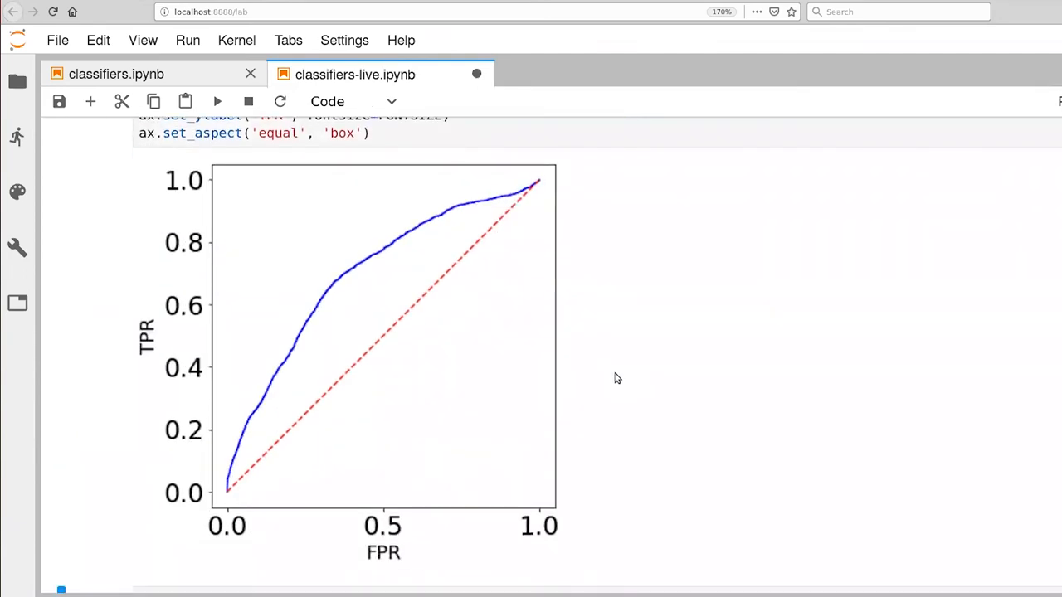
{"action": "mouse_move", "coordinate": [571, 380]}
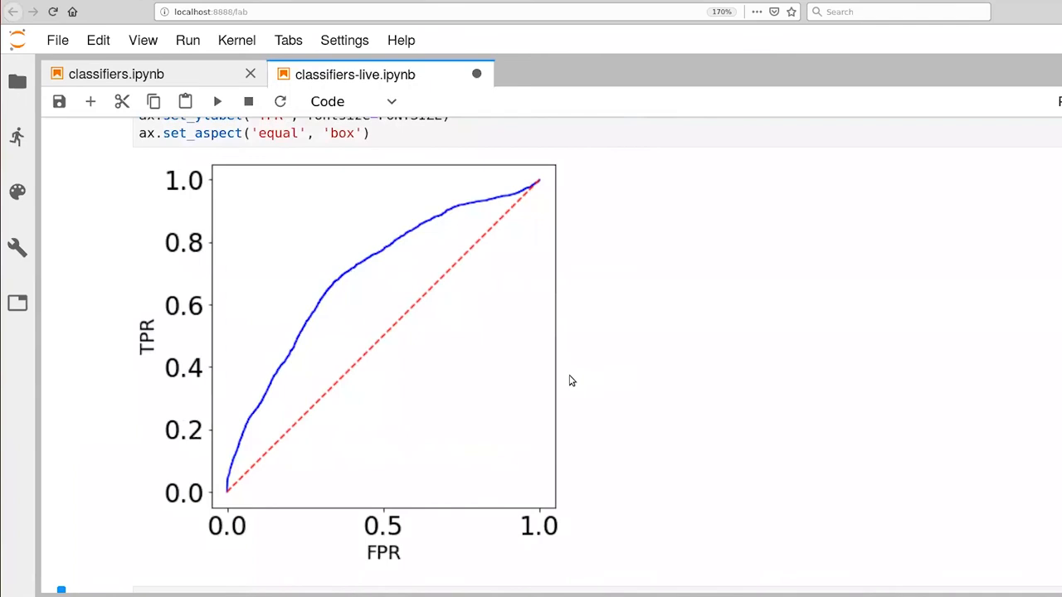
{"action": "mouse_move", "coordinate": [181, 547]}
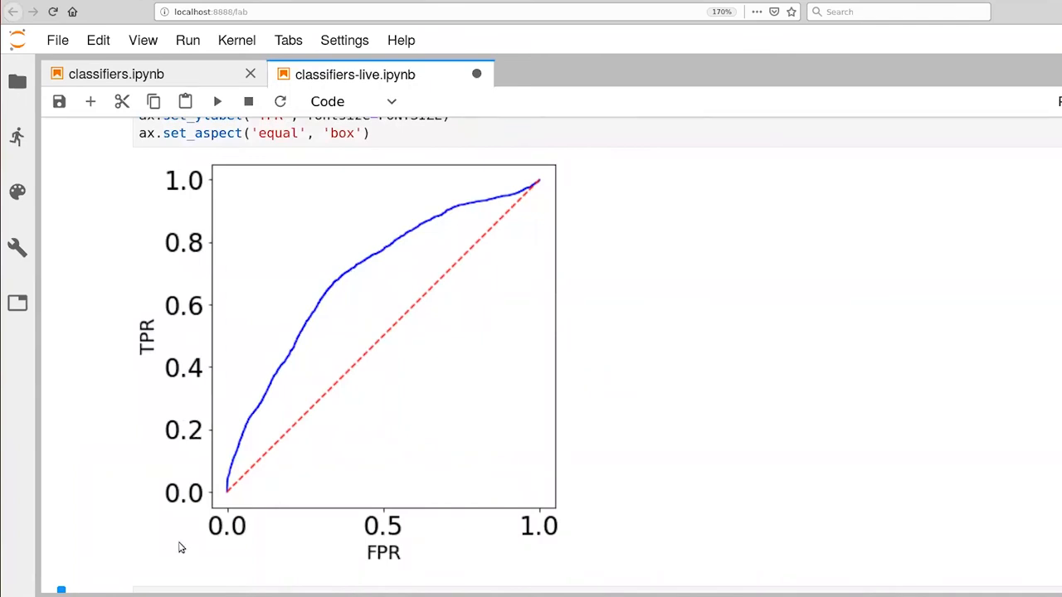
{"action": "mouse_move", "coordinate": [501, 528]}
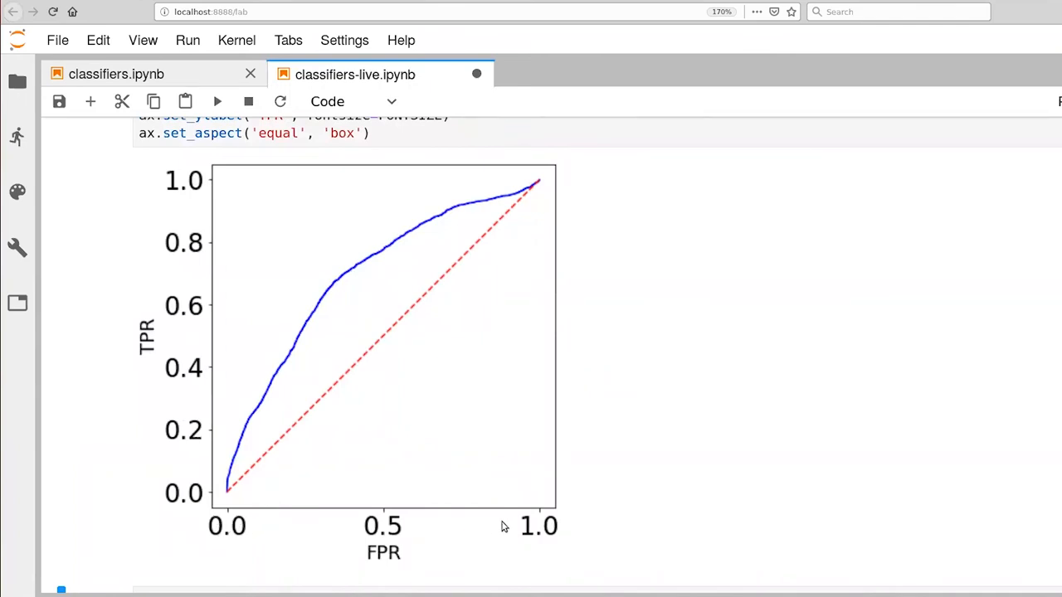
{"action": "mouse_move", "coordinate": [534, 524]}
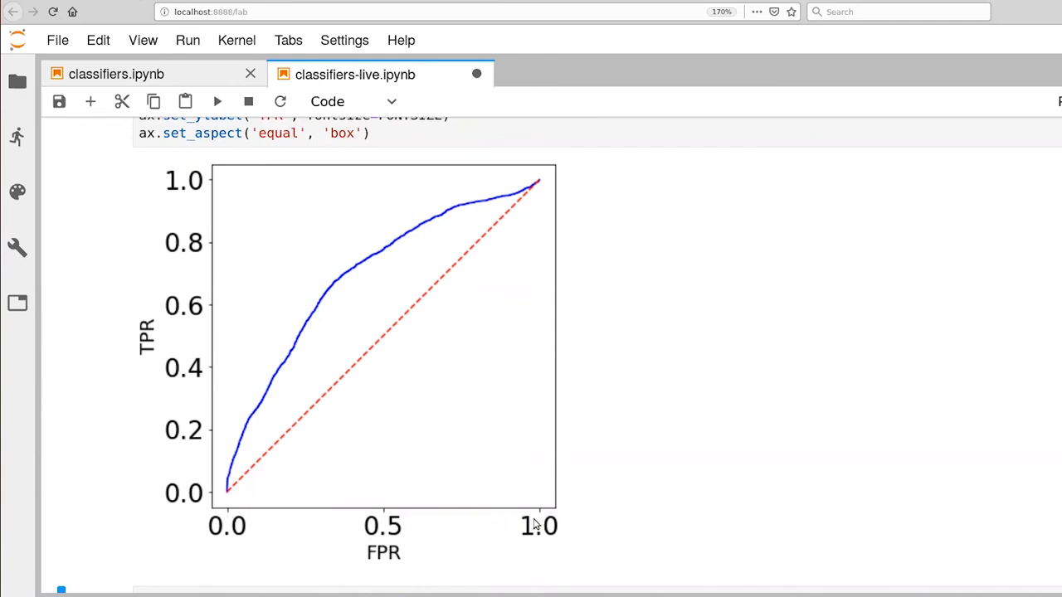
{"action": "mouse_move", "coordinate": [206, 512]}
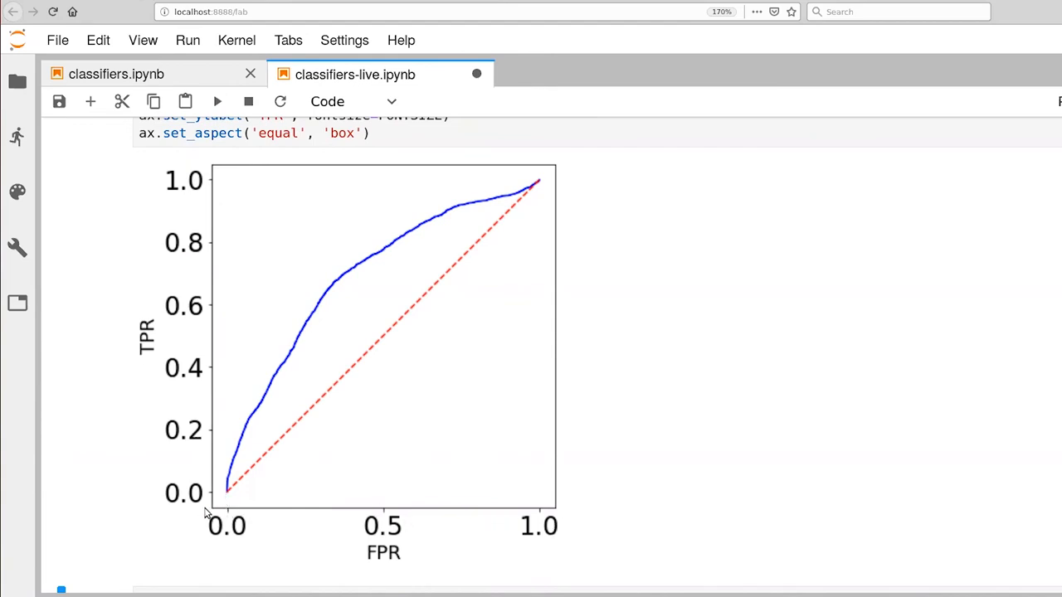
{"action": "mouse_move", "coordinate": [209, 392]}
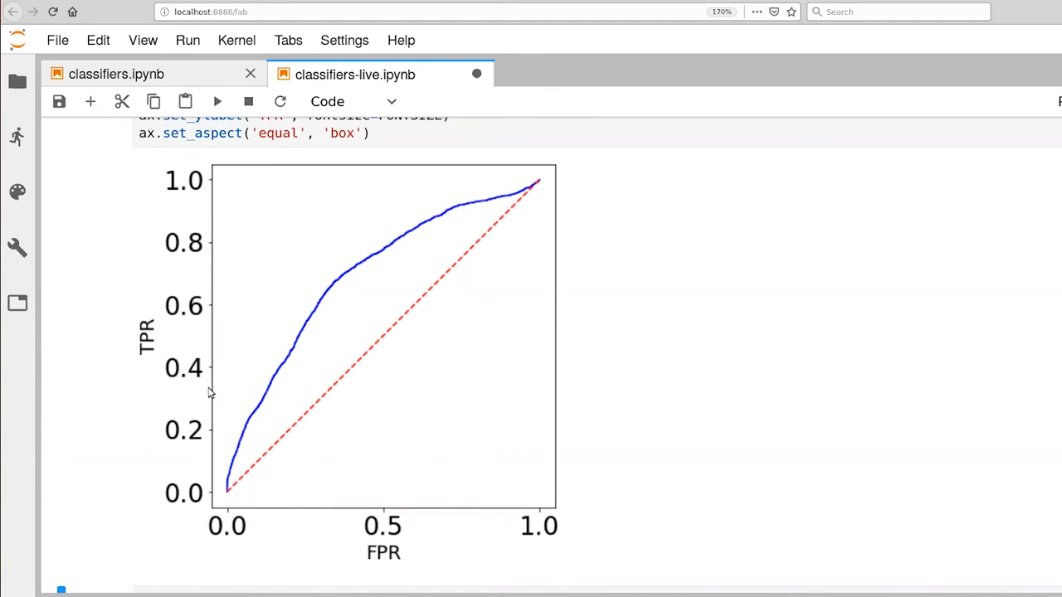
{"action": "mouse_move", "coordinate": [534, 524]}
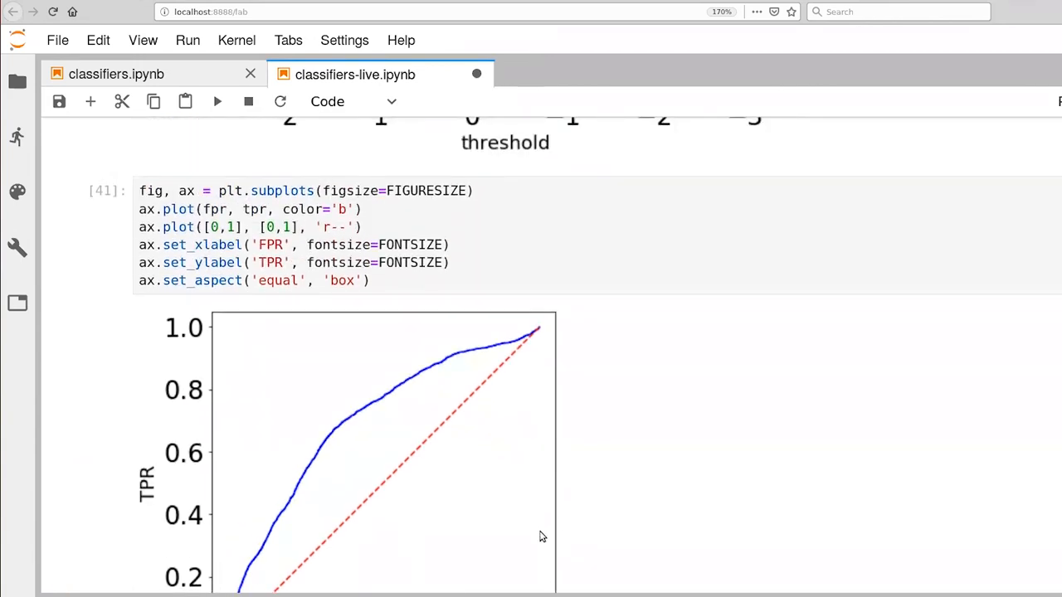
{"action": "scroll", "scroll_direction": "down", "scroll_amount": 3}
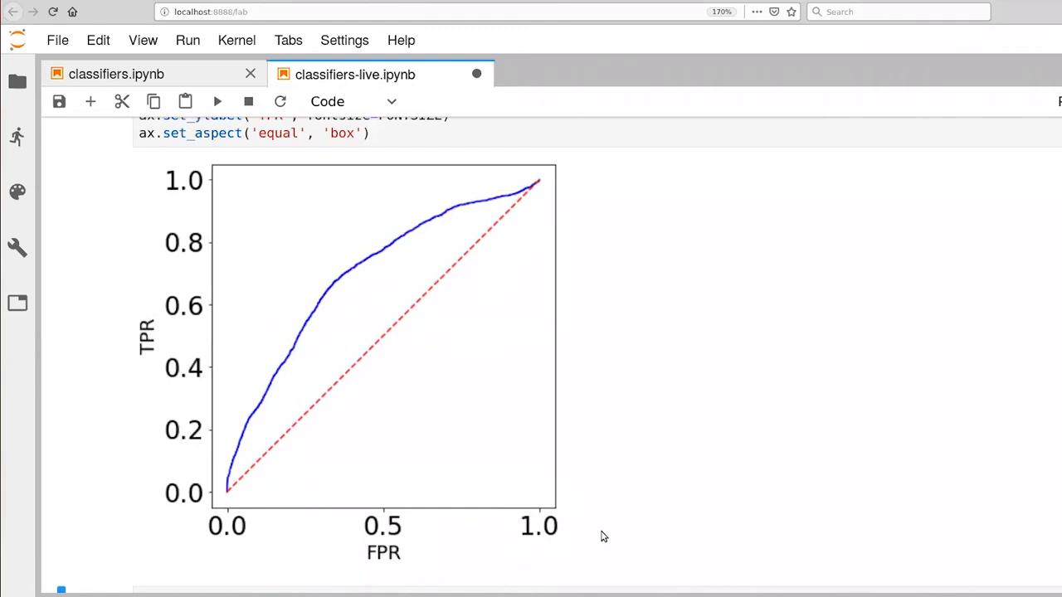
{"action": "mouse_move", "coordinate": [365, 461]}
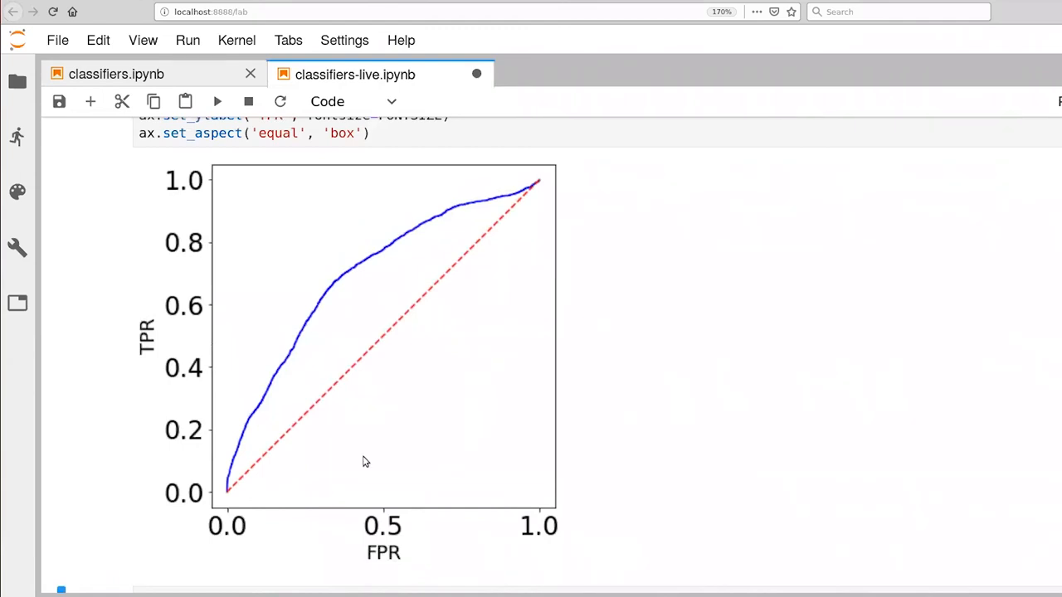
{"action": "mouse_move", "coordinate": [229, 508]}
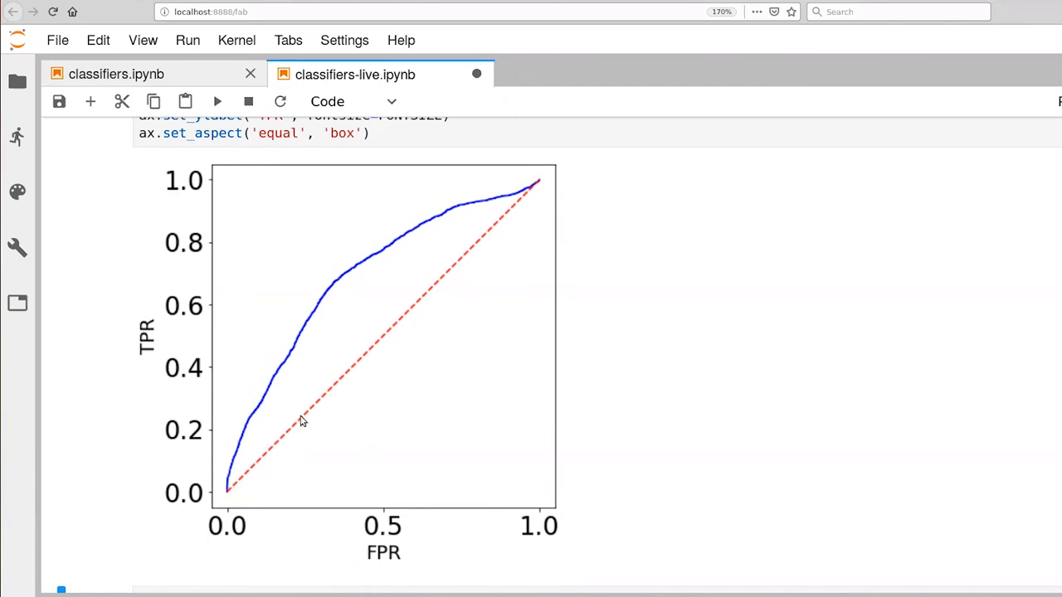
{"action": "mouse_move", "coordinate": [282, 445]}
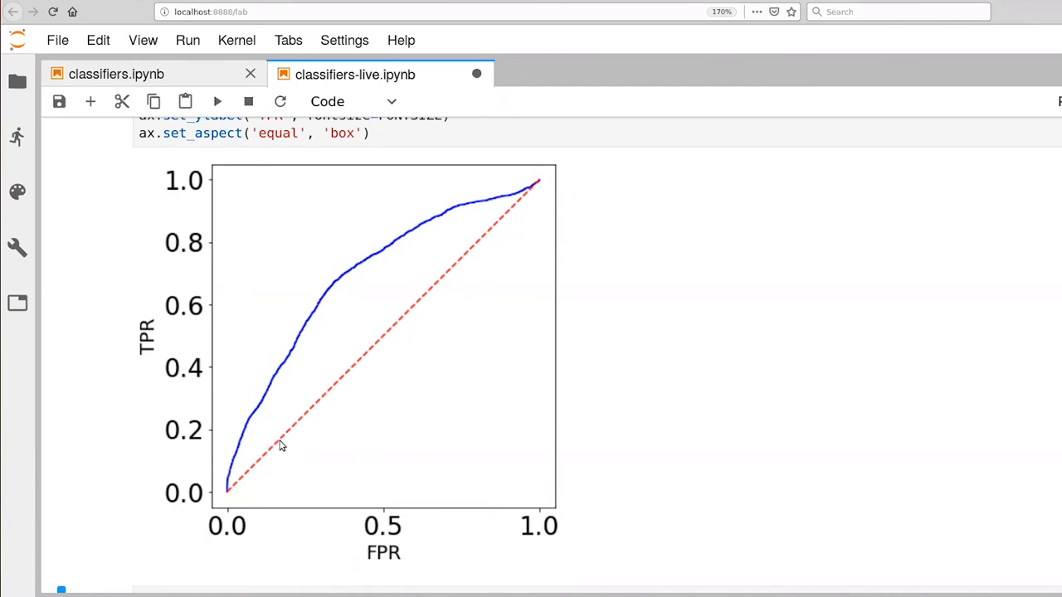
{"action": "mouse_move", "coordinate": [275, 451]}
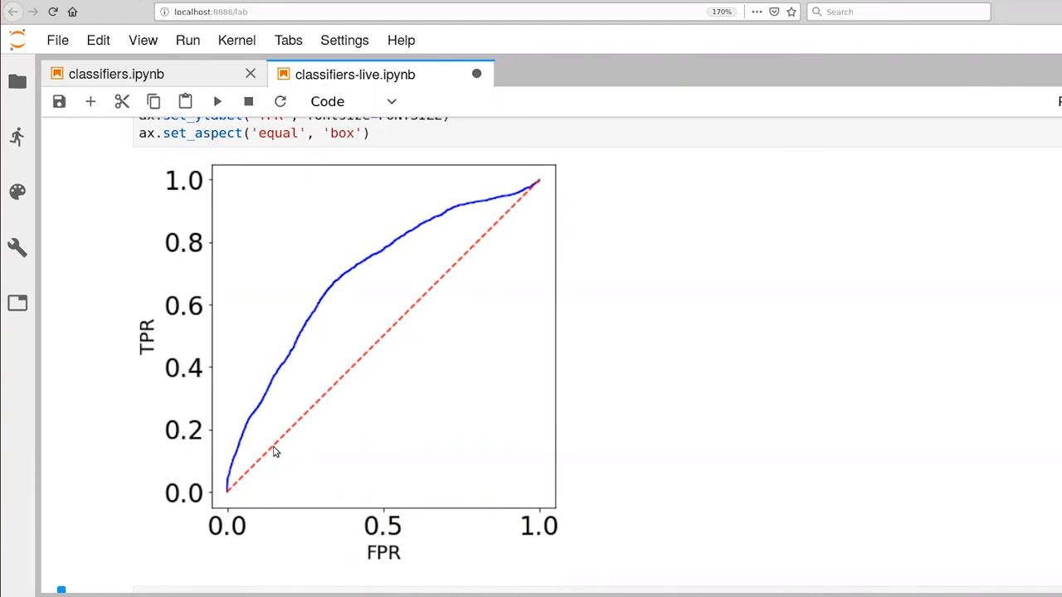
{"action": "mouse_move", "coordinate": [332, 403]}
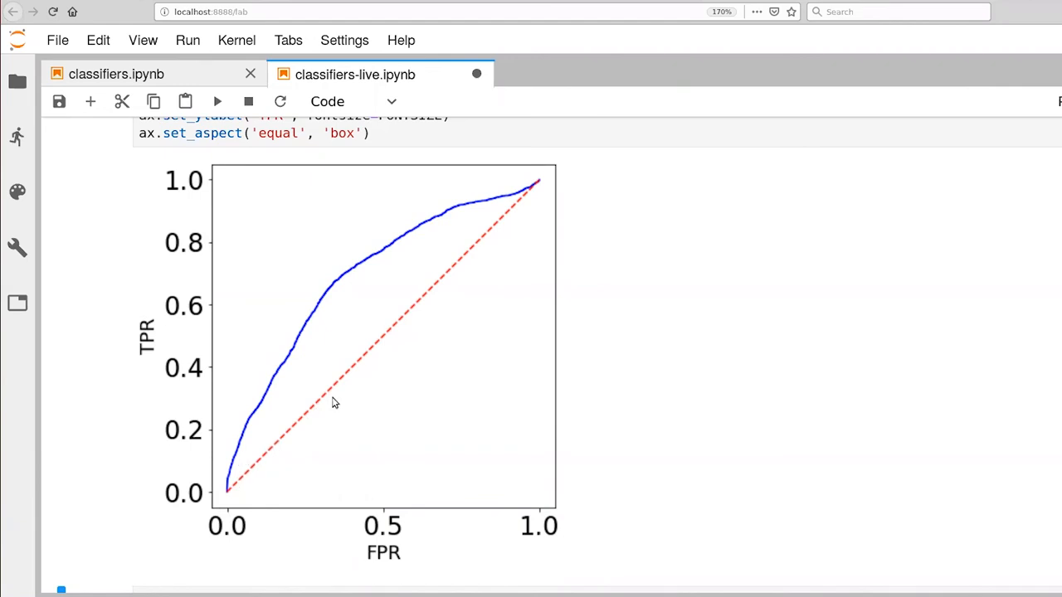
{"action": "mouse_move", "coordinate": [507, 232]}
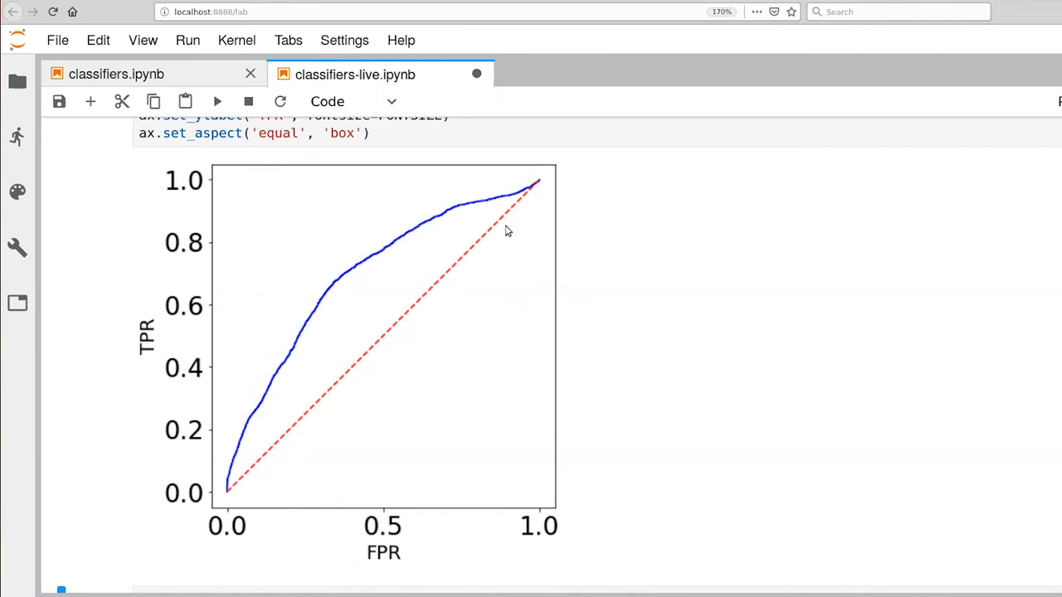
{"action": "mouse_move", "coordinate": [259, 385]}
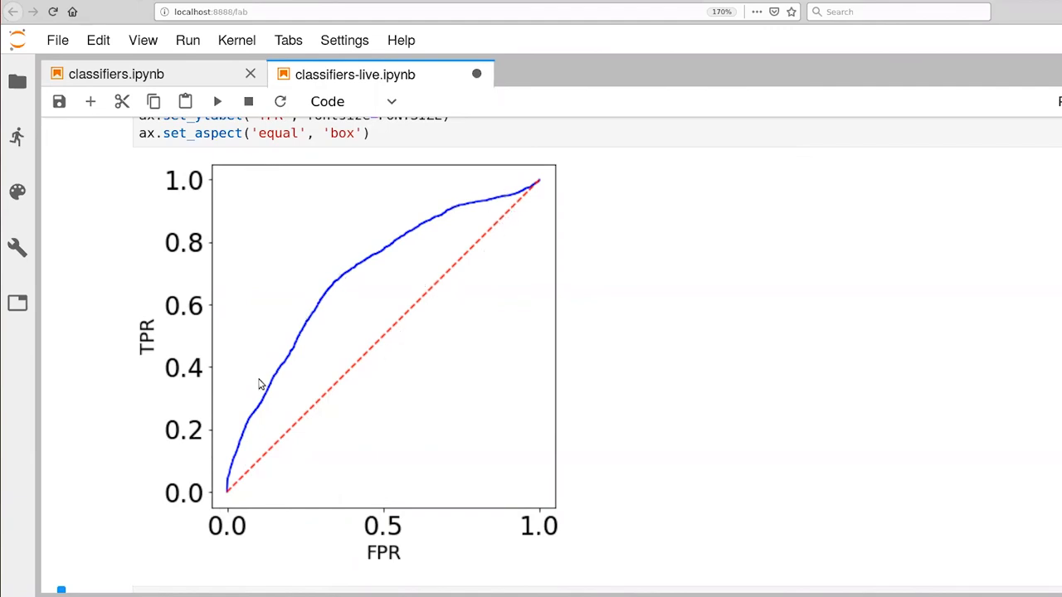
{"action": "mouse_move", "coordinate": [242, 472]}
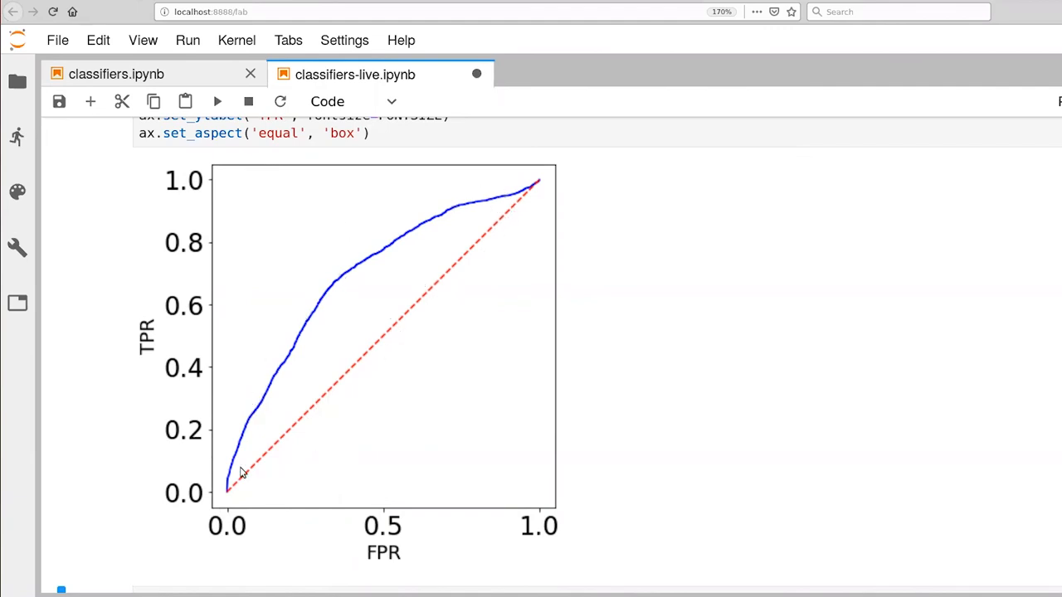
{"action": "mouse_move", "coordinate": [226, 488]}
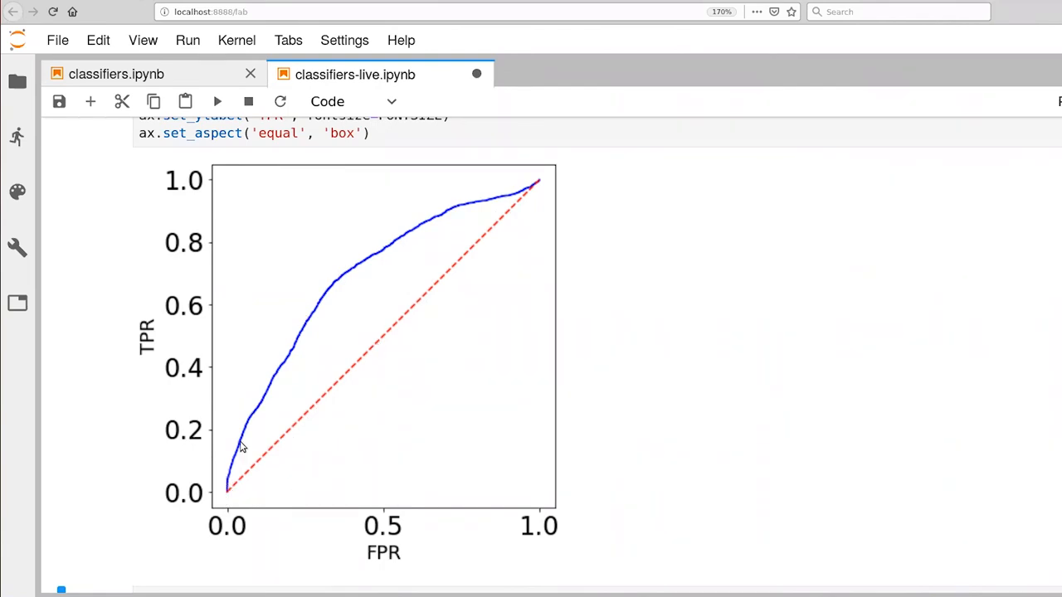
{"action": "mouse_move", "coordinate": [422, 375]}
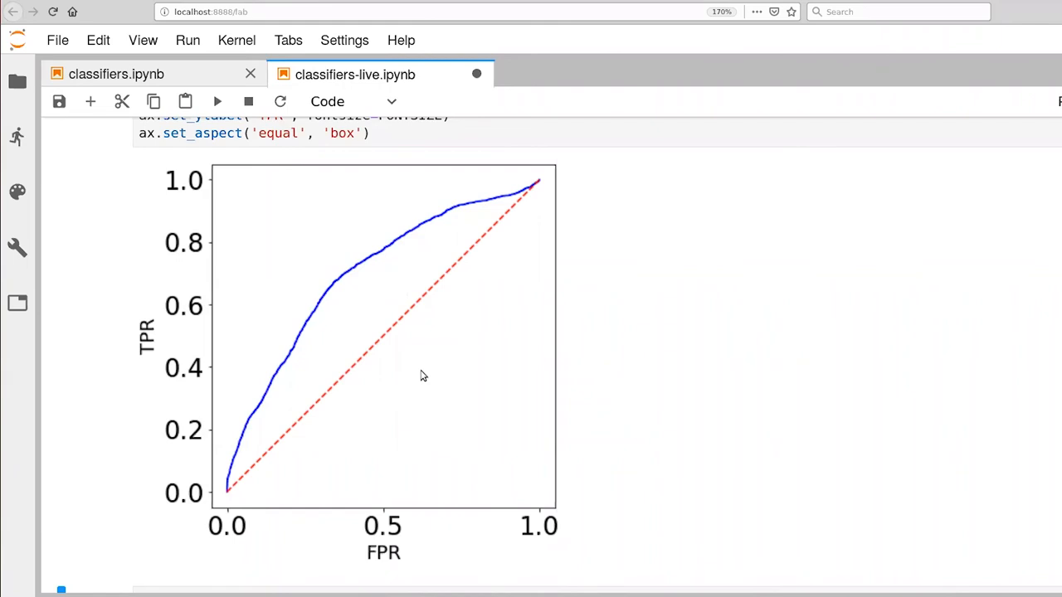
{"action": "mouse_move", "coordinate": [454, 235]}
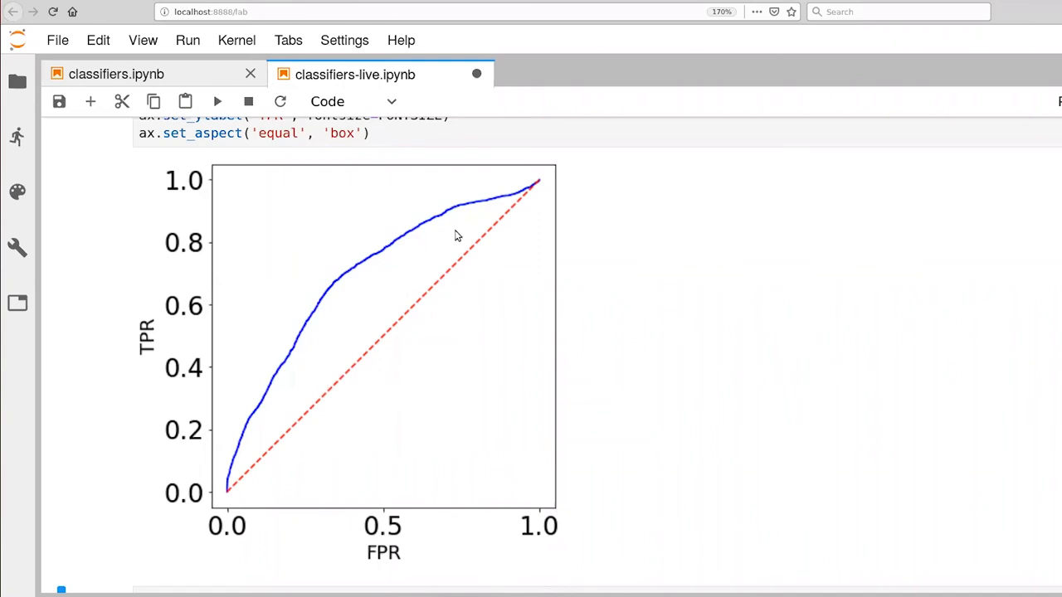
{"action": "mouse_move", "coordinate": [405, 262]}
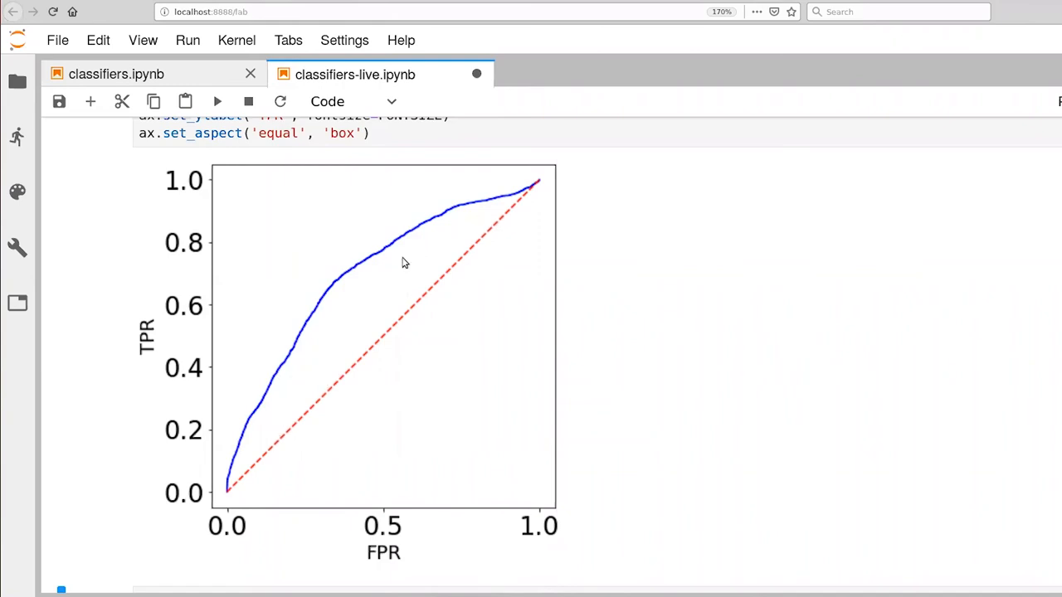
{"action": "mouse_move", "coordinate": [402, 240]}
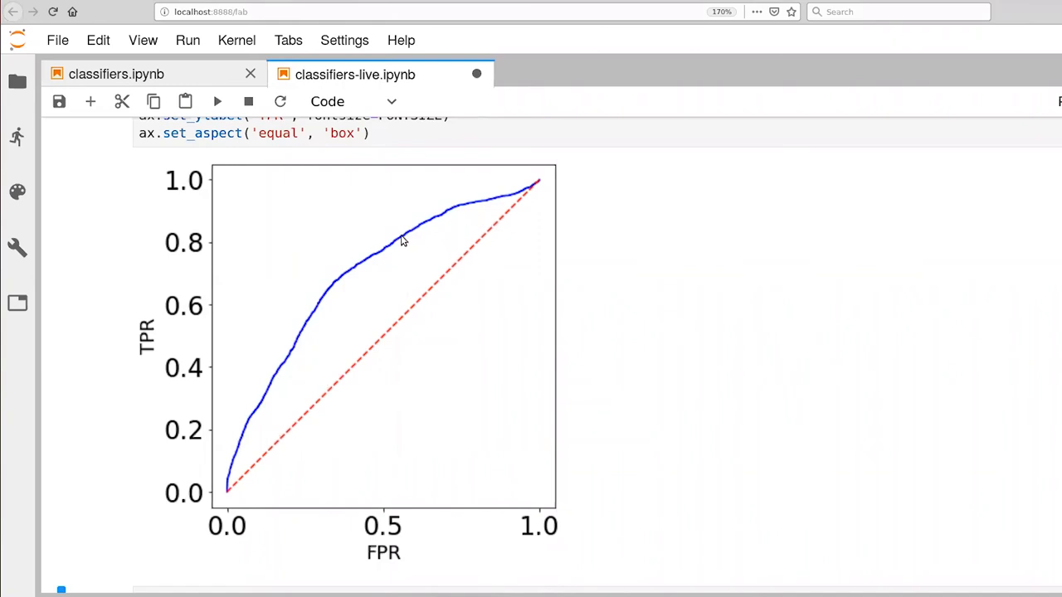
{"action": "mouse_move", "coordinate": [435, 281]}
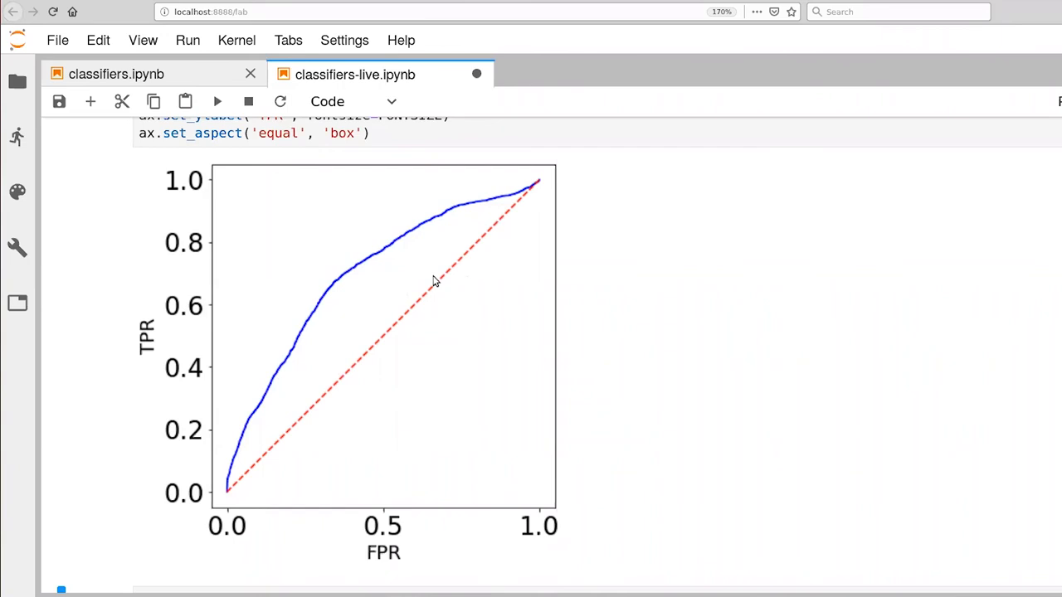
{"action": "mouse_move", "coordinate": [348, 373]}
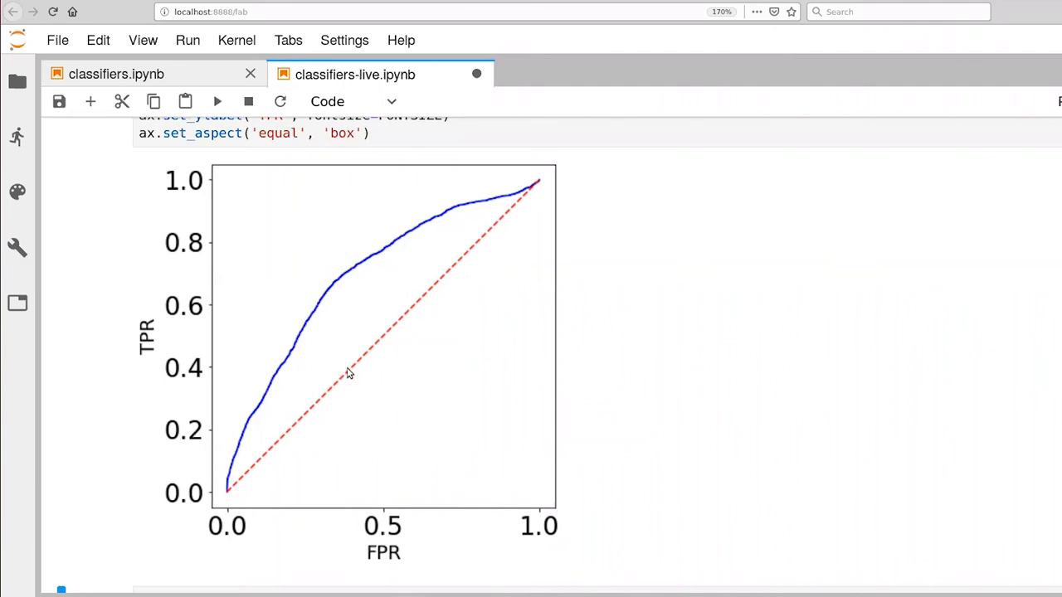
{"action": "mouse_move", "coordinate": [325, 494]}
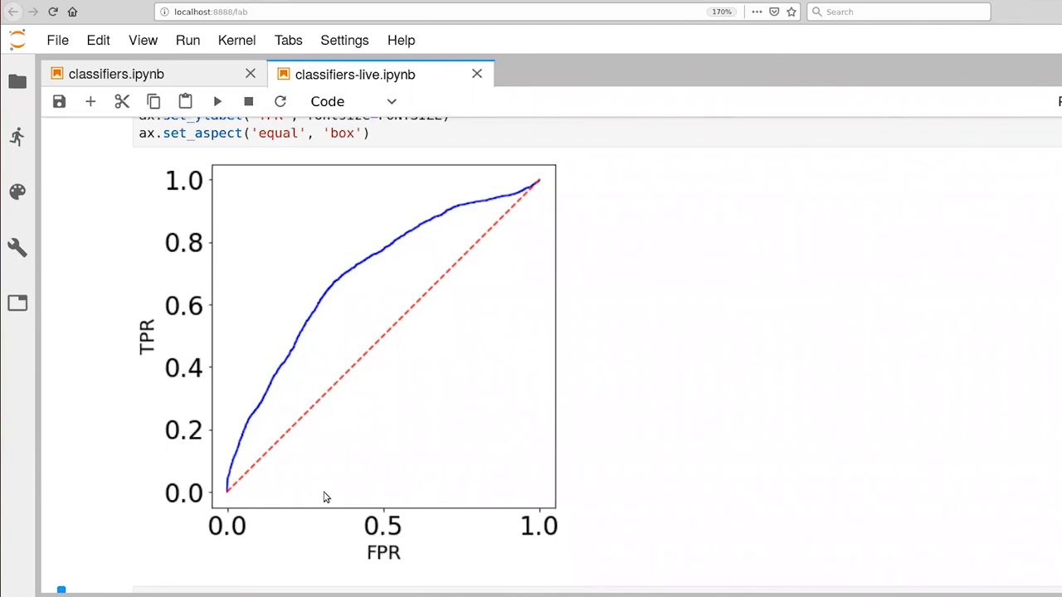
{"action": "mouse_move", "coordinate": [409, 297]}
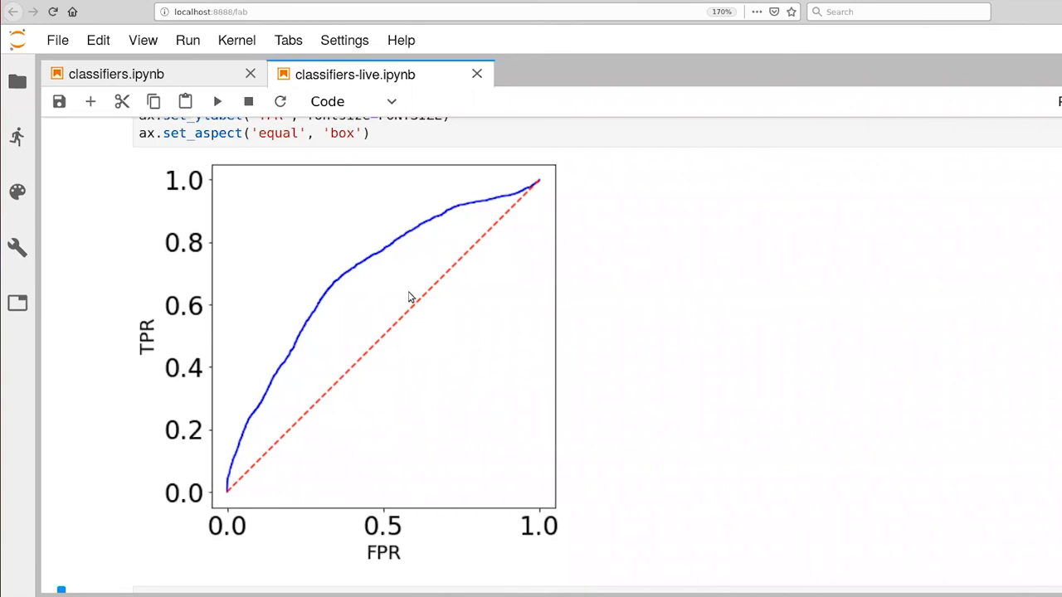
{"action": "mouse_move", "coordinate": [130, 347]}
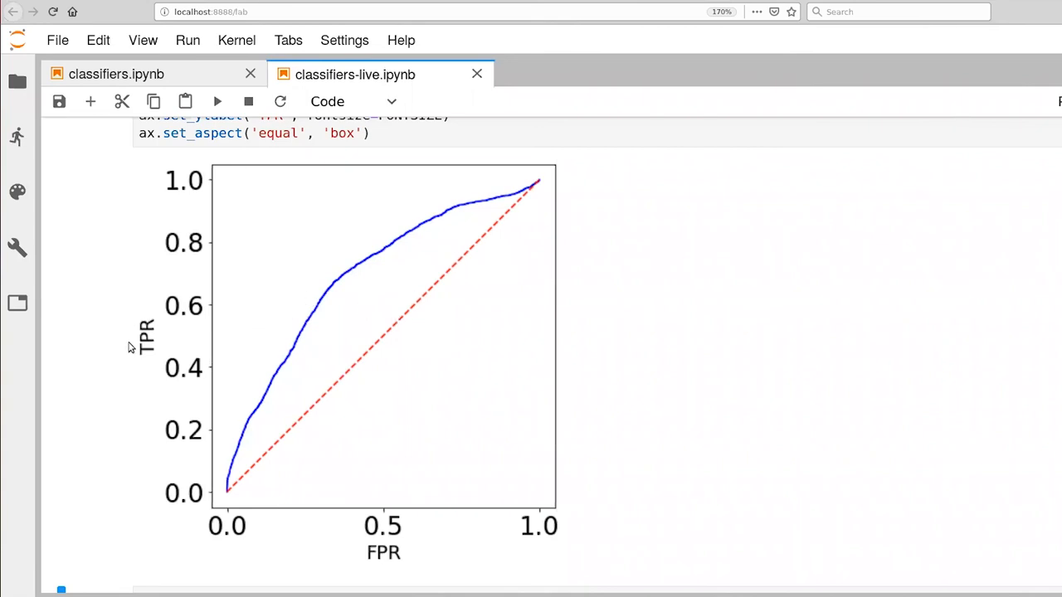
{"action": "mouse_move", "coordinate": [529, 197]}
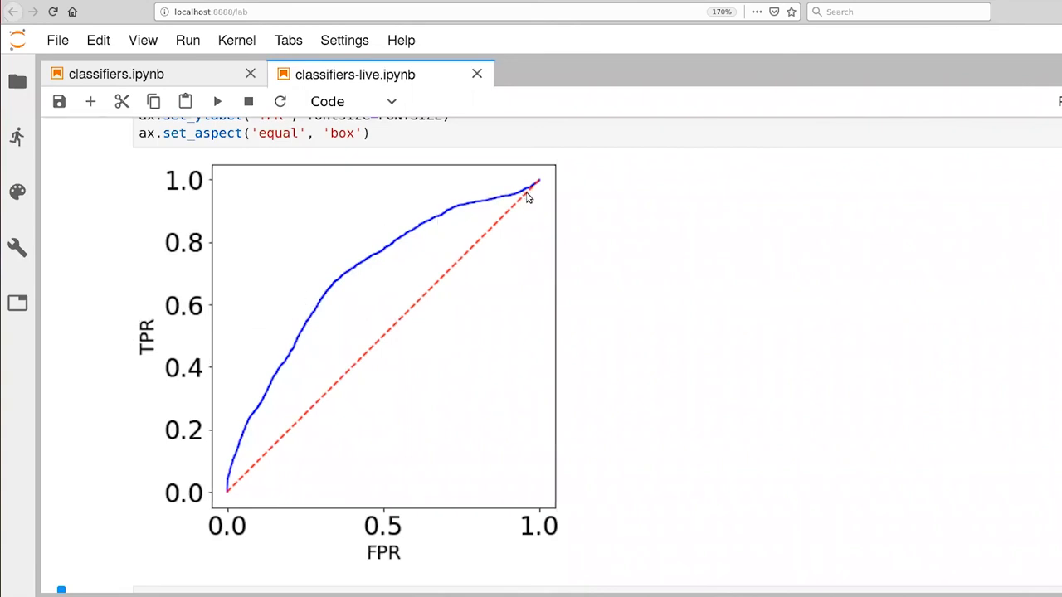
{"action": "mouse_move", "coordinate": [490, 206]}
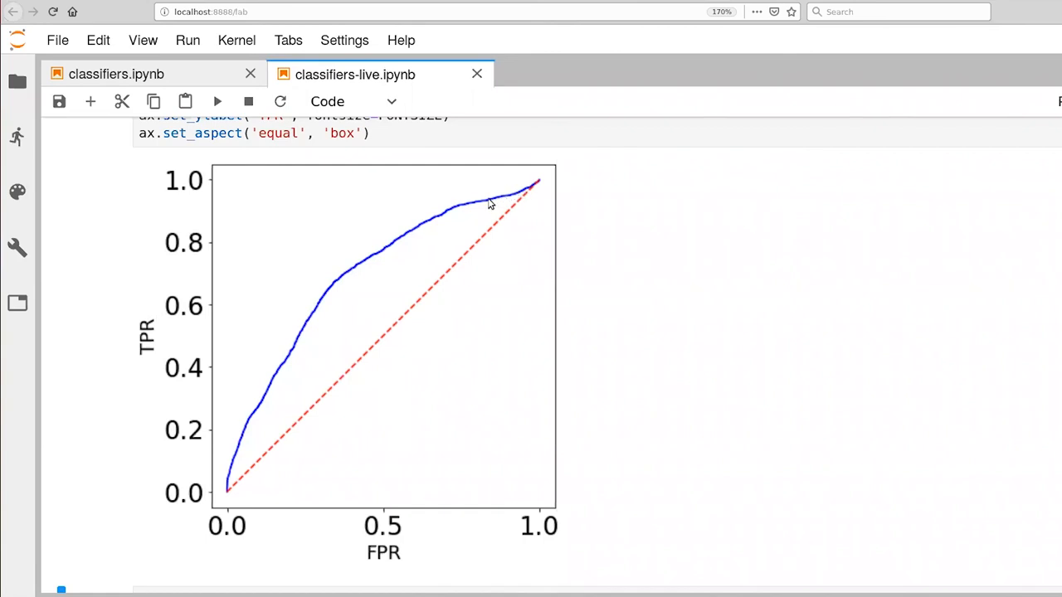
{"action": "mouse_move", "coordinate": [479, 199]}
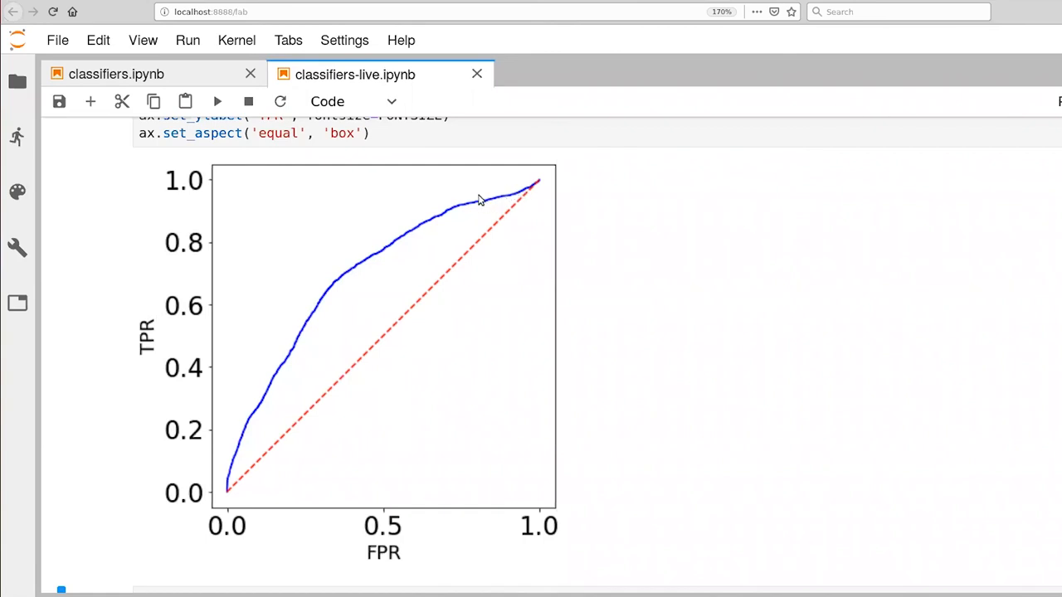
{"action": "mouse_move", "coordinate": [485, 279]}
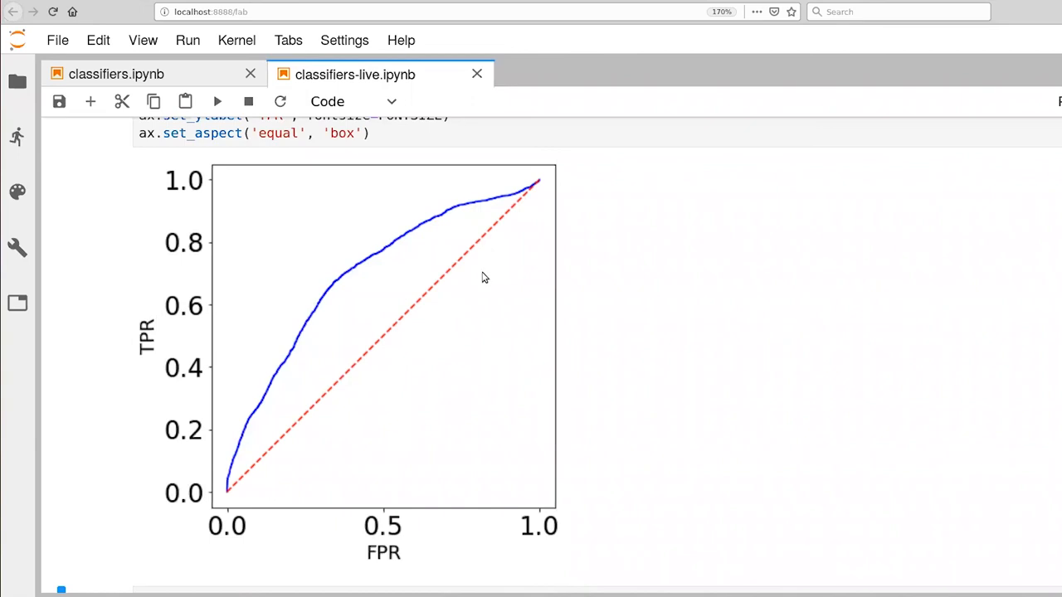
{"action": "mouse_move", "coordinate": [478, 518]}
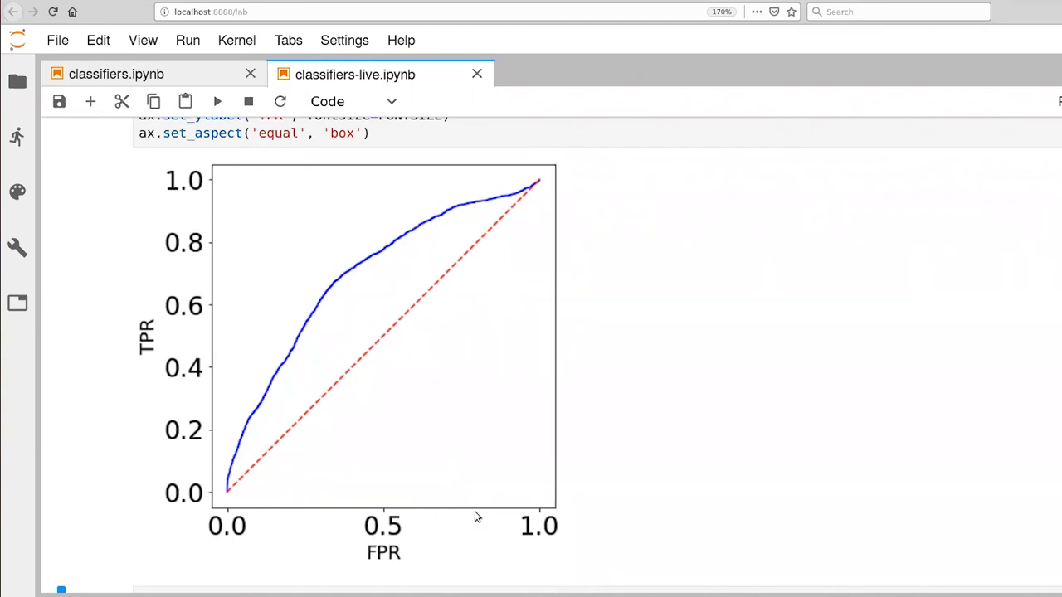
{"action": "mouse_move", "coordinate": [499, 295]}
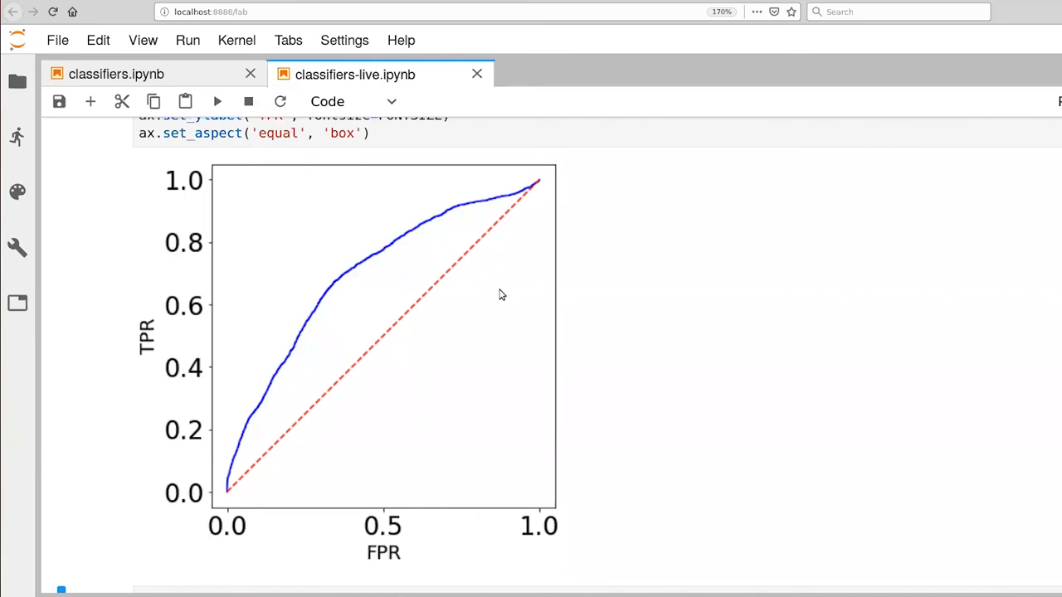
{"action": "mouse_move", "coordinate": [478, 201]}
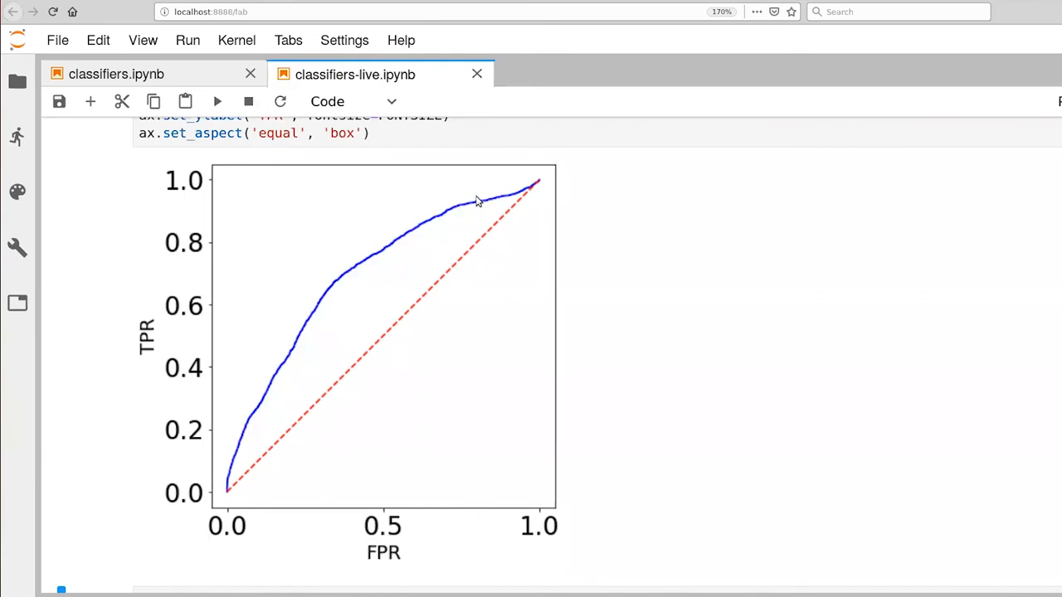
{"action": "mouse_move", "coordinate": [432, 219]}
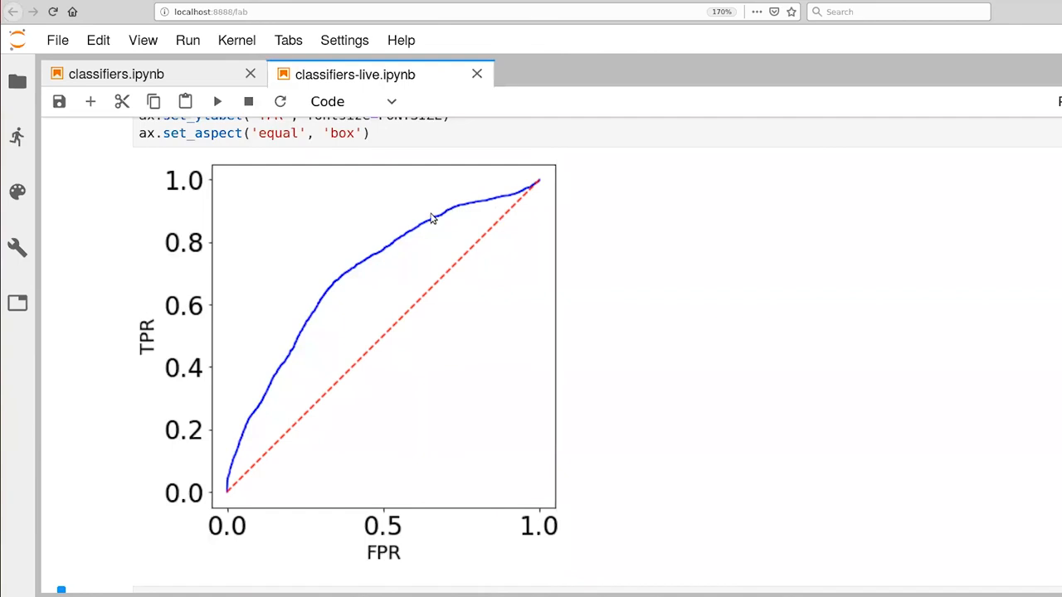
{"action": "mouse_move", "coordinate": [328, 289]}
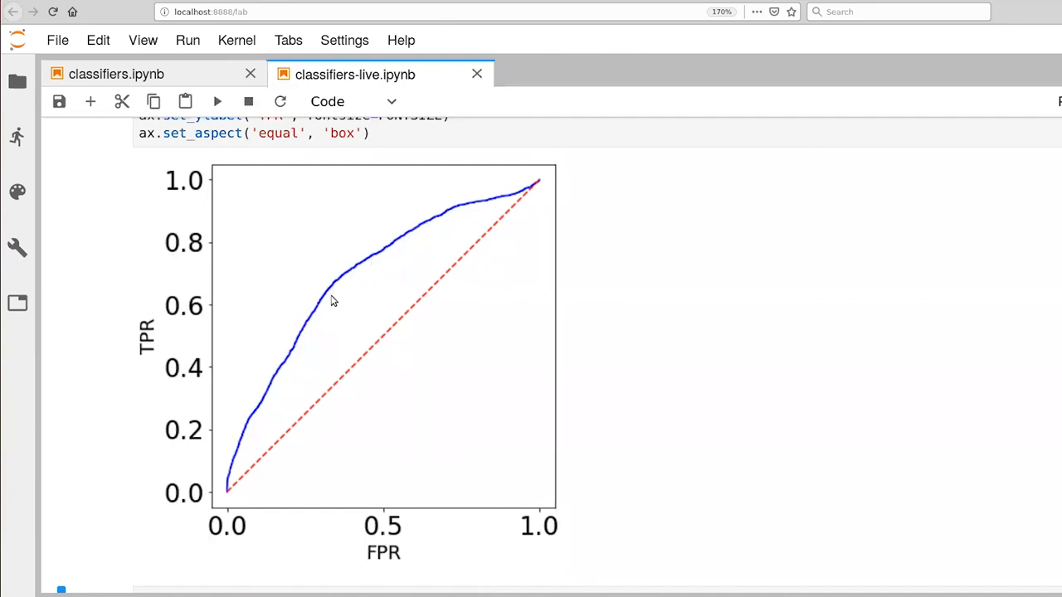
{"action": "mouse_move", "coordinate": [305, 335]}
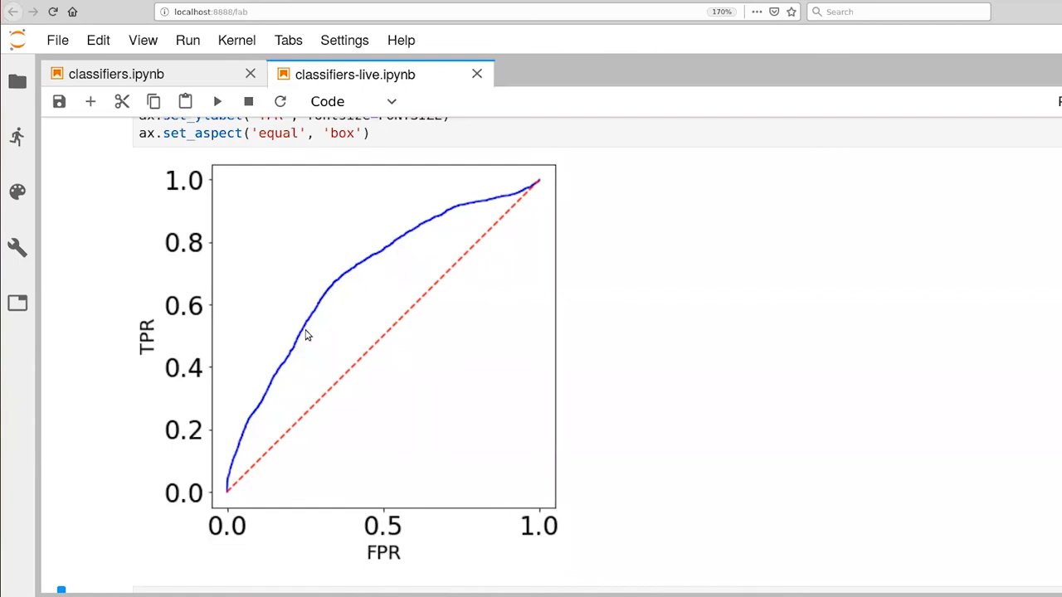
{"action": "mouse_move", "coordinate": [298, 339]}
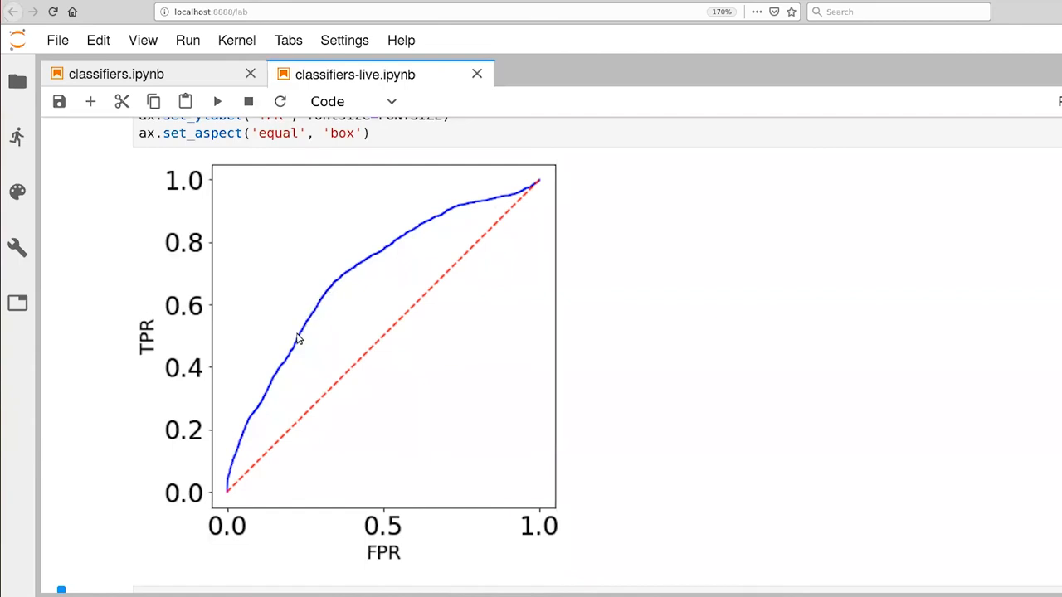
{"action": "mouse_move", "coordinate": [362, 266]}
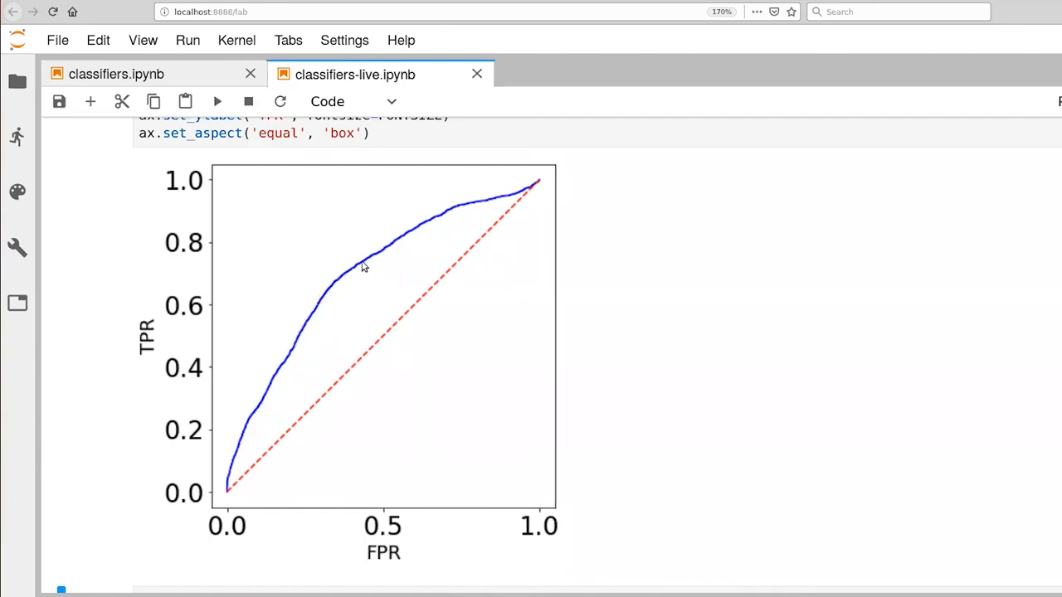
{"action": "mouse_move", "coordinate": [335, 291]}
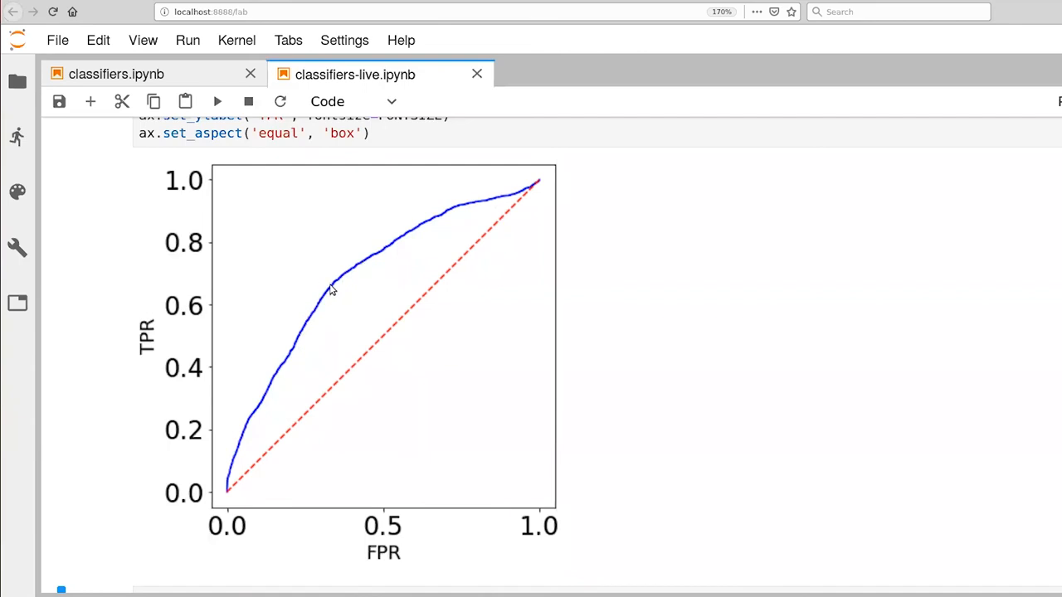
{"action": "mouse_move", "coordinate": [330, 384]}
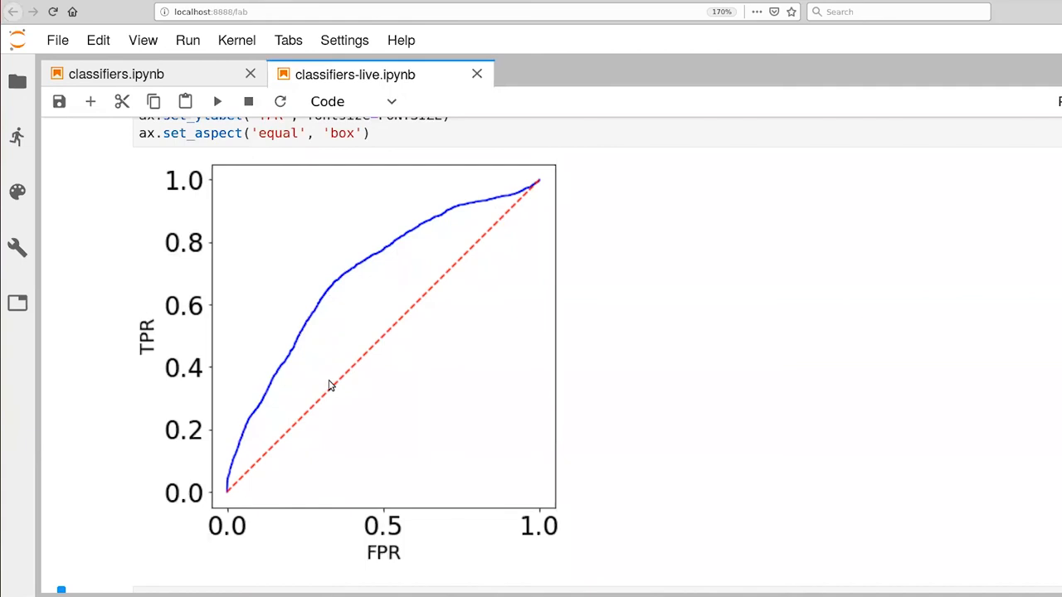
{"action": "mouse_move", "coordinate": [322, 522]}
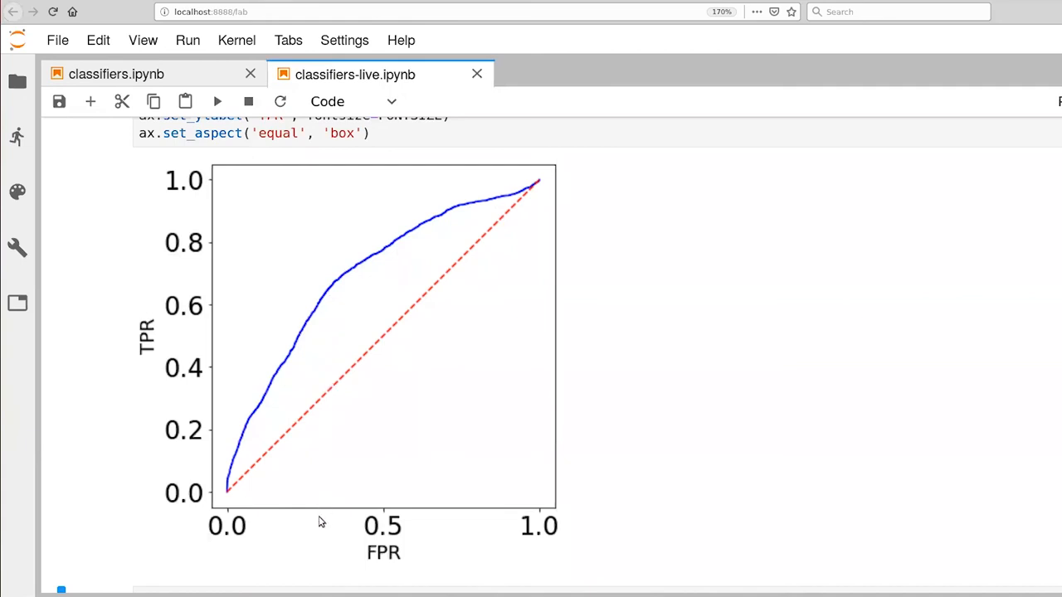
{"action": "mouse_move", "coordinate": [368, 377]}
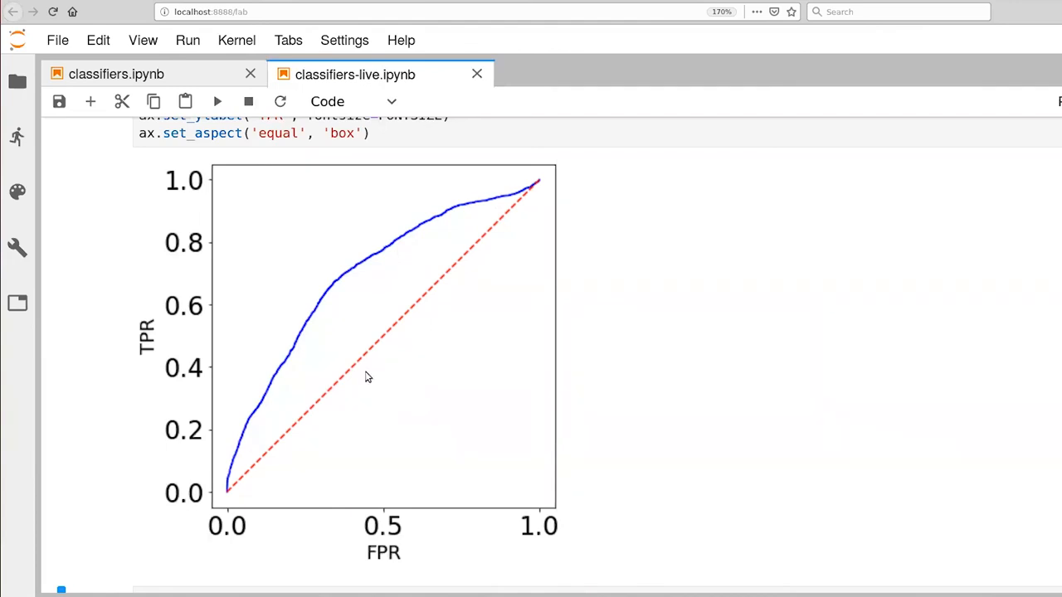
{"action": "mouse_move", "coordinate": [302, 428]}
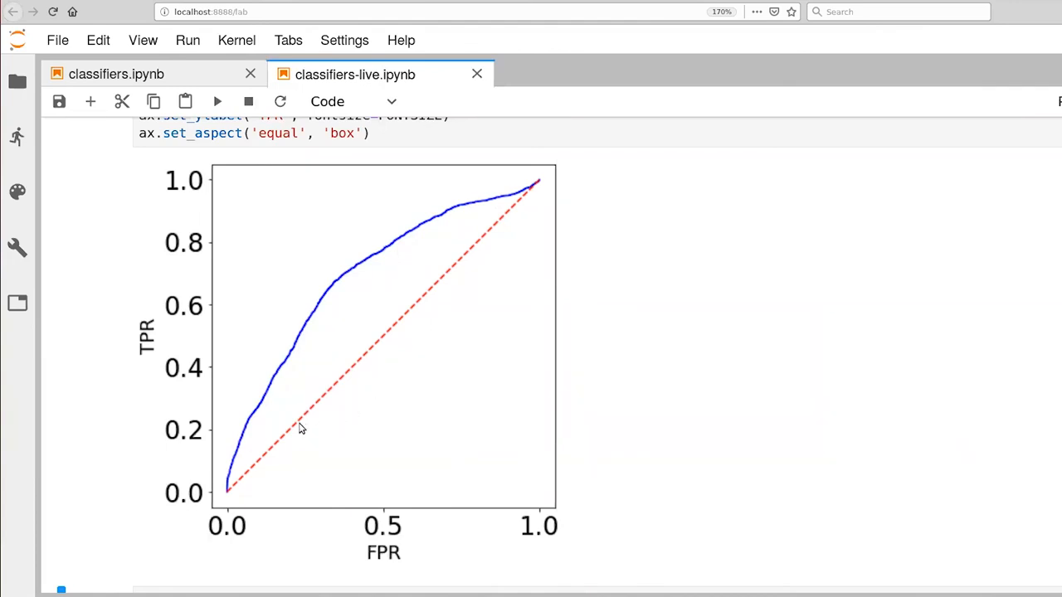
{"action": "mouse_move", "coordinate": [263, 508]}
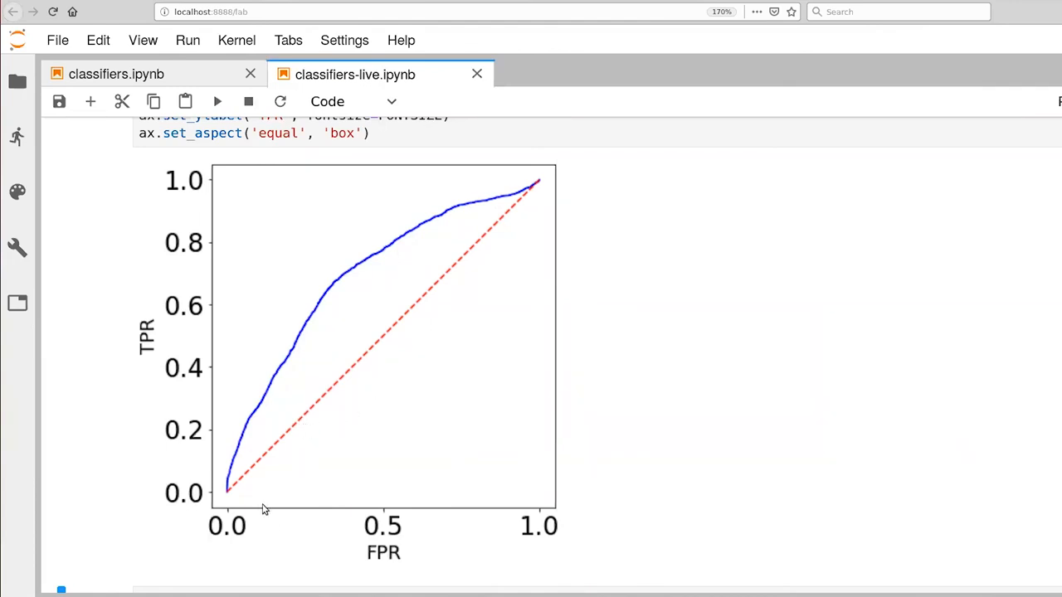
{"action": "mouse_move", "coordinate": [222, 466]}
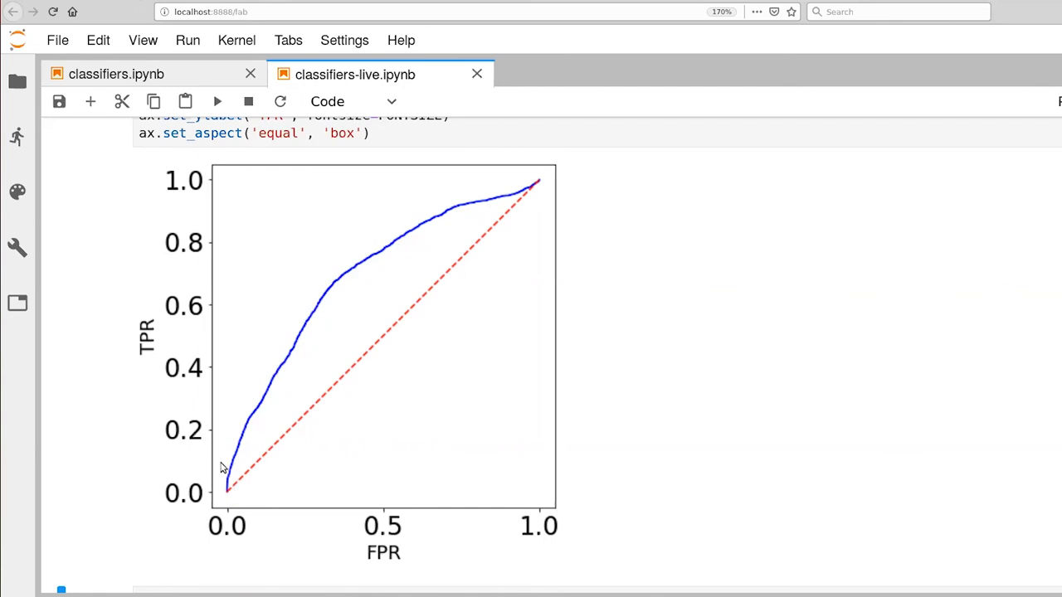
{"action": "mouse_move", "coordinate": [243, 438]}
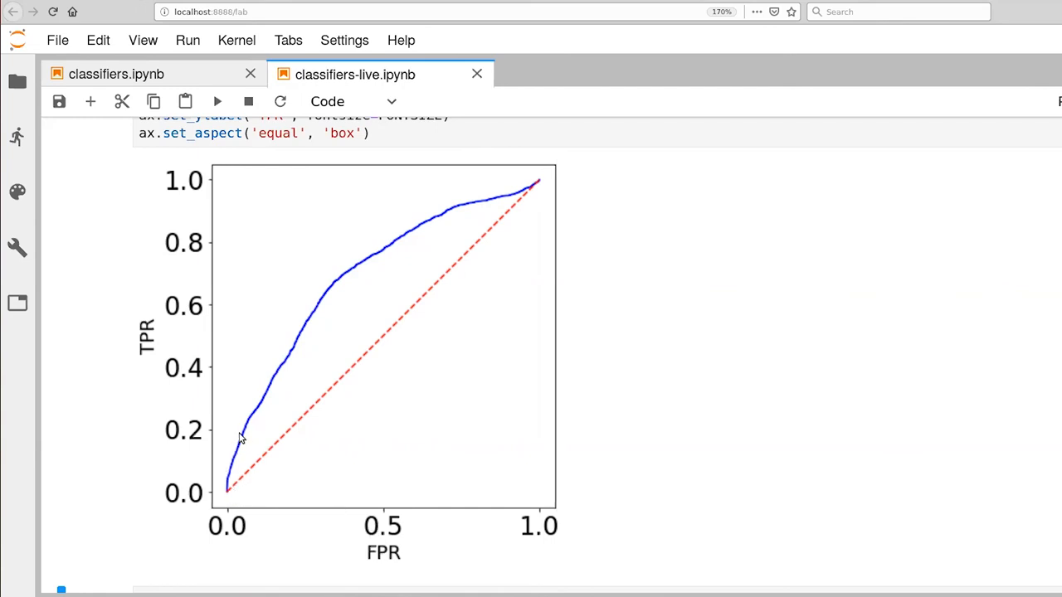
{"action": "mouse_move", "coordinate": [302, 516]}
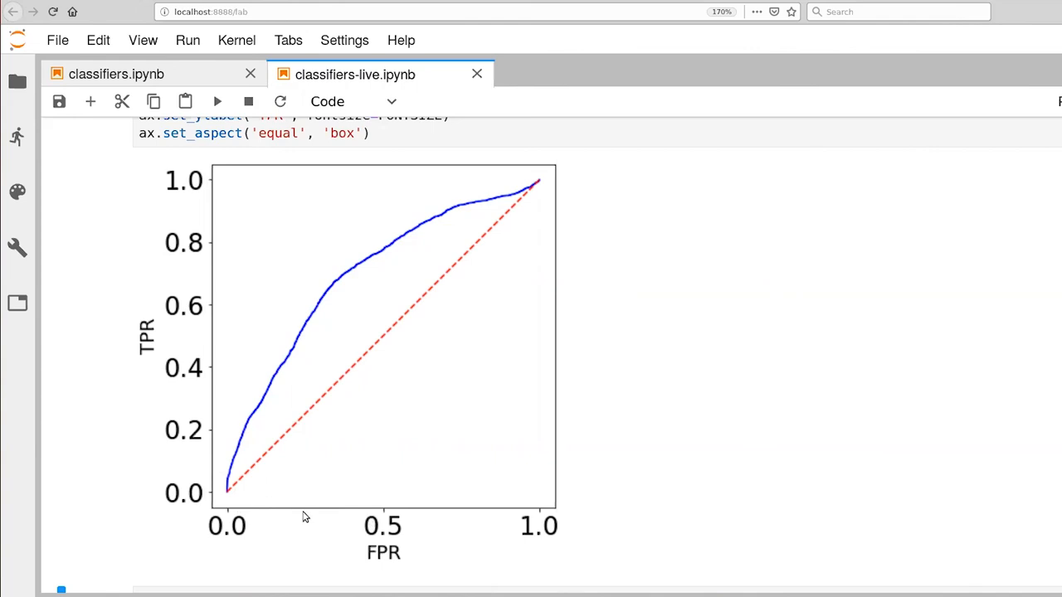
{"action": "mouse_move", "coordinate": [268, 511]}
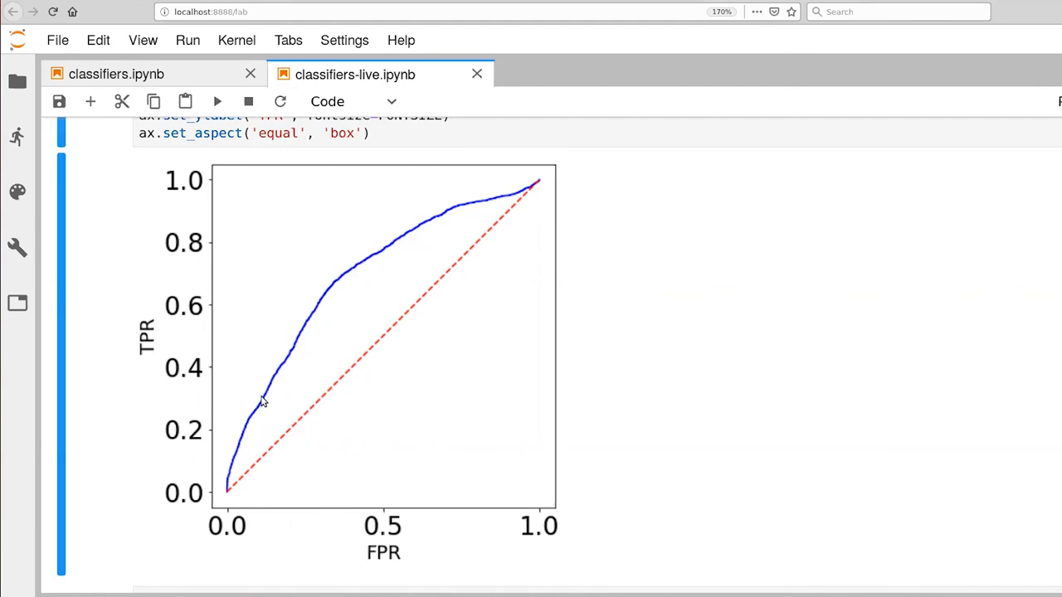
{"action": "mouse_move", "coordinate": [315, 514]}
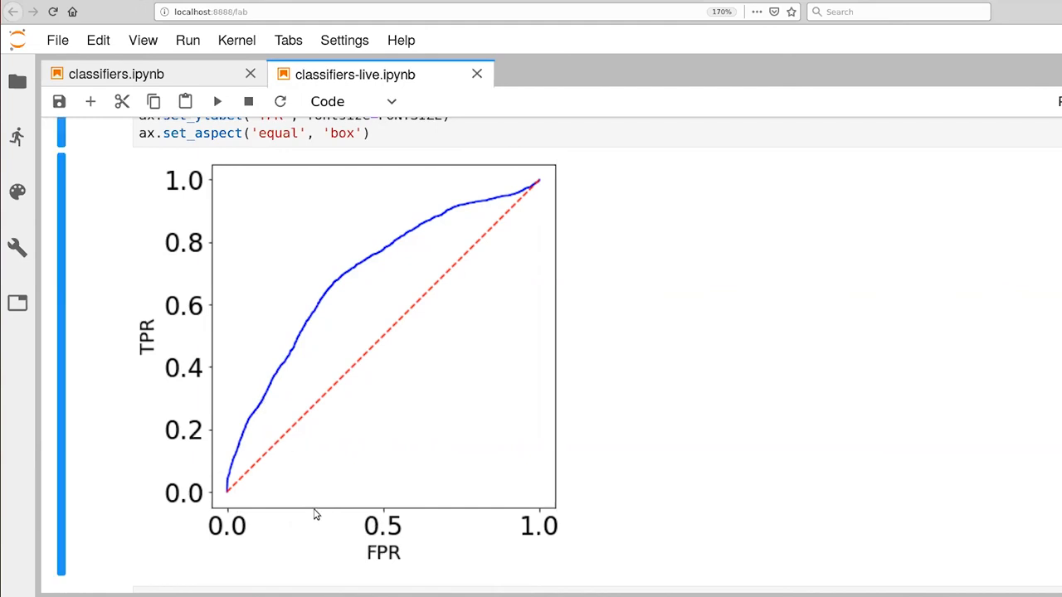
{"action": "mouse_move", "coordinate": [280, 510]}
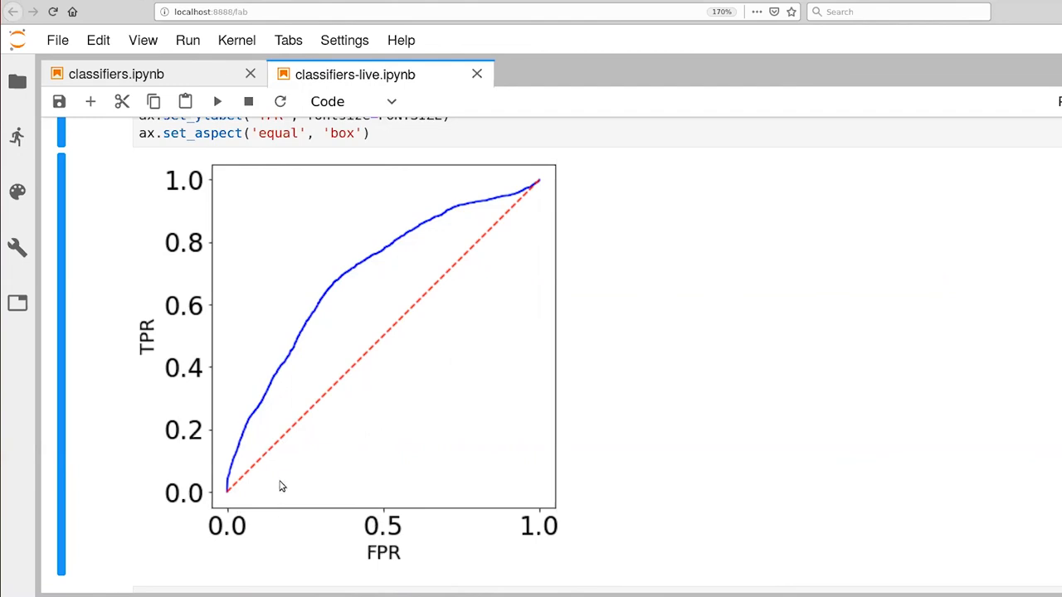
{"action": "mouse_move", "coordinate": [279, 379]}
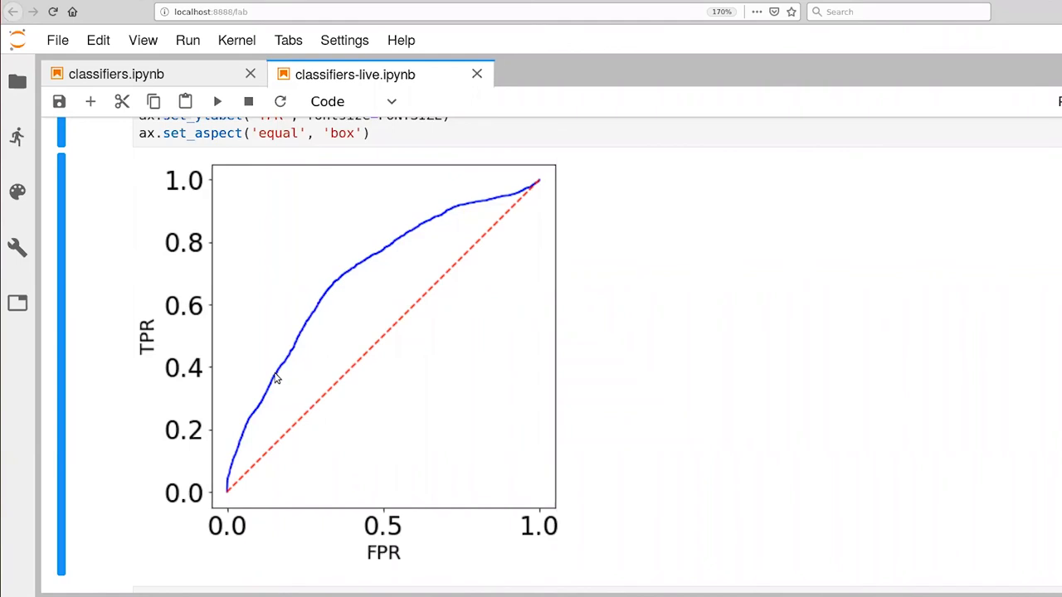
{"action": "mouse_move", "coordinate": [429, 554]}
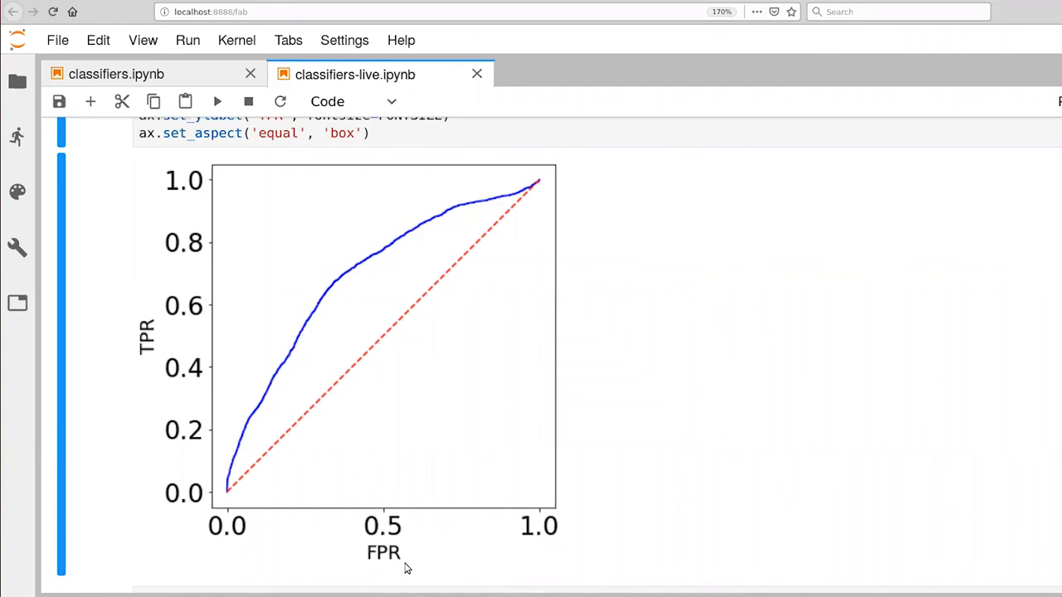
{"action": "mouse_move", "coordinate": [258, 408]}
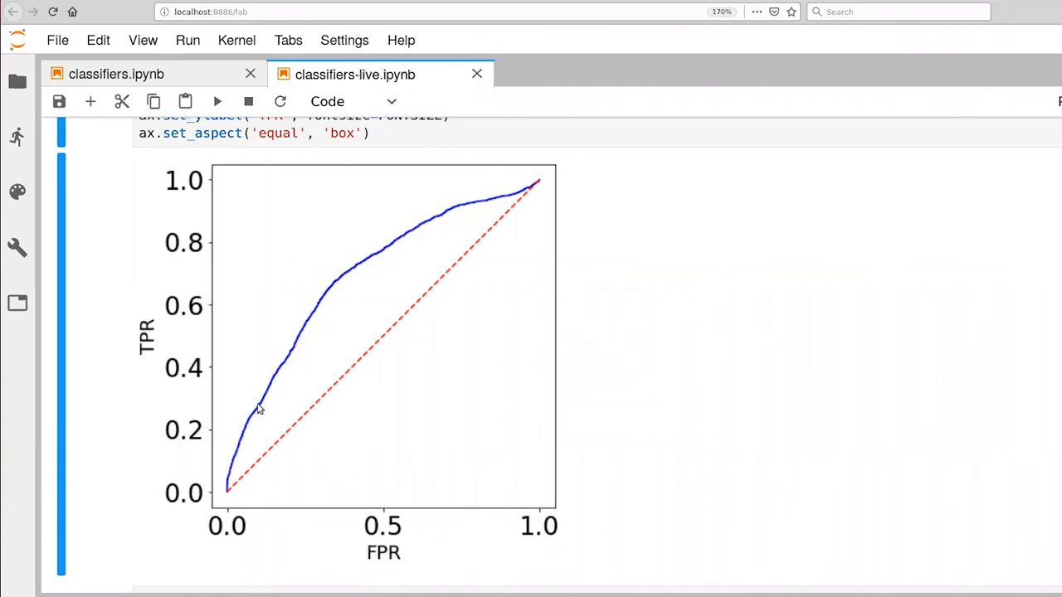
{"action": "scroll", "scroll_direction": "down", "scroll_amount": 3}
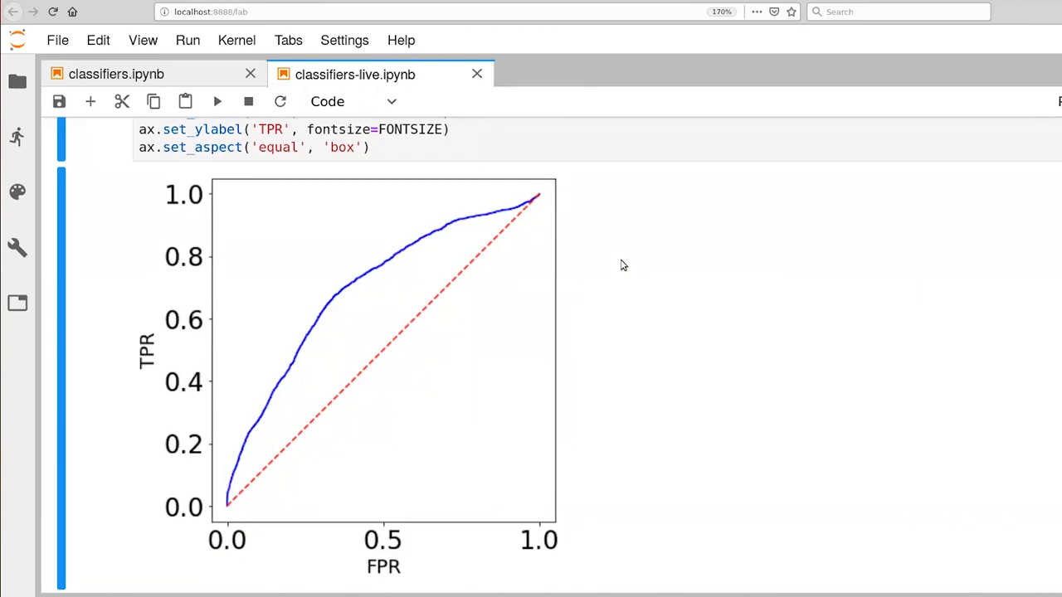
{"action": "mouse_move", "coordinate": [575, 225]}
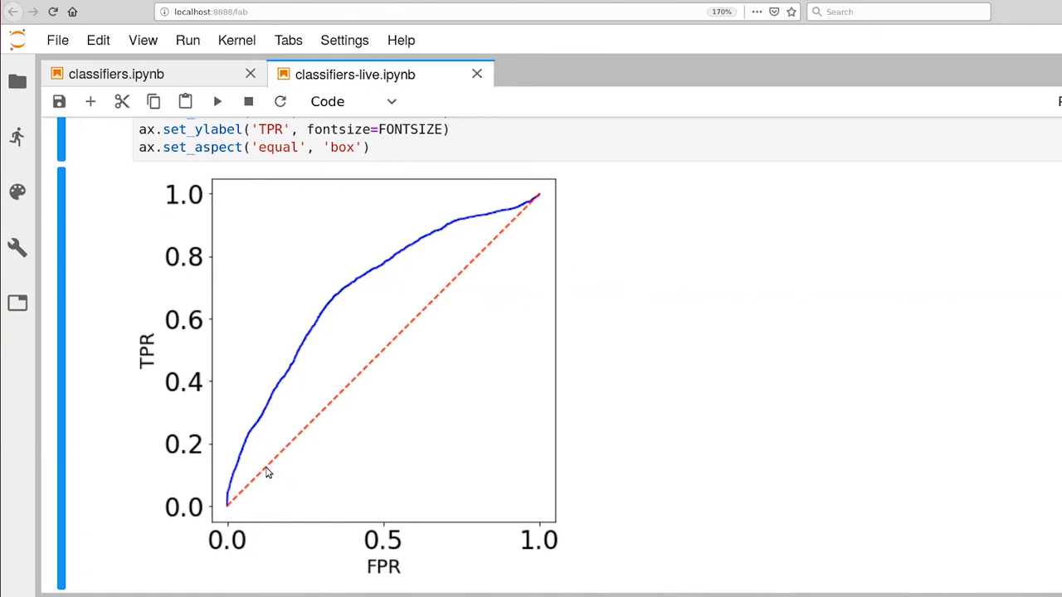
{"action": "mouse_move", "coordinate": [230, 499]}
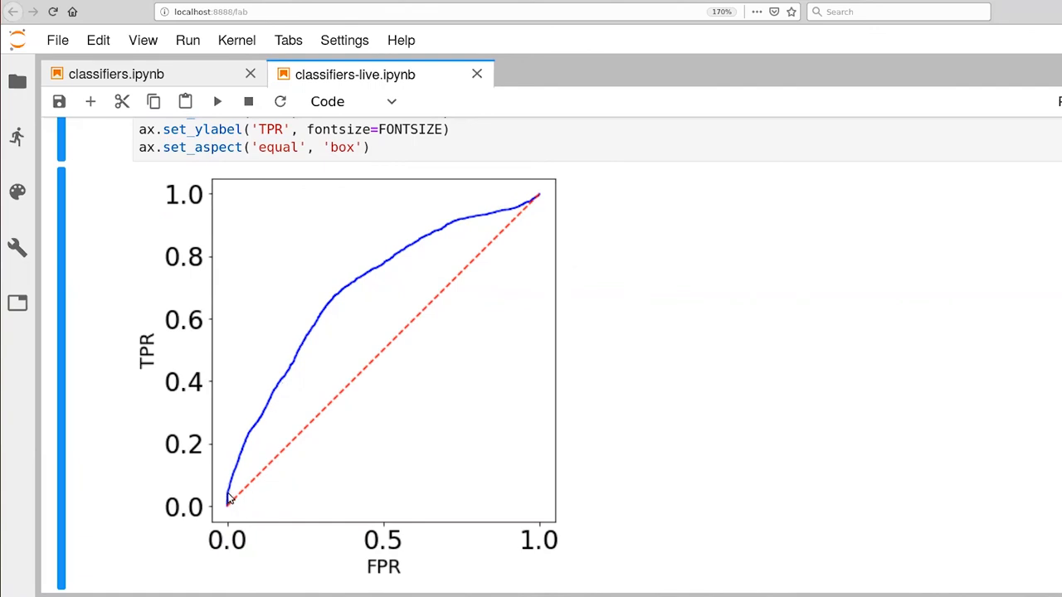
{"action": "mouse_move", "coordinate": [413, 258]}
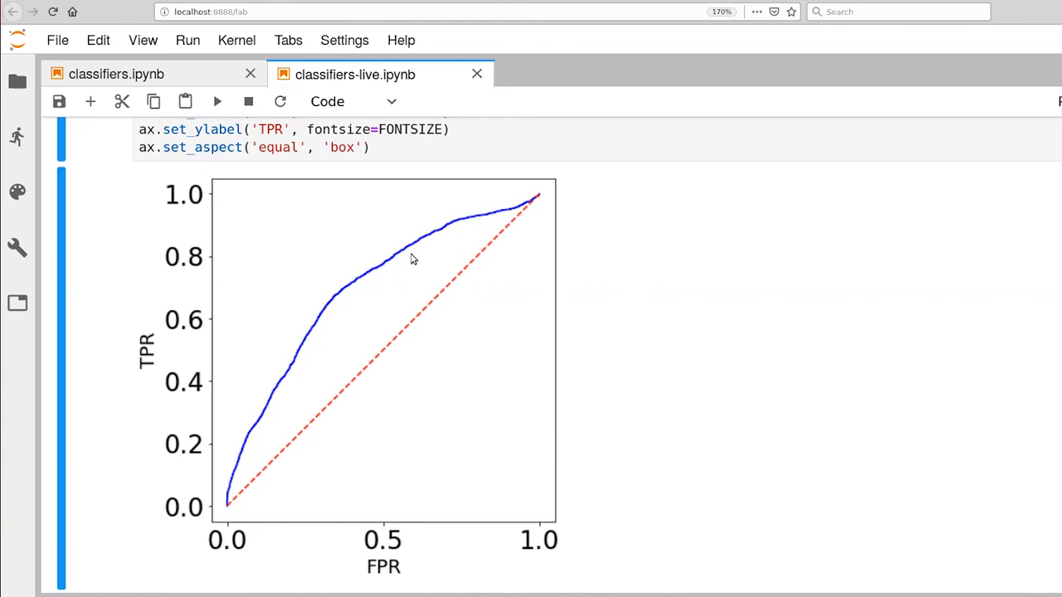
{"action": "mouse_move", "coordinate": [518, 213]}
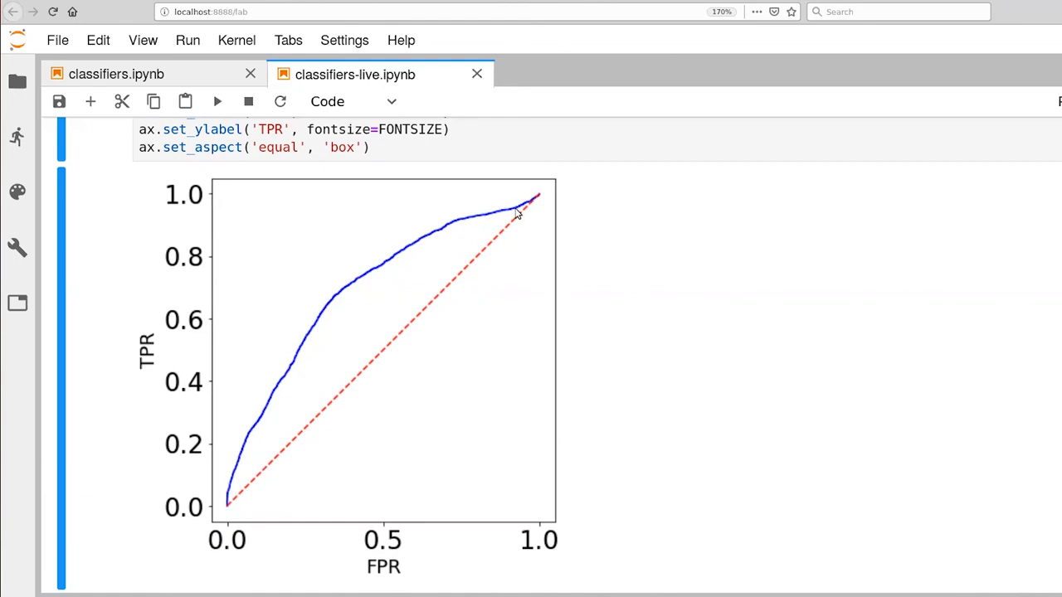
{"action": "mouse_move", "coordinate": [534, 209]}
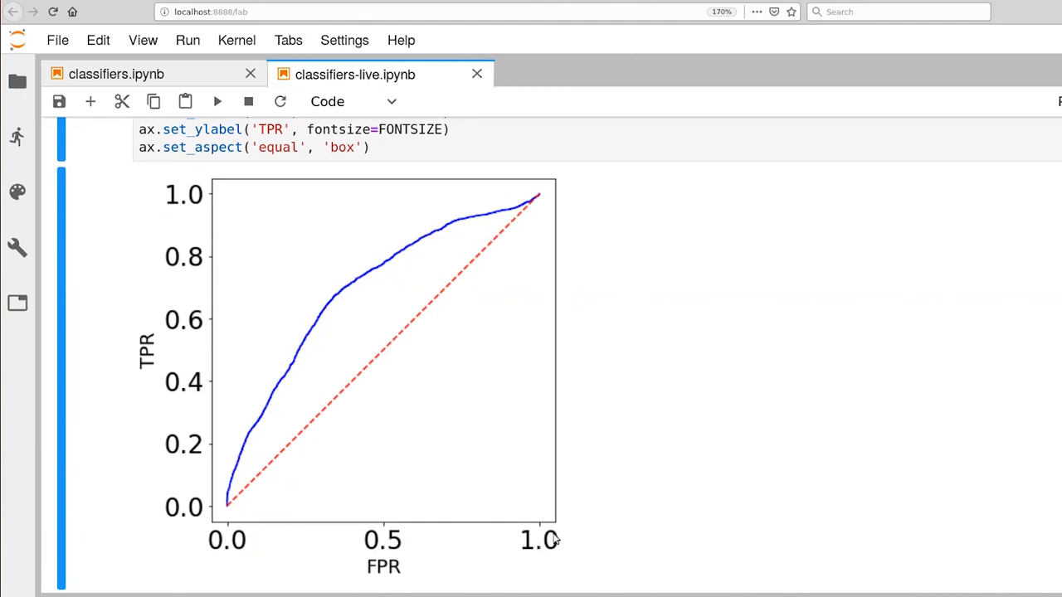
{"action": "mouse_move", "coordinate": [223, 236]}
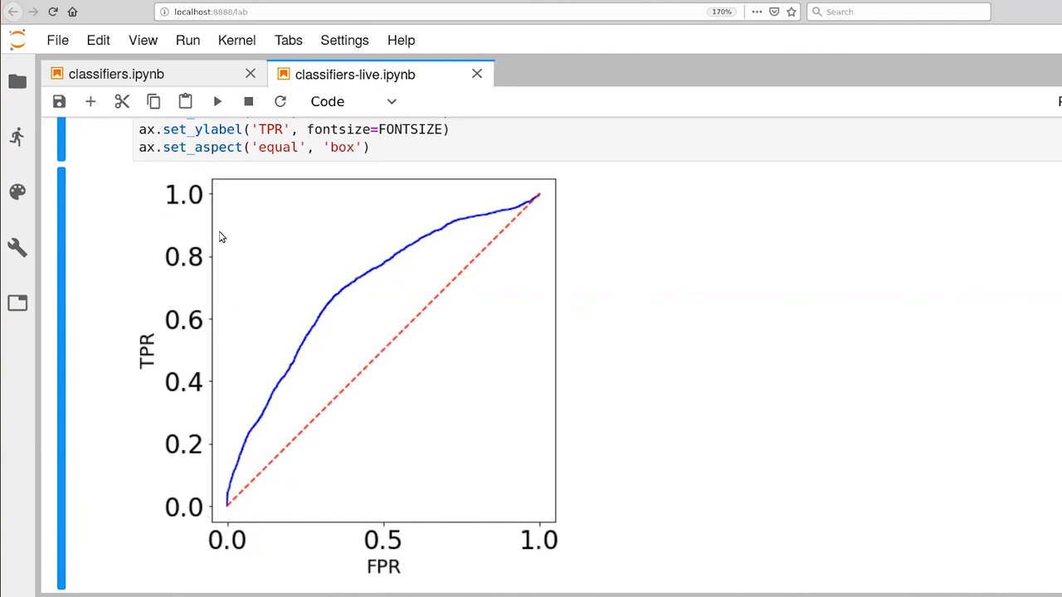
{"action": "mouse_move", "coordinate": [478, 223]}
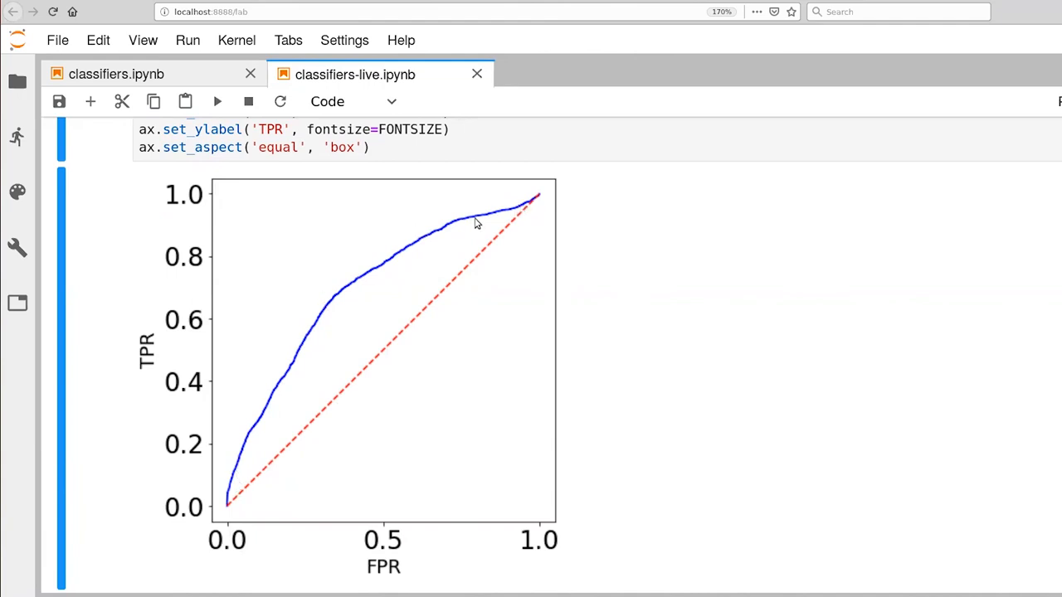
{"action": "scroll", "scroll_direction": "down", "scroll_amount": 3}
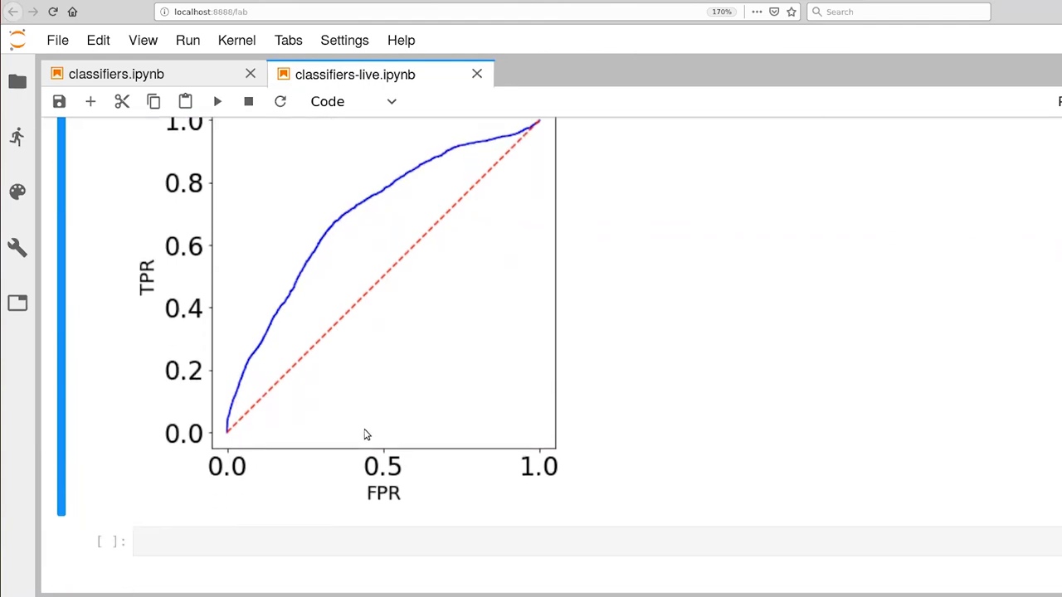
Step: Enter auc(fpr, tpr) in the empty cell below the plot and run it for ≈0.70
{"action": "left_click", "coordinate": [356, 540]}
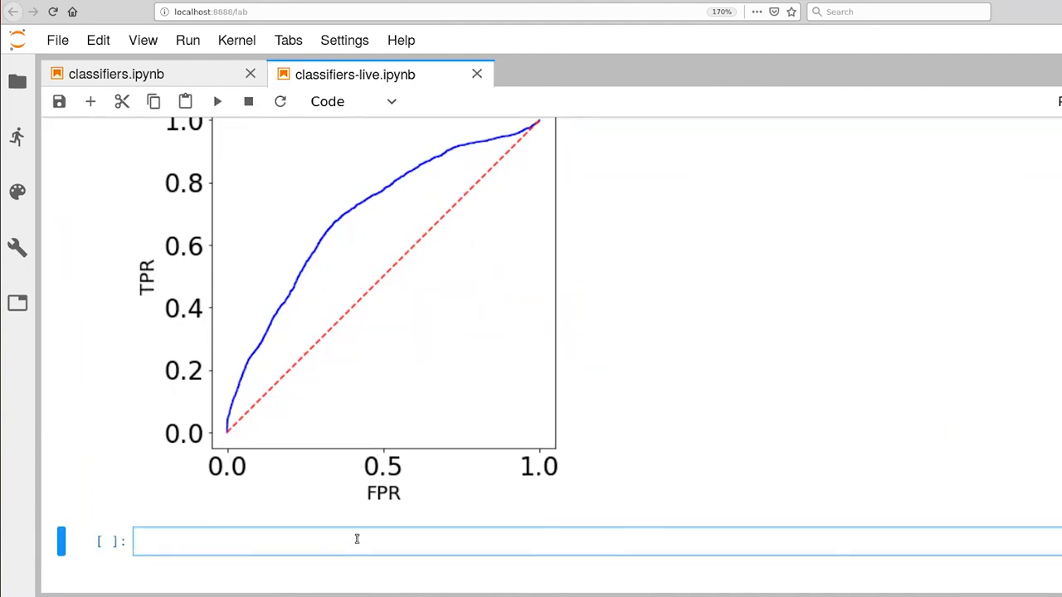
{"action": "type", "text": "auc"}
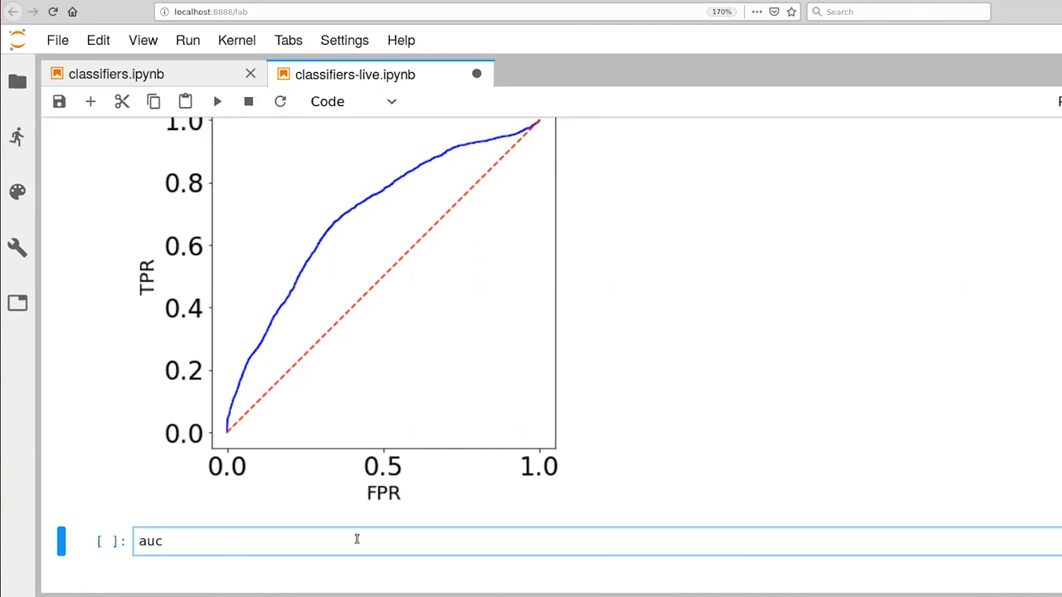
{"action": "type", "text": "()"}
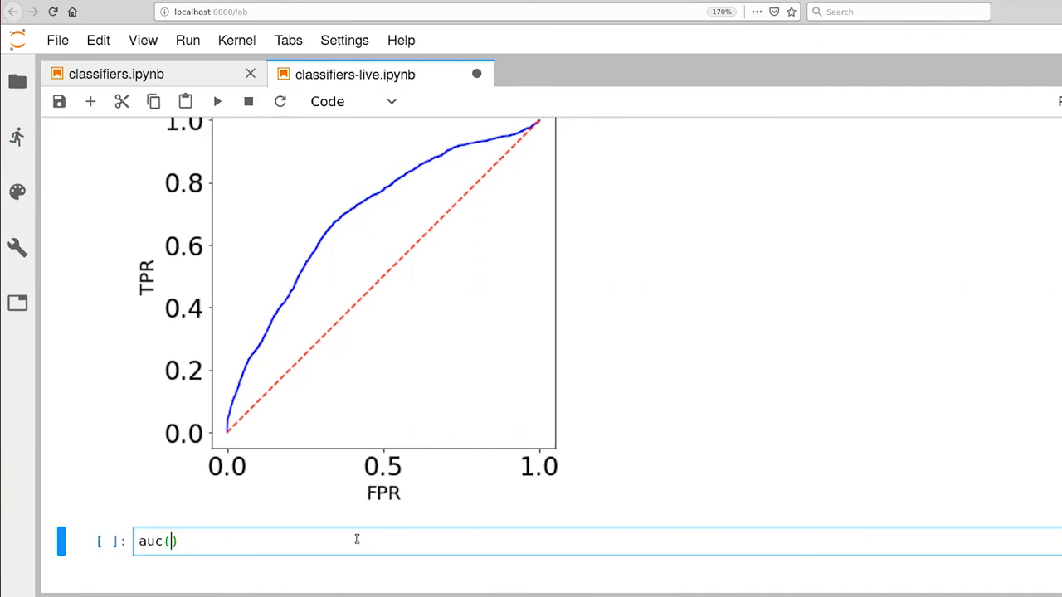
{"action": "type", "text": "fpr, tpr"}
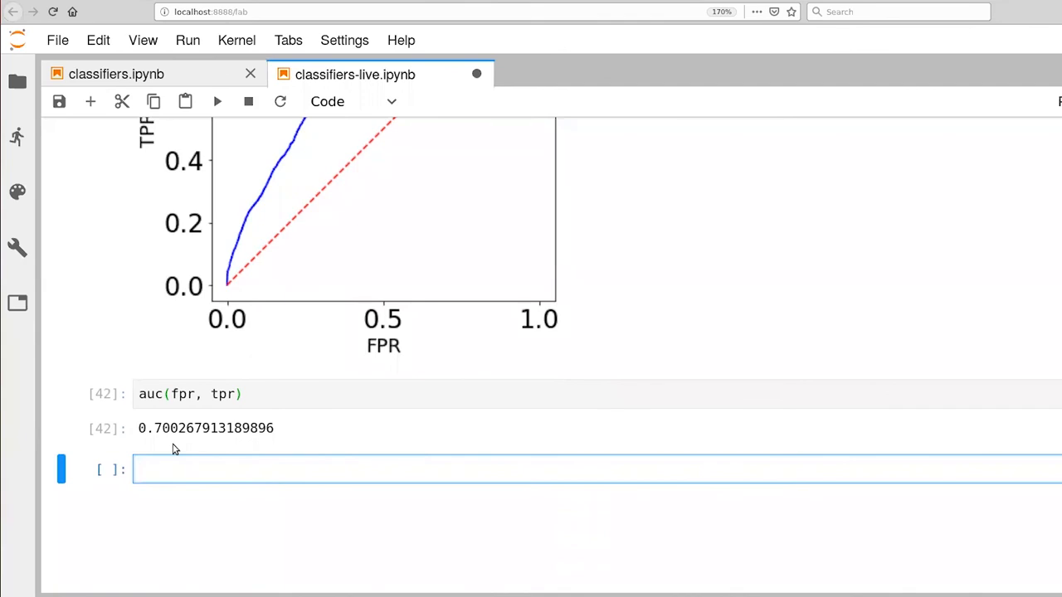
{"action": "mouse_move", "coordinate": [174, 441]}
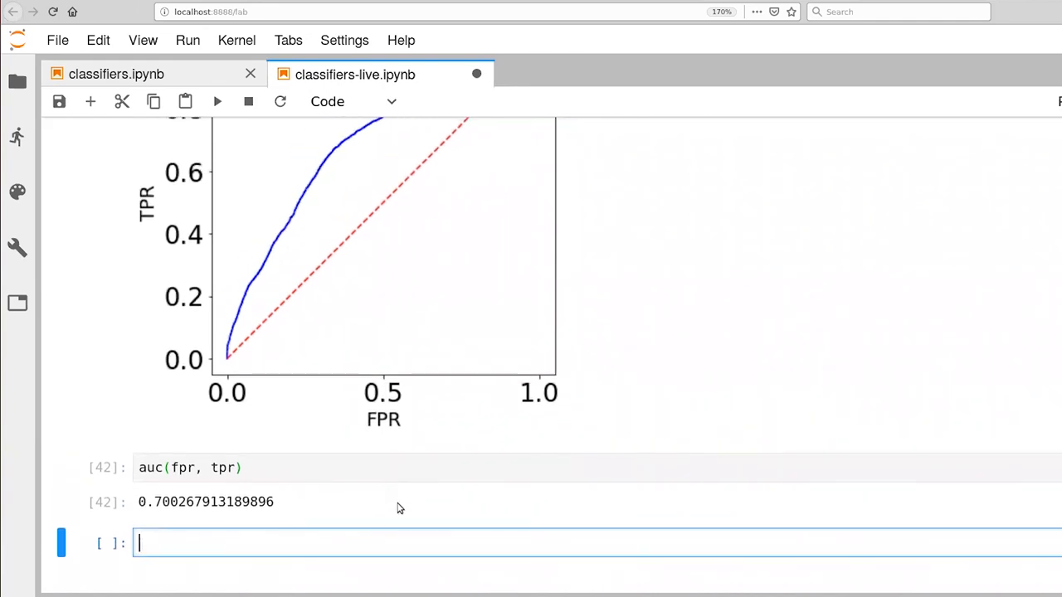
{"action": "scroll", "scroll_direction": "down", "scroll_amount": 3}
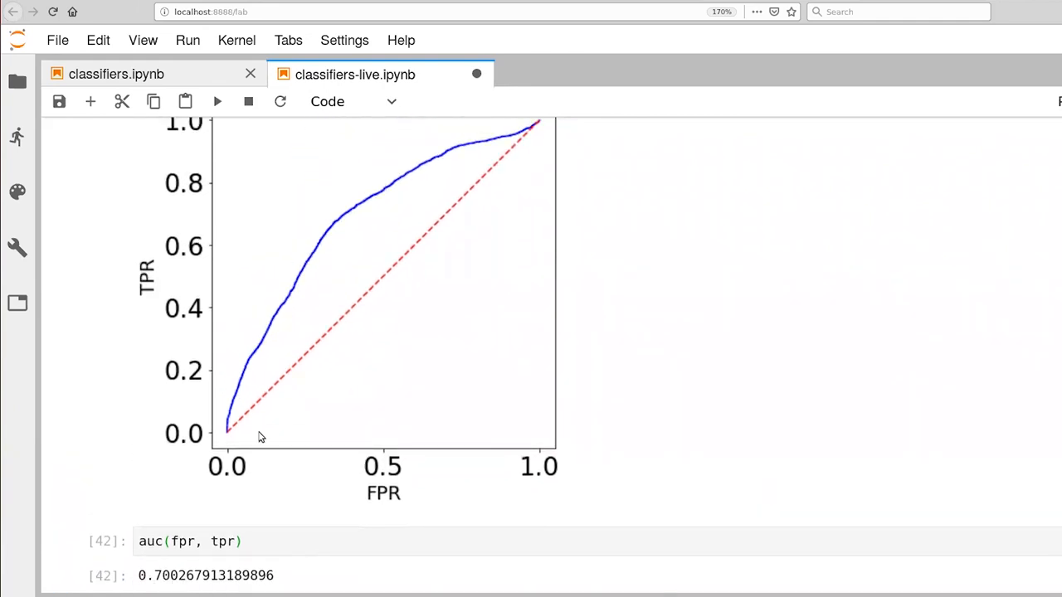
{"action": "mouse_move", "coordinate": [380, 468]}
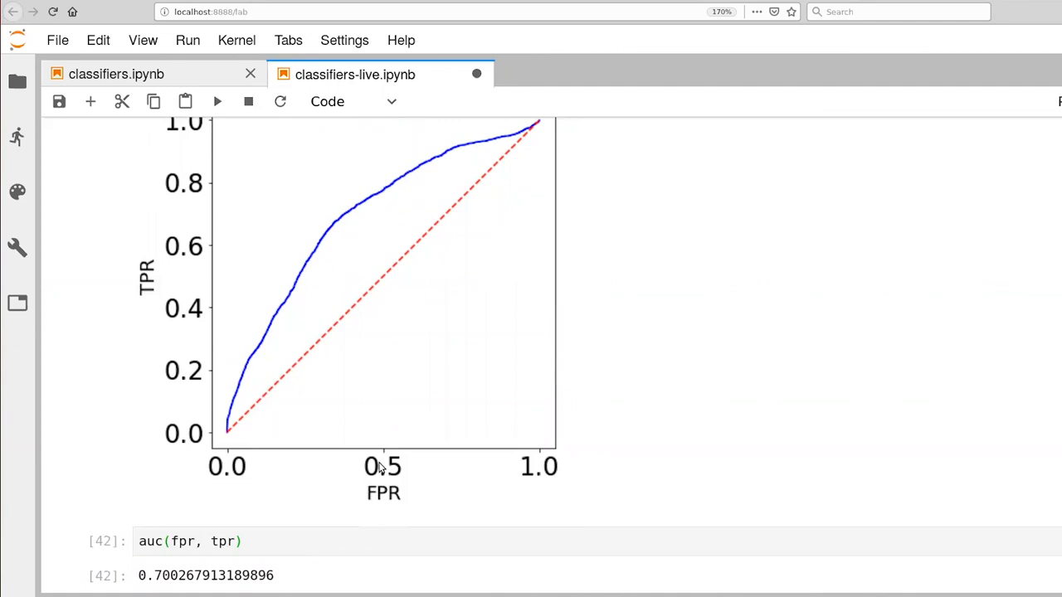
{"action": "mouse_move", "coordinate": [301, 225]}
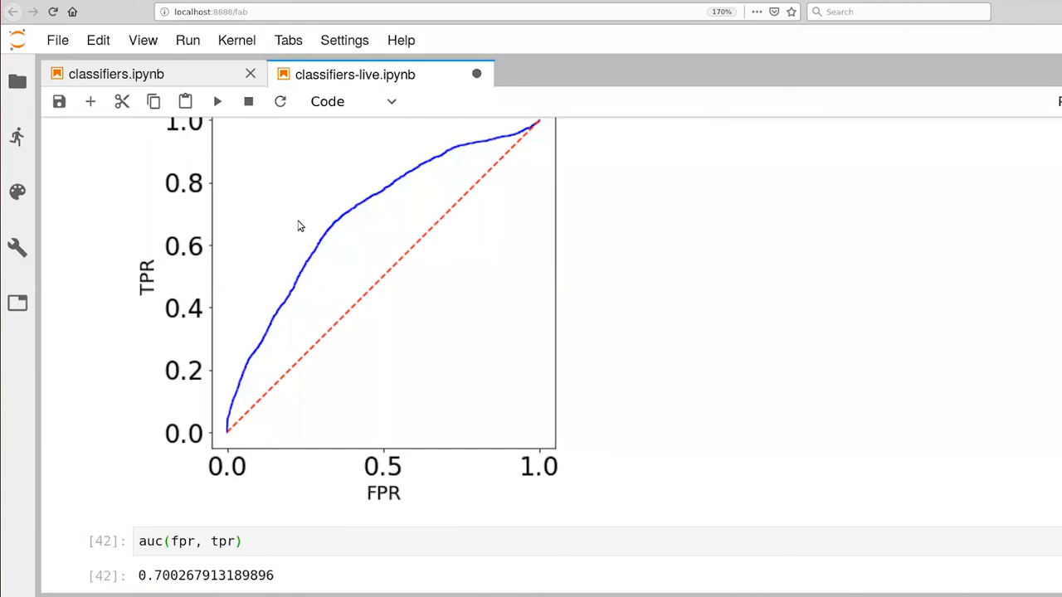
{"action": "scroll", "scroll_direction": "down", "scroll_amount": 3}
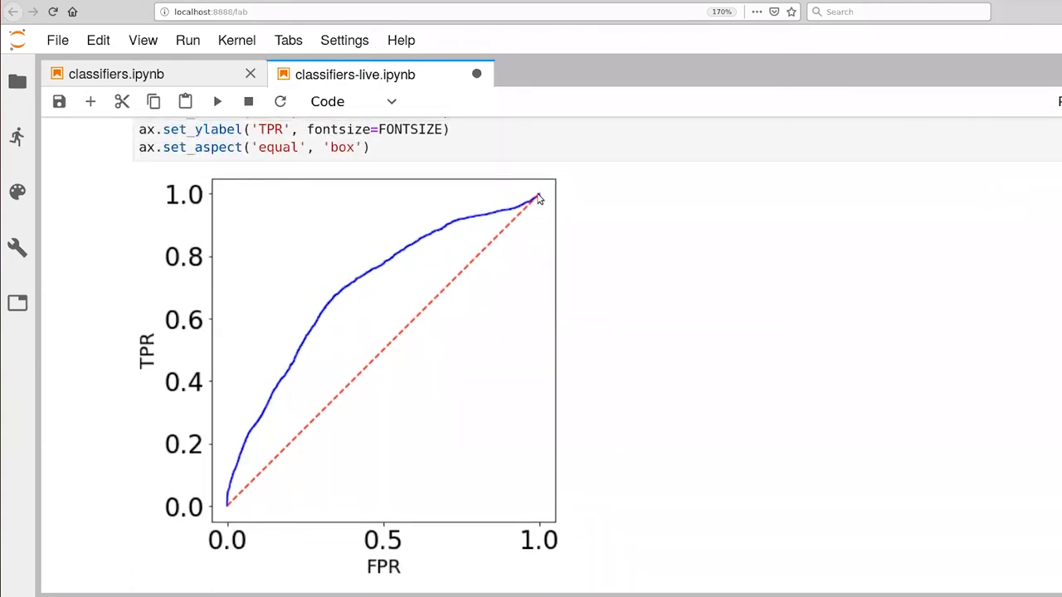
{"action": "mouse_move", "coordinate": [224, 348]}
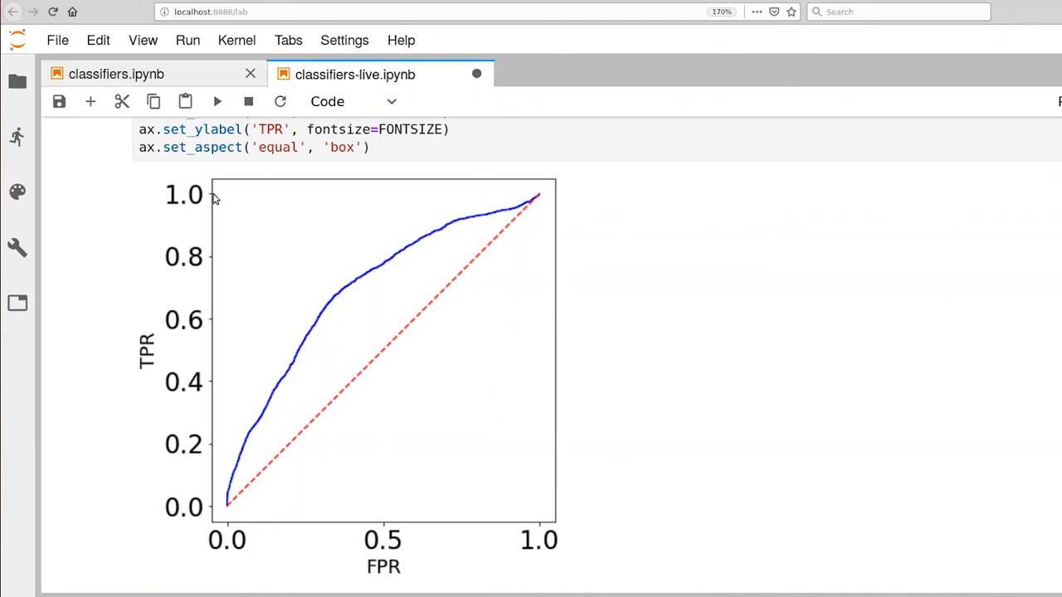
{"action": "mouse_move", "coordinate": [229, 202]}
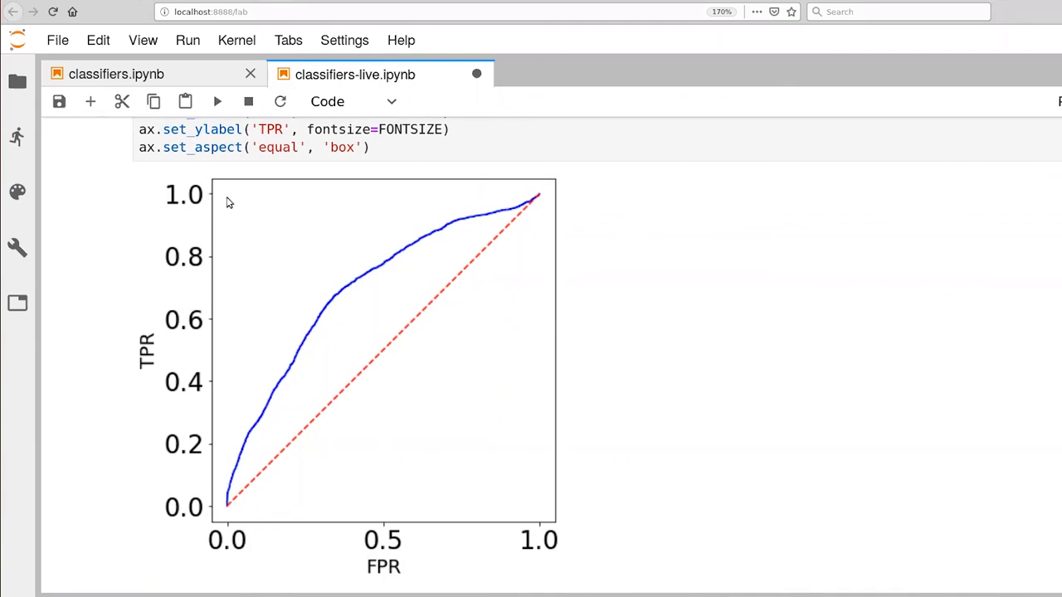
{"action": "mouse_move", "coordinate": [236, 205]}
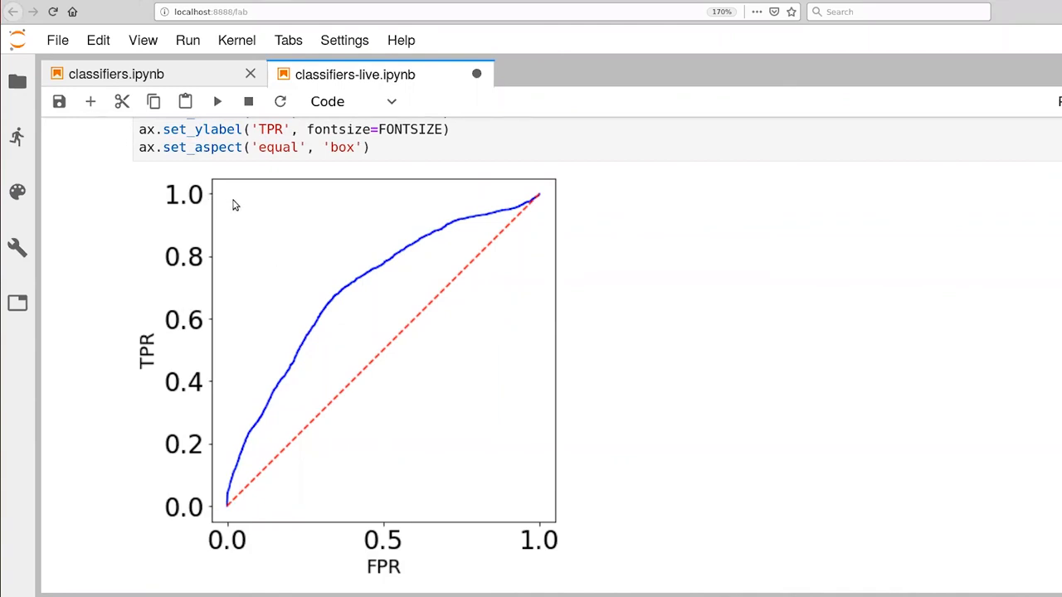